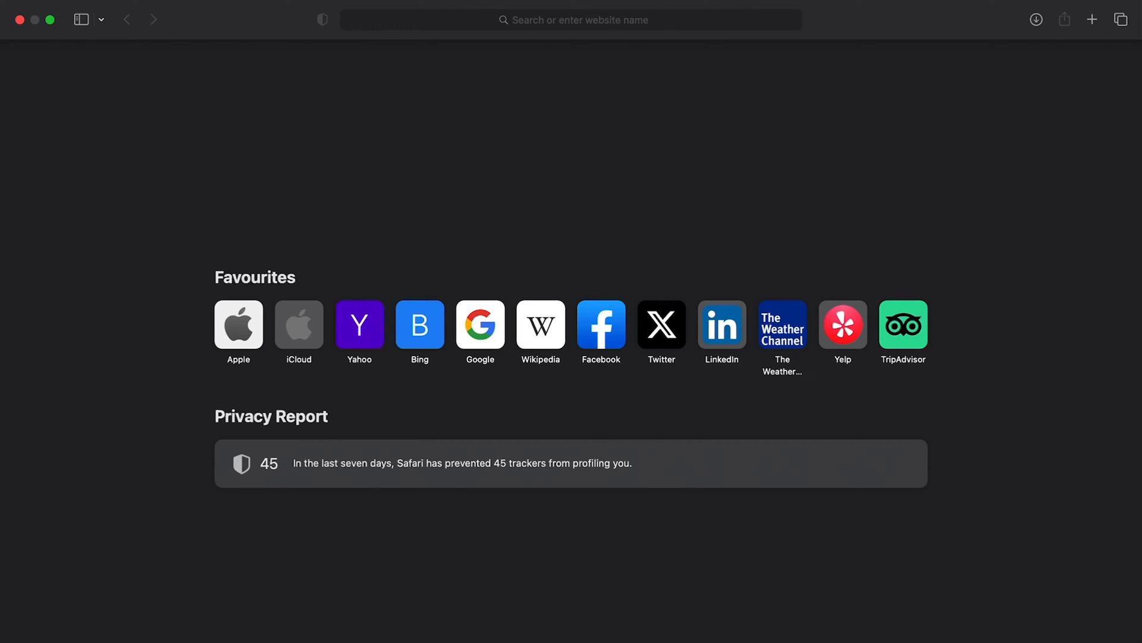
mouse_move(560, 50)
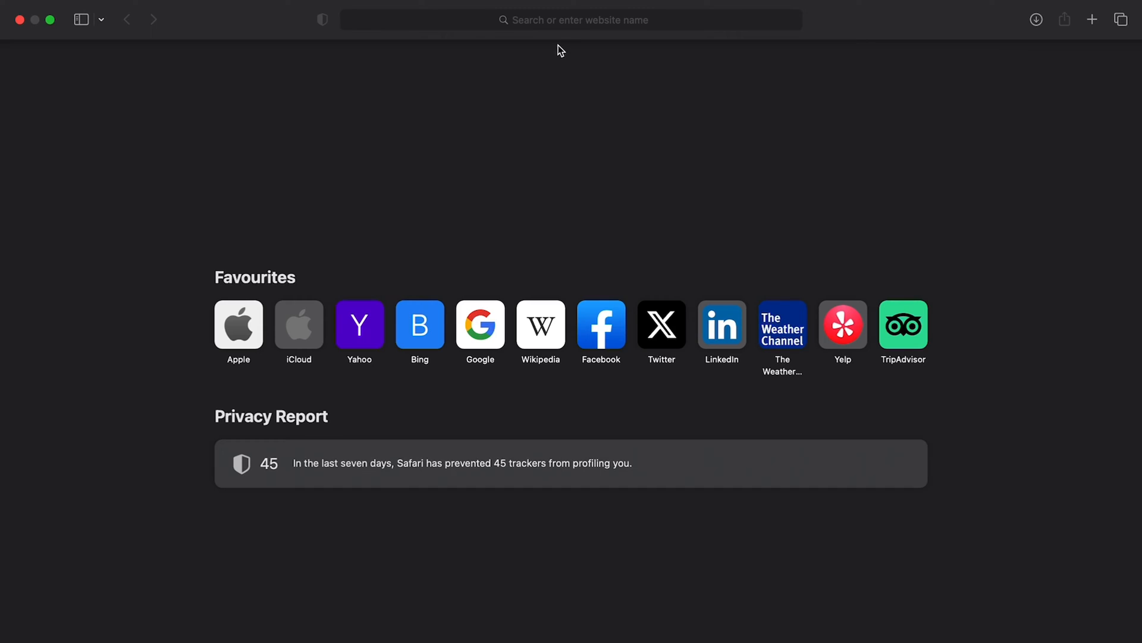
Step: Browse to felix.apache.org's Downloads page and download the Framework 7.0.5 binary zip
text(facebook.com)
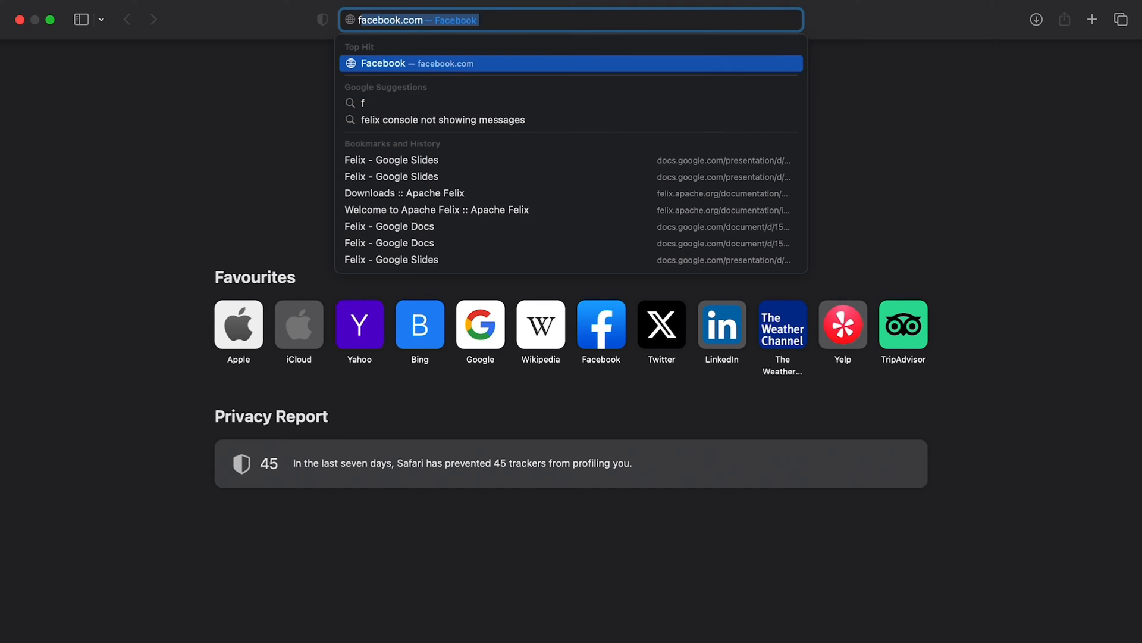
text(felix.apache.org)
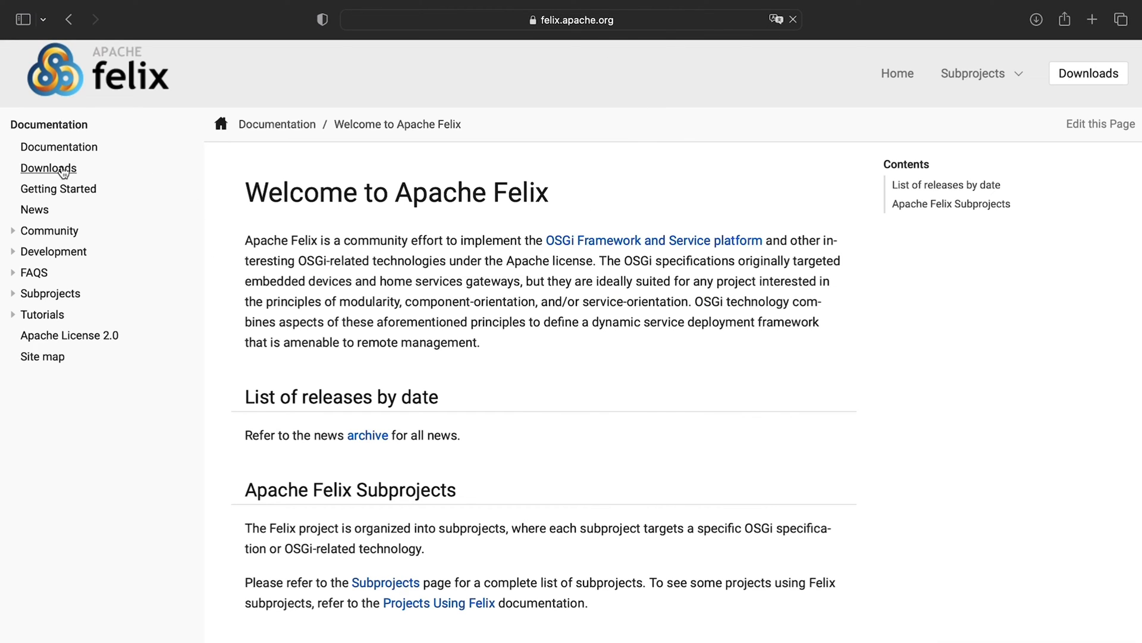
click(48, 167)
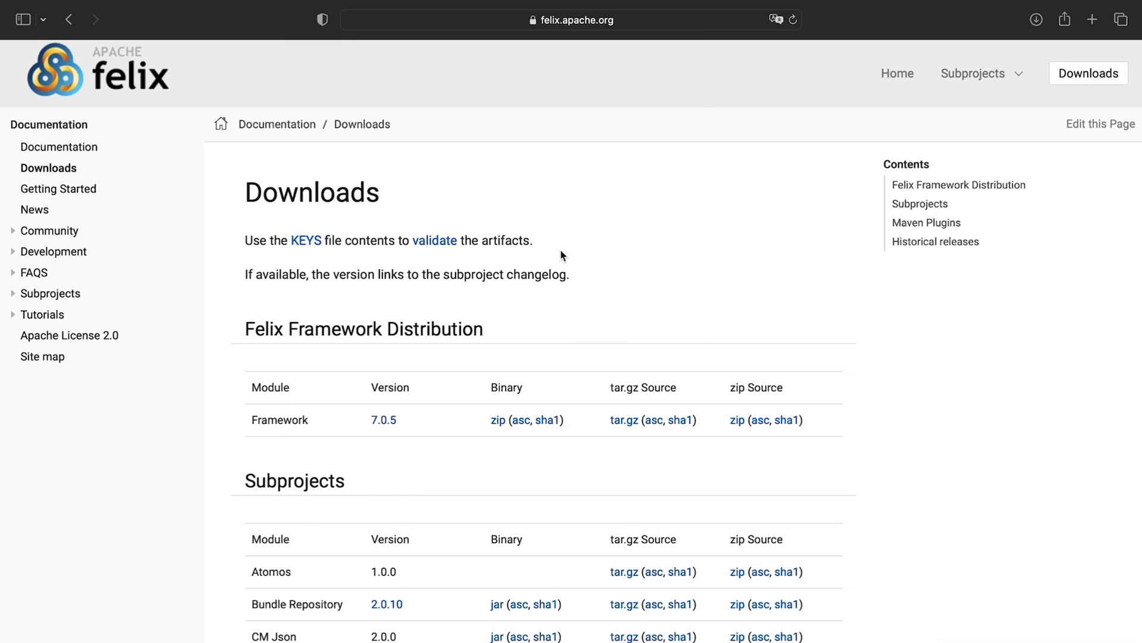
mouse_move(614, 307)
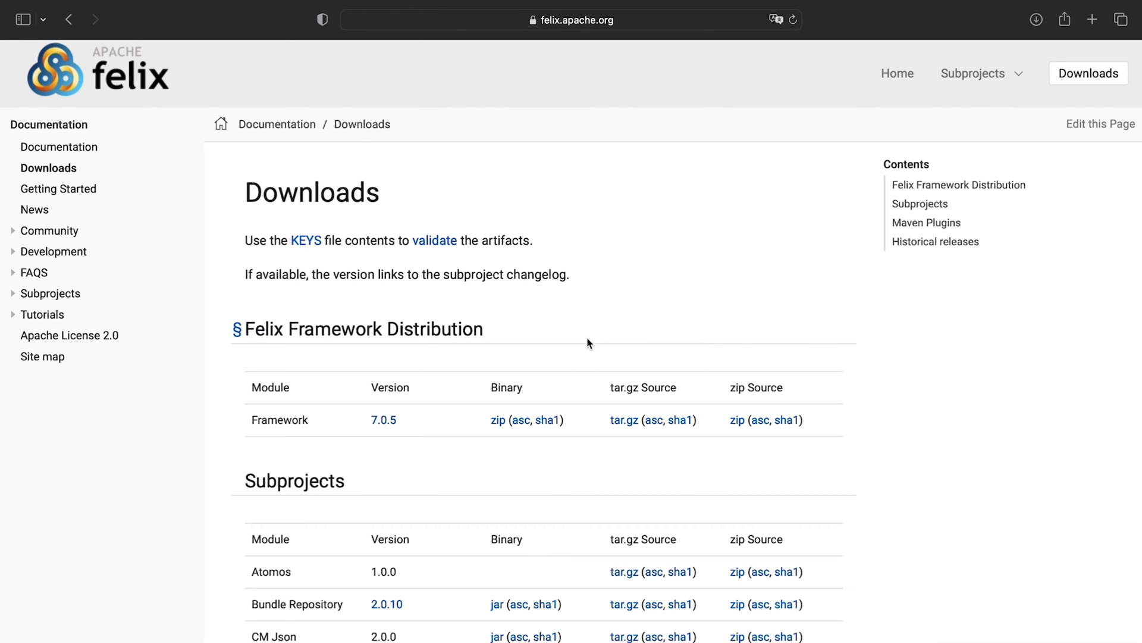
mouse_move(566, 407)
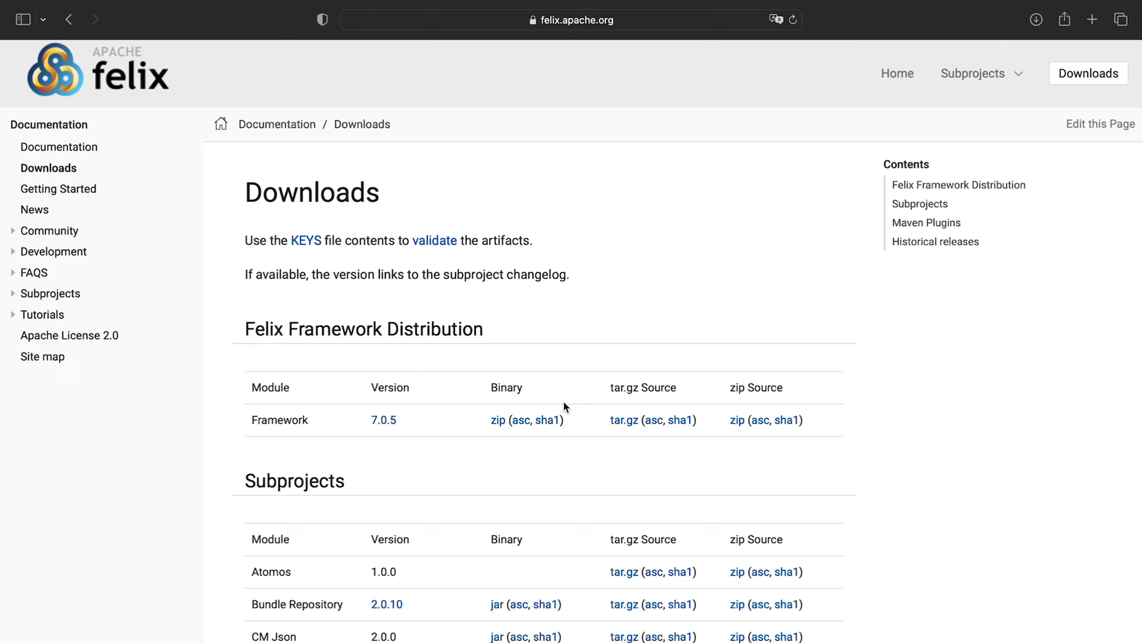
mouse_move(622, 424)
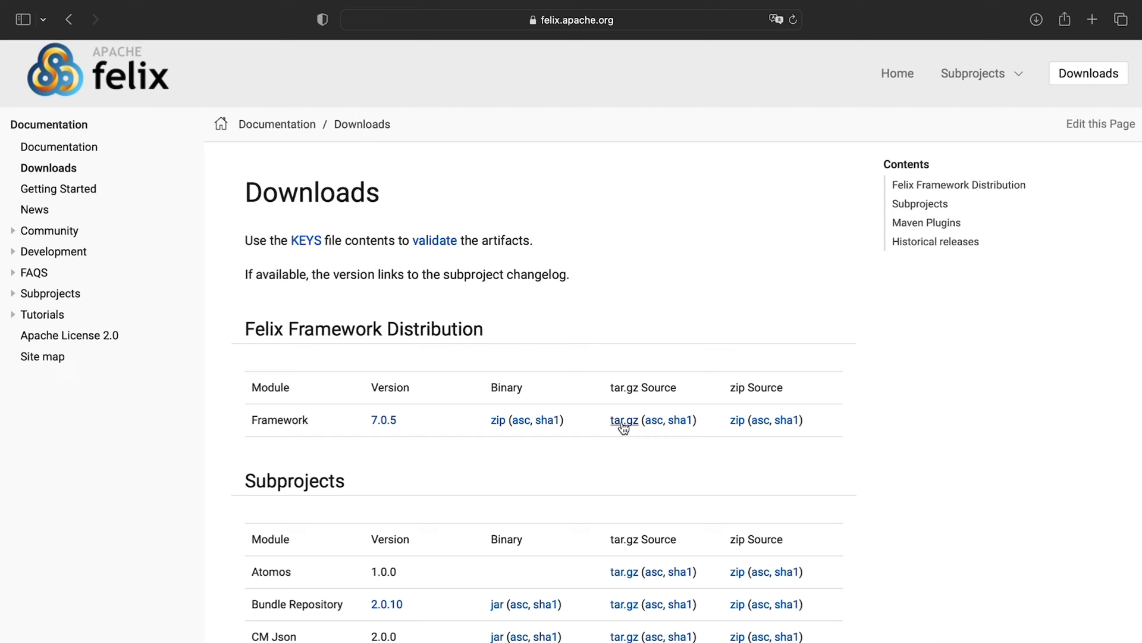
mouse_move(500, 420)
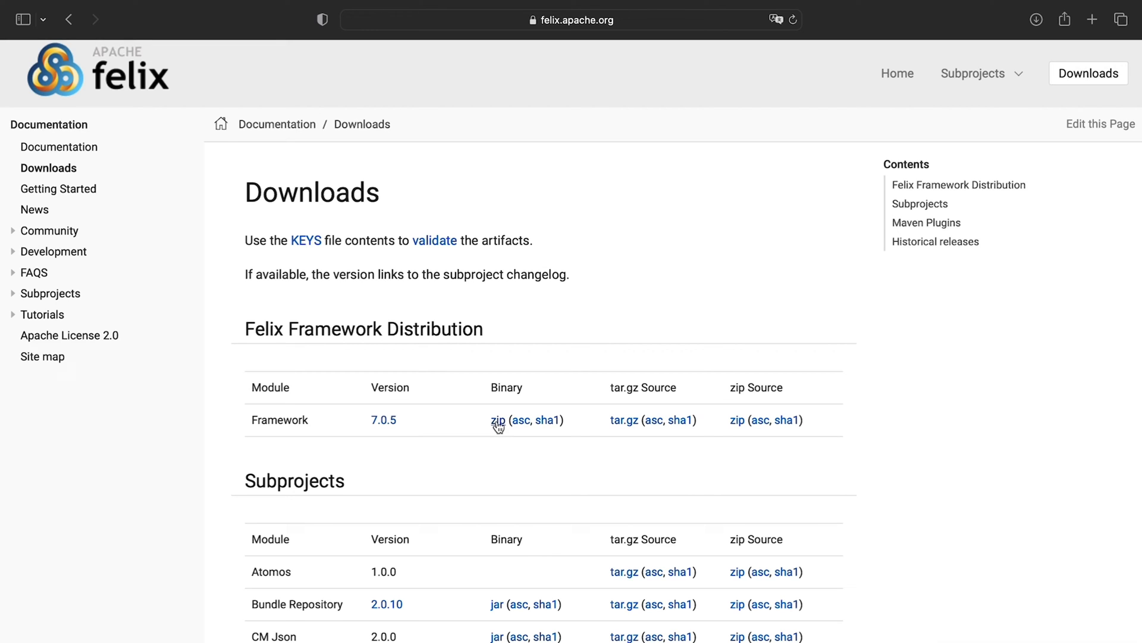
click(497, 420)
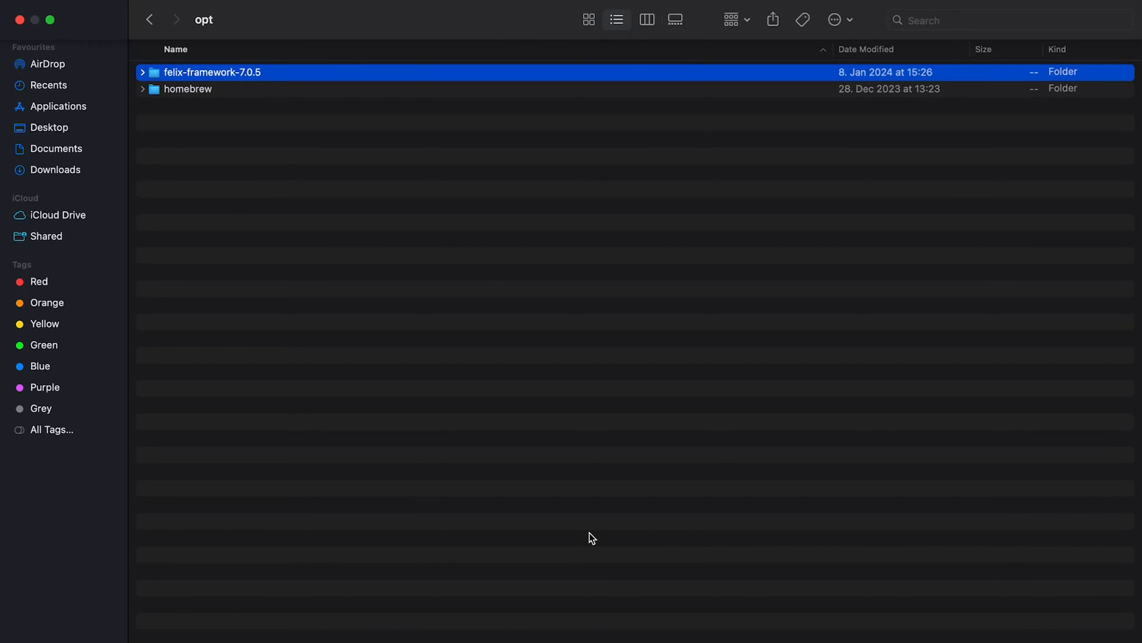
mouse_move(207, 198)
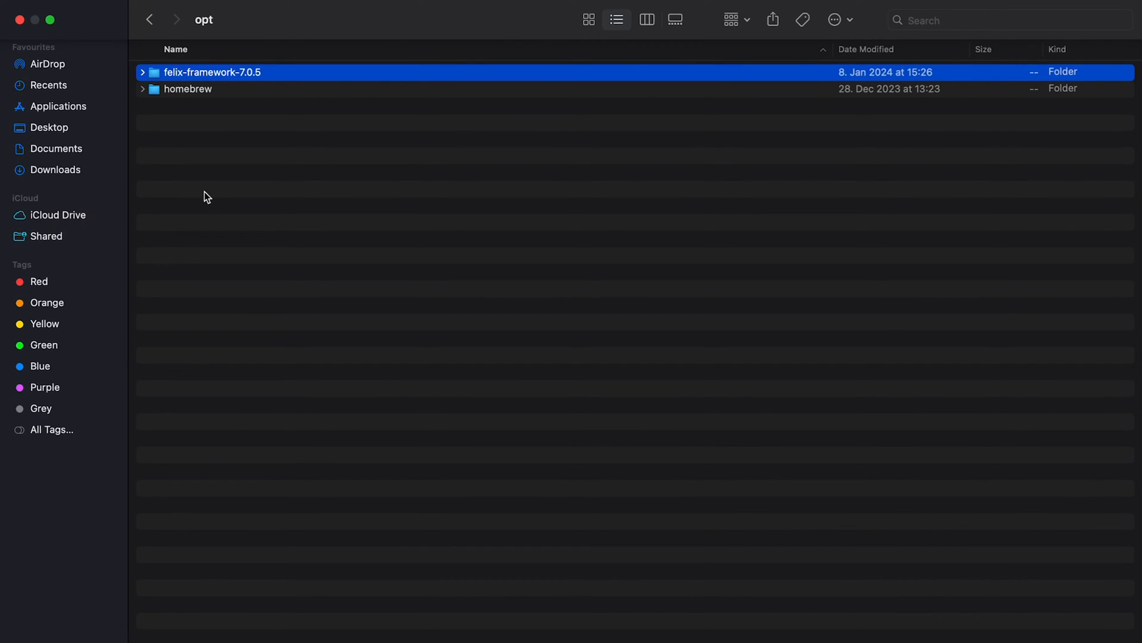
mouse_move(155, 70)
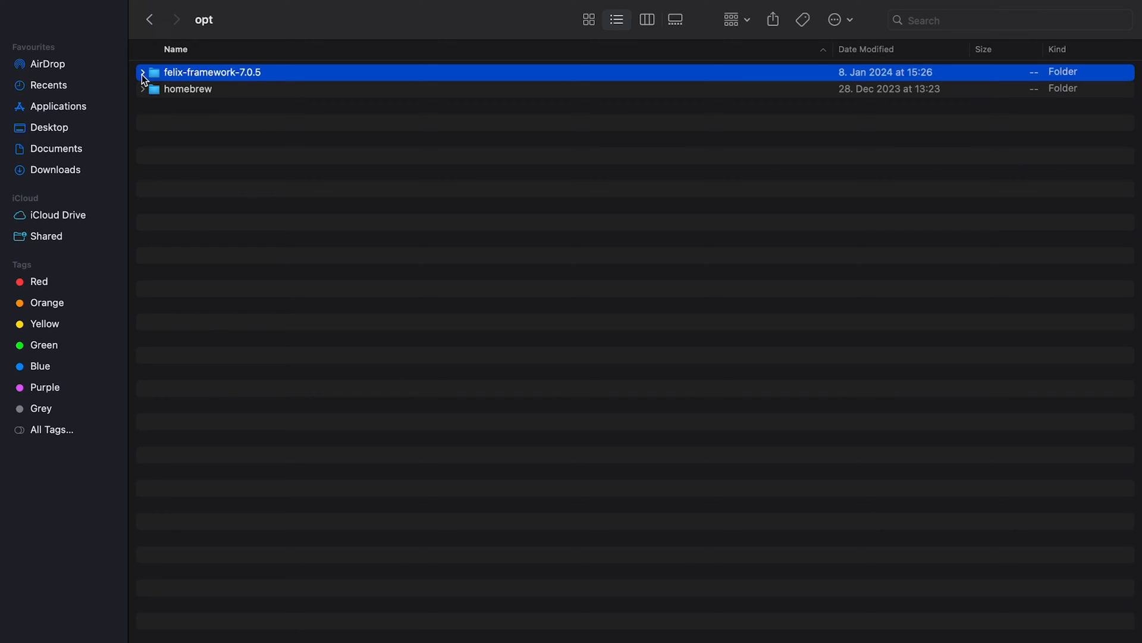
Step: Expand felix-framework-7.0.5 and its bin folder in /opt to reveal felix.jar
click(143, 73)
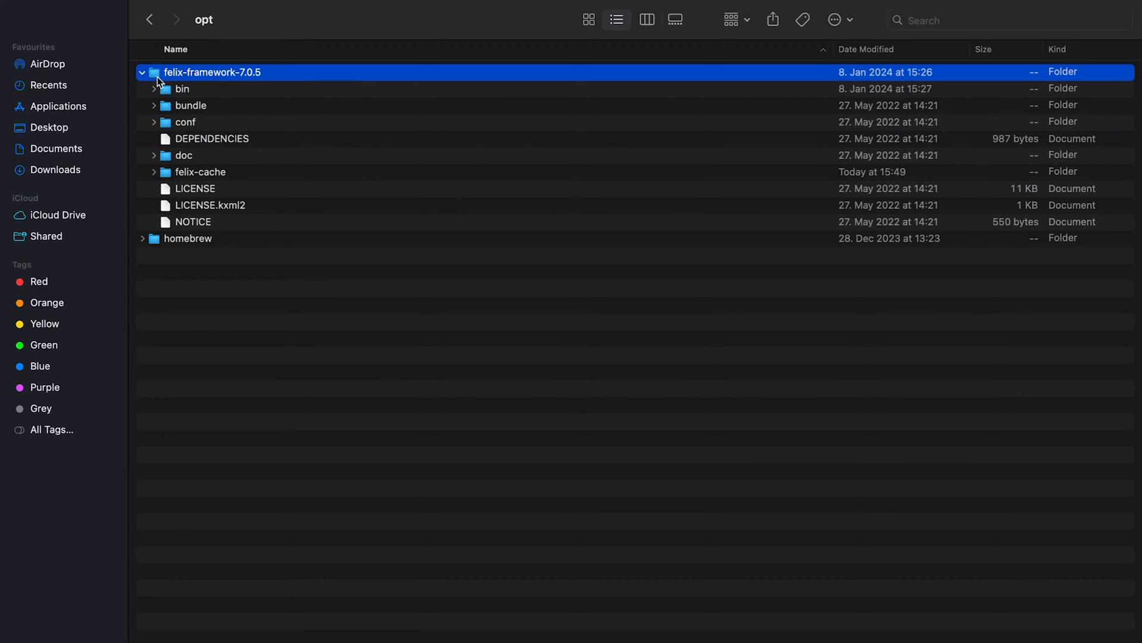
click(154, 89)
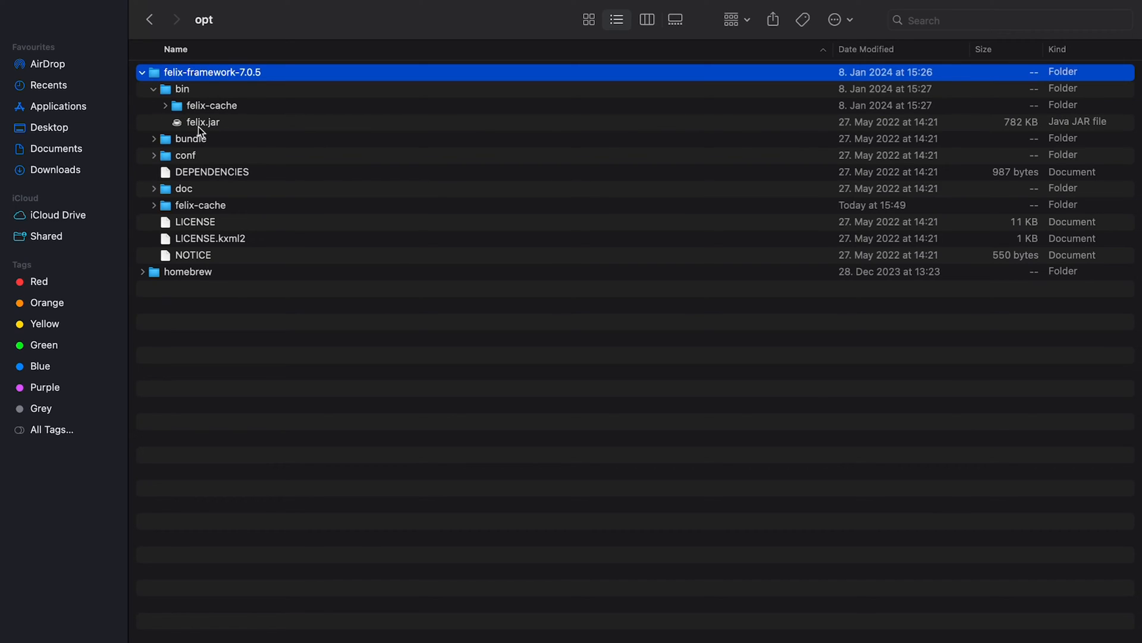
mouse_move(213, 132)
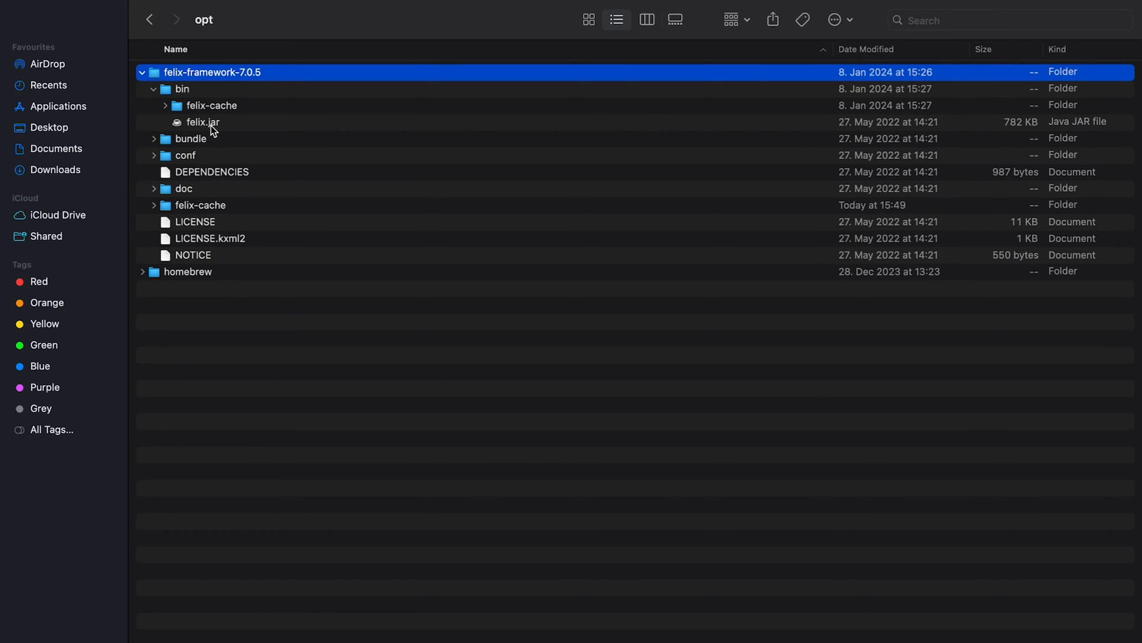
mouse_move(298, 155)
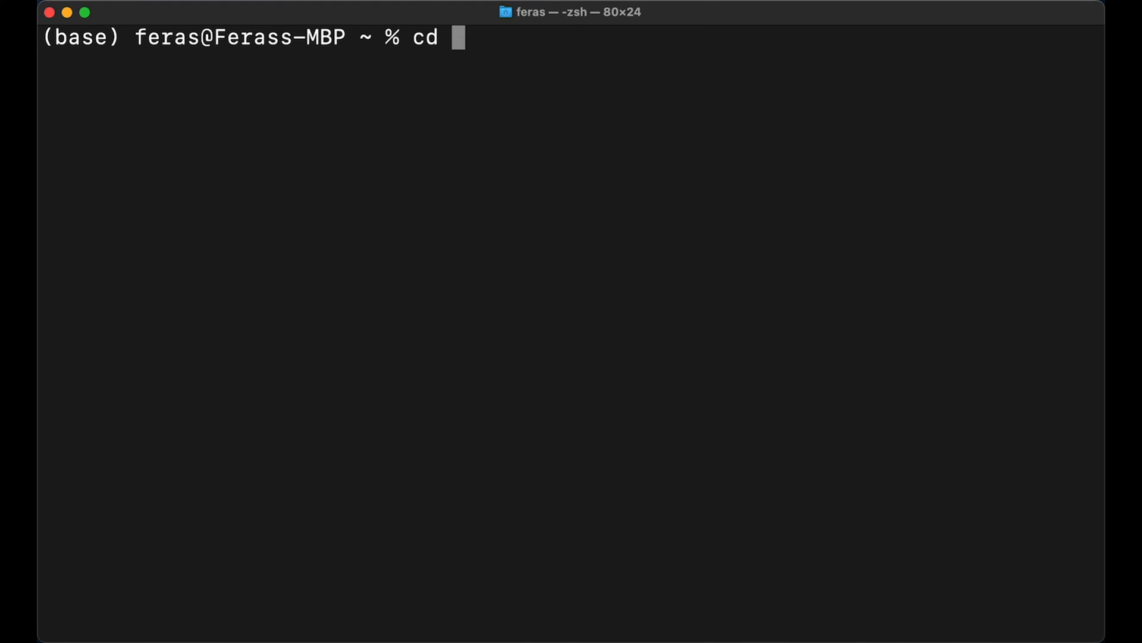
Step: Change to /opt/felix-framework-7.0.5 and launch the framework with java -jar bin/felix.jar
text(/opt/)
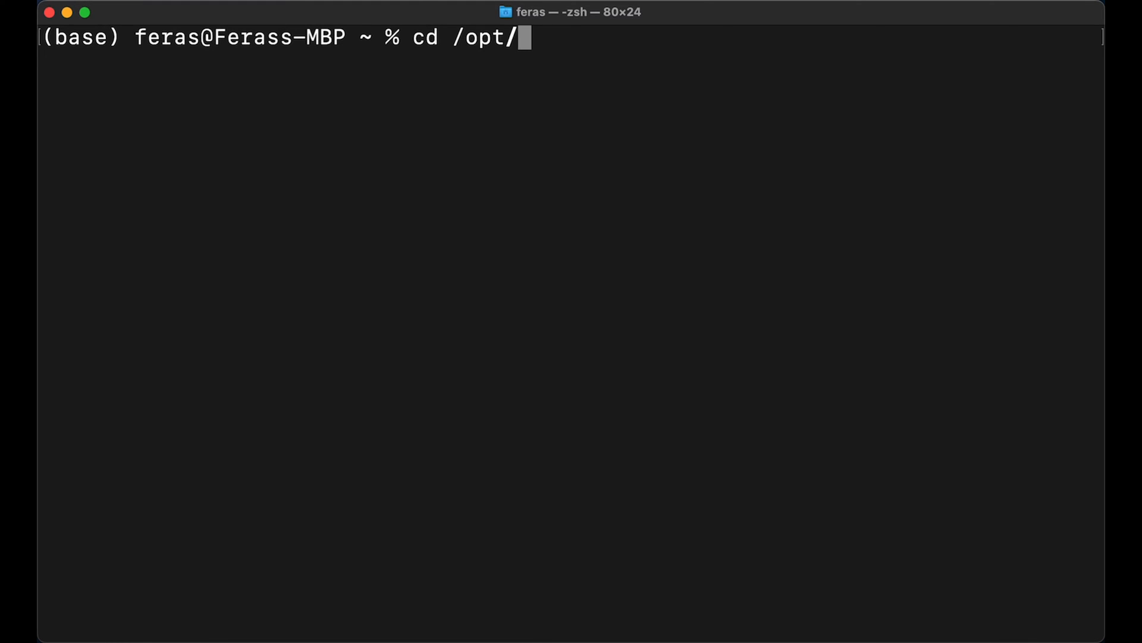
key(Tab)
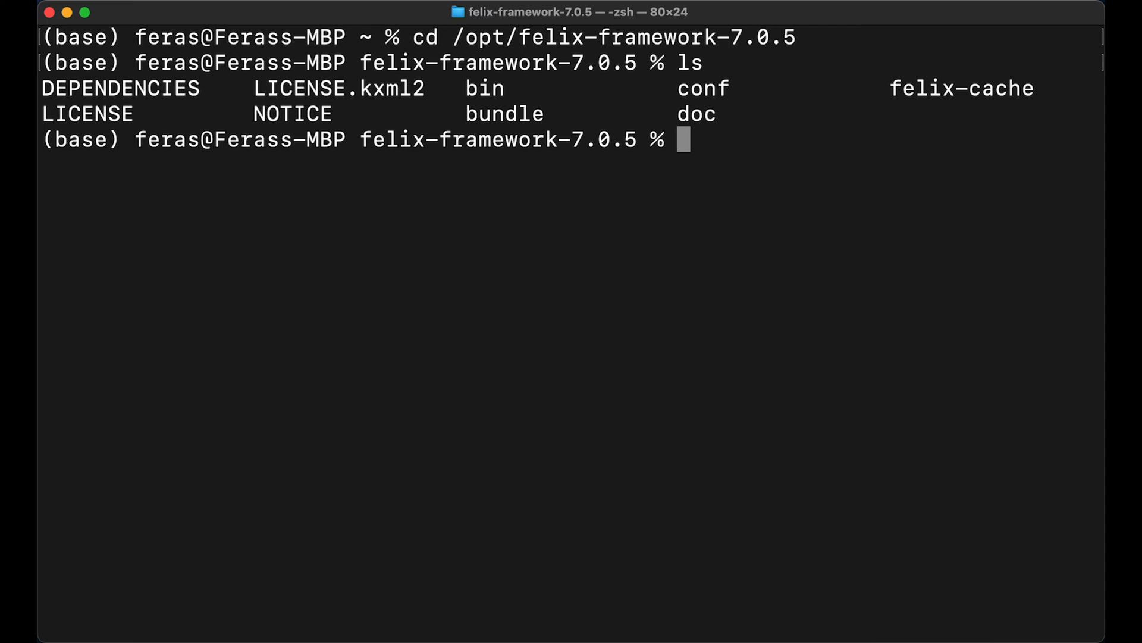
text(j)
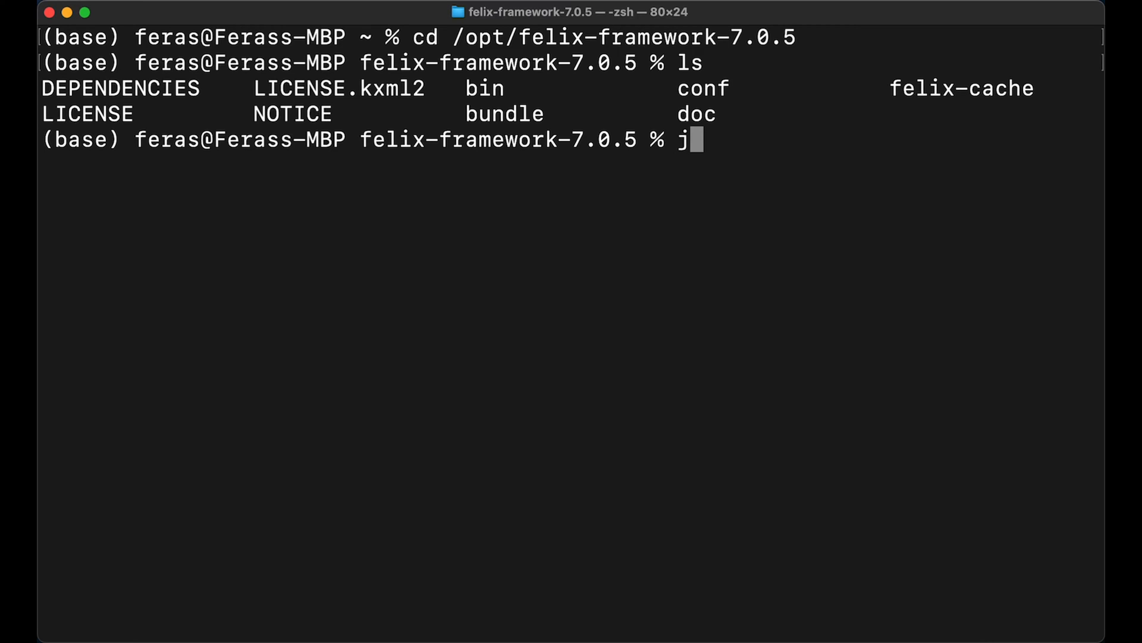
text(ava -)
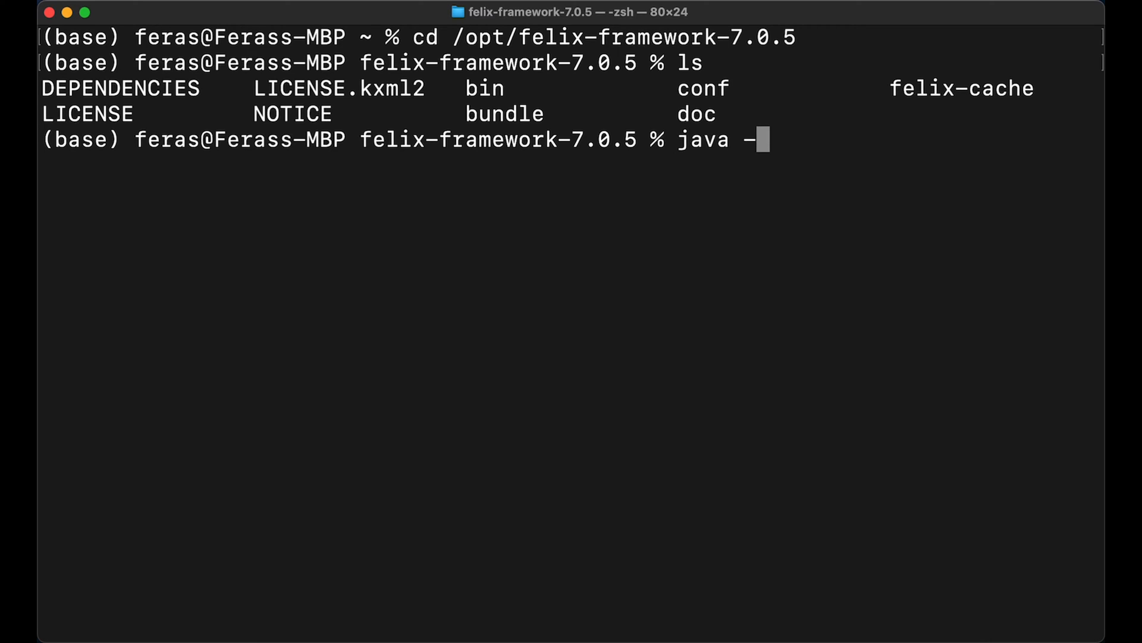
text(jar)
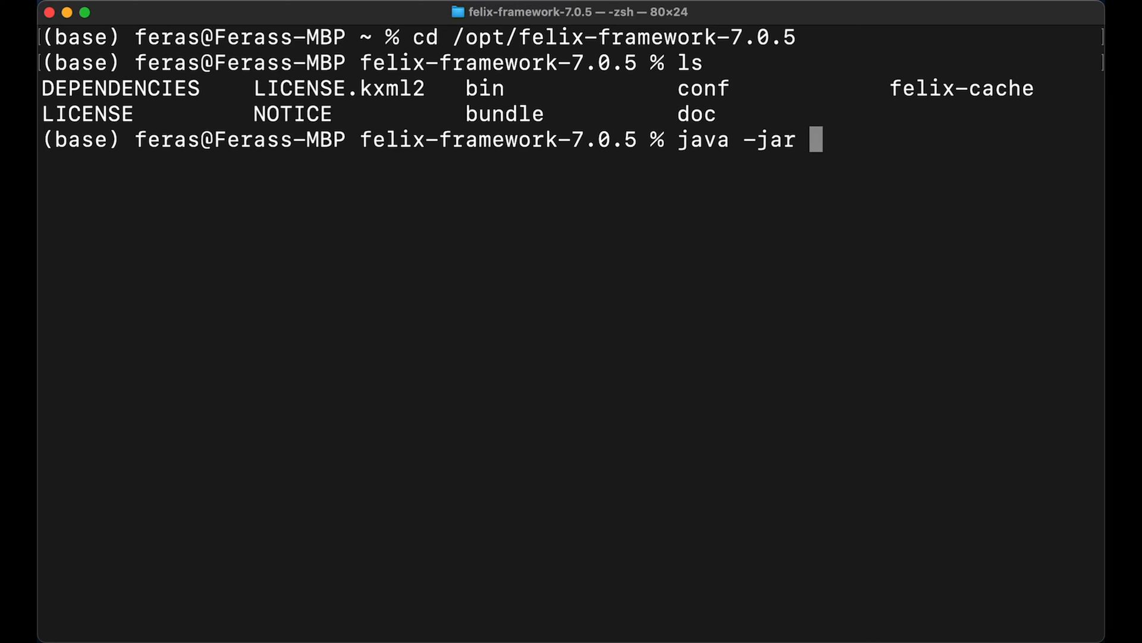
text(bin/f)
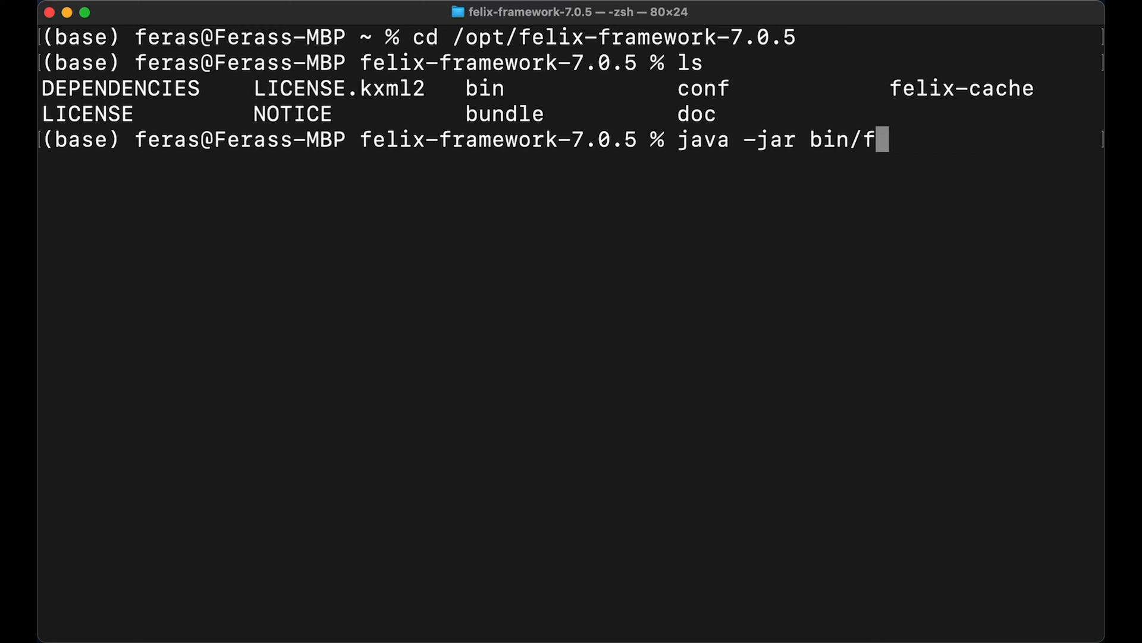
text(elix.)
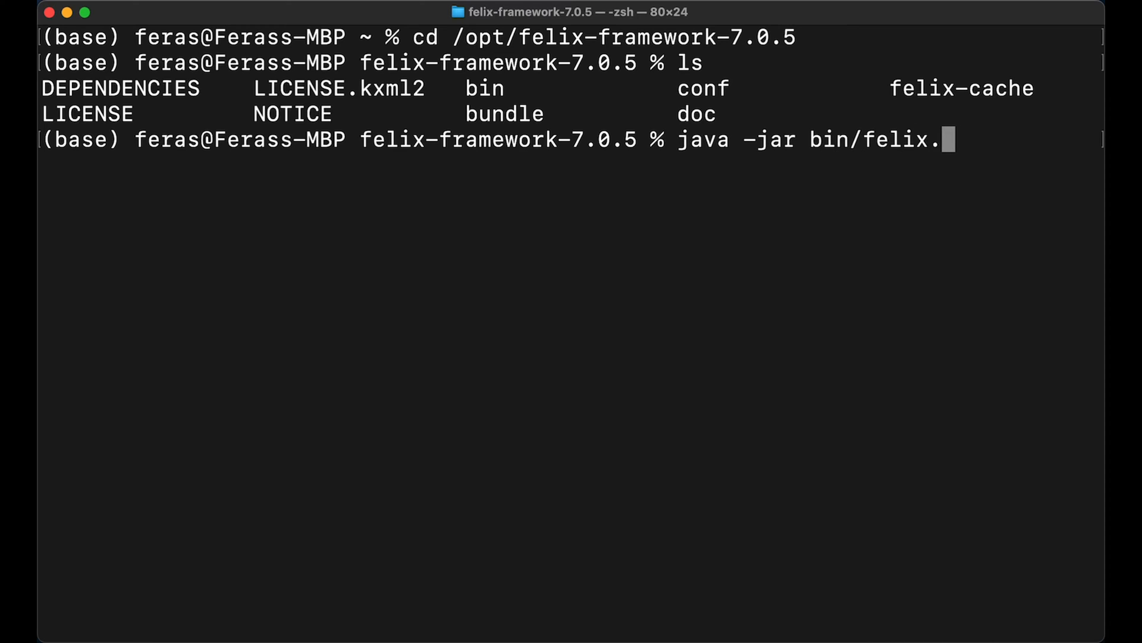
key(Return)
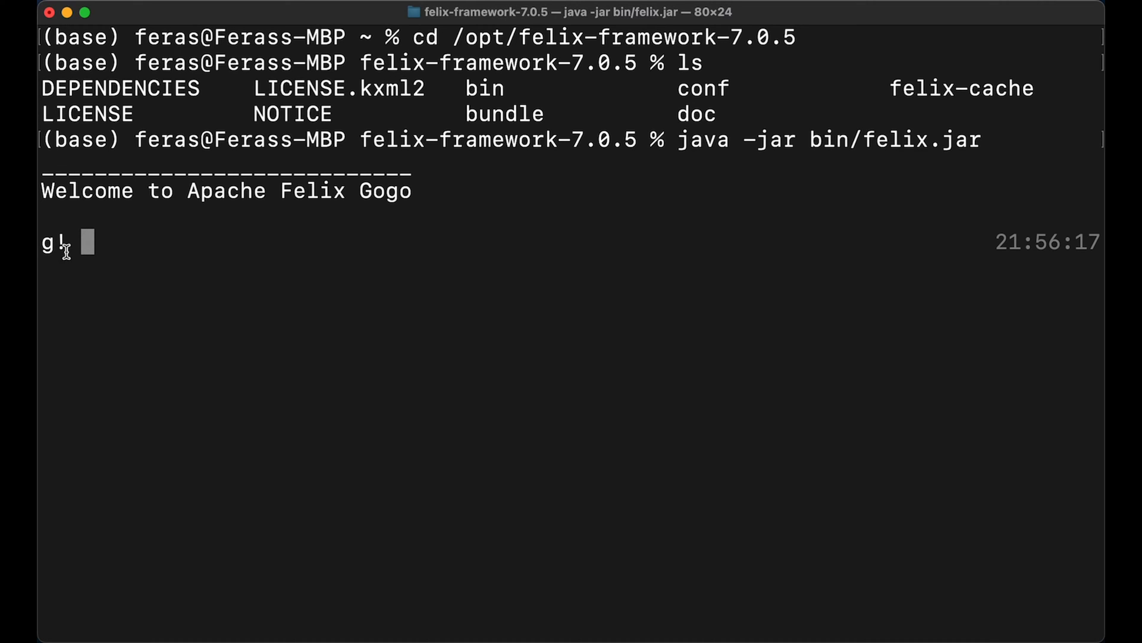
Step: Show the Gogo shell's help command list, then list the seven active bundles with lb
text(!)
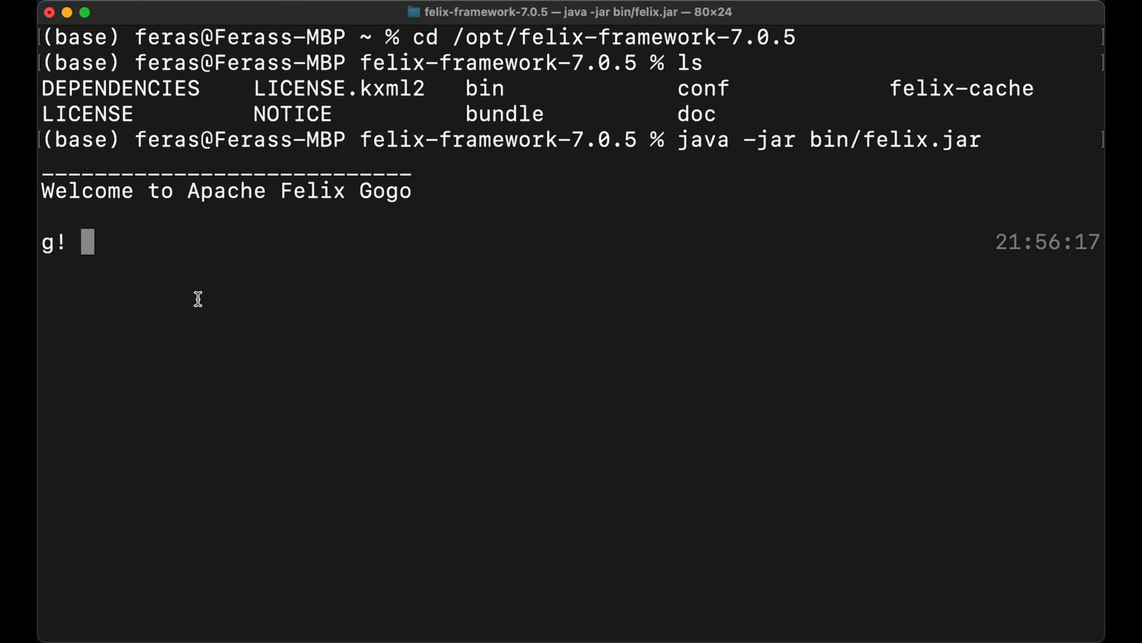
text(help)
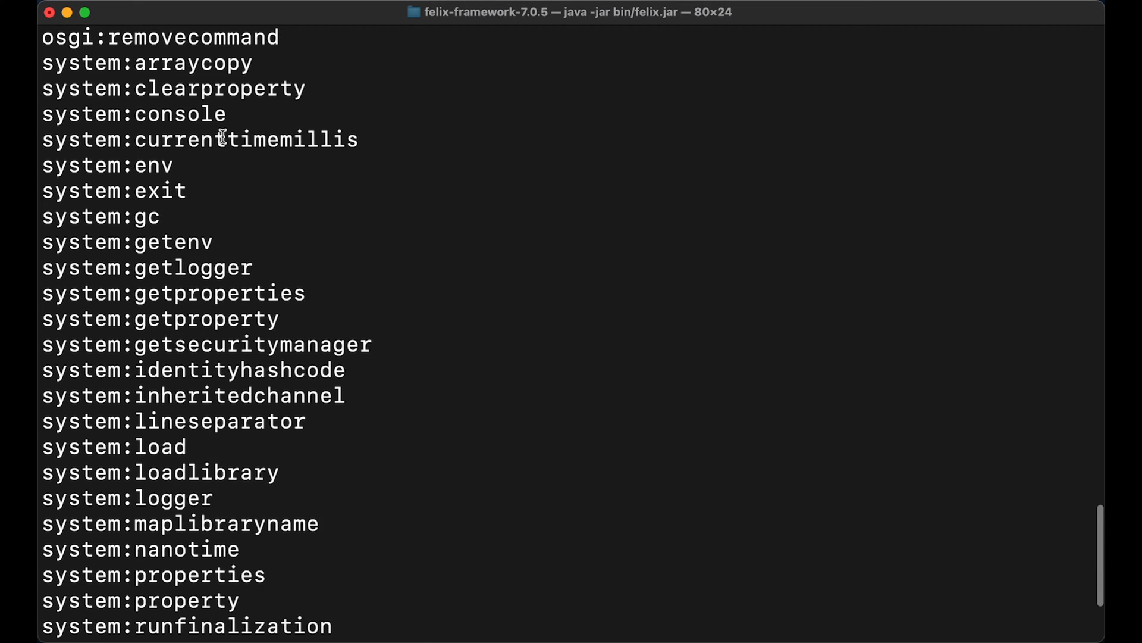
scroll(down, 3)
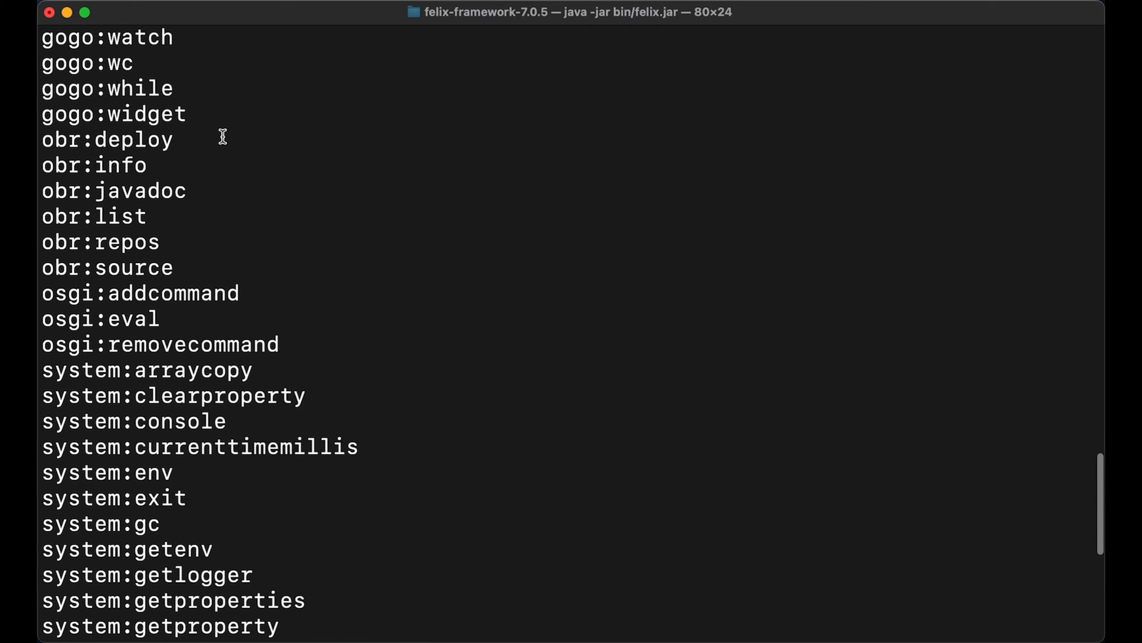
scroll(up, 3)
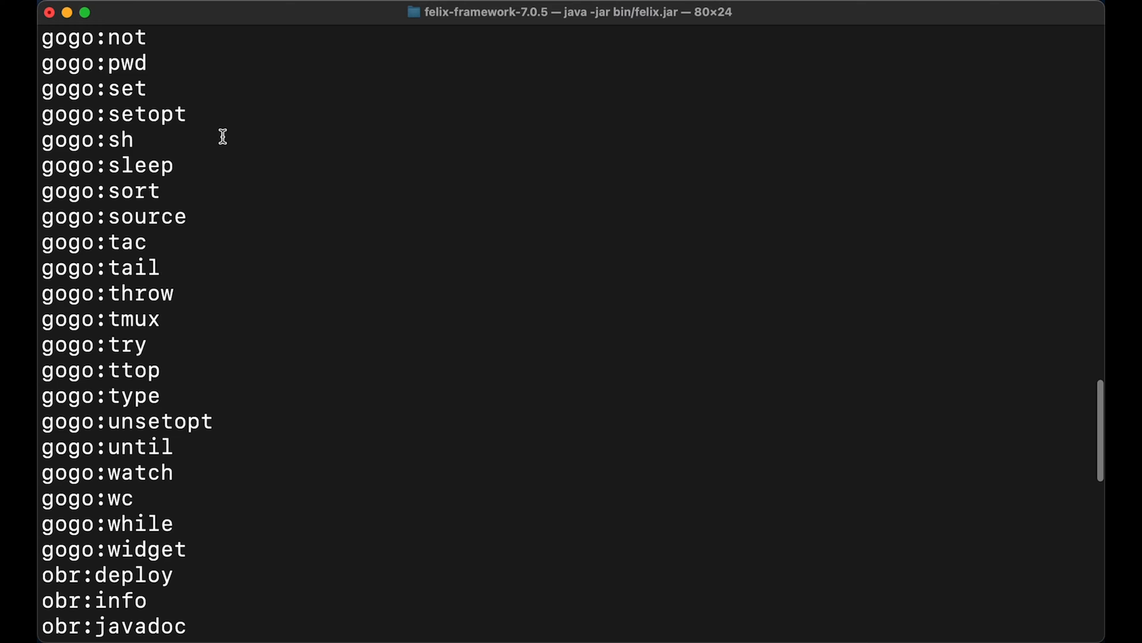
scroll(up, 3)
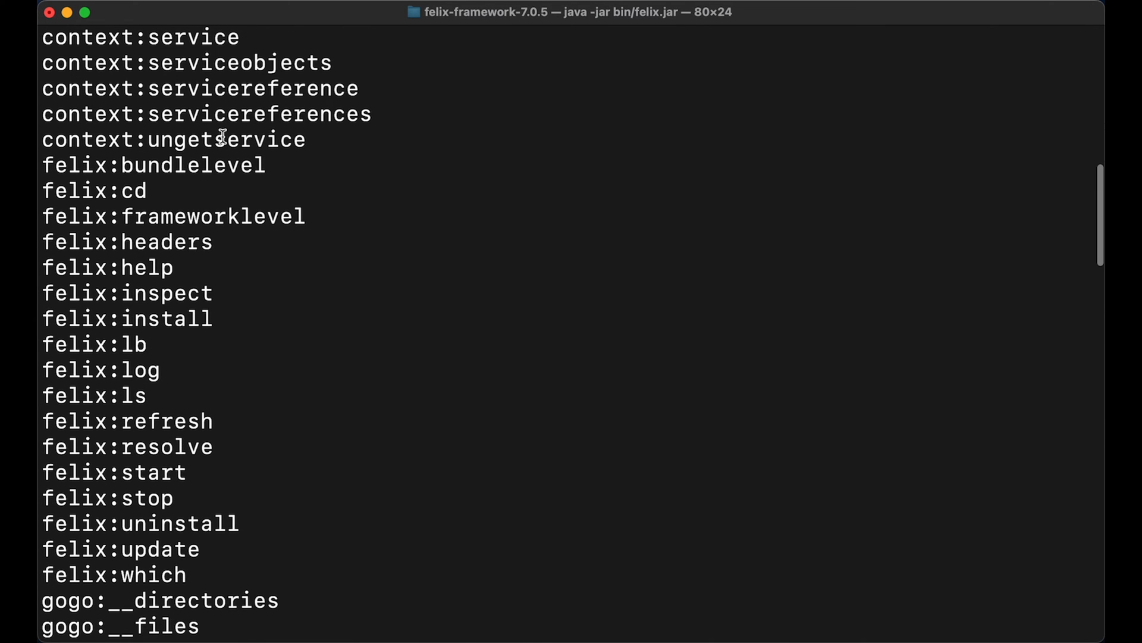
mouse_move(130, 353)
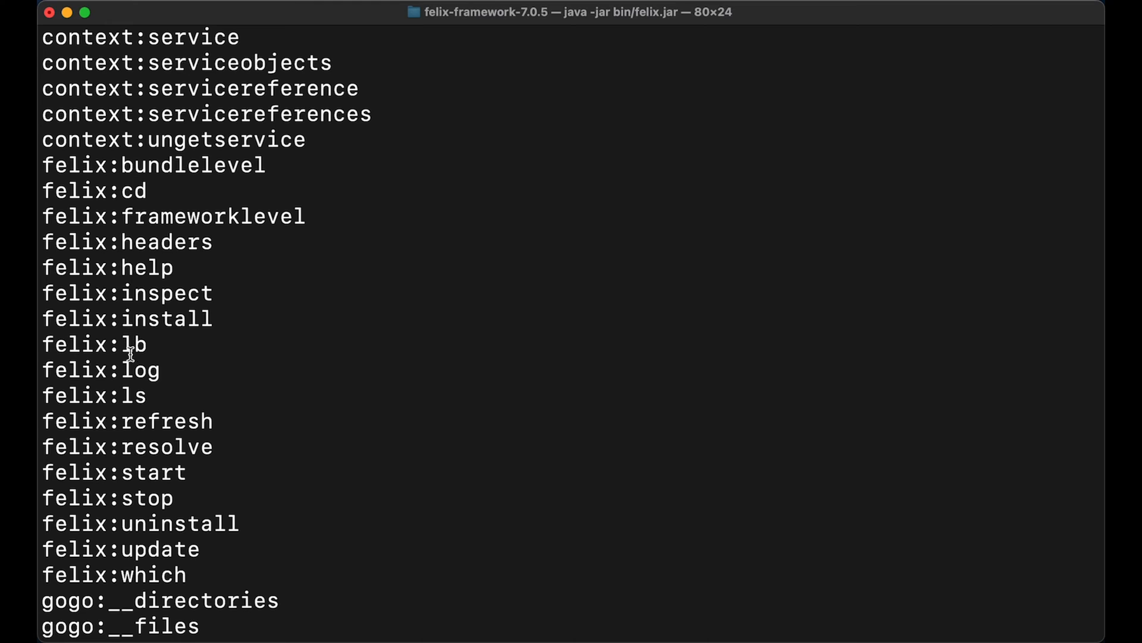
mouse_move(256, 426)
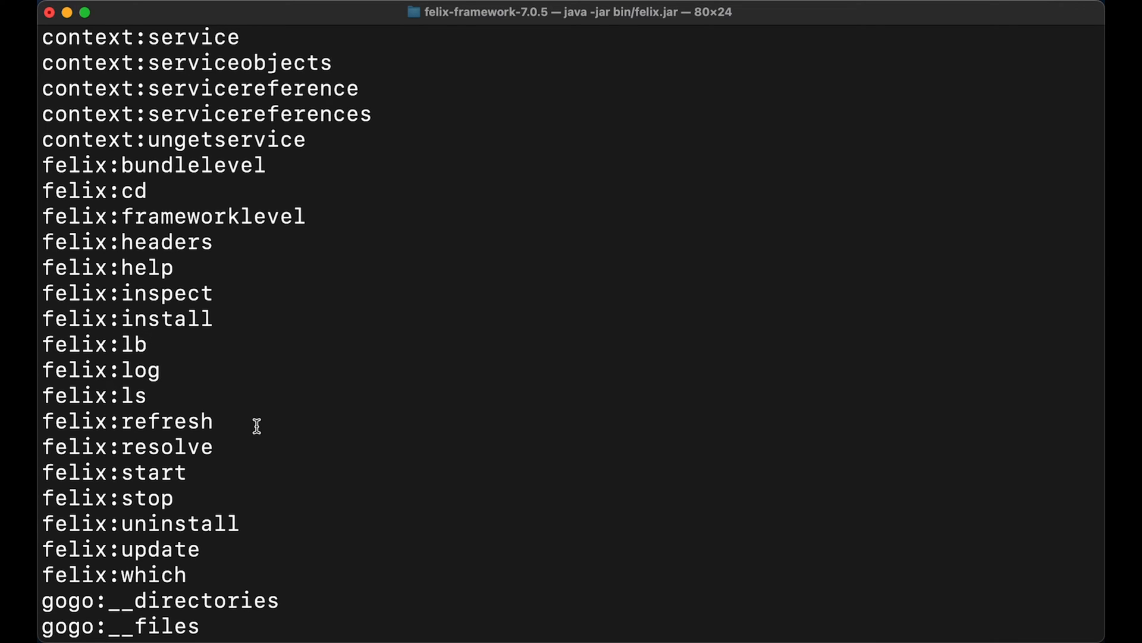
scroll(down, 3)
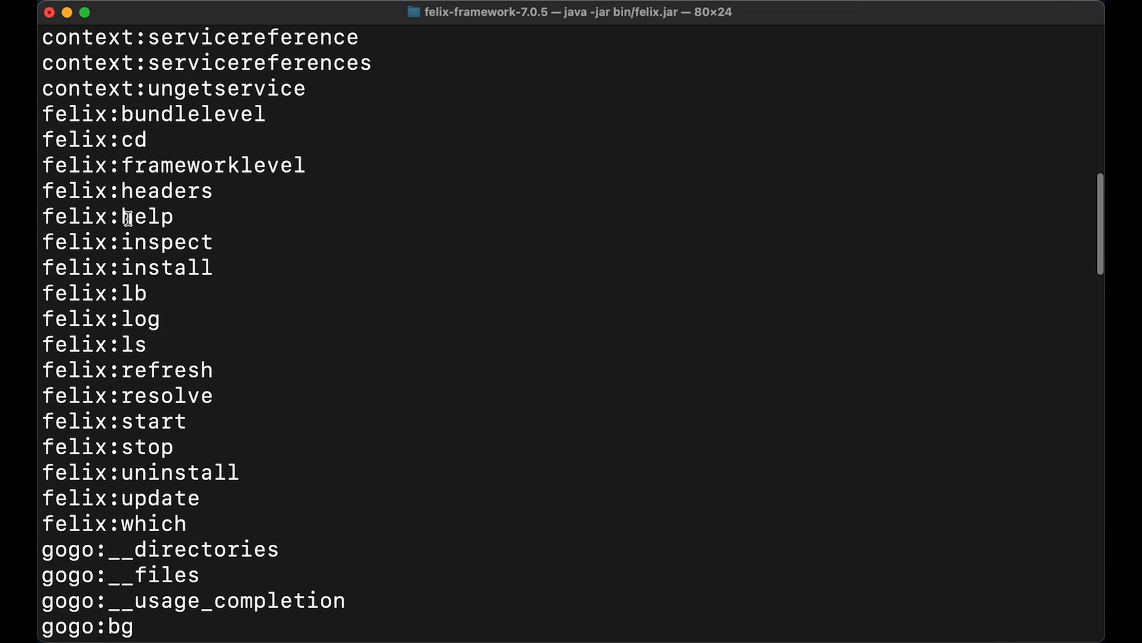
mouse_move(124, 241)
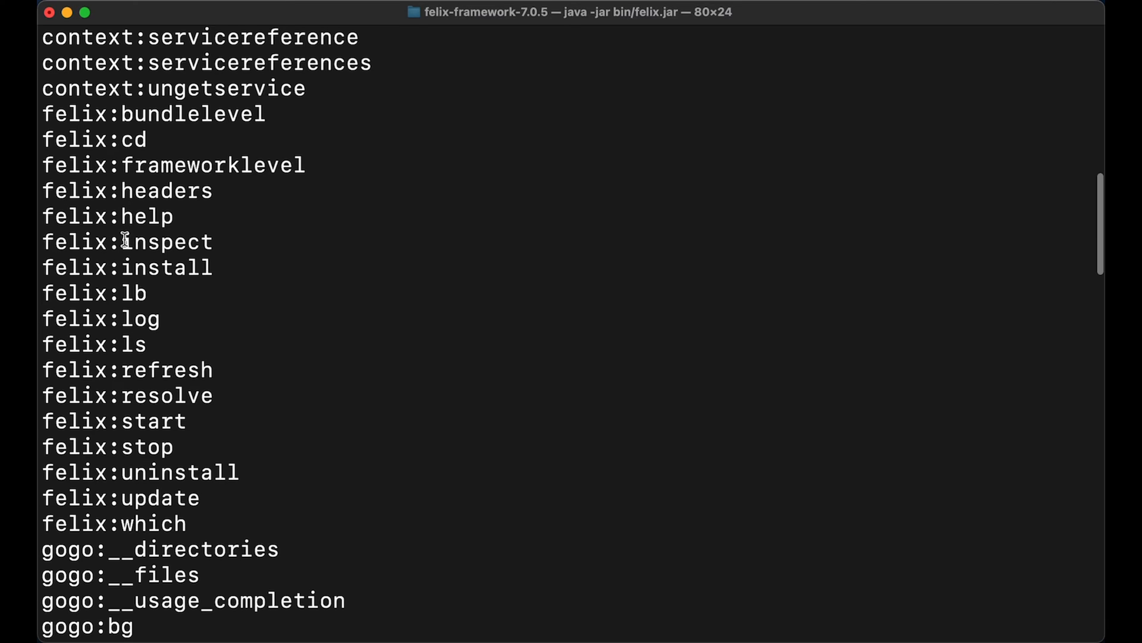
double_click(127, 268)
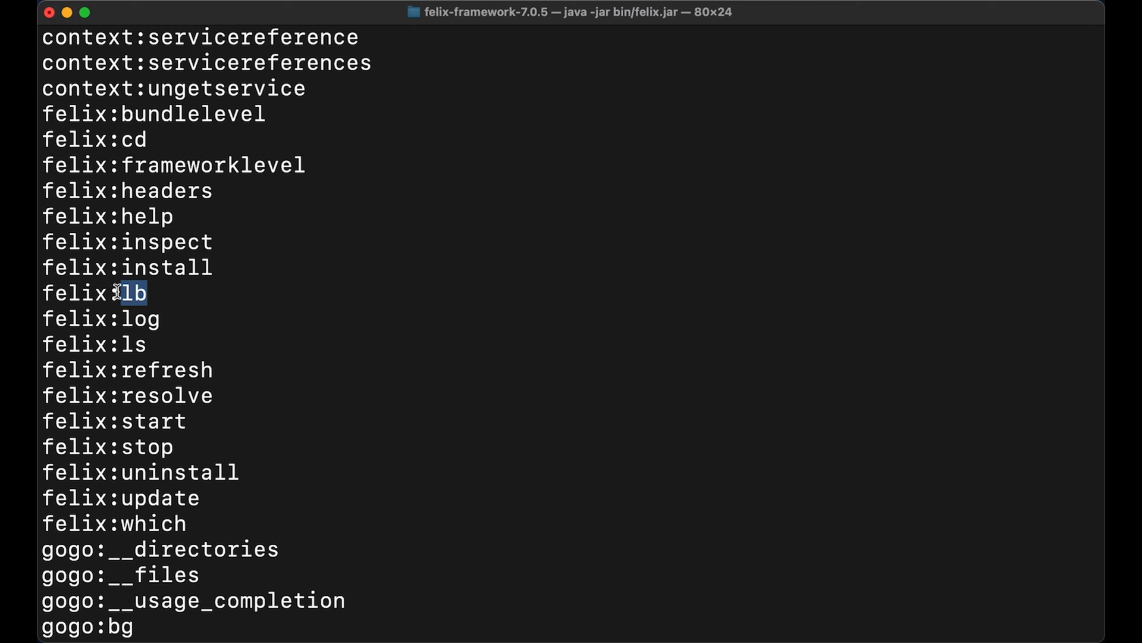
scroll(down, 3)
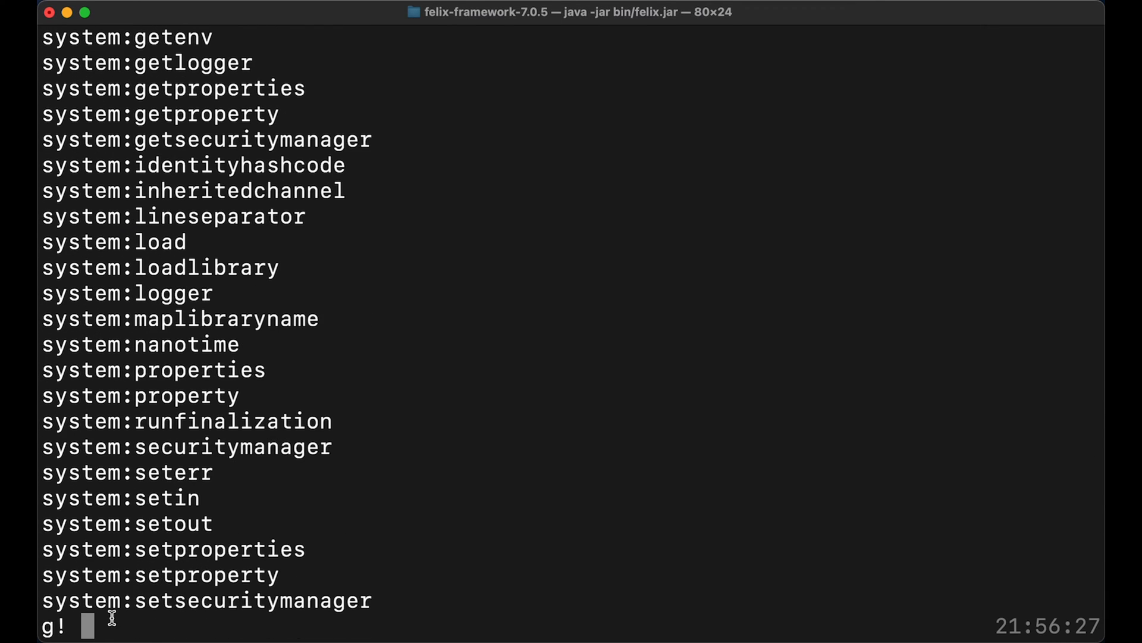
text(lb)
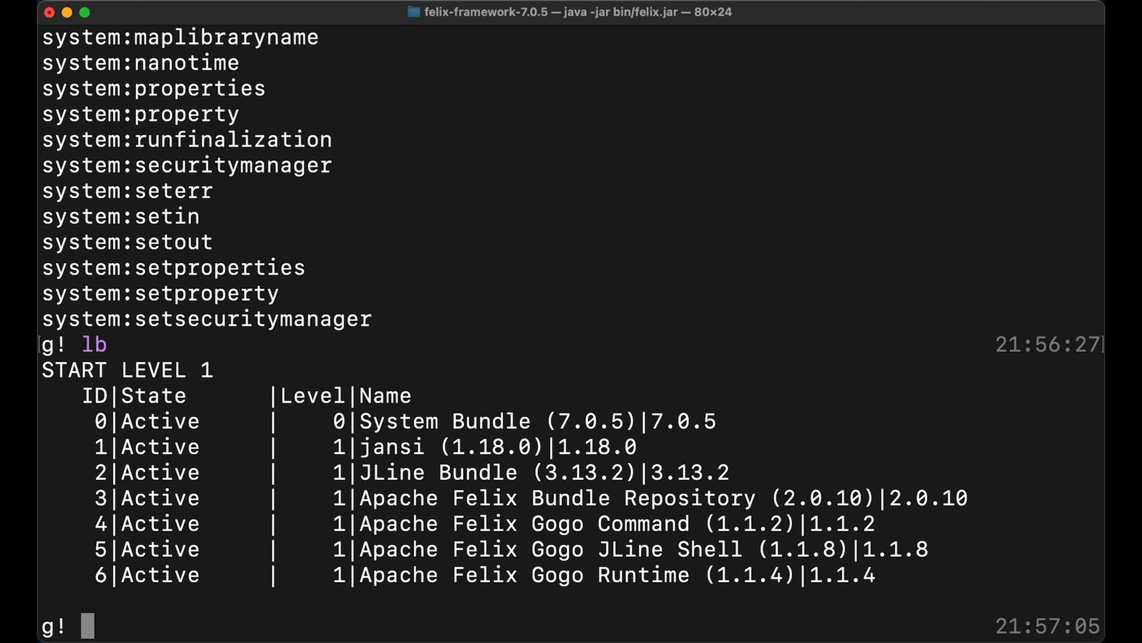
mouse_move(193, 604)
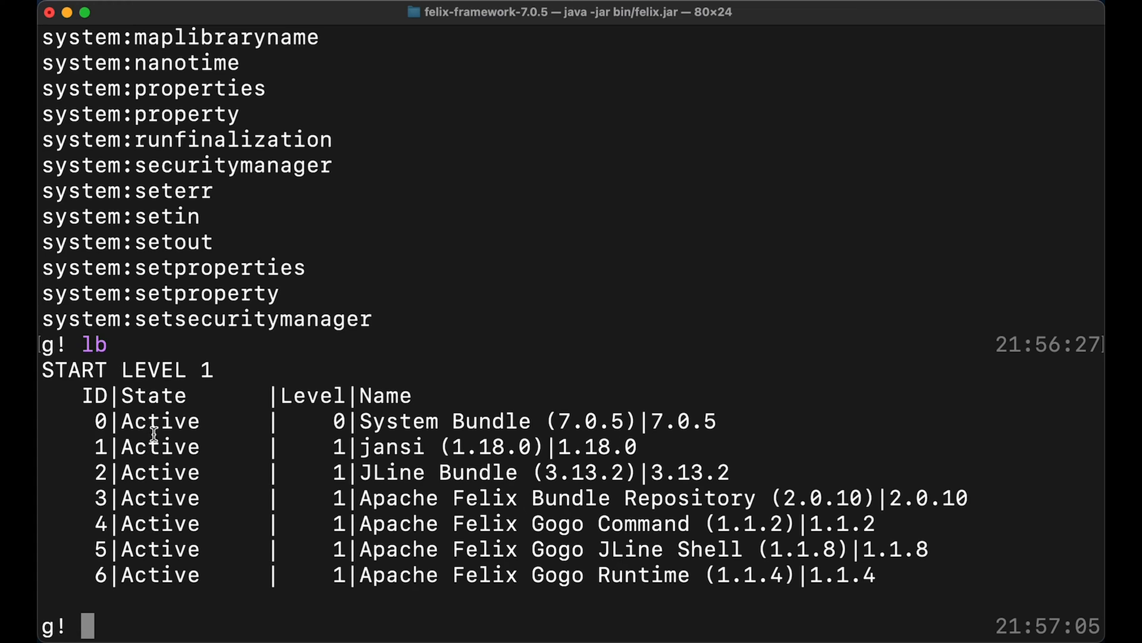
mouse_move(109, 625)
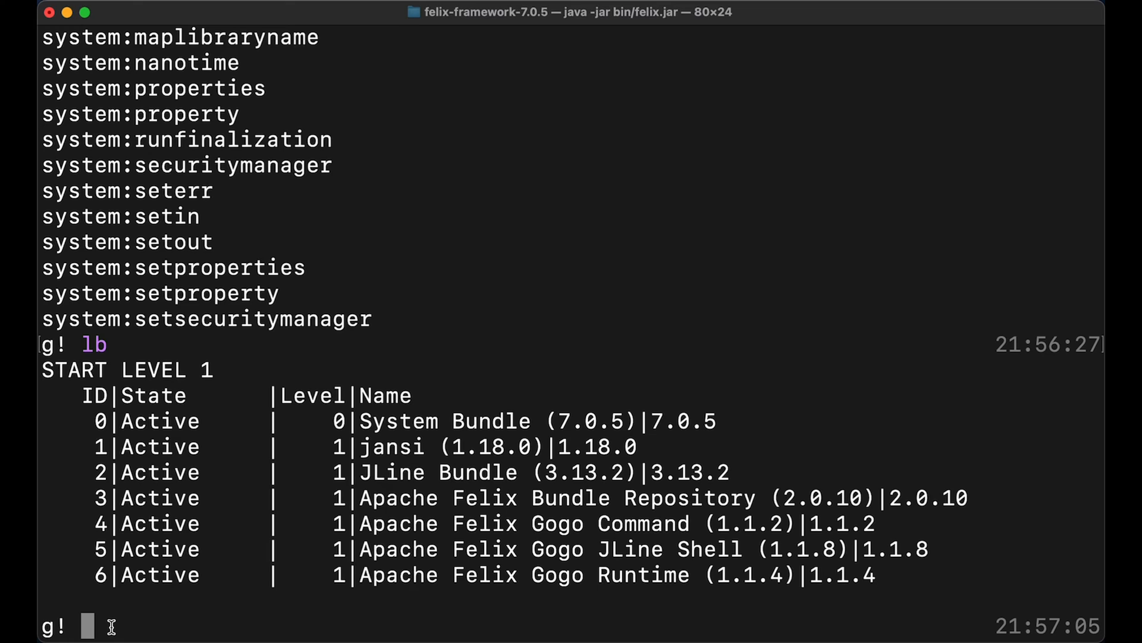
Step: Show the Gogo shell help for the install command
text(he)
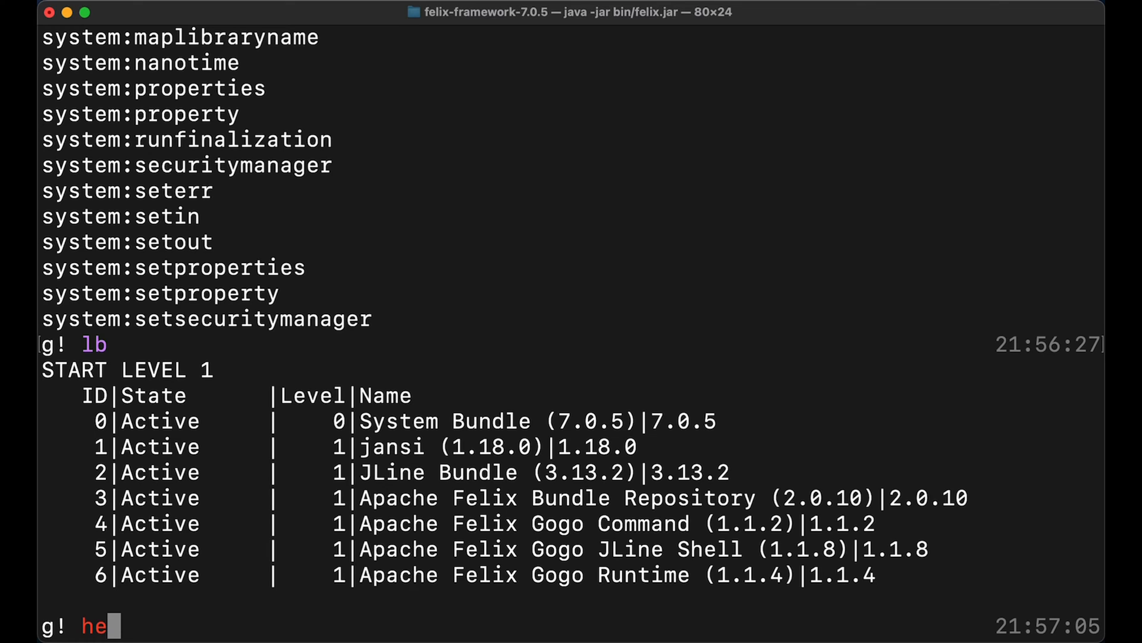
text(lp install)
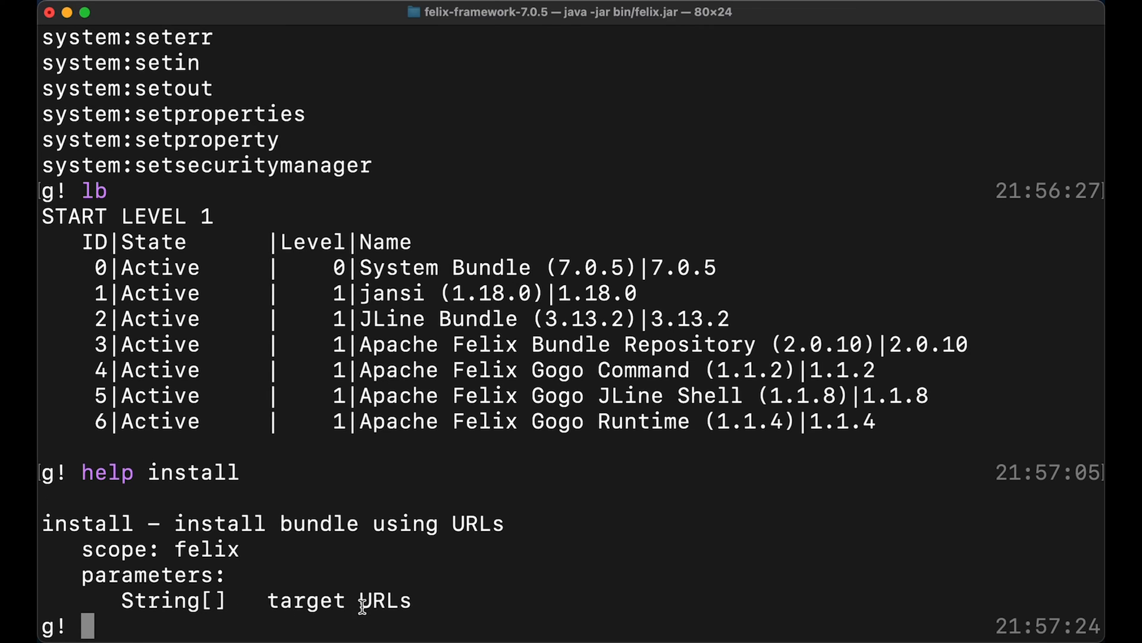
mouse_move(335, 621)
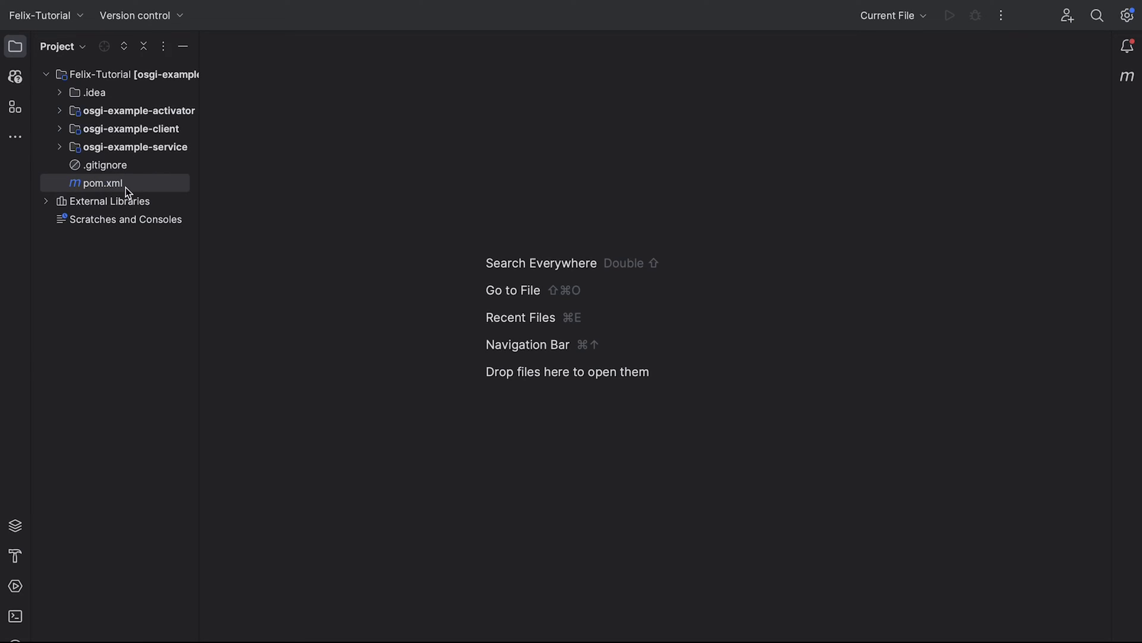
Step: Open the Felix-Tutorial parent pom.xml from the Project tool window
double_click(100, 183)
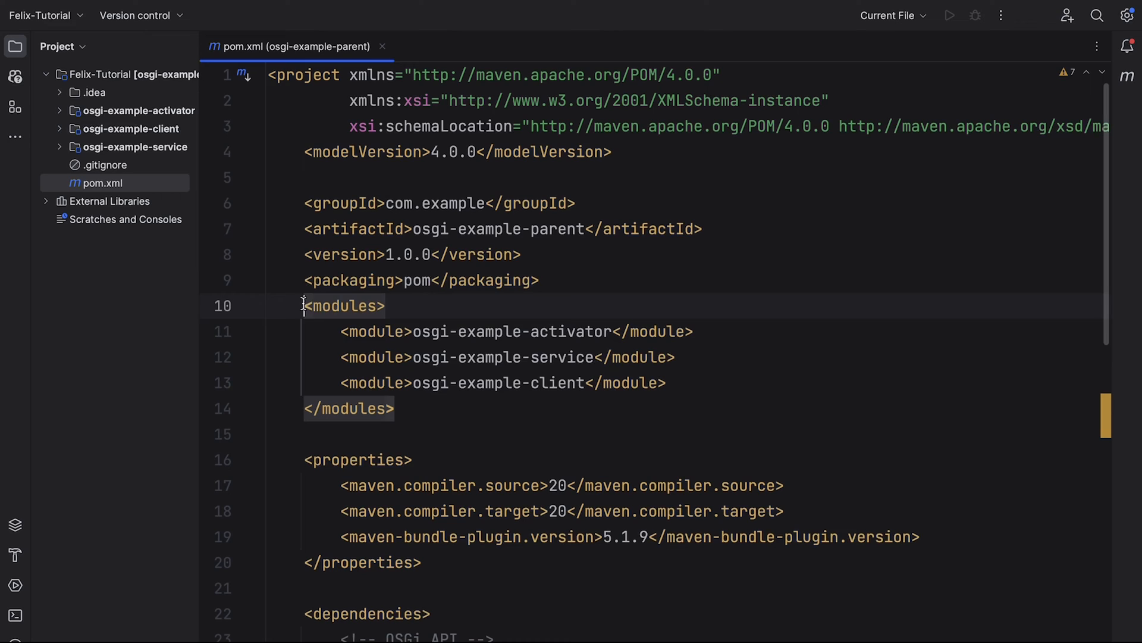
Step: Review the pom's modules, OSGi core dependency and maven-bundle-plugin build section
drag(305, 306, 395, 408)
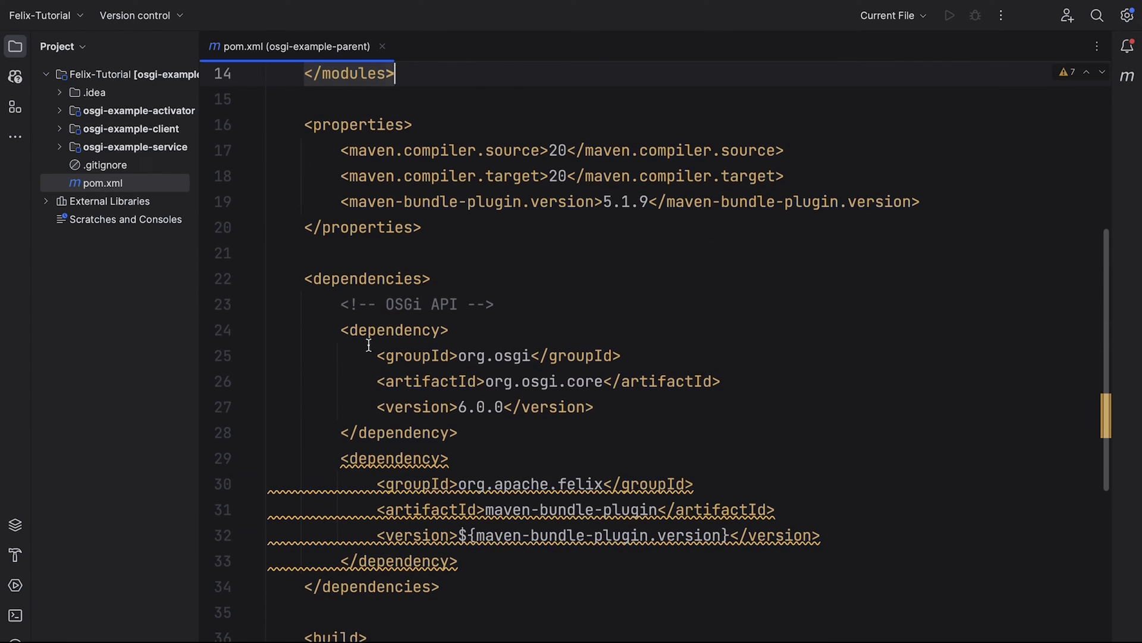
drag(340, 330, 459, 432)
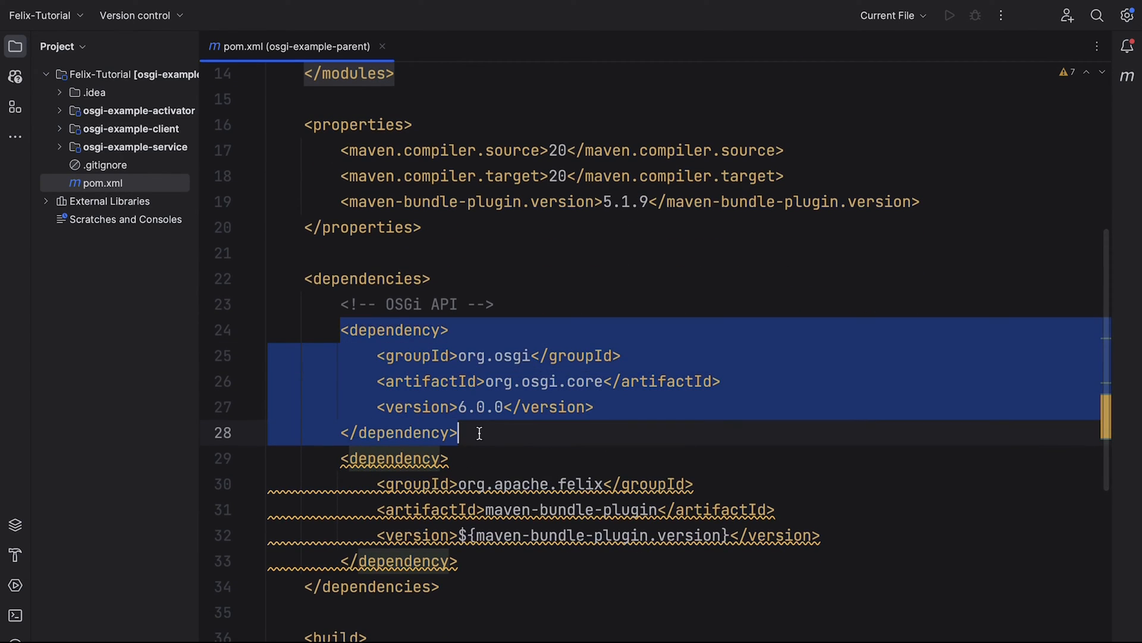
click(459, 432)
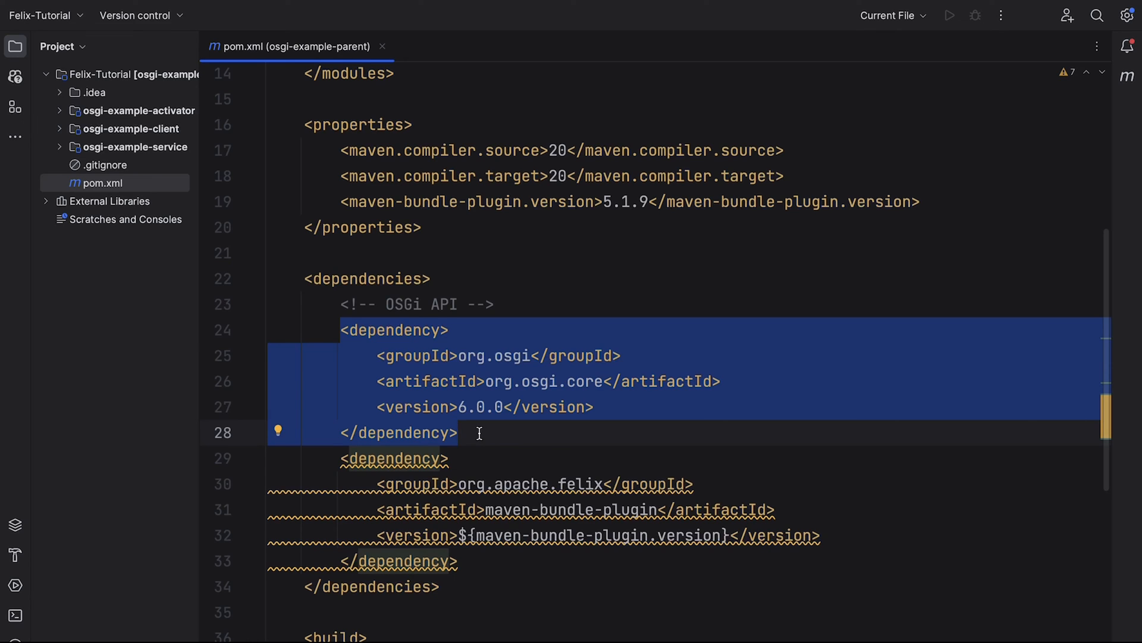
scroll(down, 3)
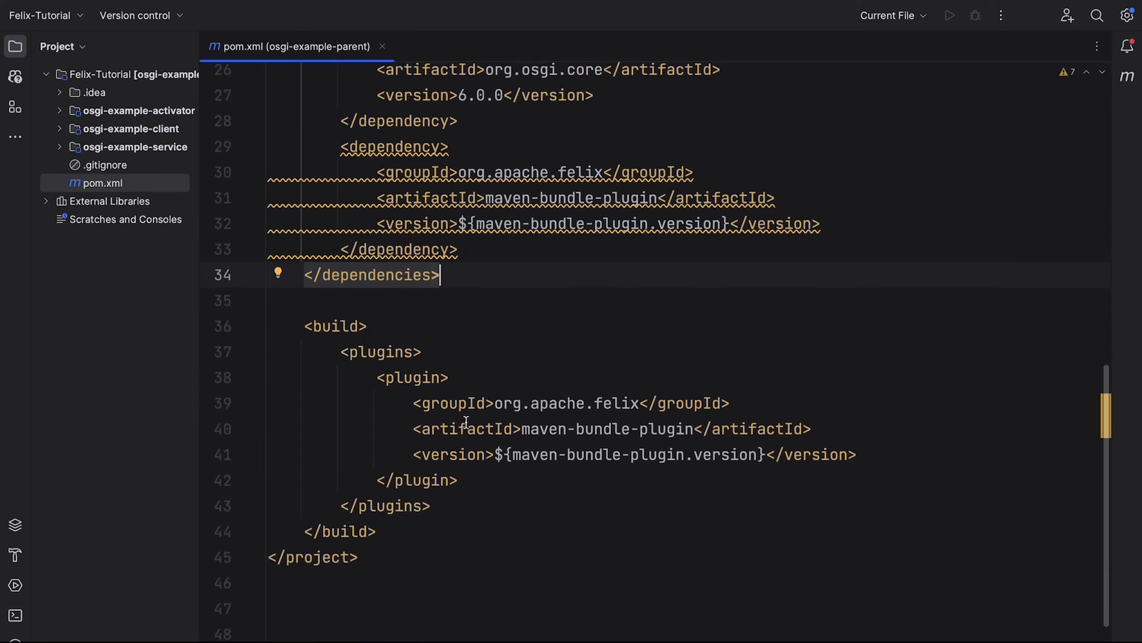
scroll(down, 3)
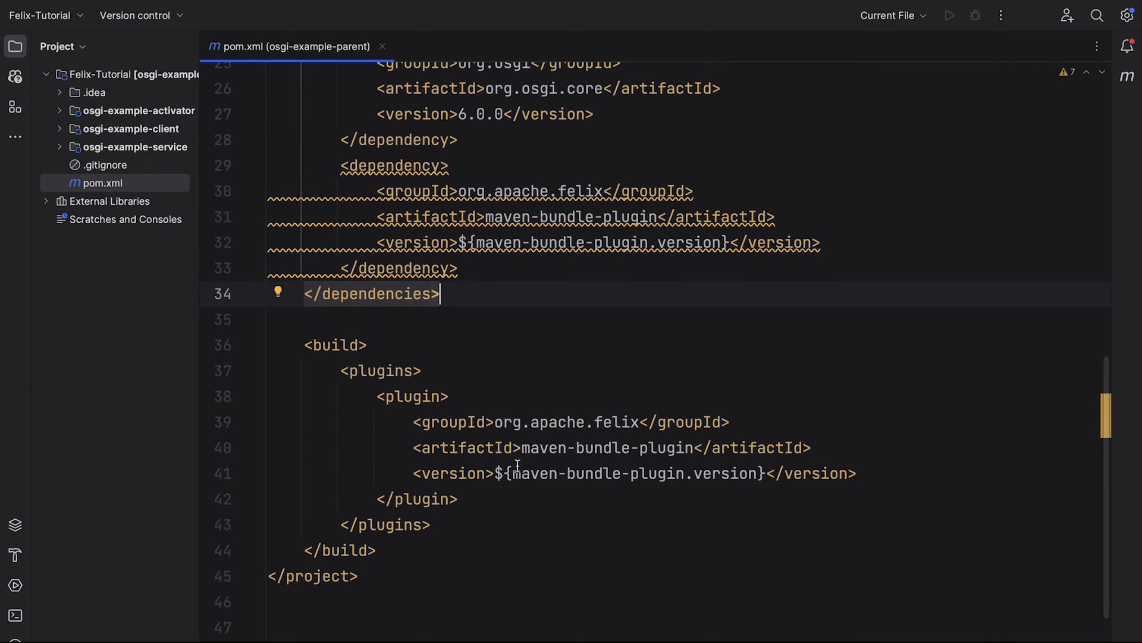
mouse_move(732, 538)
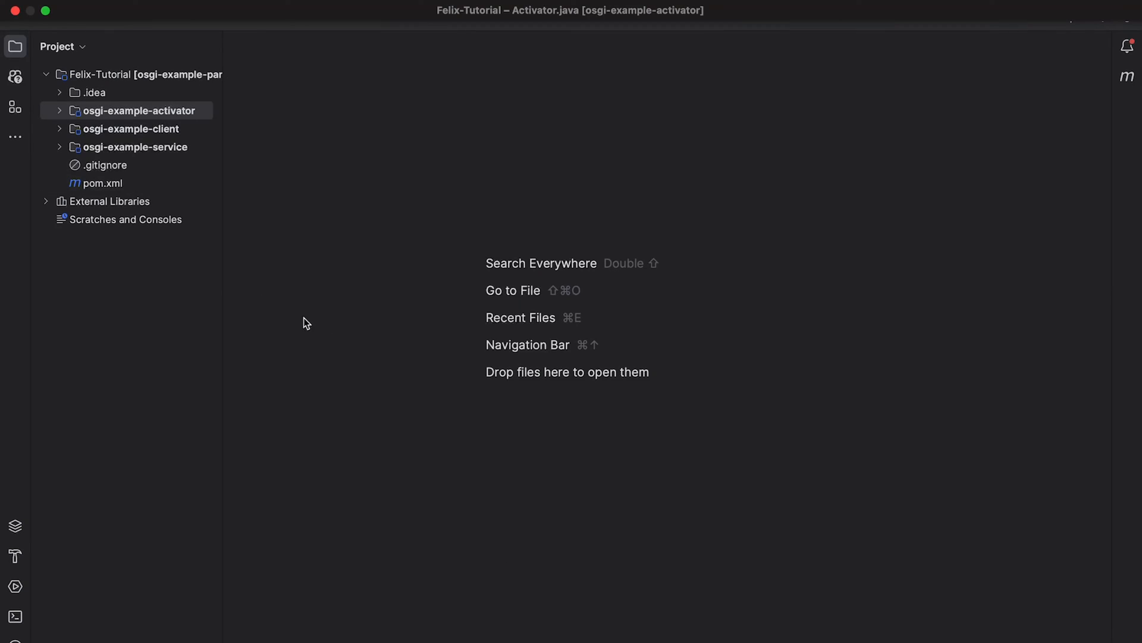
Step: Create a new Java class Activator in the activator module's org.activator package
click(60, 109)
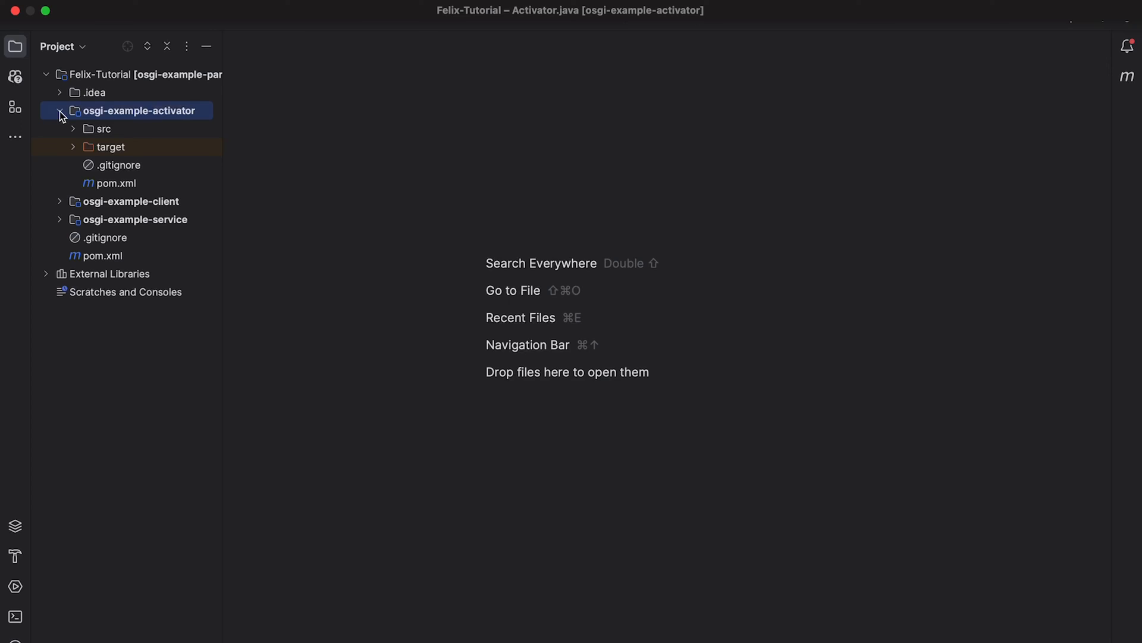
click(103, 129)
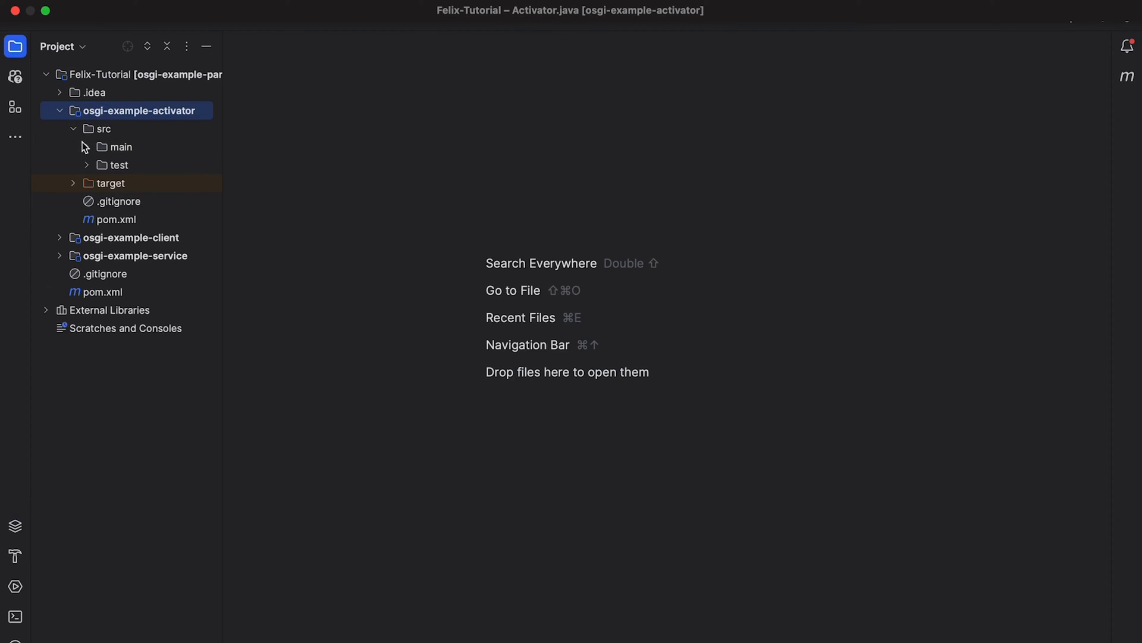
click(121, 146)
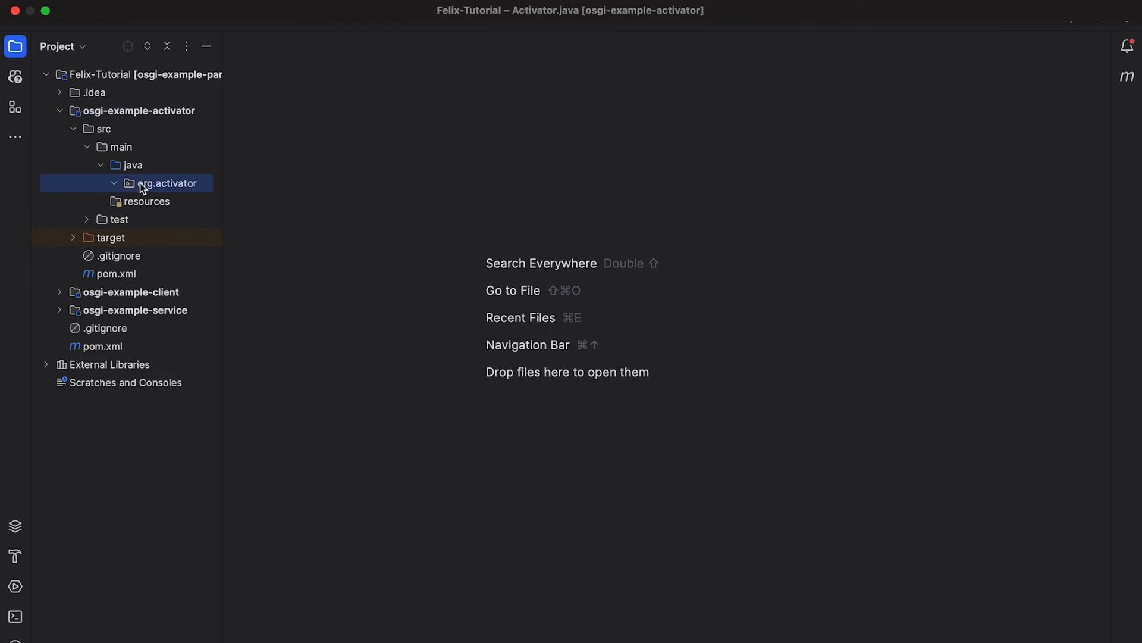
right_click(168, 183)
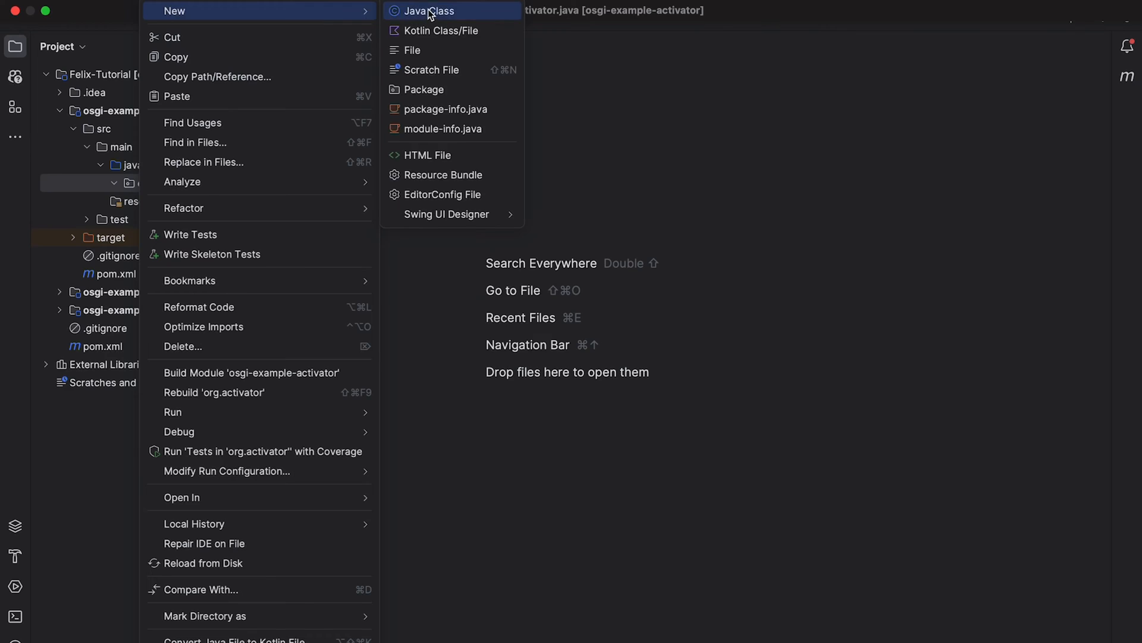
click(426, 10)
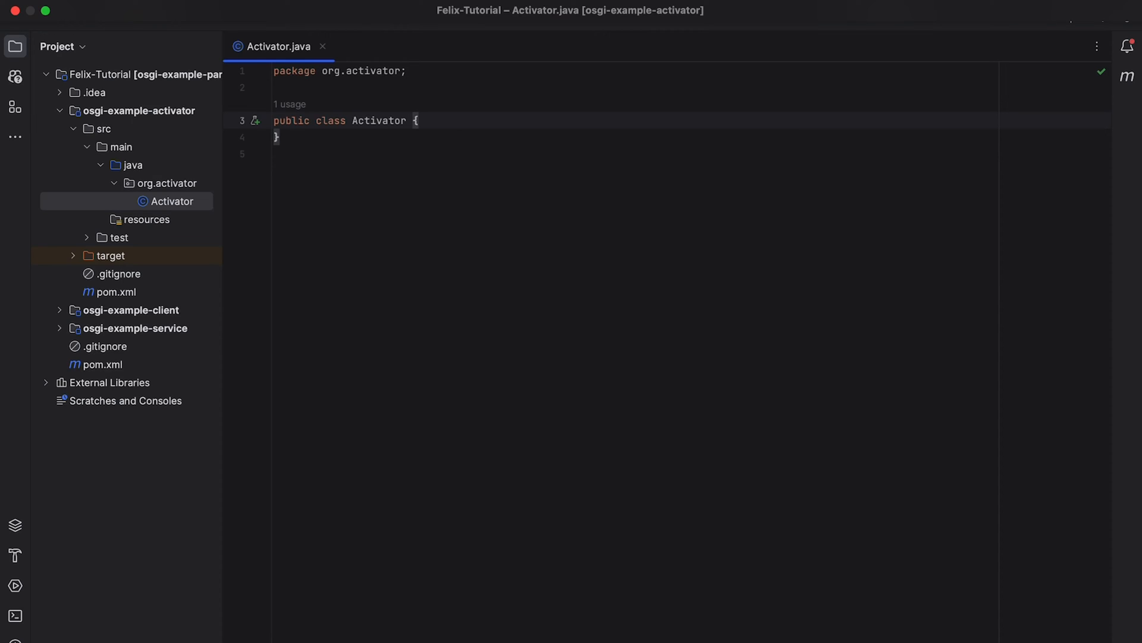
Step: Make Activator implement BundleActivator and generate its start and stop methods
text(implements)
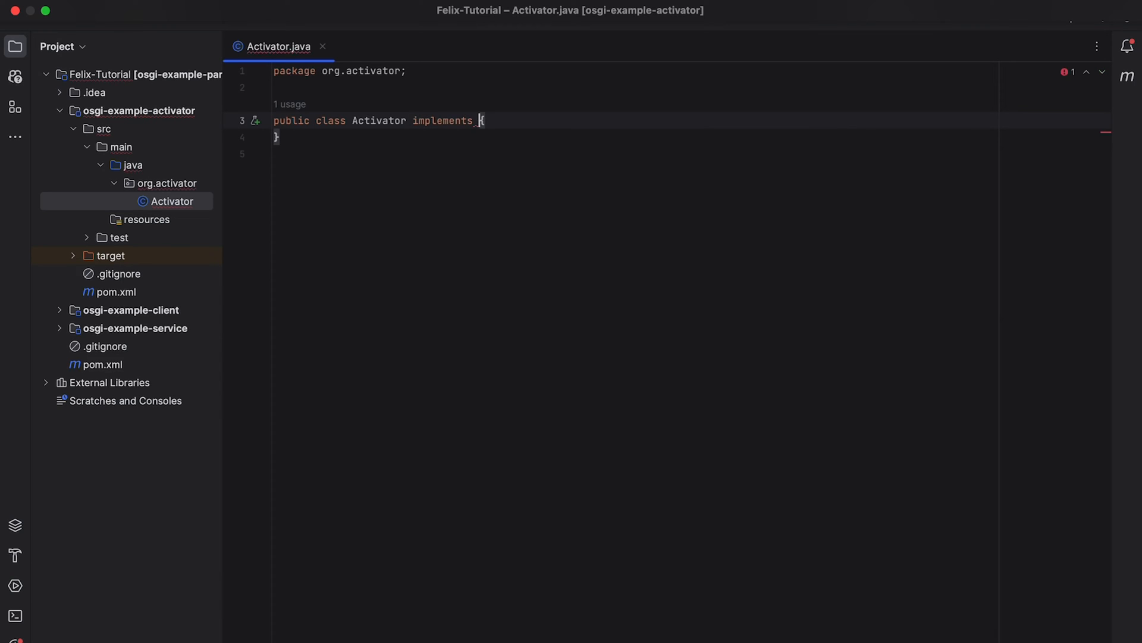
text(BundleActivator)
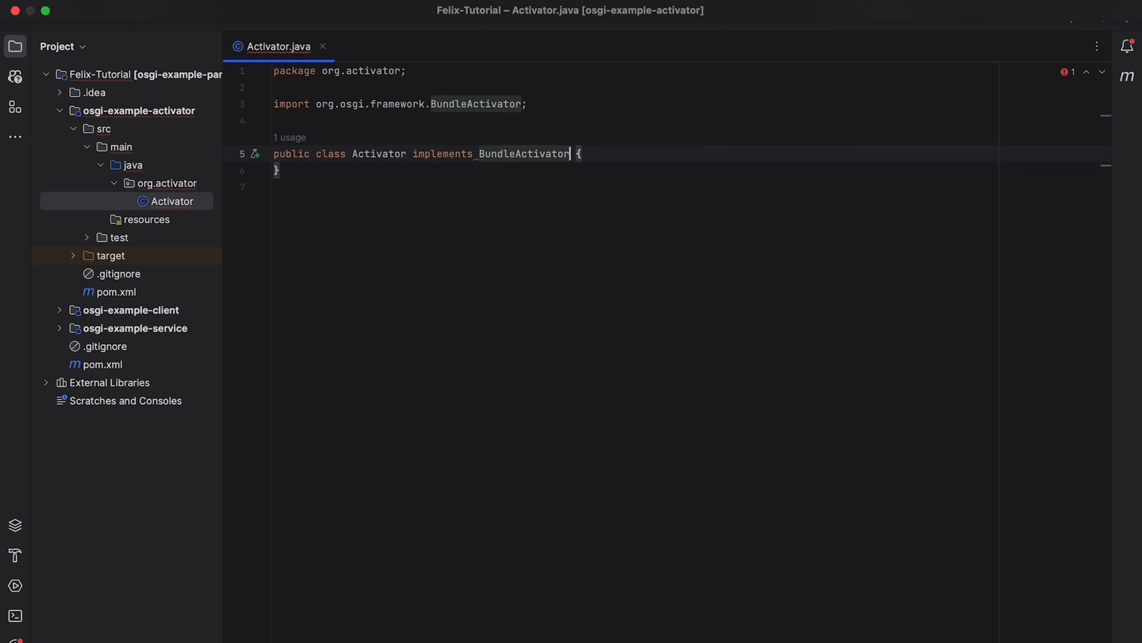
mouse_move(523, 153)
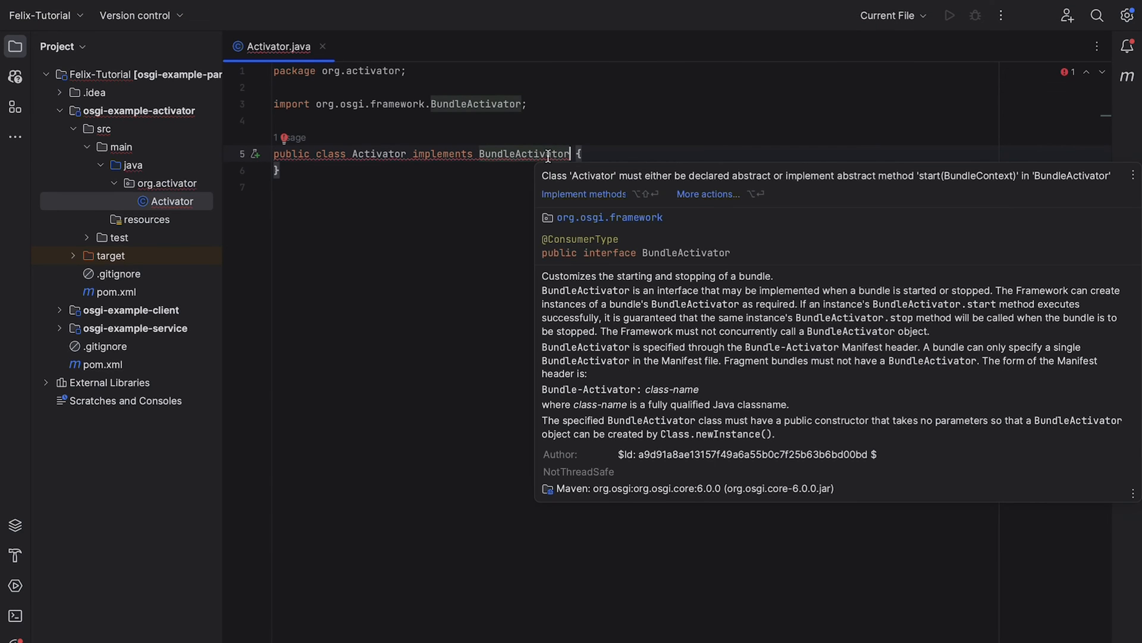
click(584, 194)
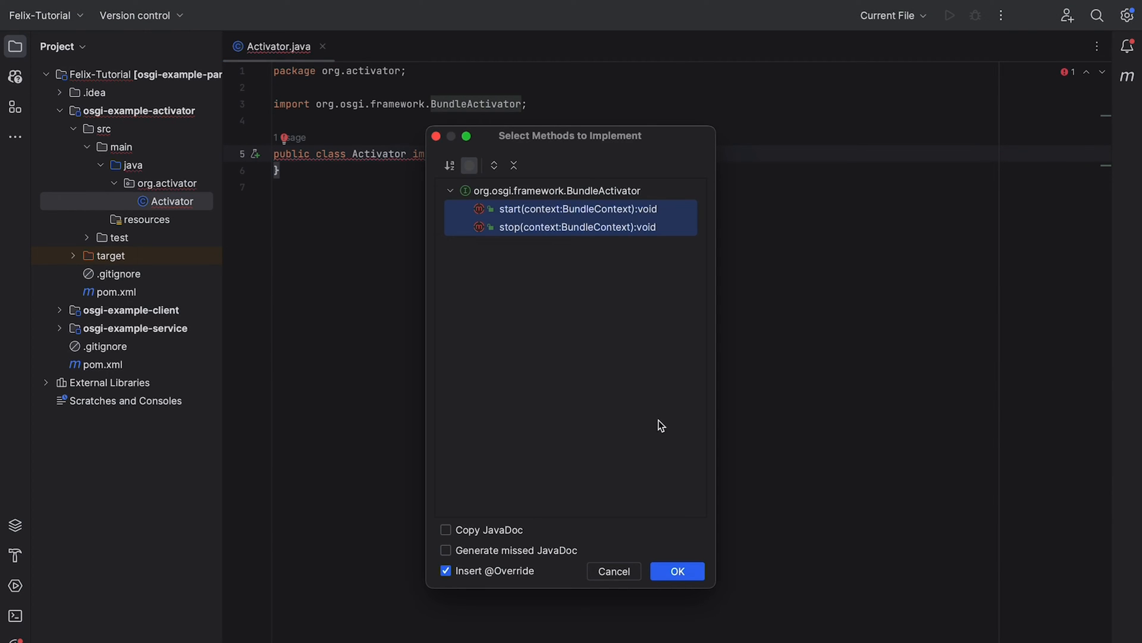
click(676, 570)
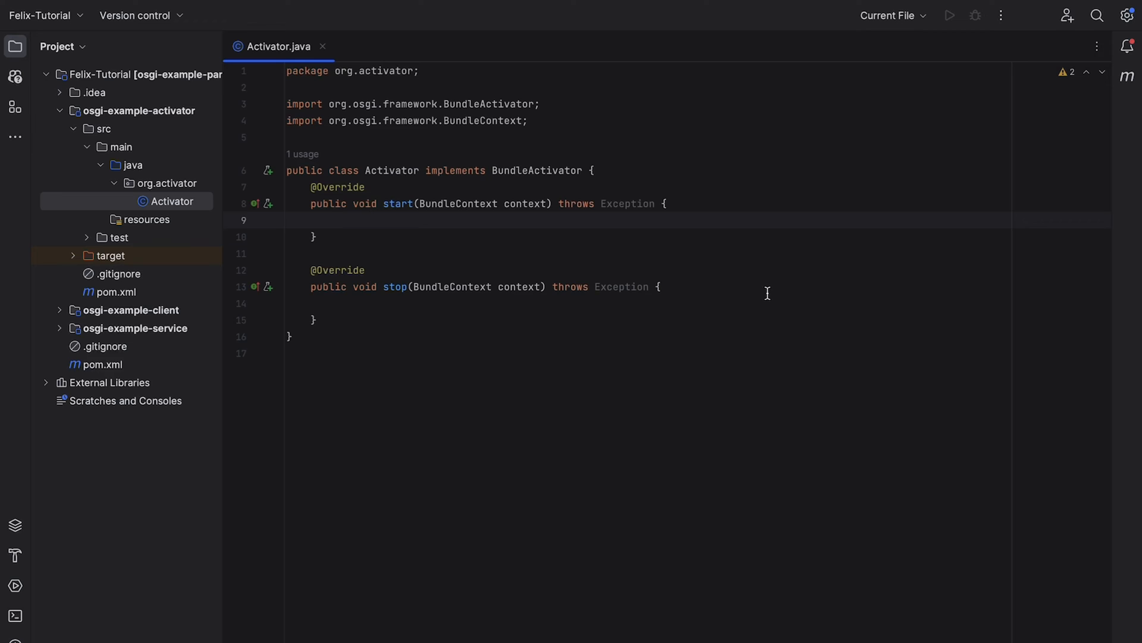
Step: Print "Hello OSGI World." in start() and a Goodbye message in stop()
click(334, 220)
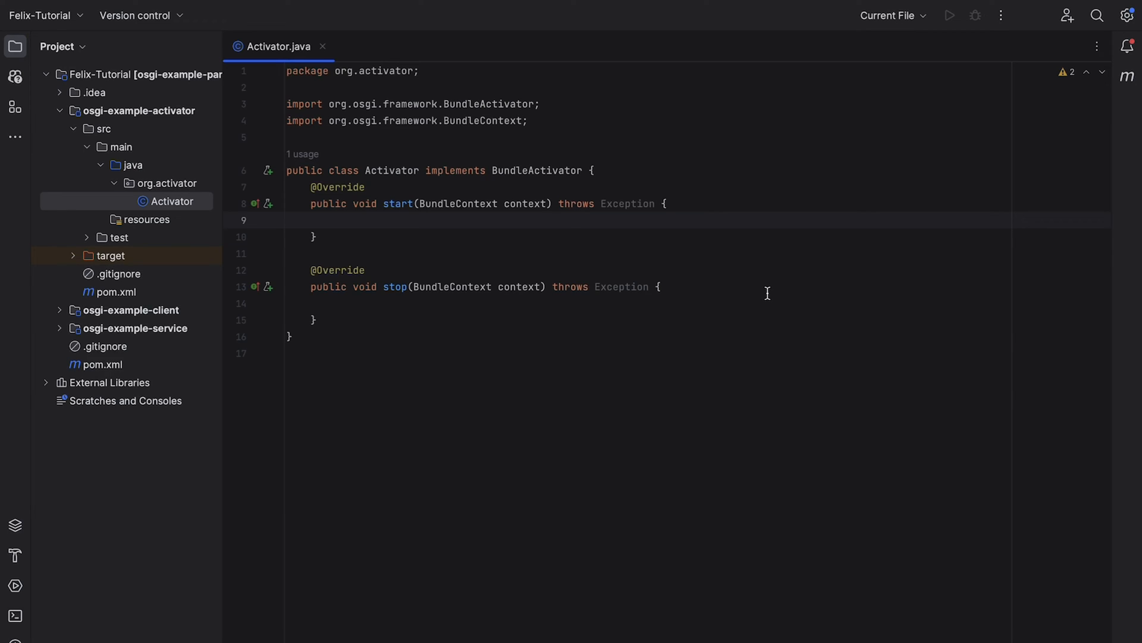
click(335, 219)
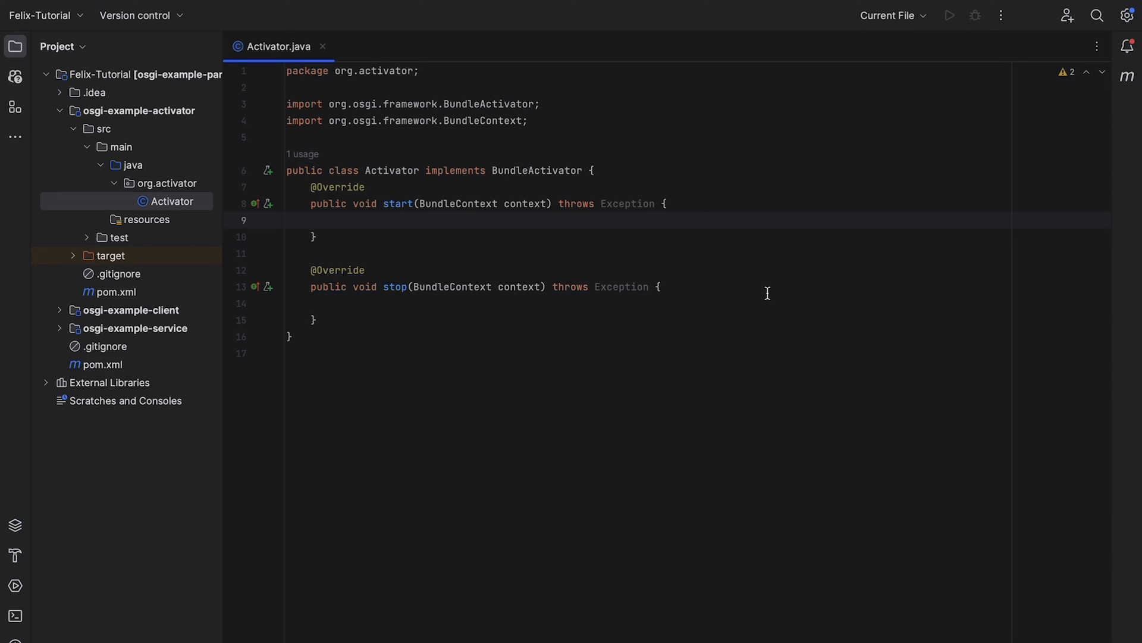
click(335, 221)
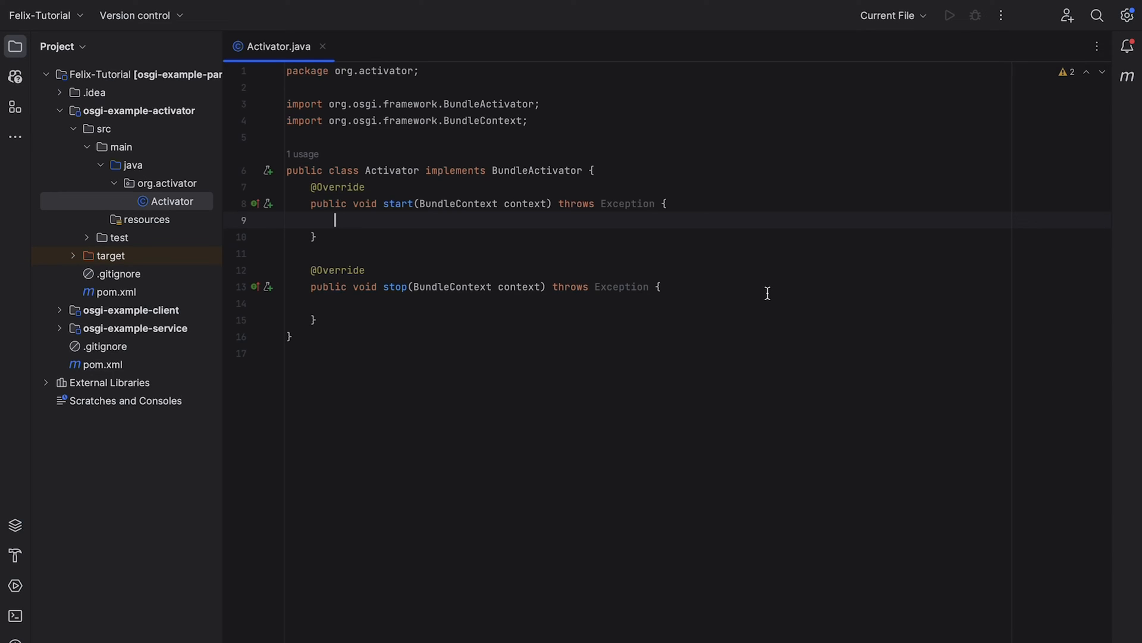
text(System.out.println();)
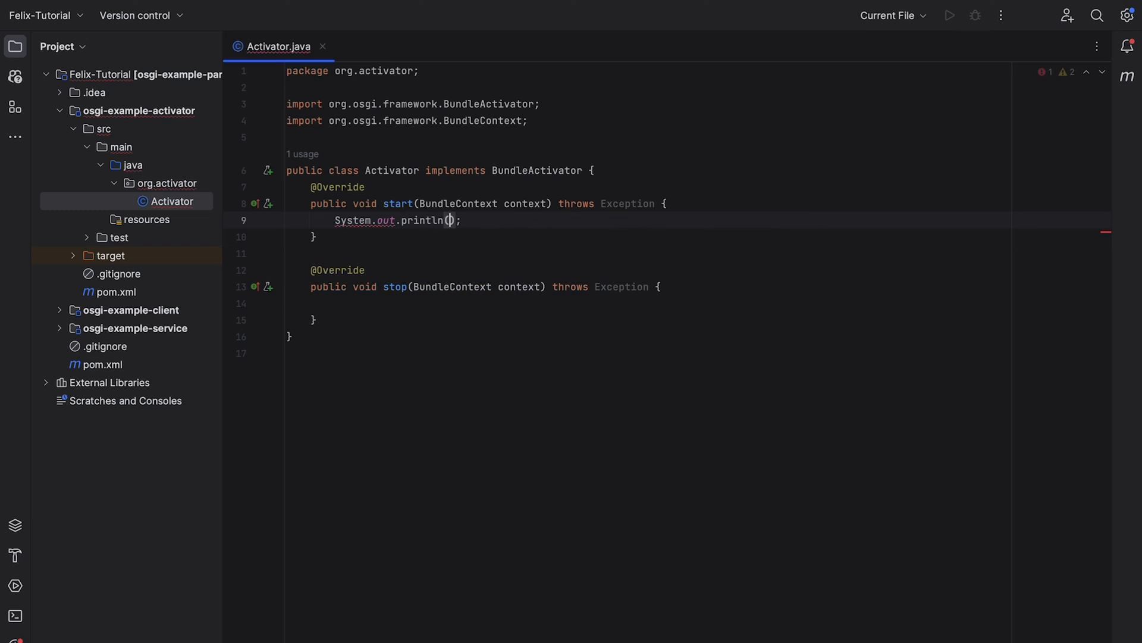
text(")
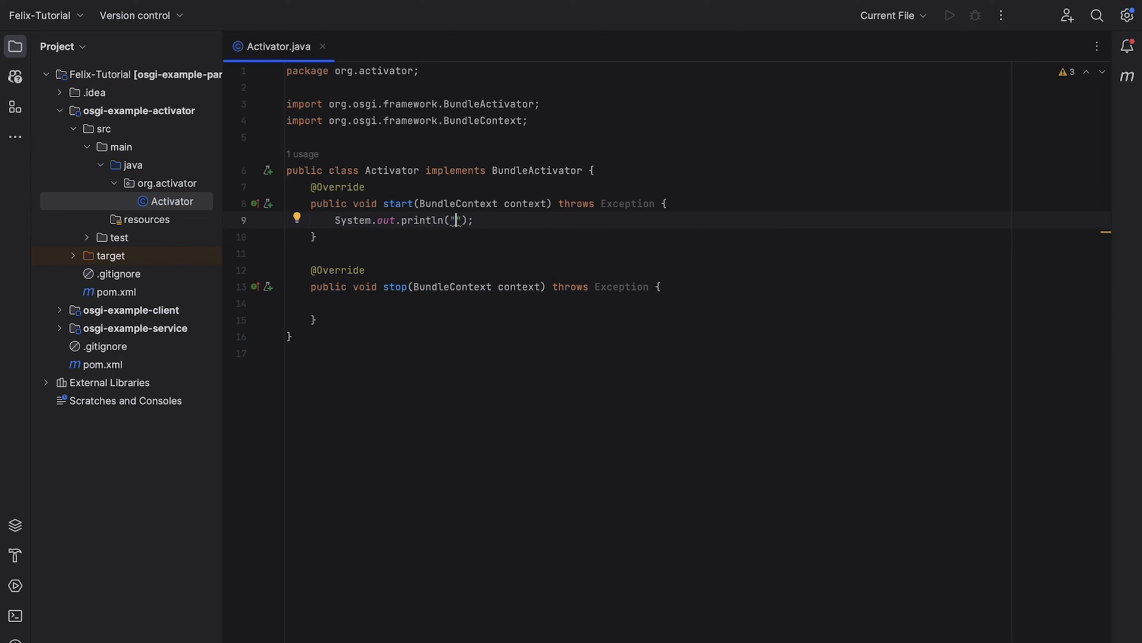
text(Hello)
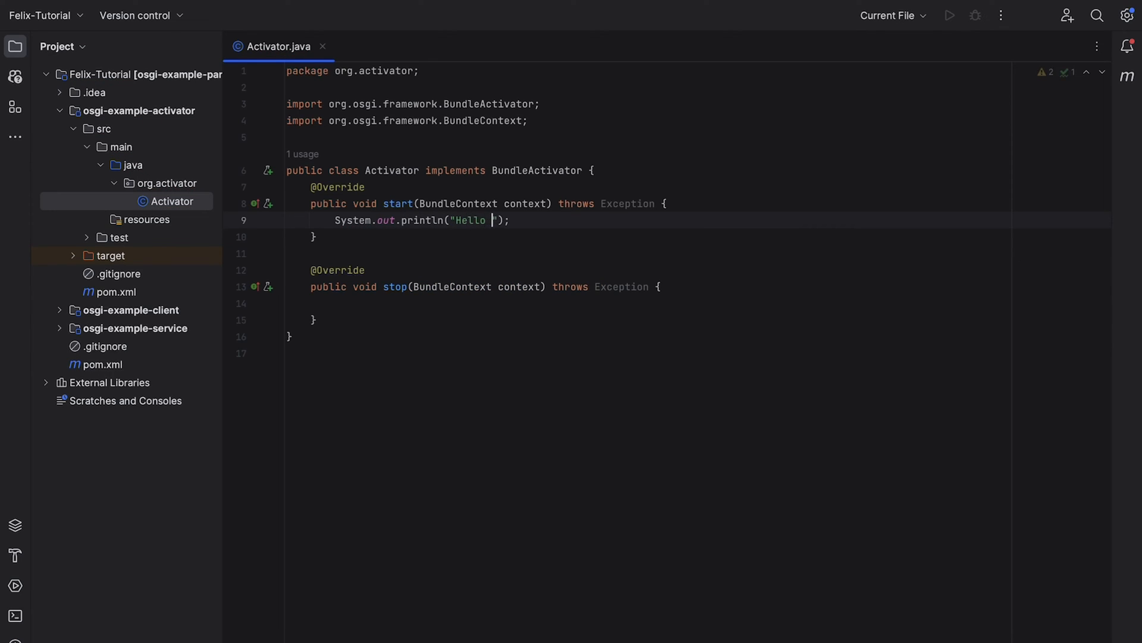
text(OSGI)
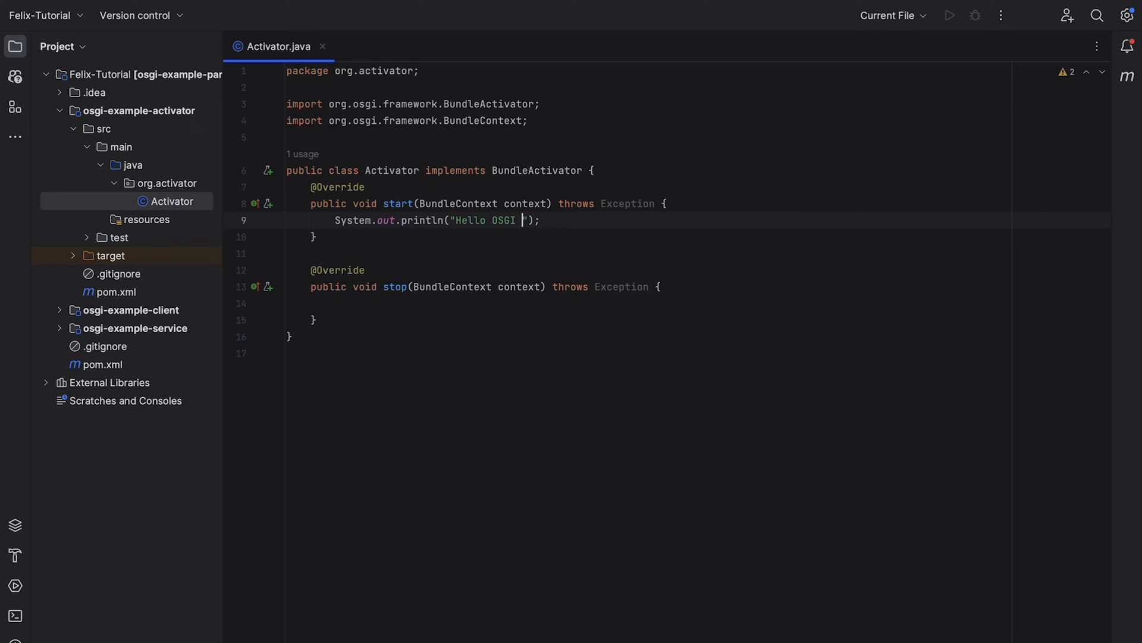
text(World.)
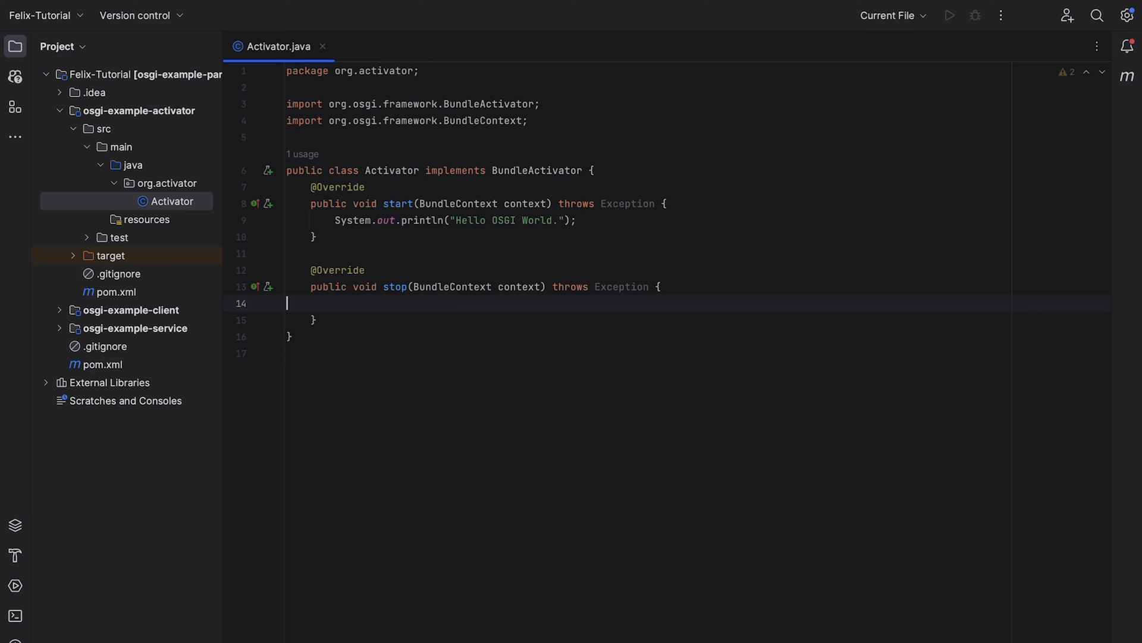
text(System.out.println();)
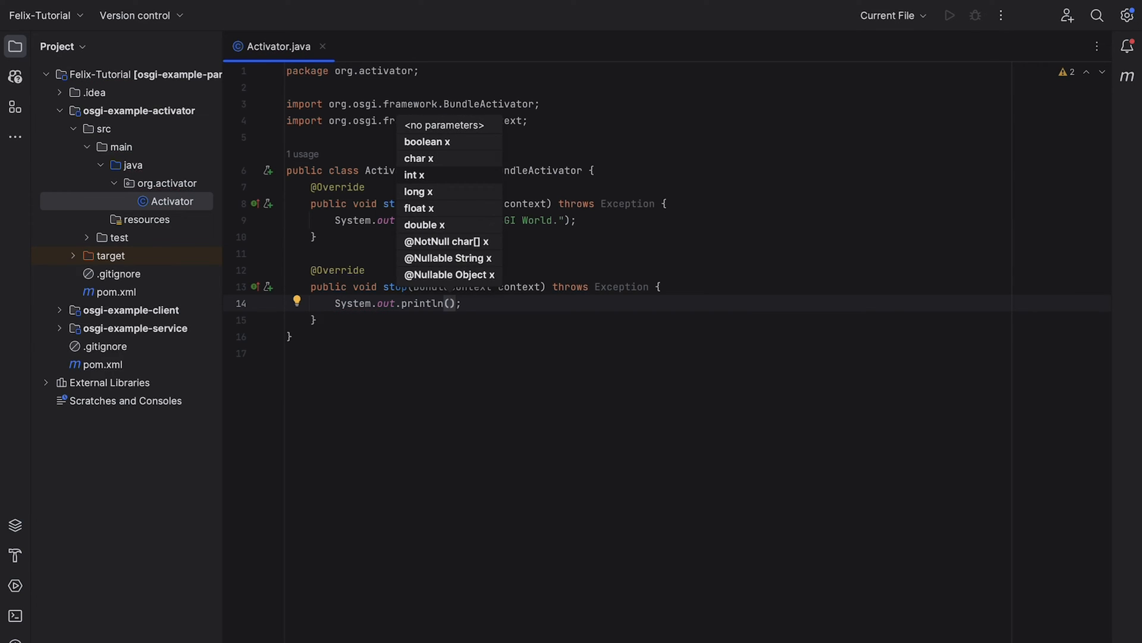
text(Goodbye)
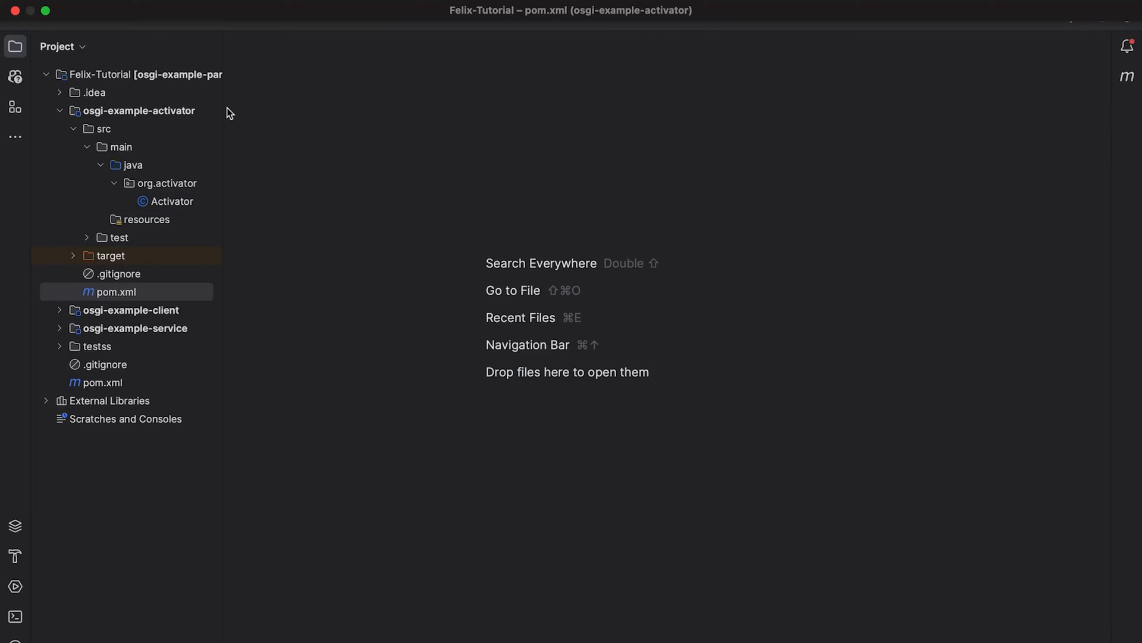
Step: In the activator pom.xml, add maven-bundle-plugin with Bundle-Name 'OSGI activator bundle' and version 1.0.0
double_click(114, 292)
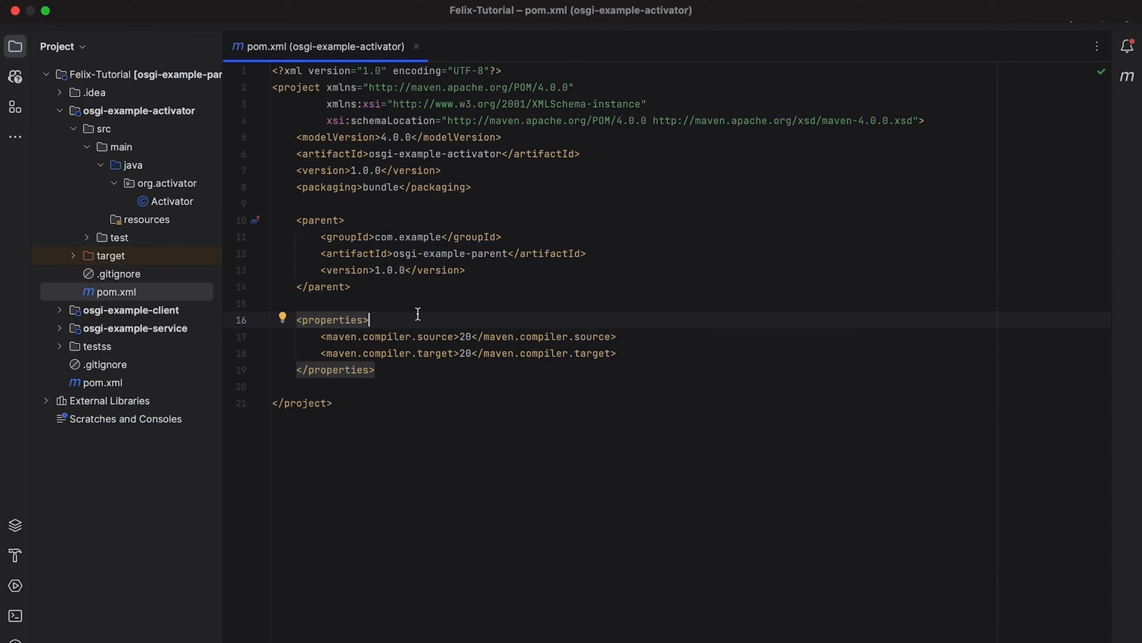
click(360, 386)
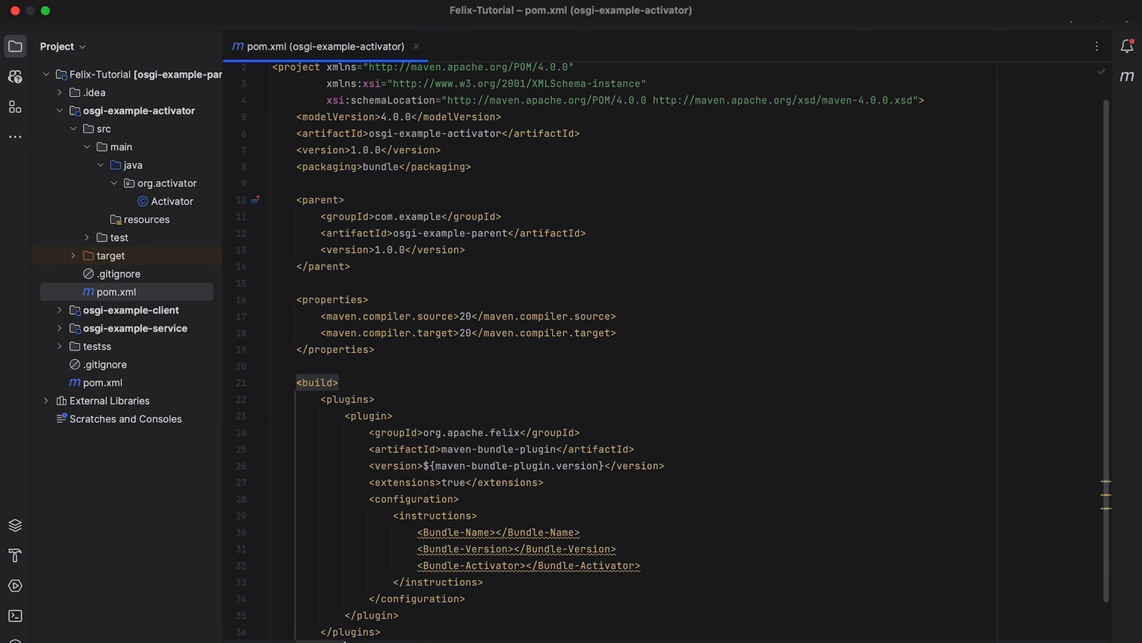
scroll(down, 3)
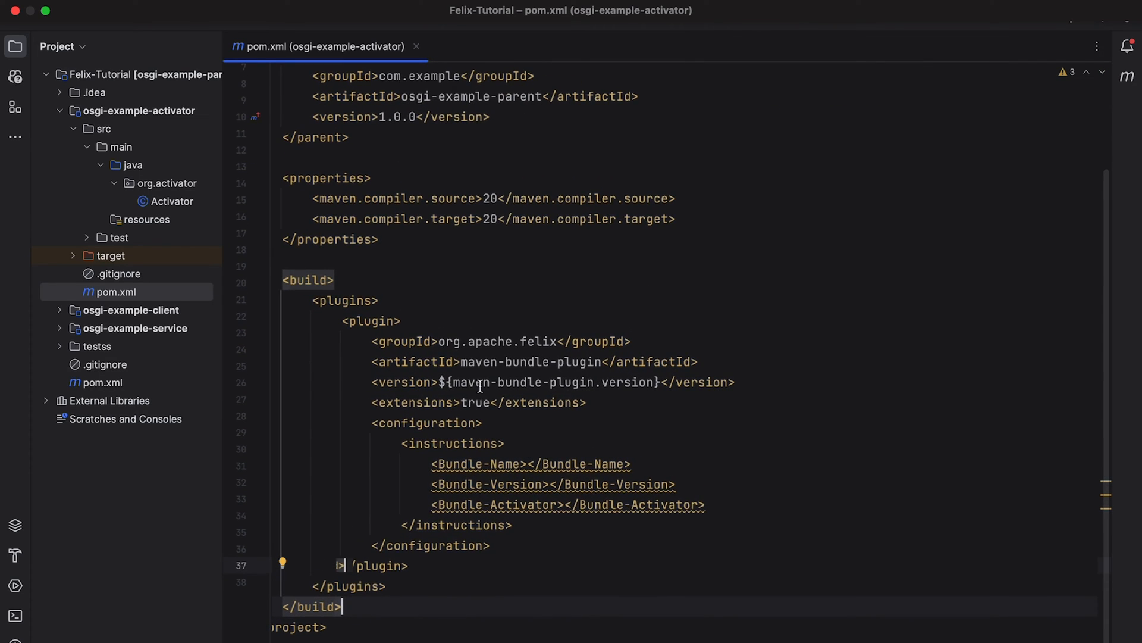
mouse_move(539, 463)
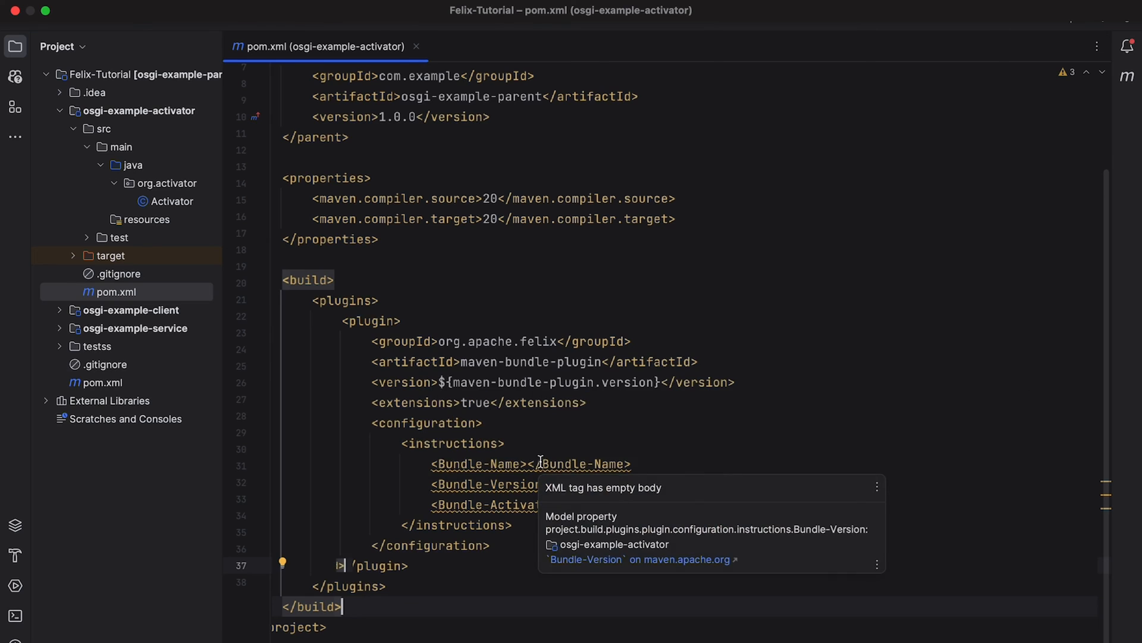
text(0)
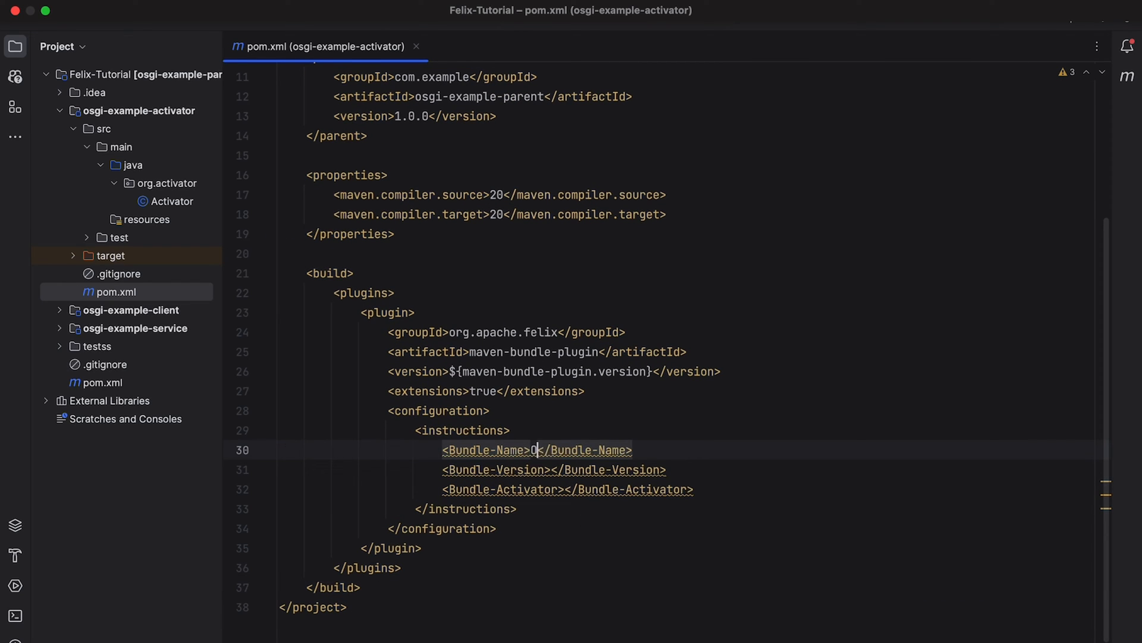
text(OSGI activator bundle)
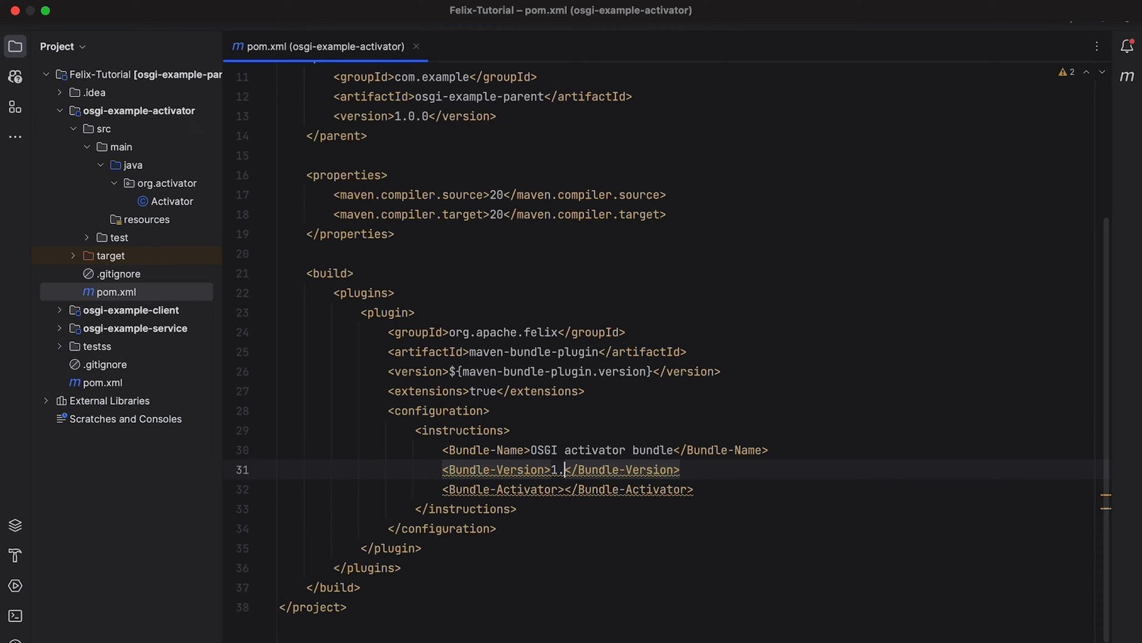
Step: Set Bundle-Activator to org.activator.Activator and close the pom.xml
text(org.)
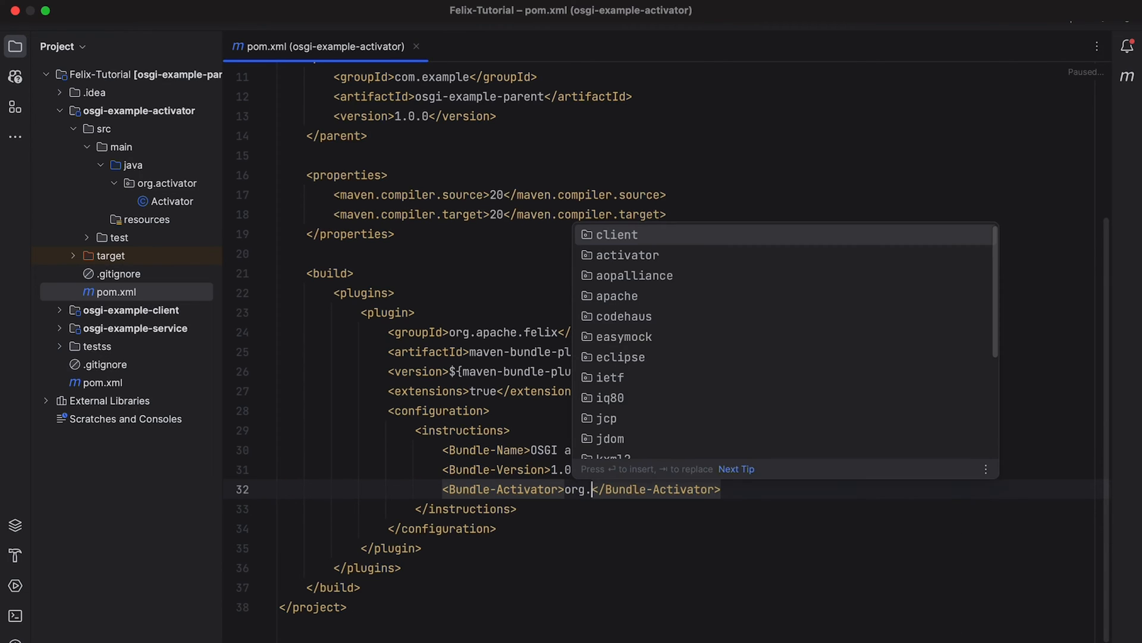
text(activator)
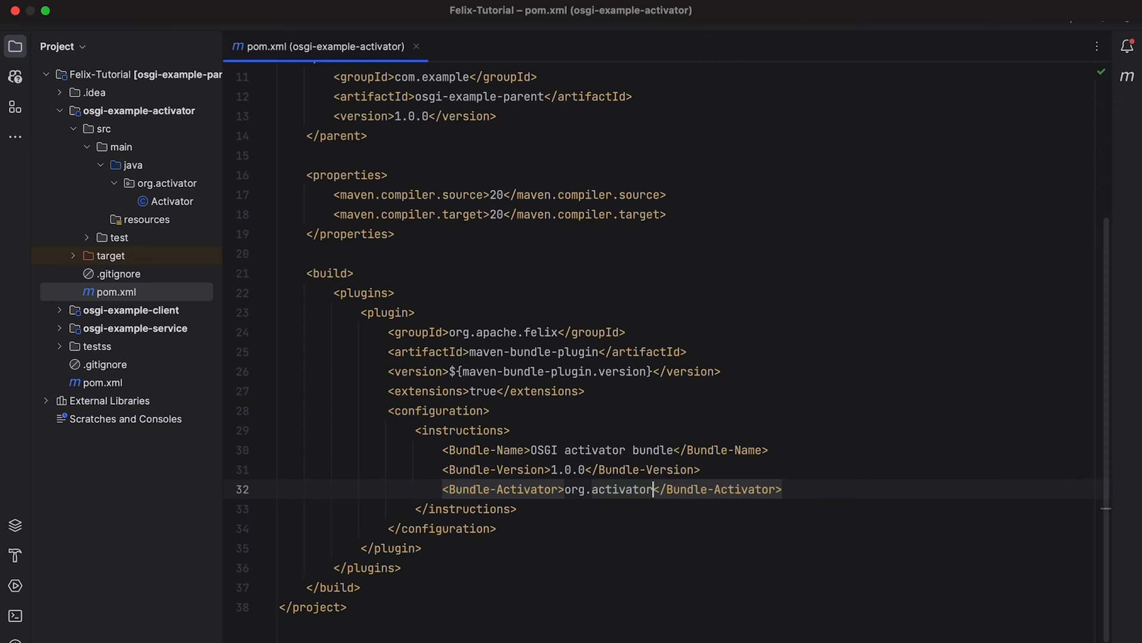
text(.Activator)
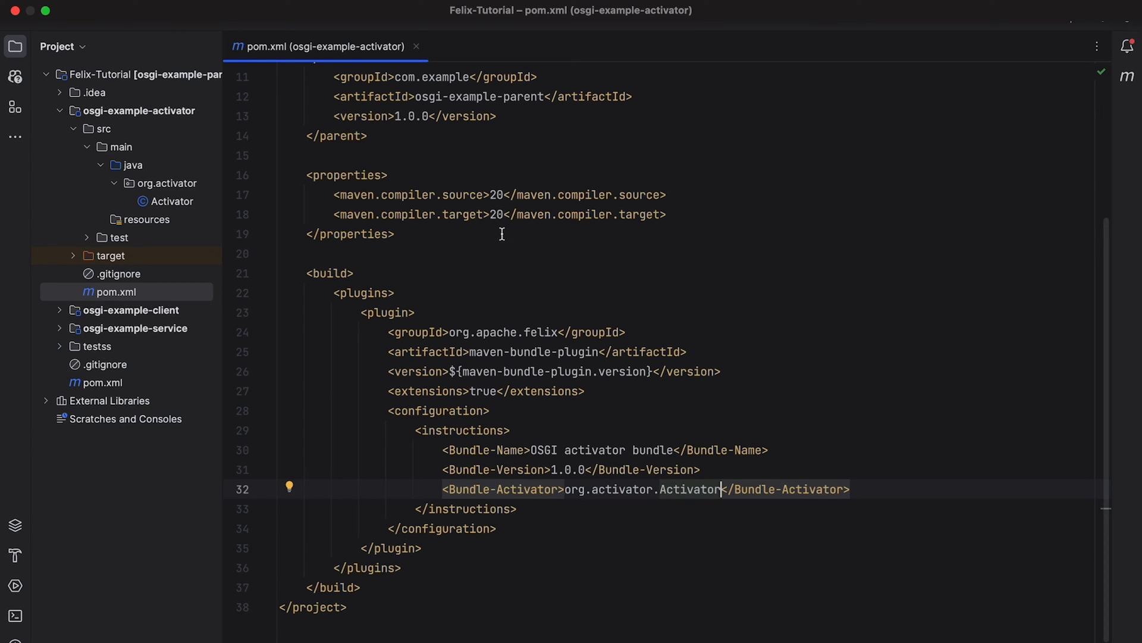
click(417, 46)
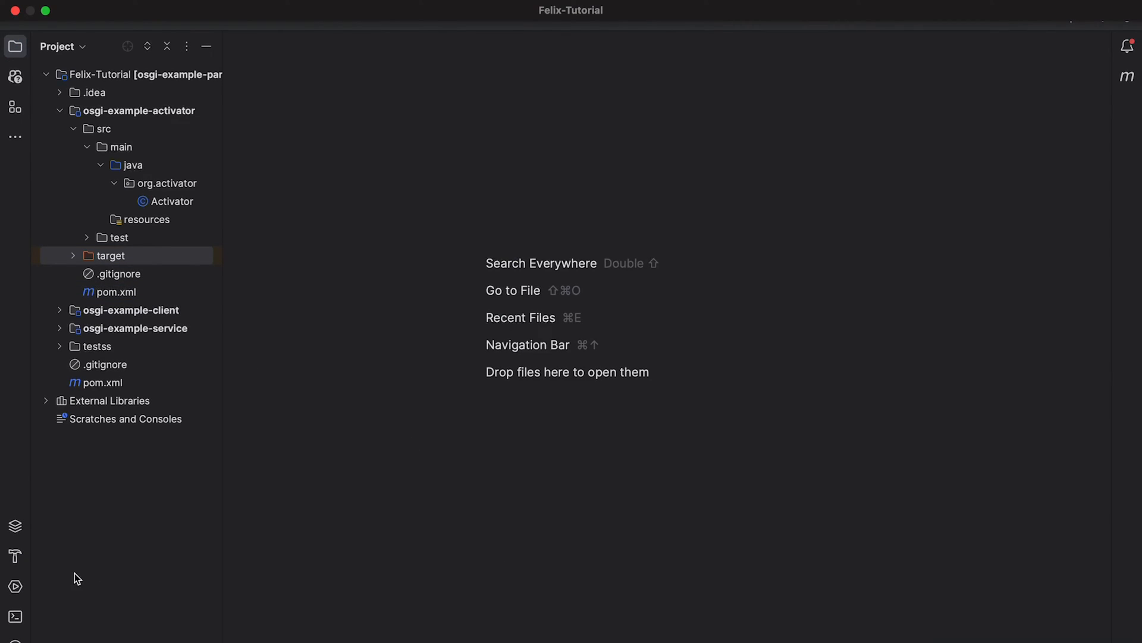
Step: Run mvn clean install in the terminal to build the whole project
click(14, 615)
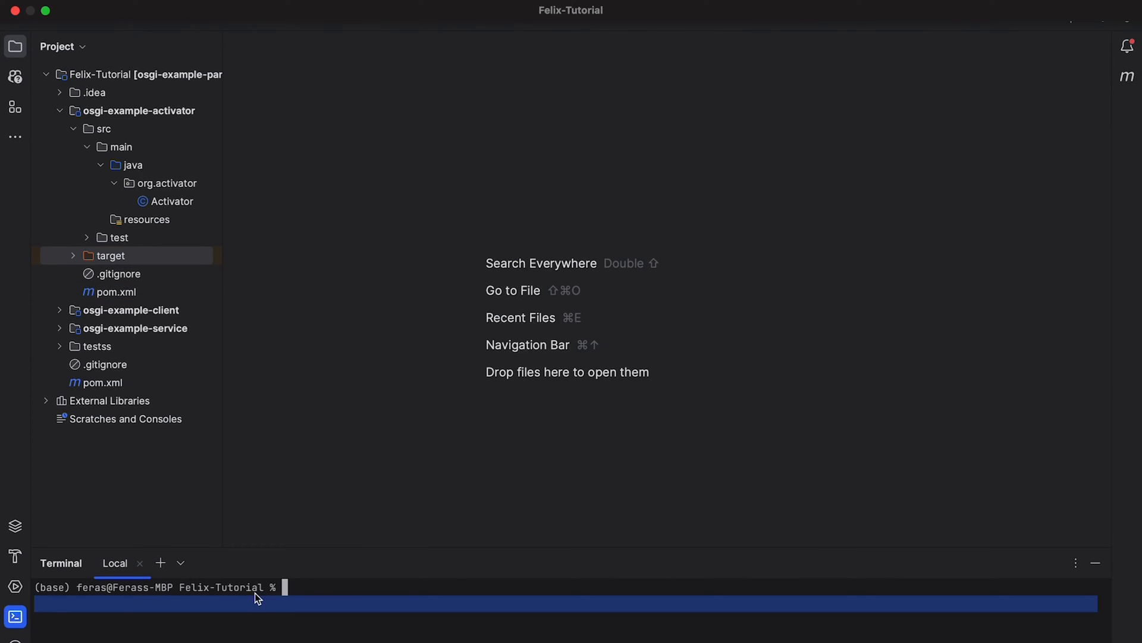
text(mvn clean install)
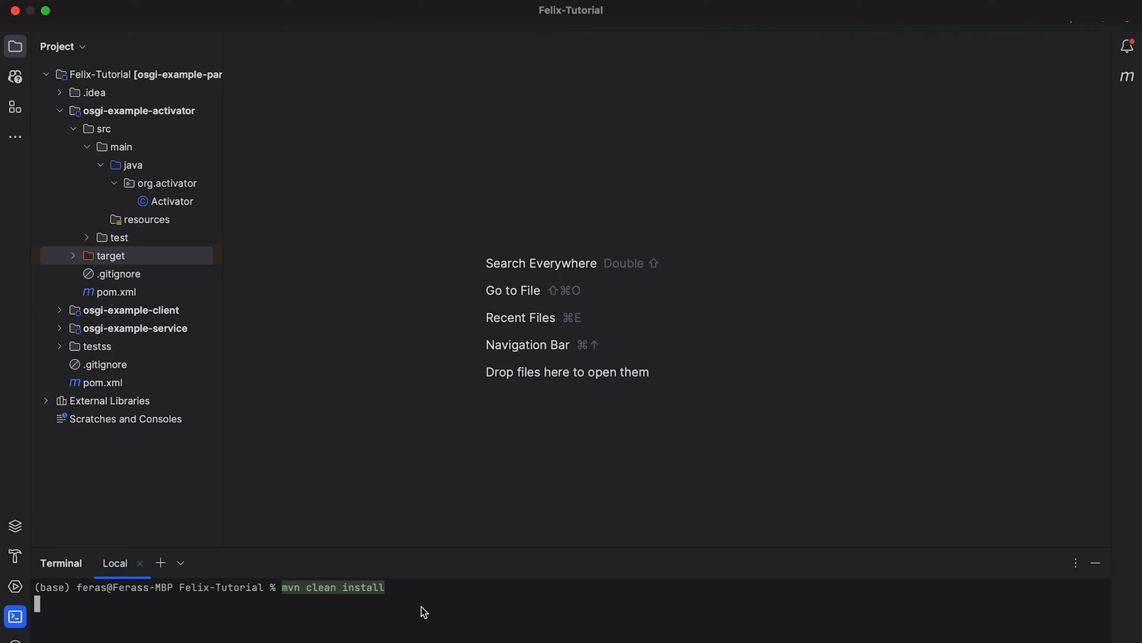
key(enter)
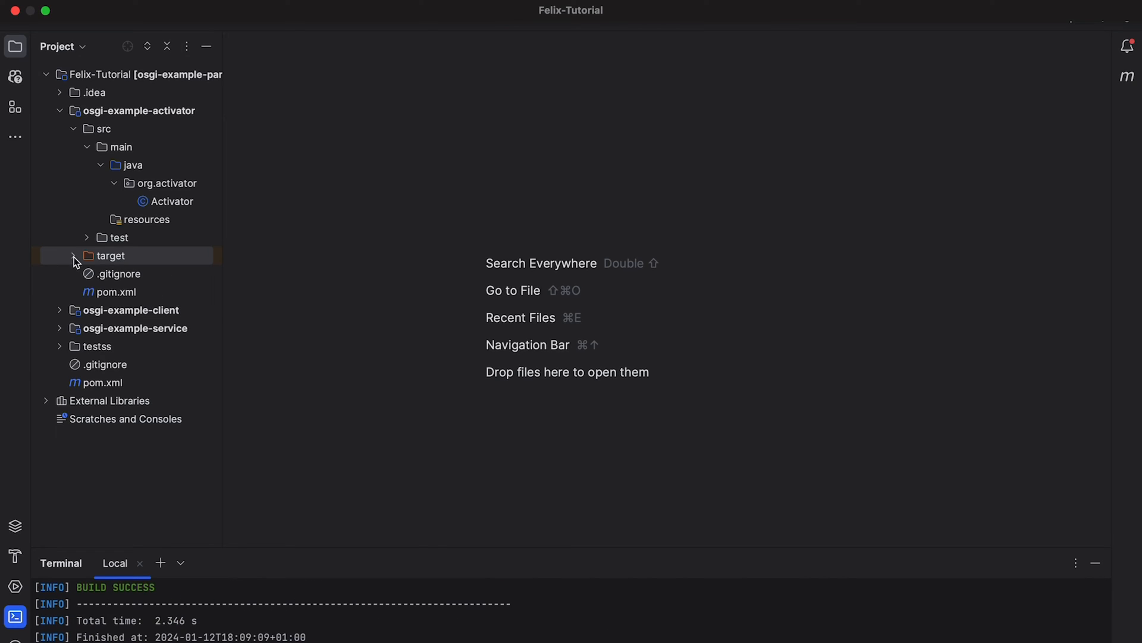
Step: Inspect the activator's generated target/classes/META-INF/MANIFEST.MF, then close it
click(72, 256)
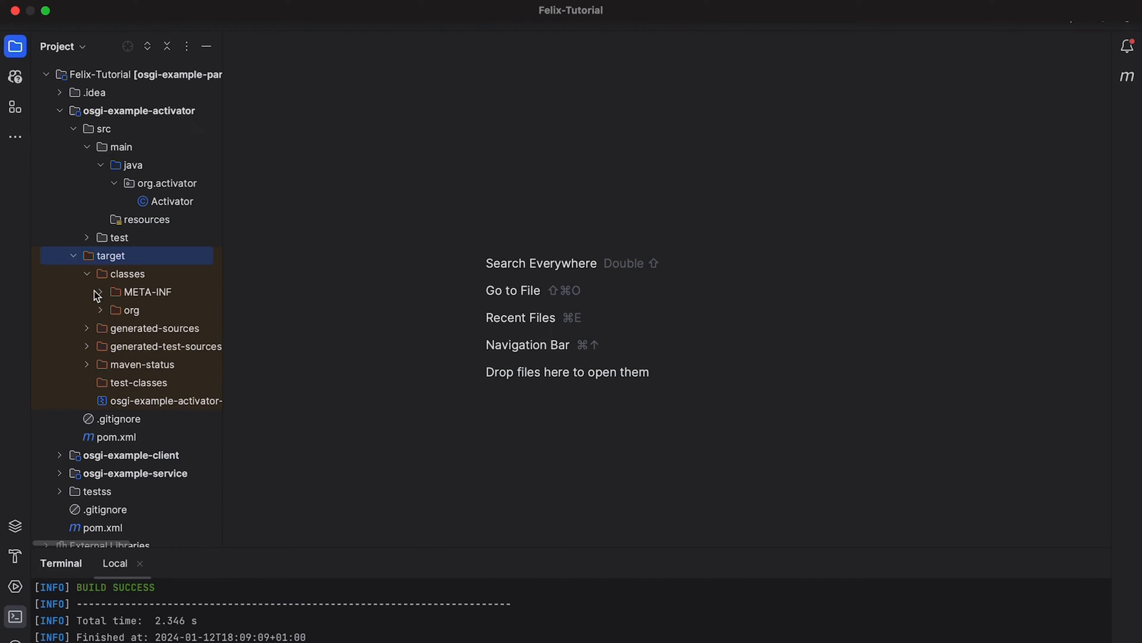
click(99, 292)
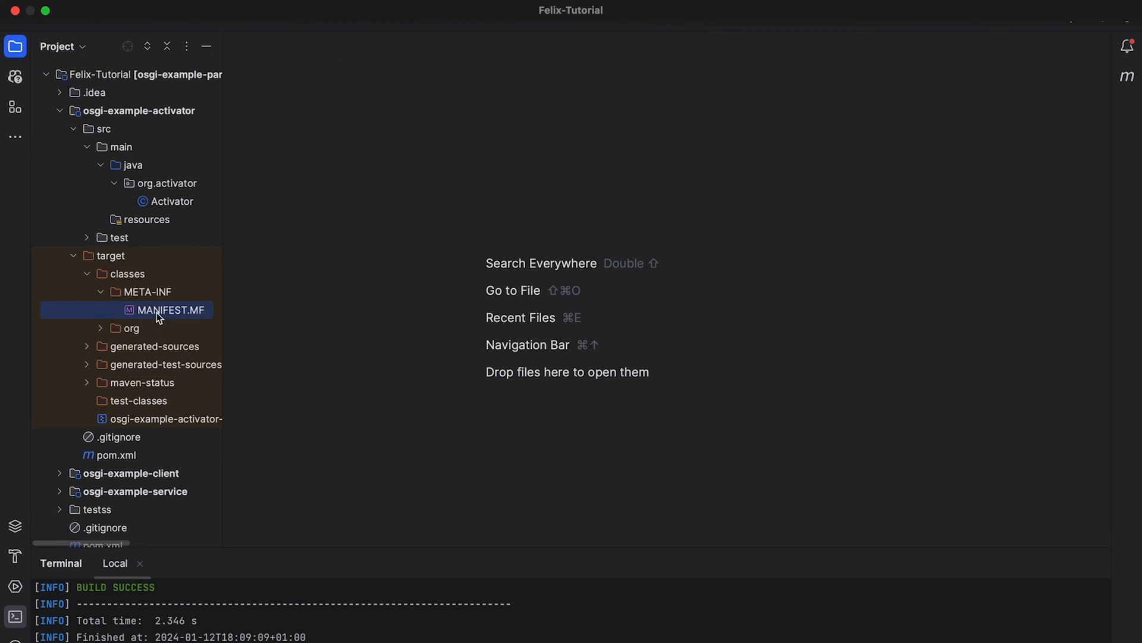
double_click(172, 310)
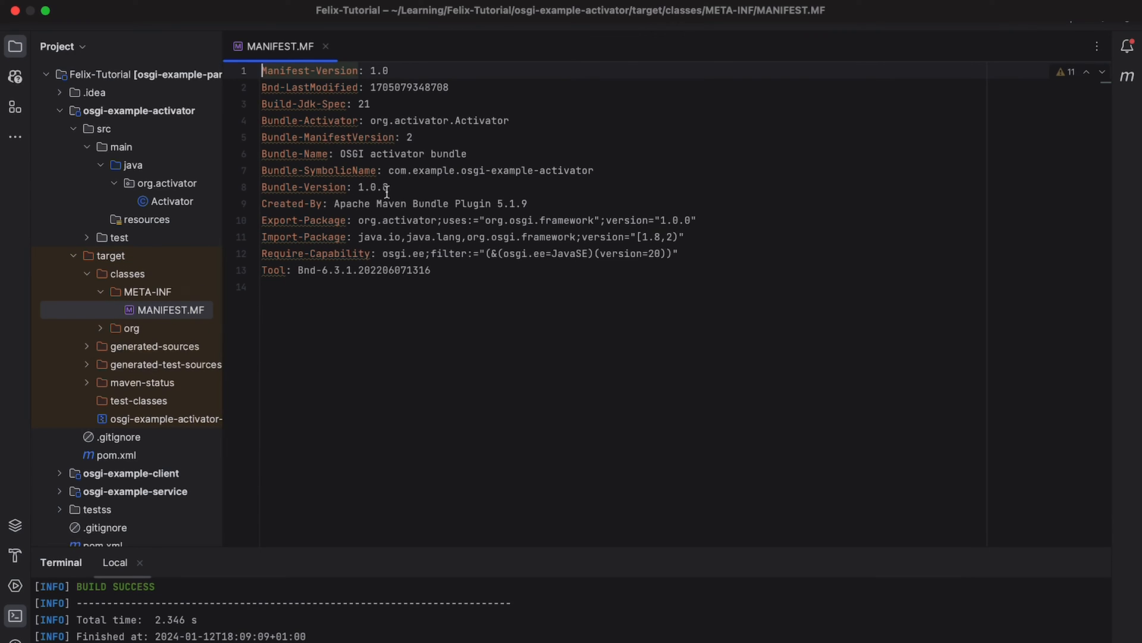
scroll(up, 3)
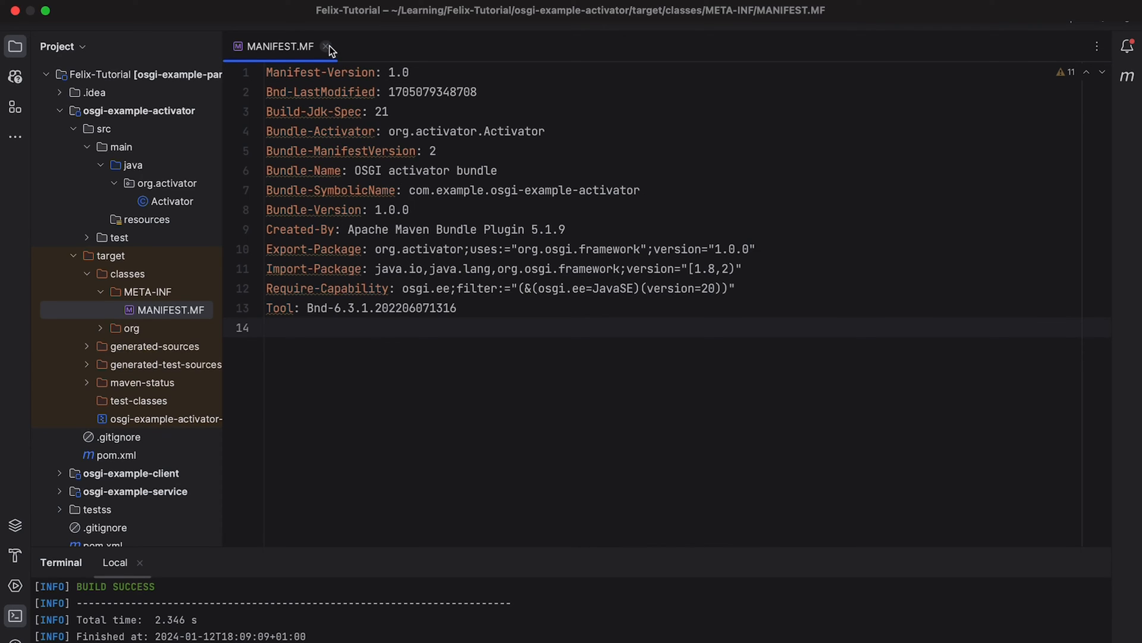
click(327, 46)
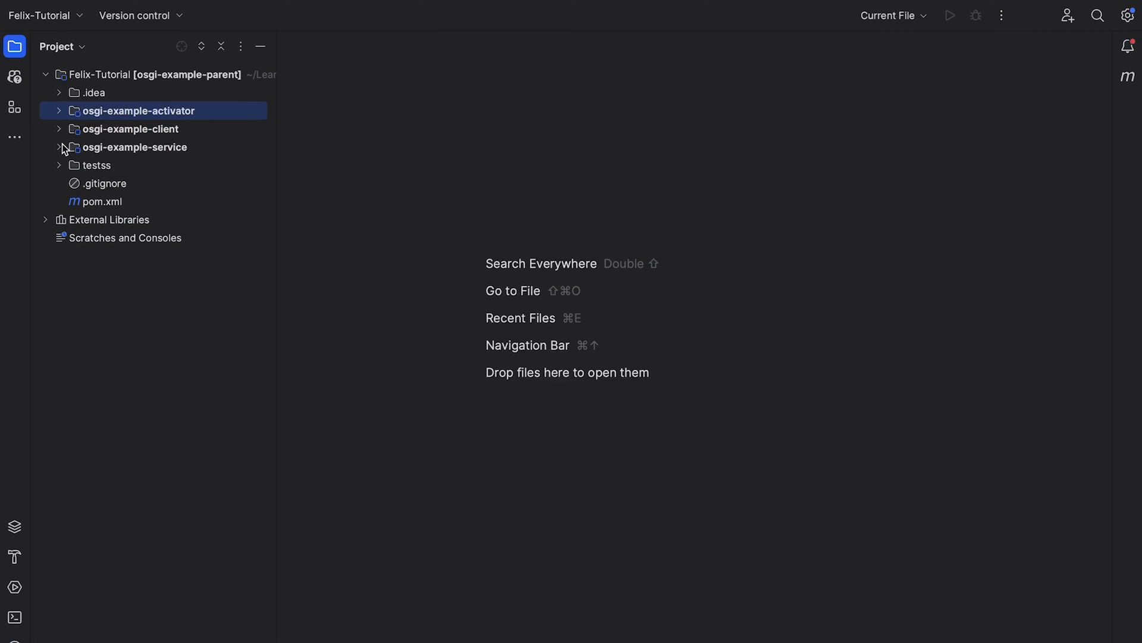
Step: Create a ProductService interface in the service module's definition package
click(58, 147)
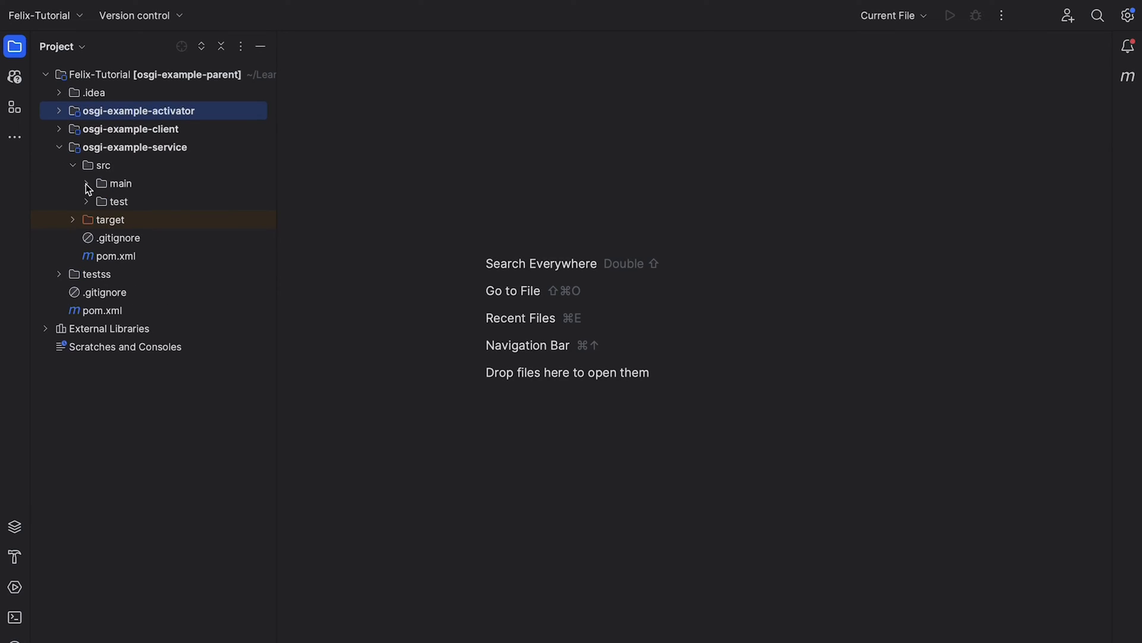
click(114, 184)
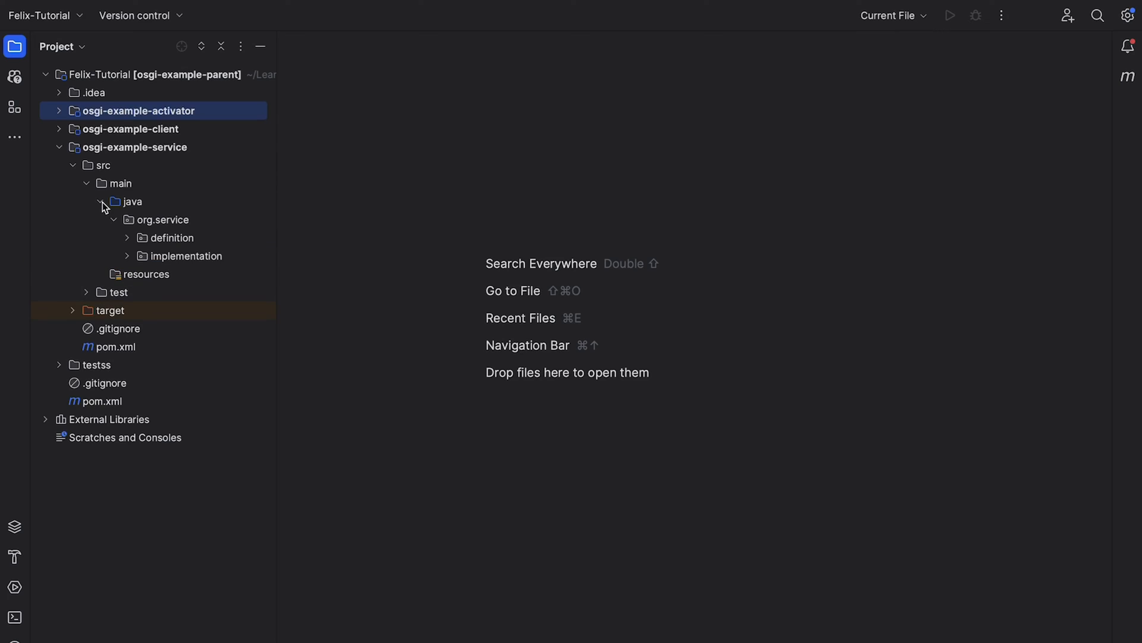
click(171, 238)
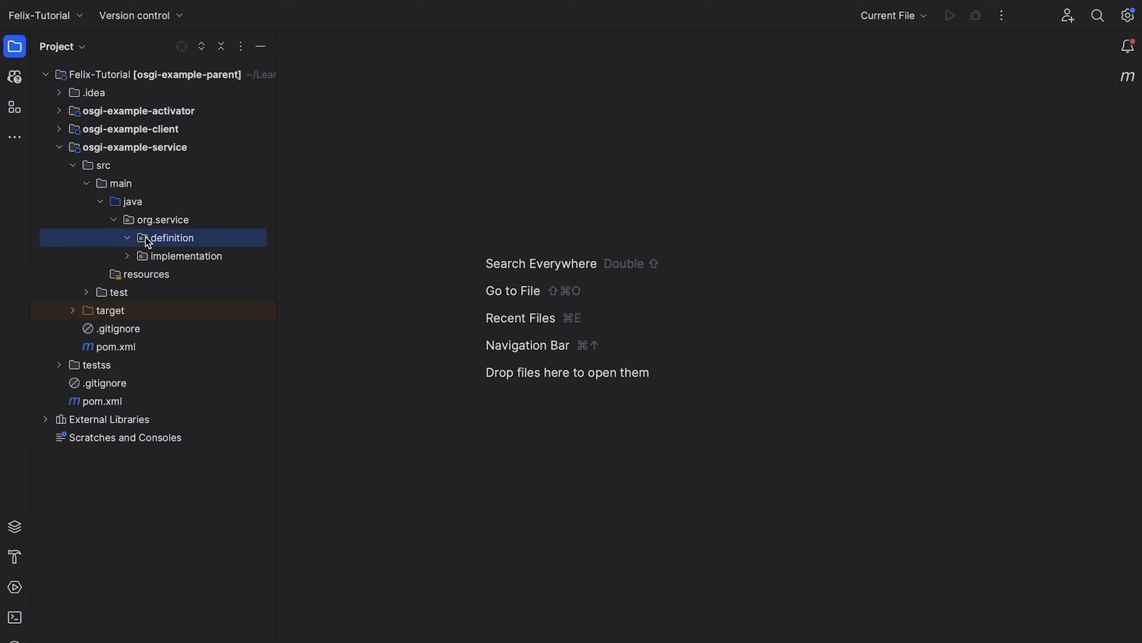
right_click(171, 238)
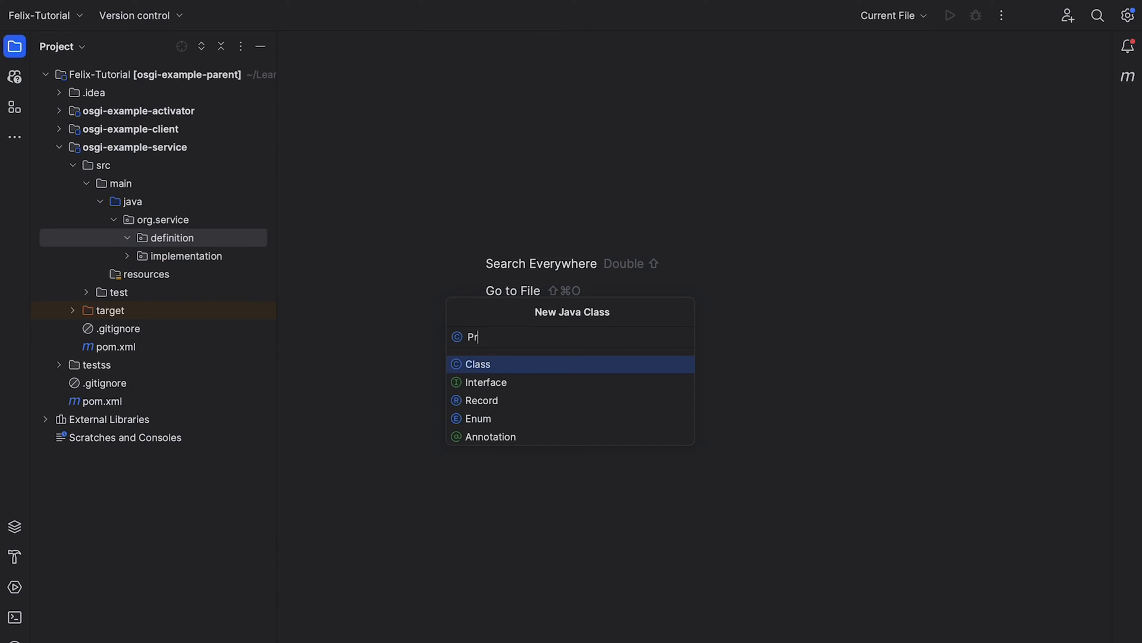
text(oductServ)
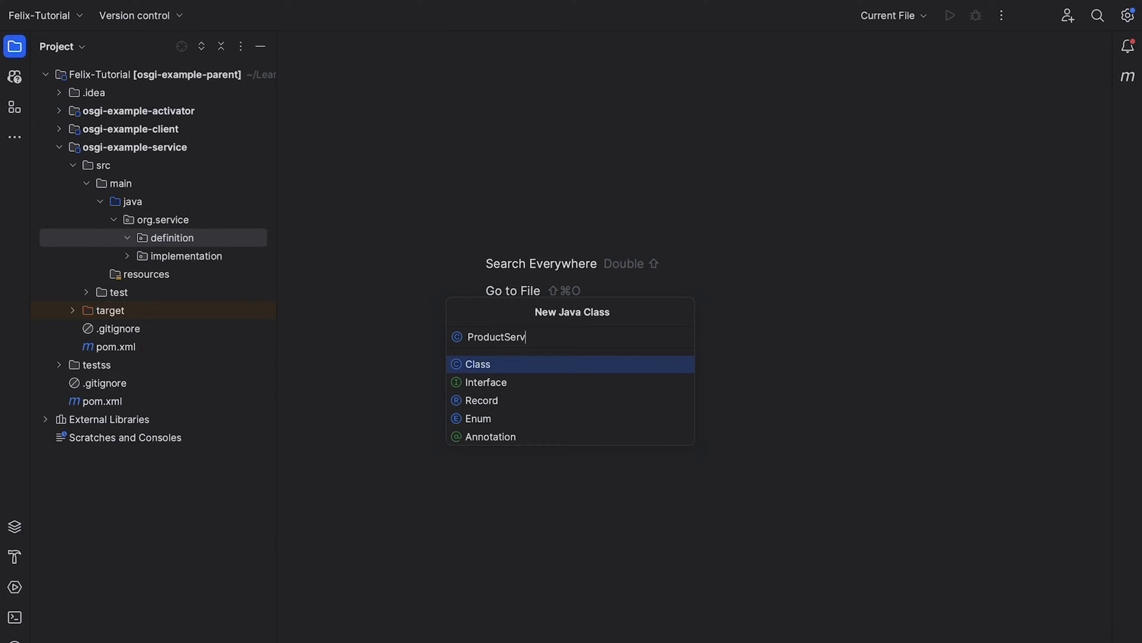
click(486, 382)
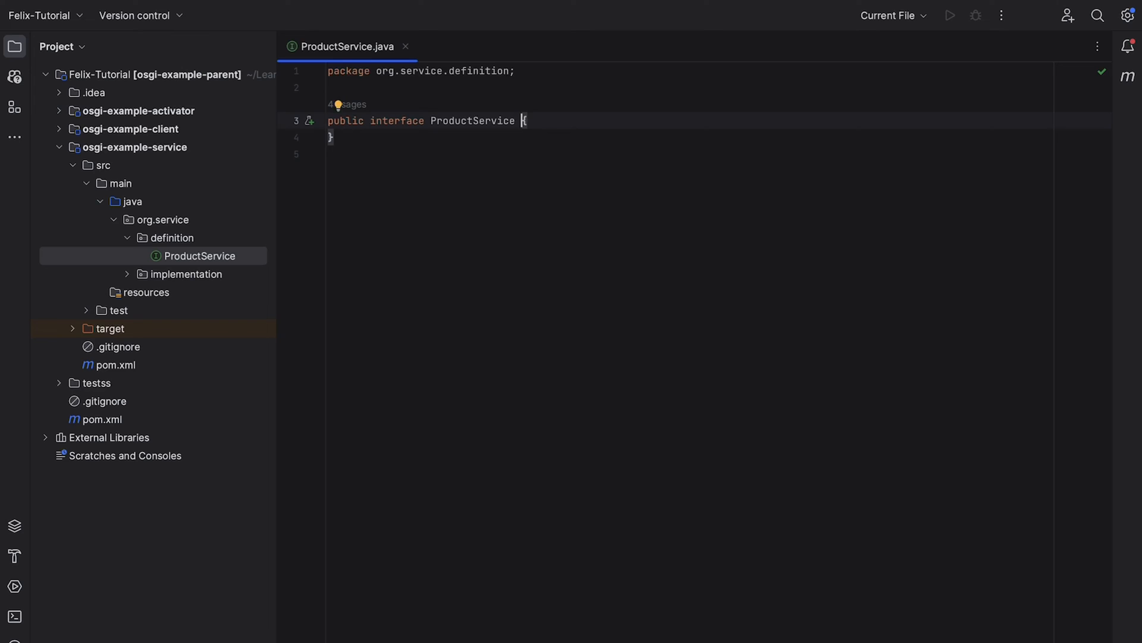
Step: Declare boolean checkProductExists(String productName); in ProductService
text(boolean checkPr)
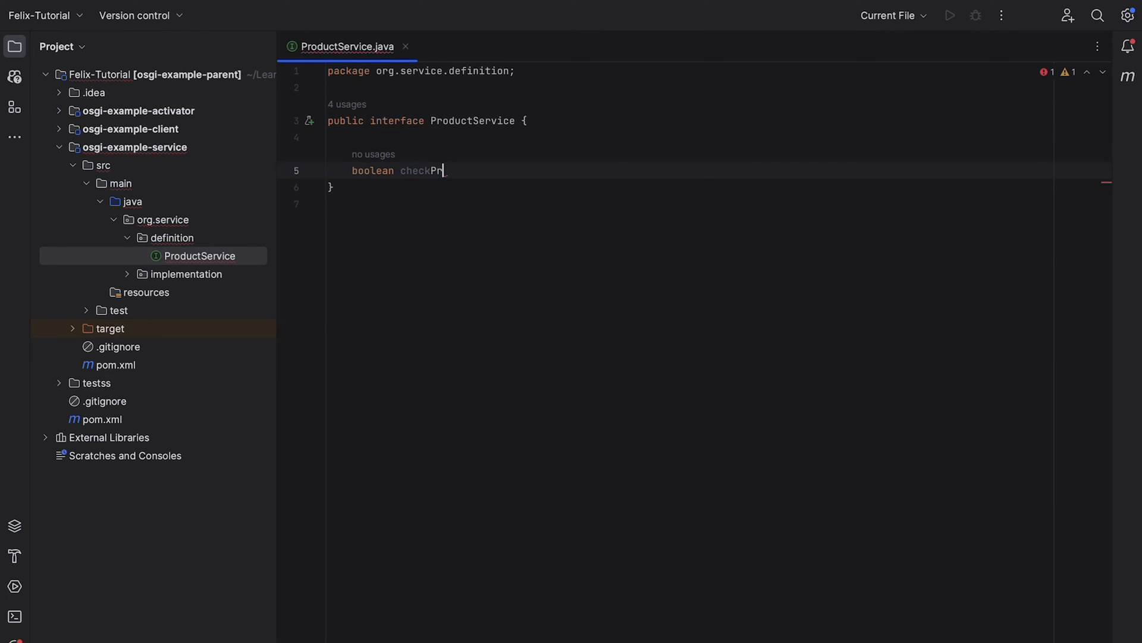
text(oductExists)
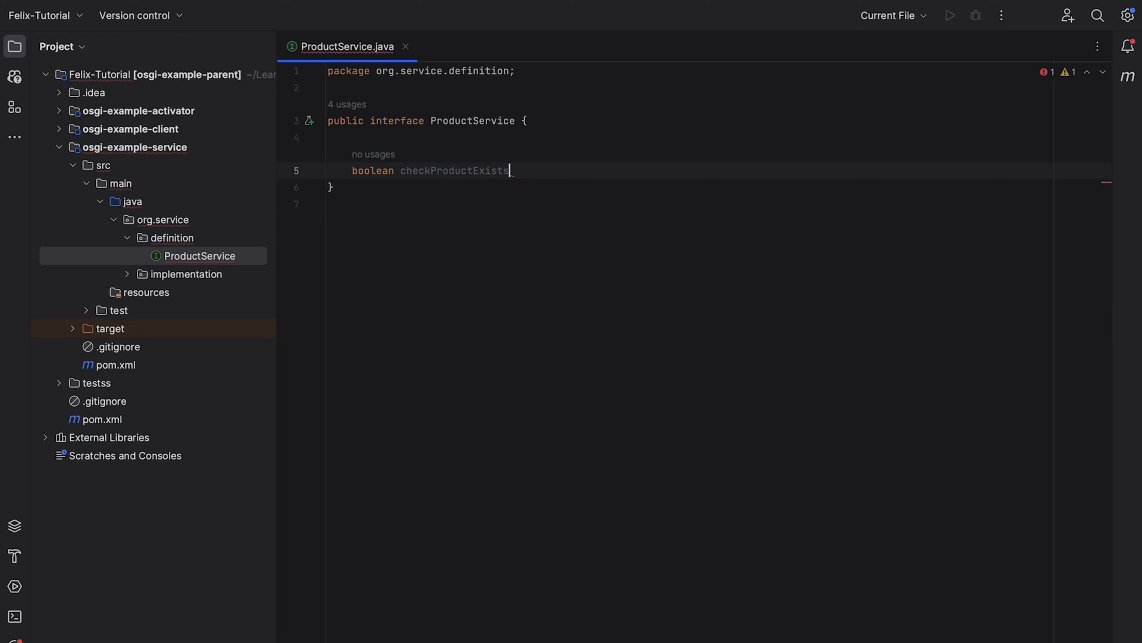
text((String product))
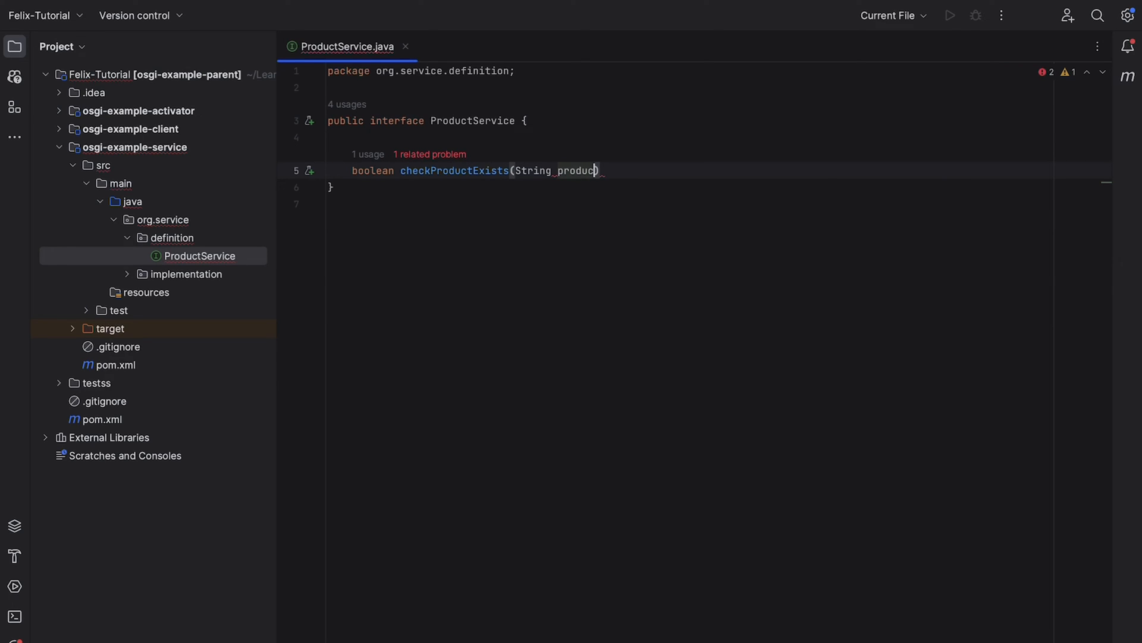
text(Name);)
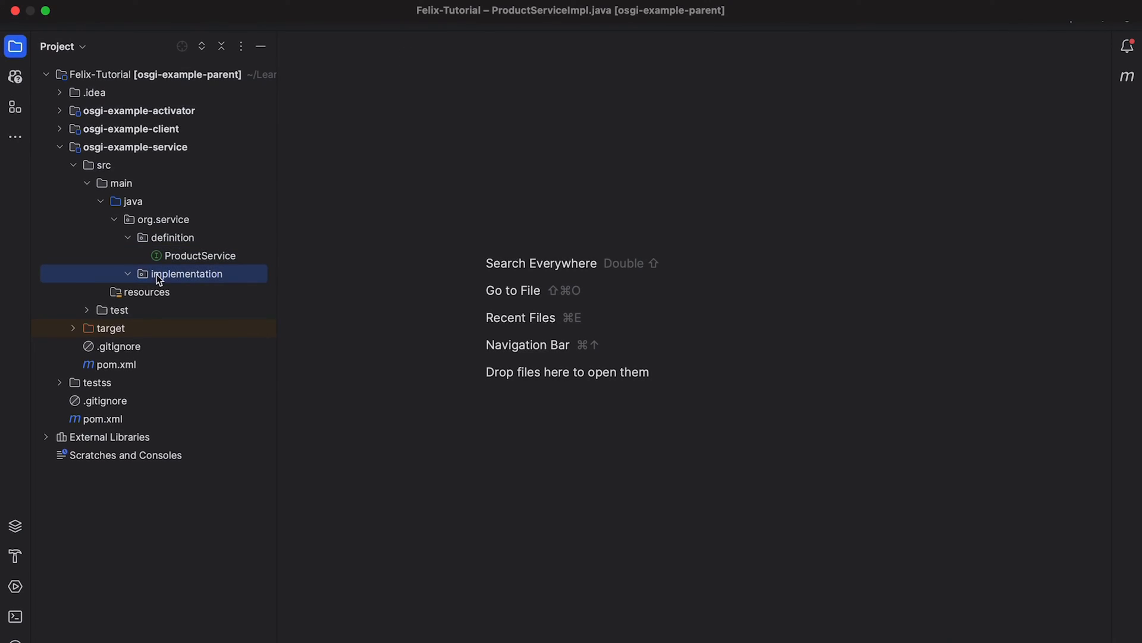
Step: Create ProductServiceImpl implementing ProductService, BundleActivator with empty start and stop methods
text(P)
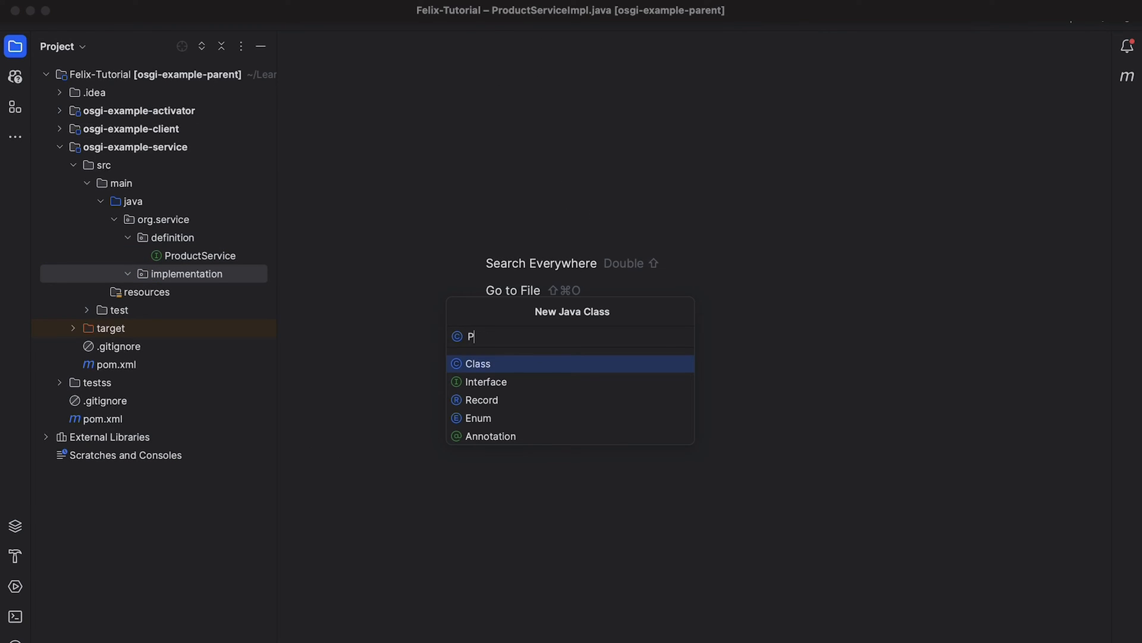
text(roductServiceImpl)
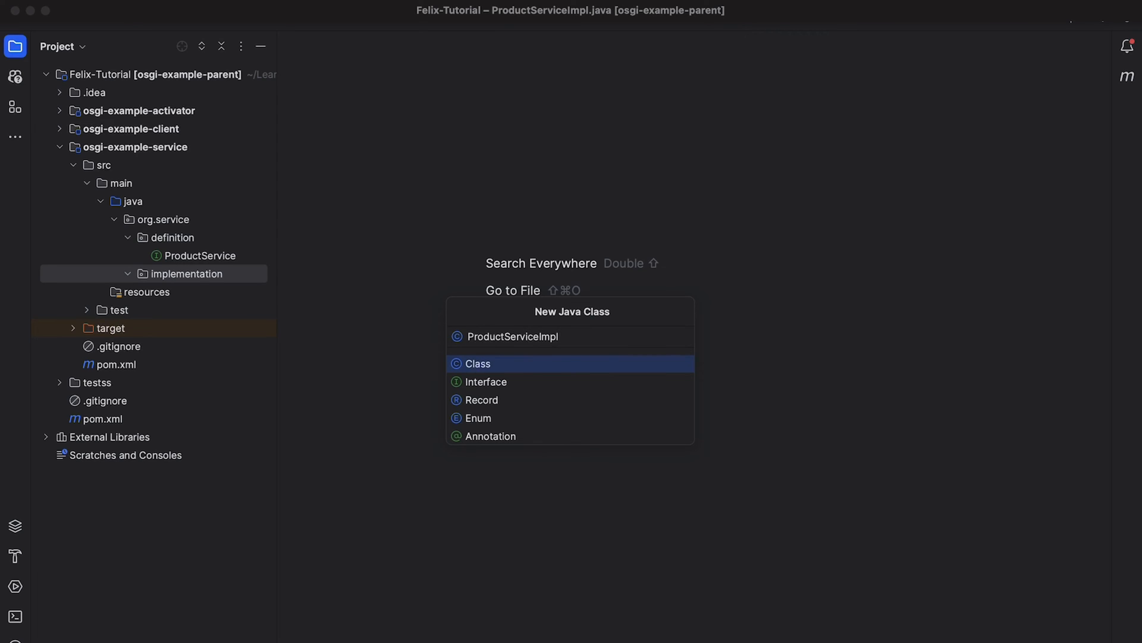
click(480, 364)
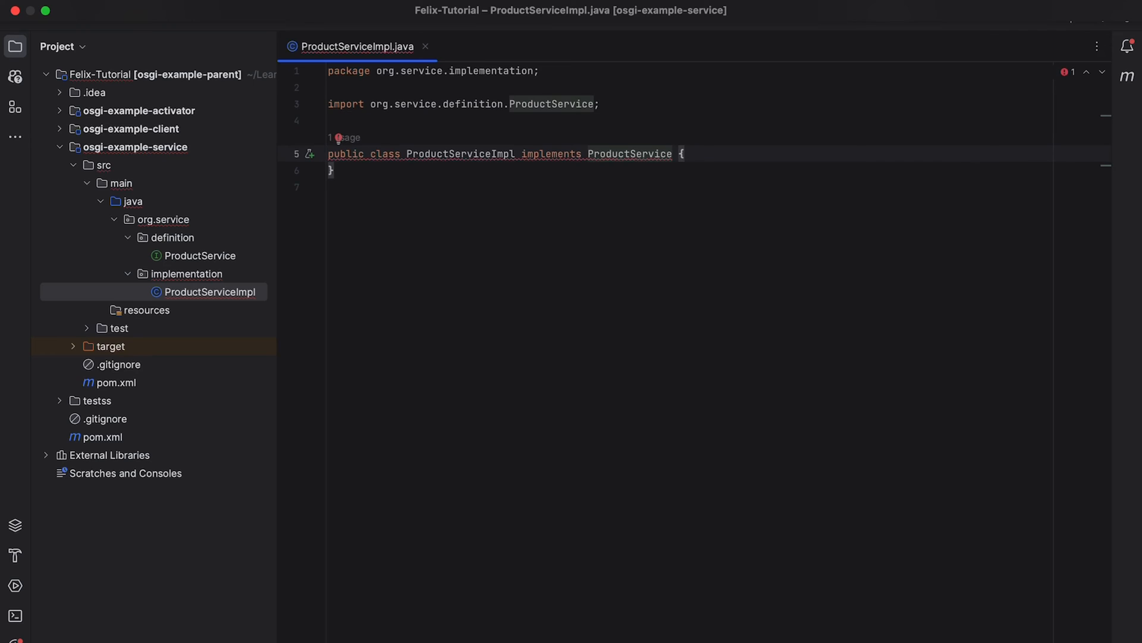
text(, BundleActivator)
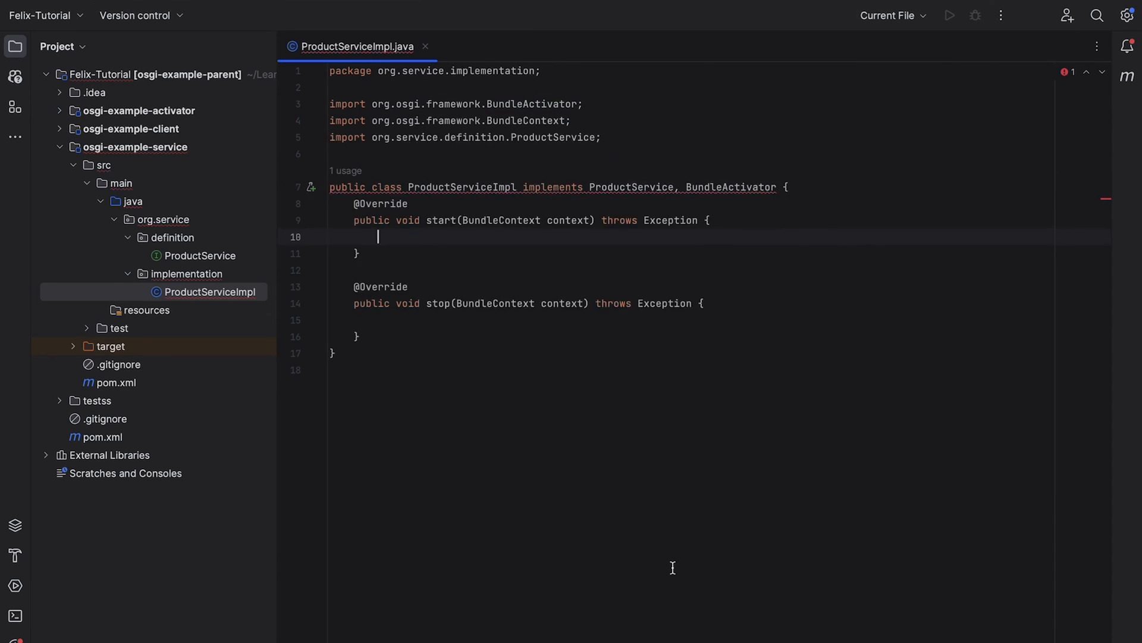
key(enter)
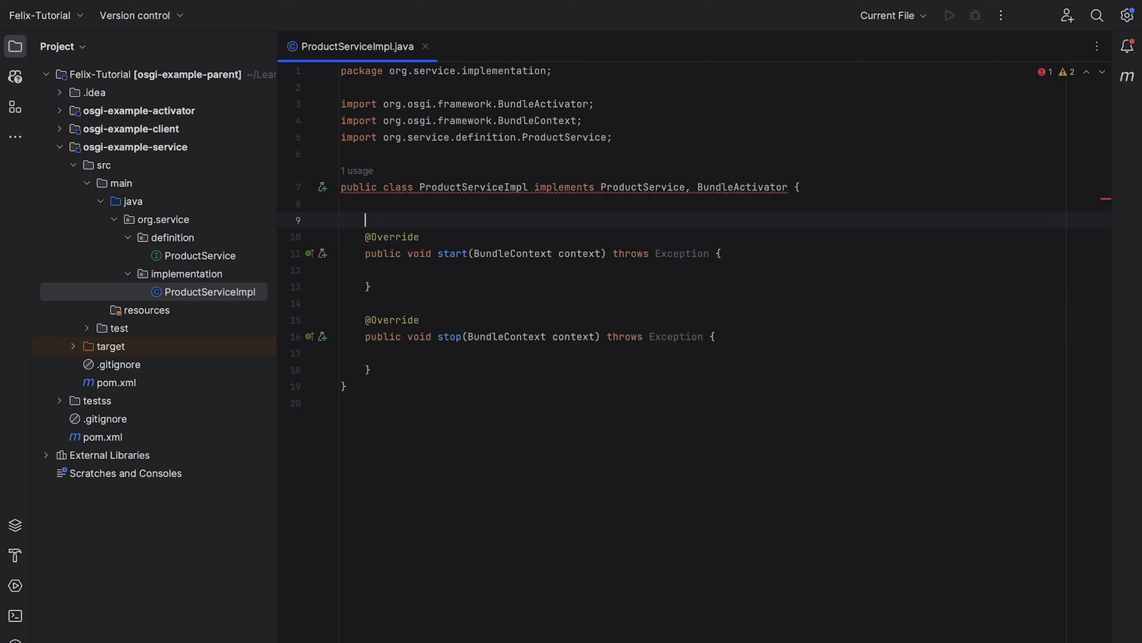
Step: Declare private ServiceRegistration<ProductService> serviceRegistration above start() and reformat the class
text(private)
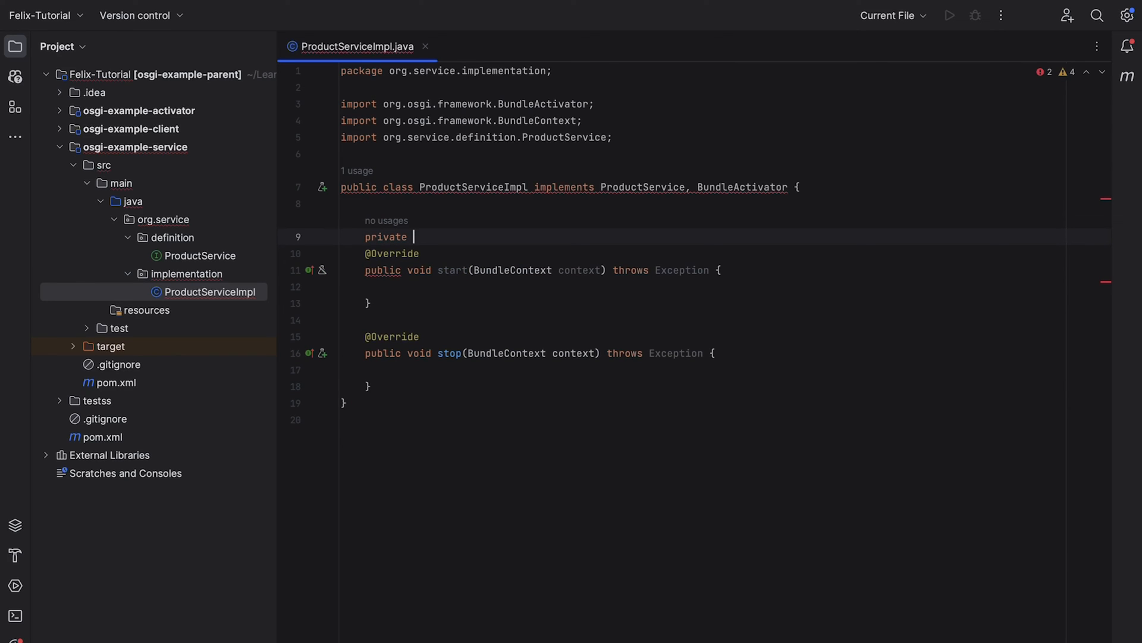
text(Service)
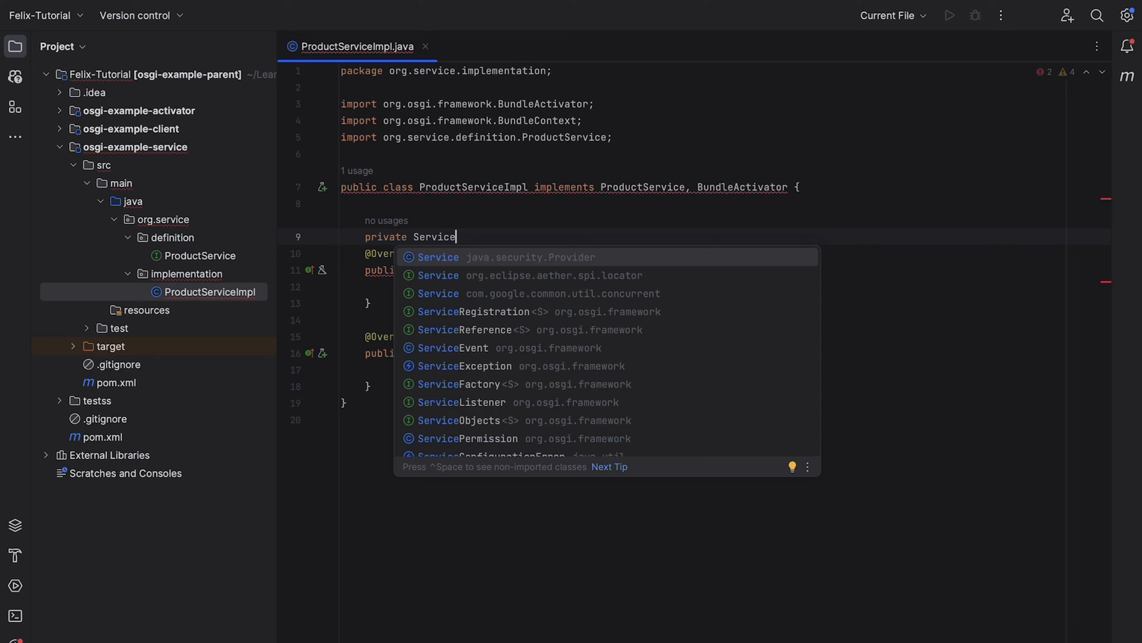
click(473, 312)
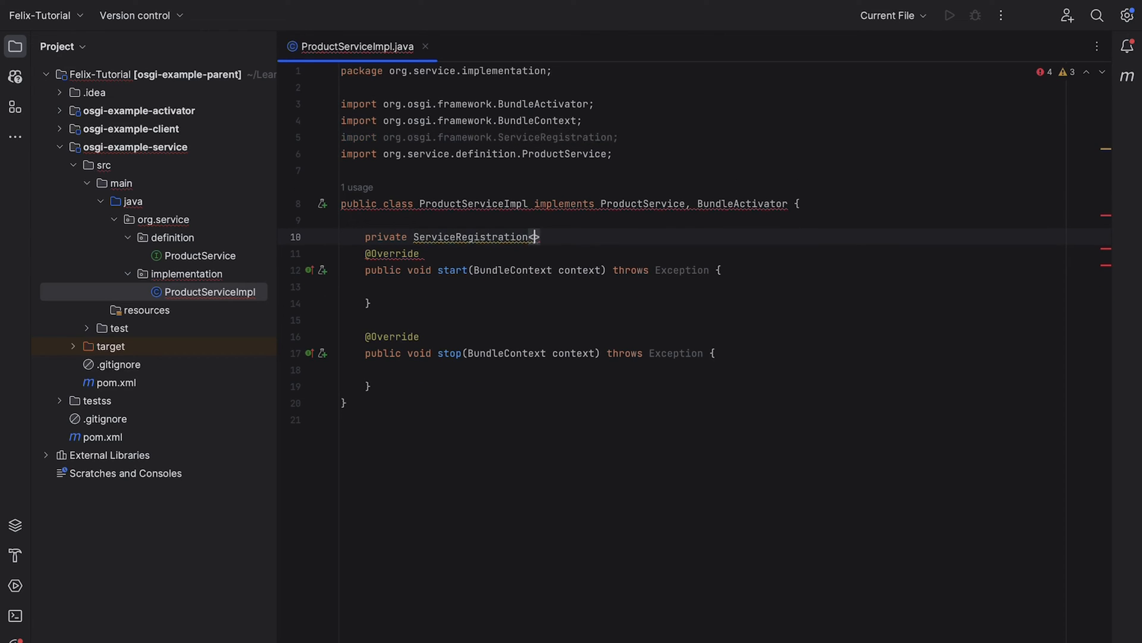
text(<ProductService> serviceRegistration;)
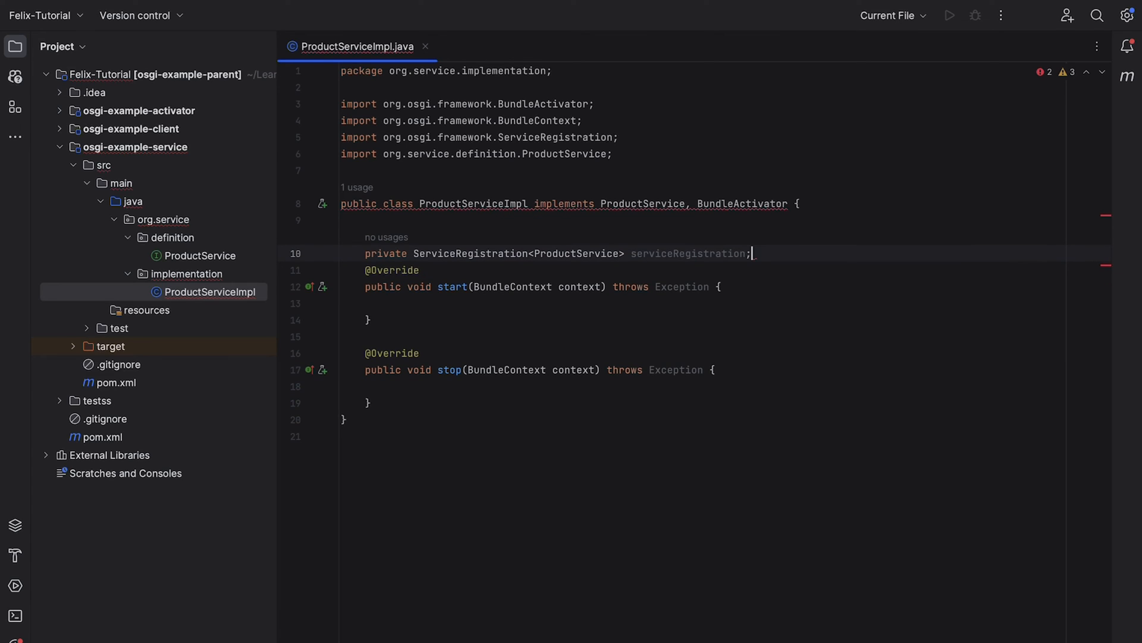
key(enter)
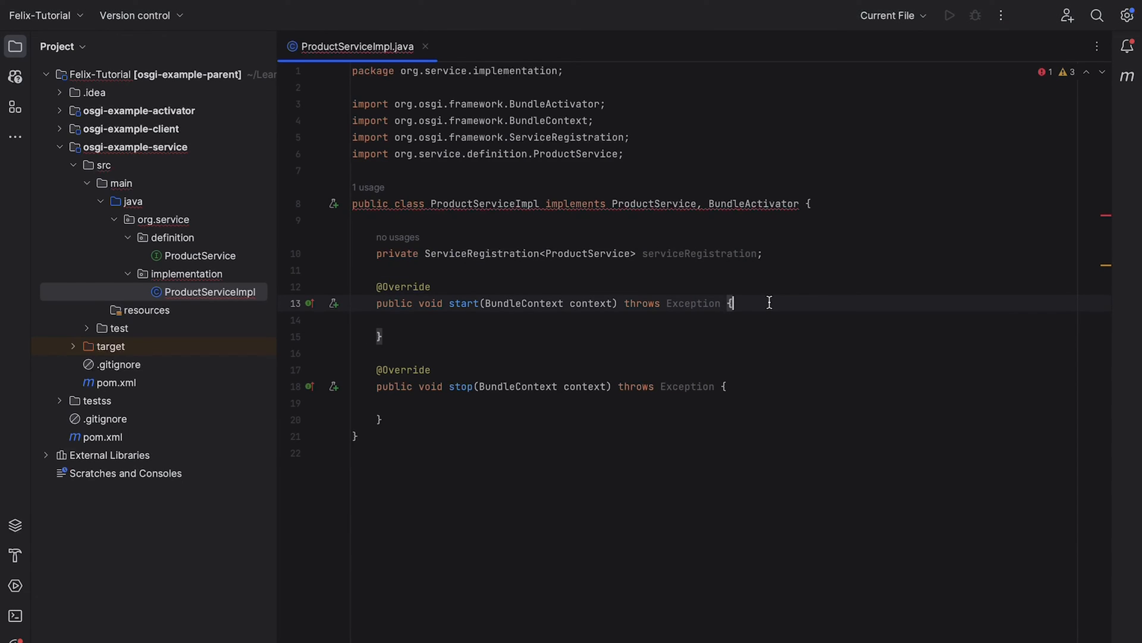
Step: In start(), print 'osgi-example-service: Starting...' and create a new ProductServiceImpl
key(Enter)
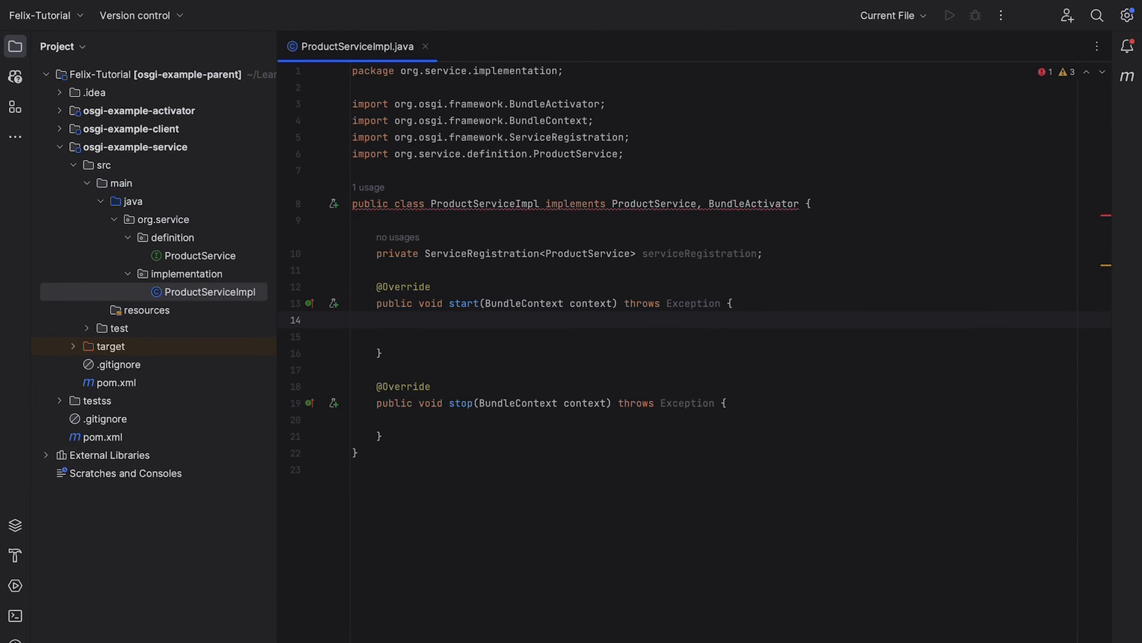
text(System.out.println();)
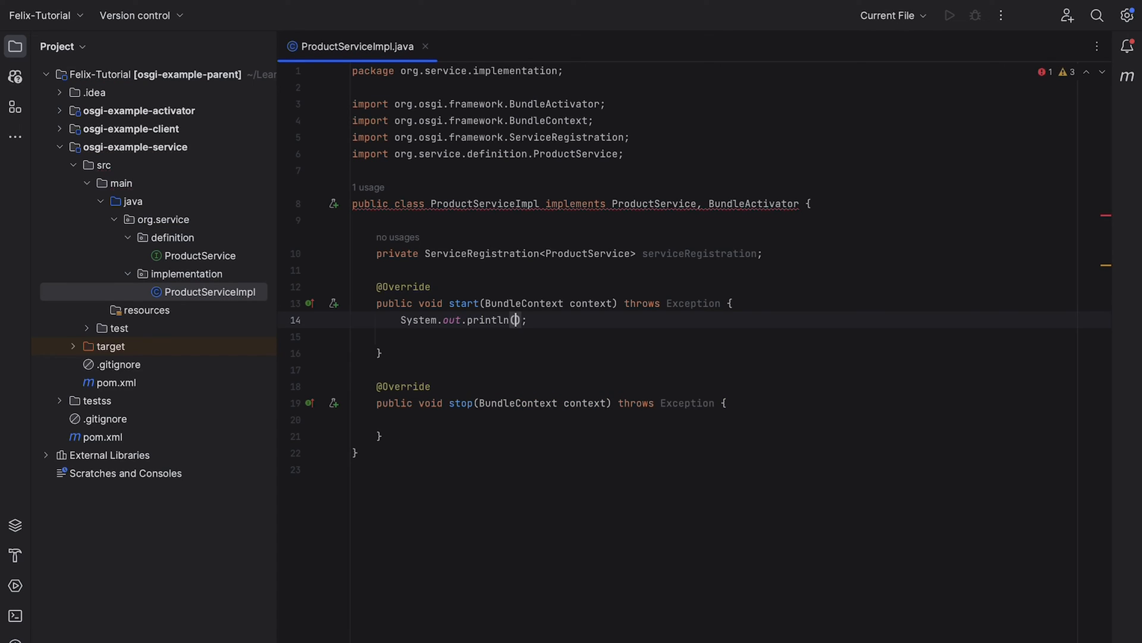
text("osgi-example")
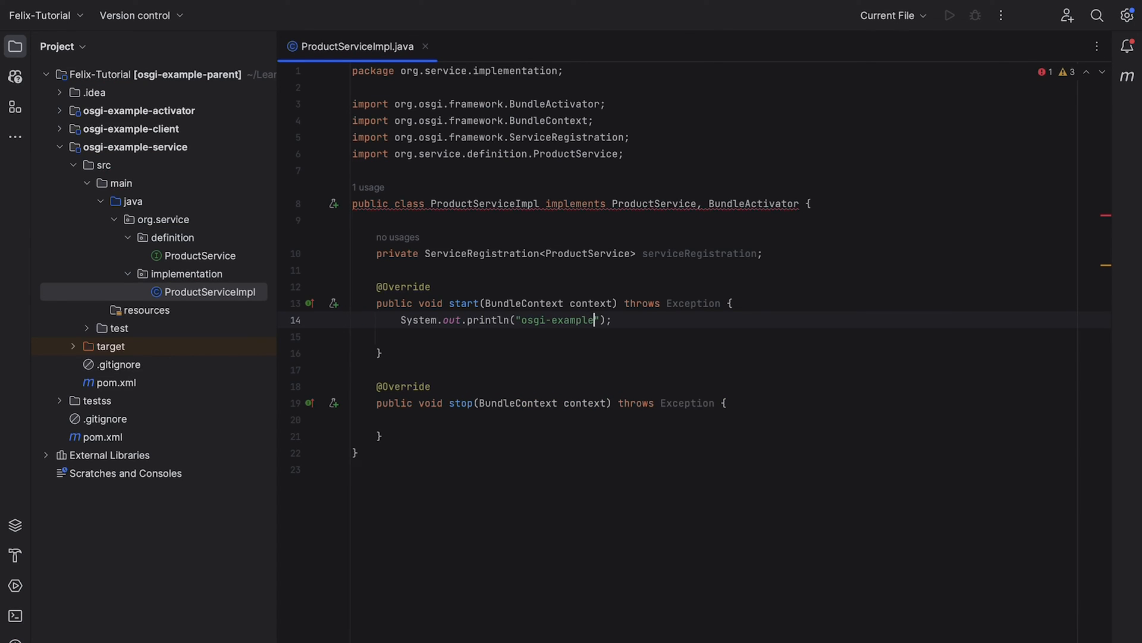
text(-service: Starting service...)
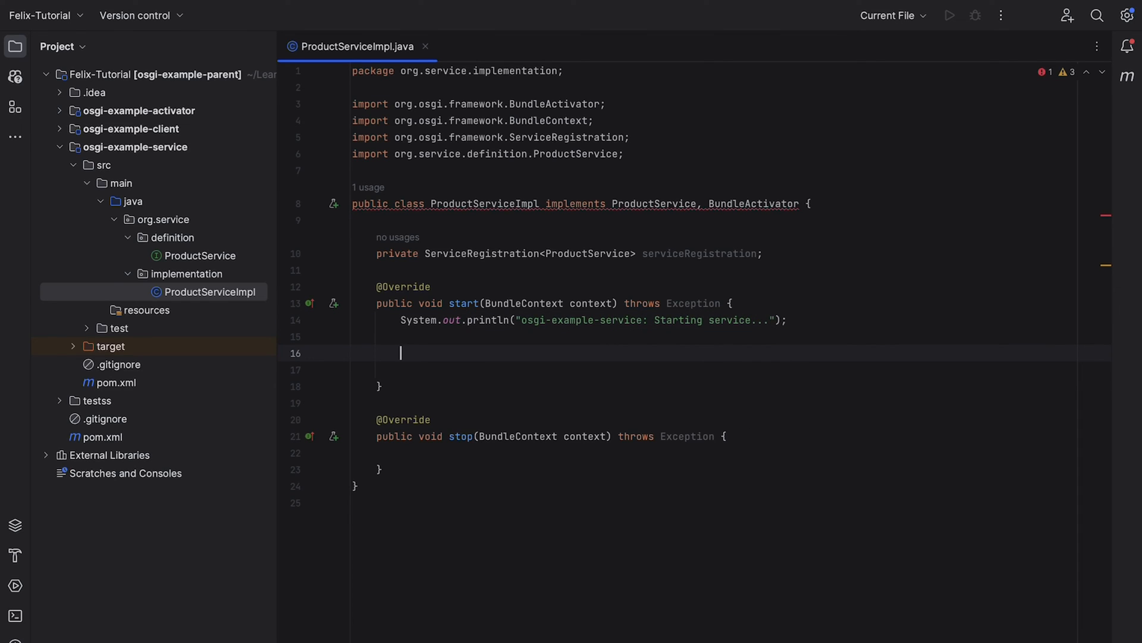
text(Pro)
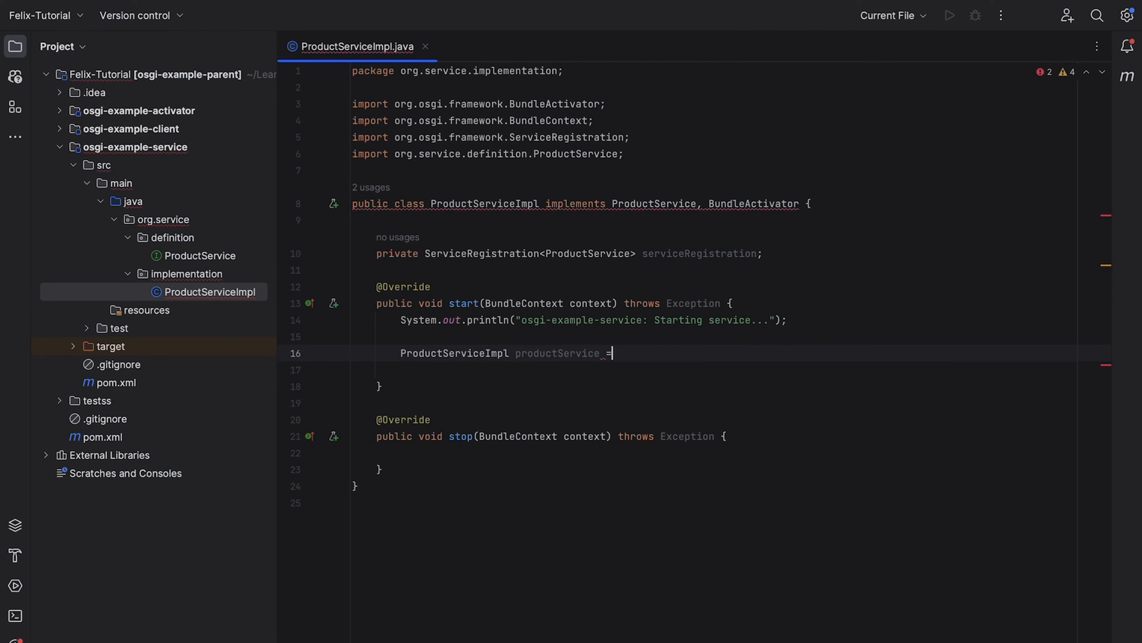
text(new ProductServiceImpl();)
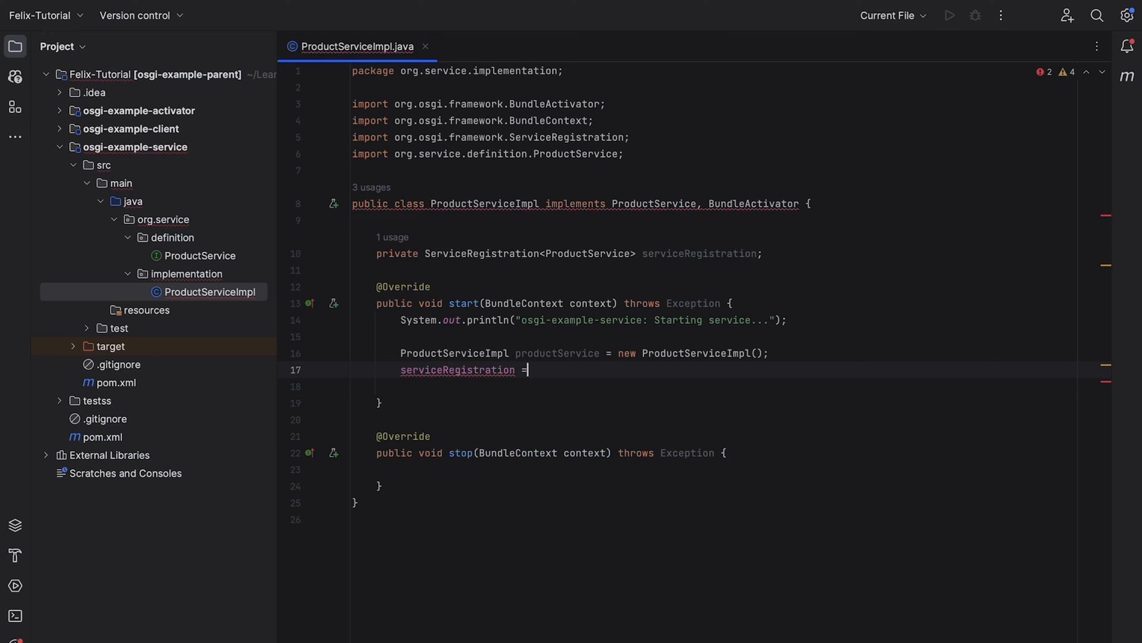
Step: Register productService via context.registerService and print 'osgi-example-service: Service registered'
text(context.r)
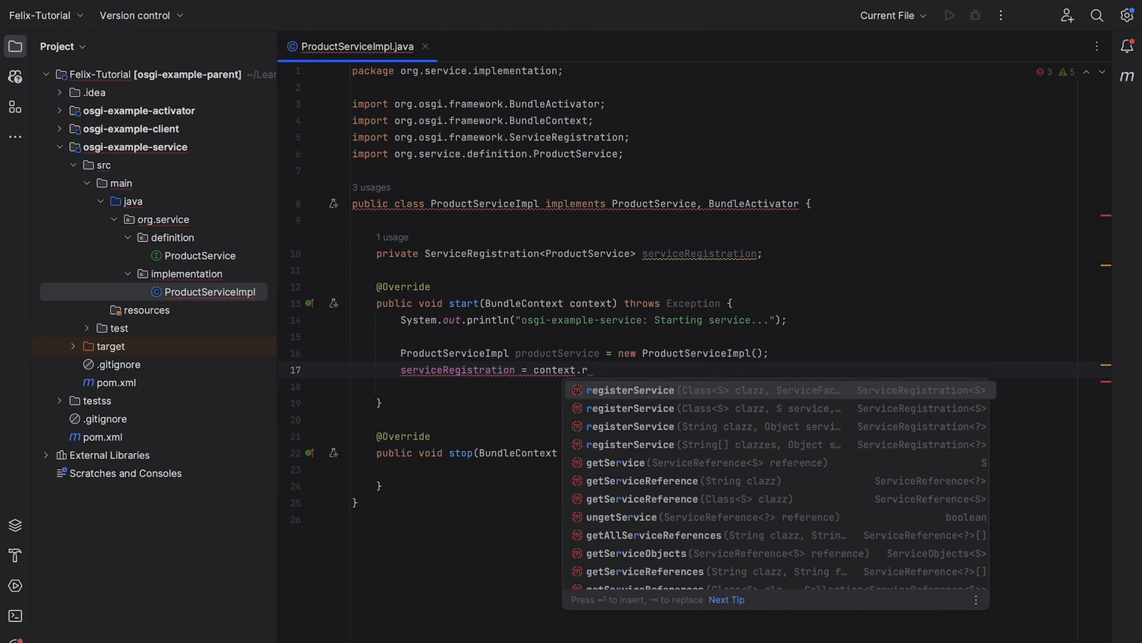
text(registerService(ProductService.class,)
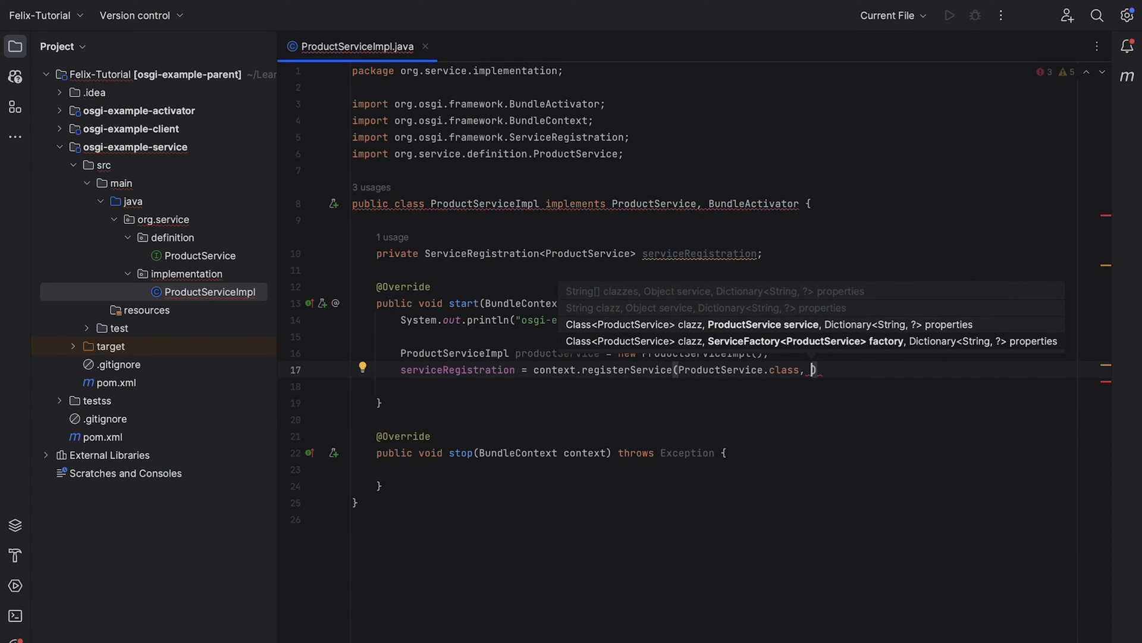
text(productService)
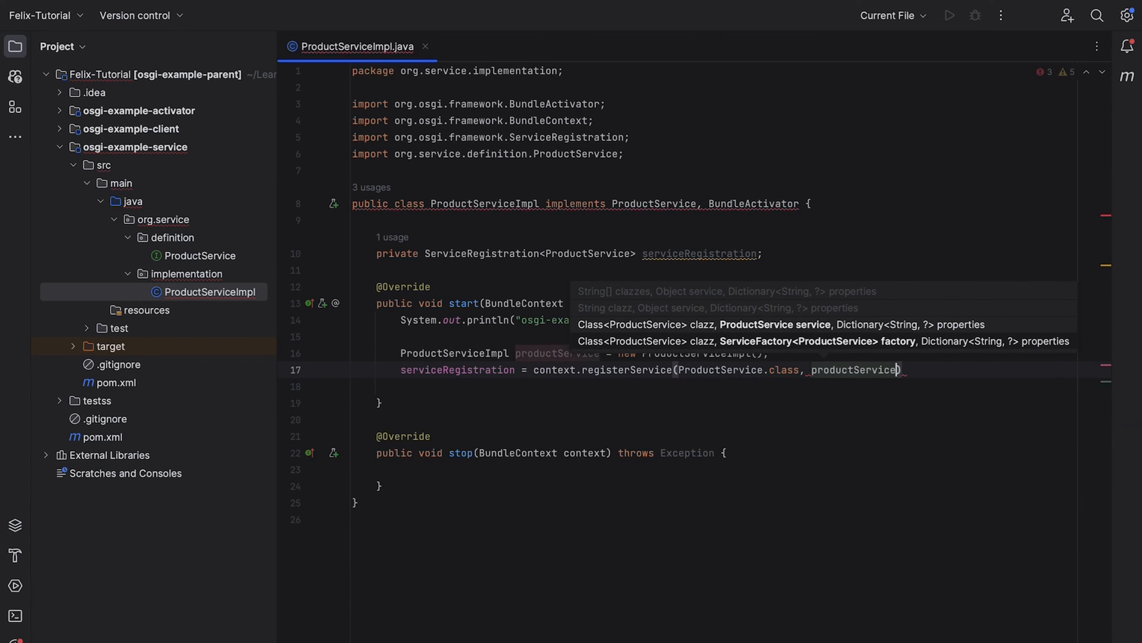
text(, null)
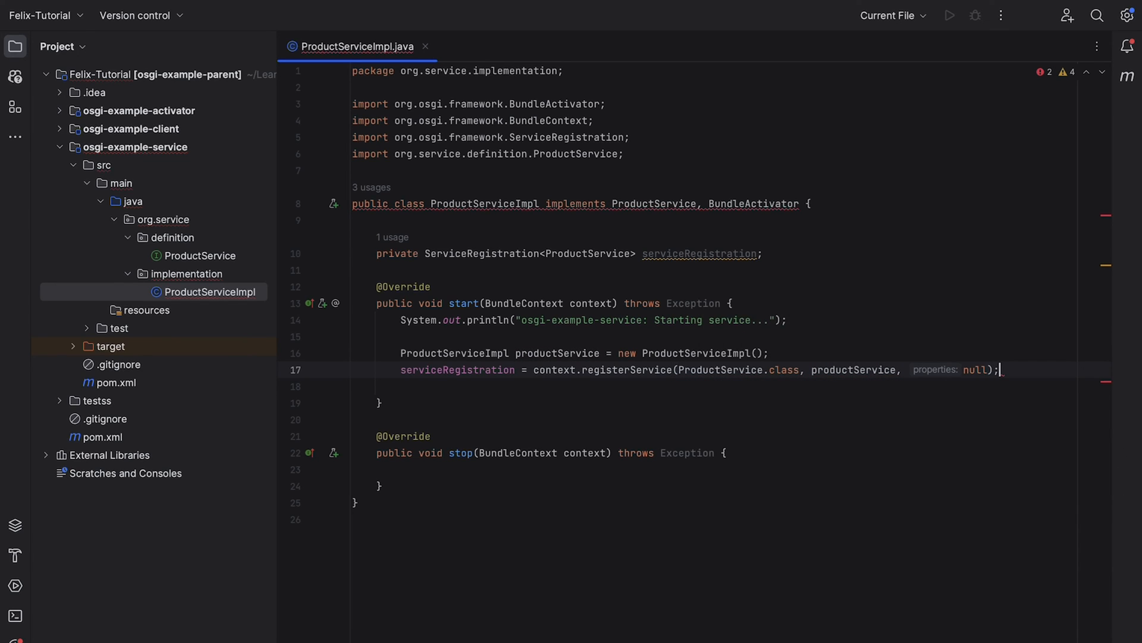
key(enter)
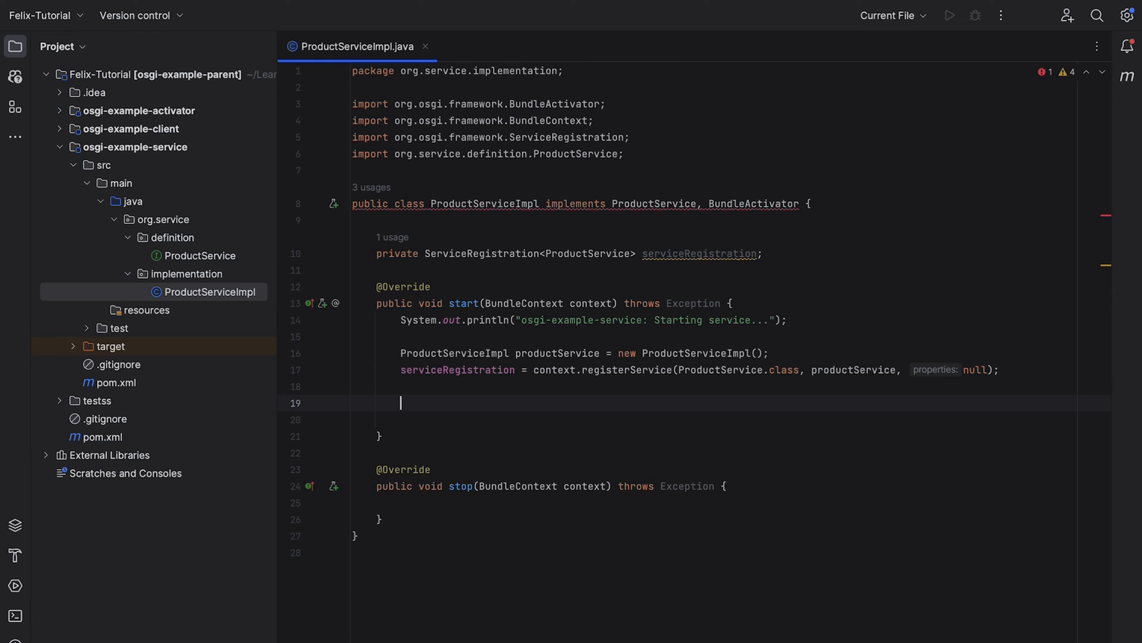
text(System.out.println("osgi-e");)
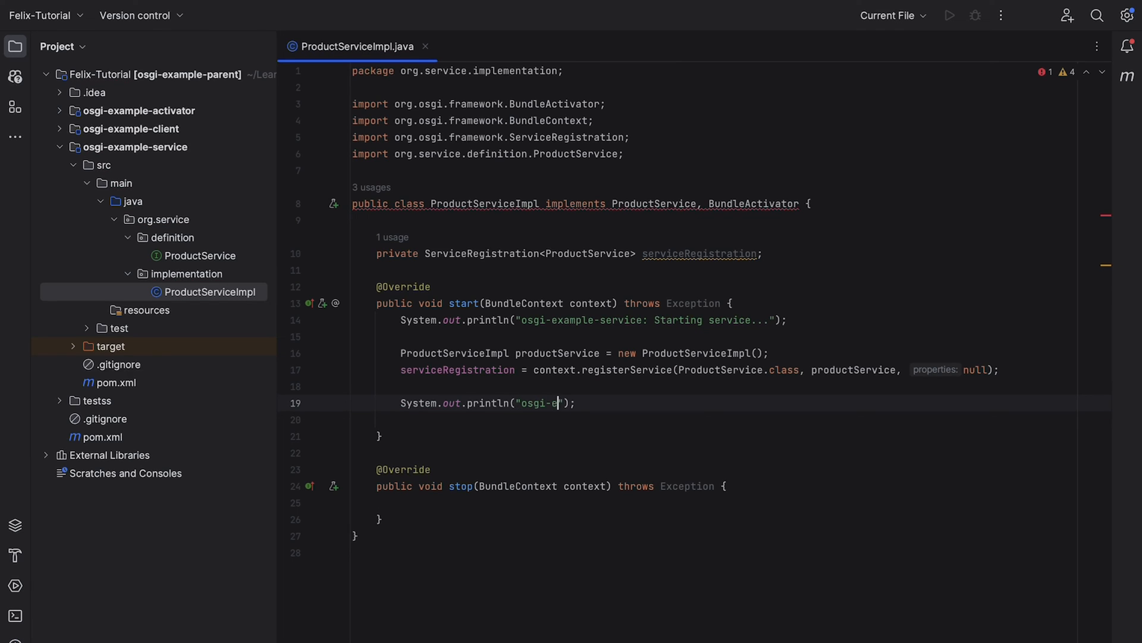
text(xample-service: Service registered)
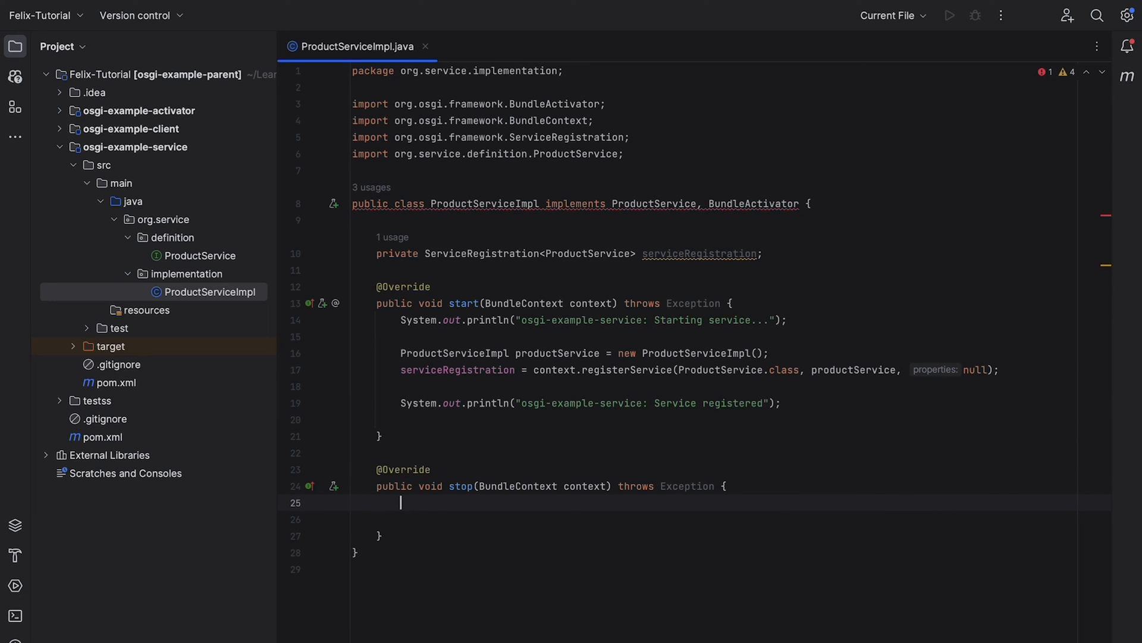
Step: In stop(), print a stopping message, unregister serviceRegistration when non-null, and print 'Service unregistered'
text(System.out.println();)
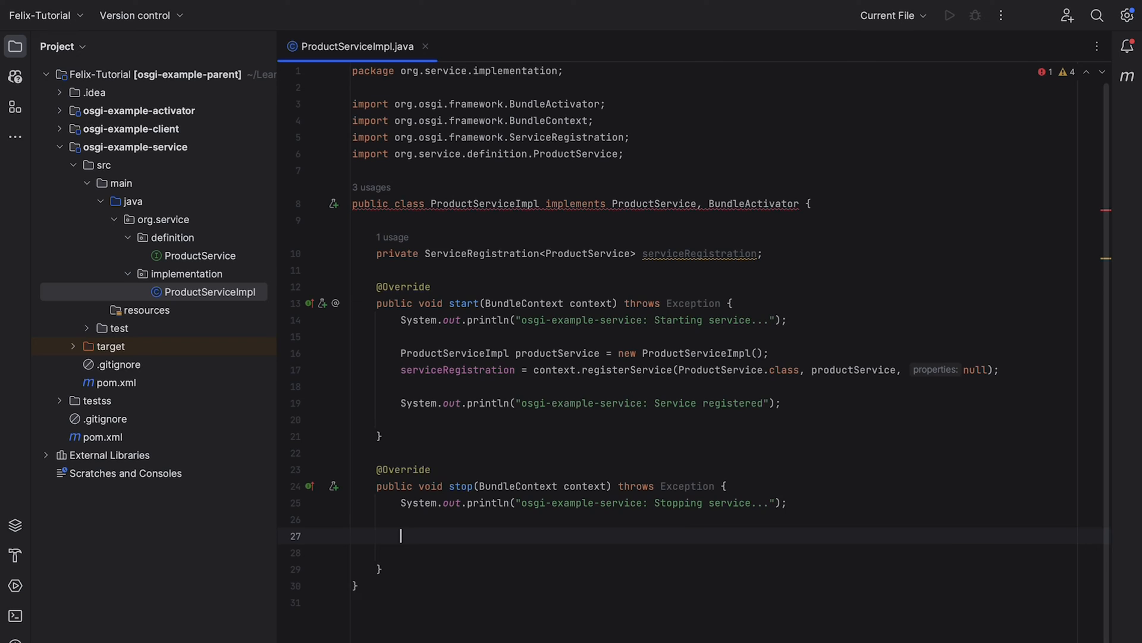
text(if (serviceRegistration !=null)
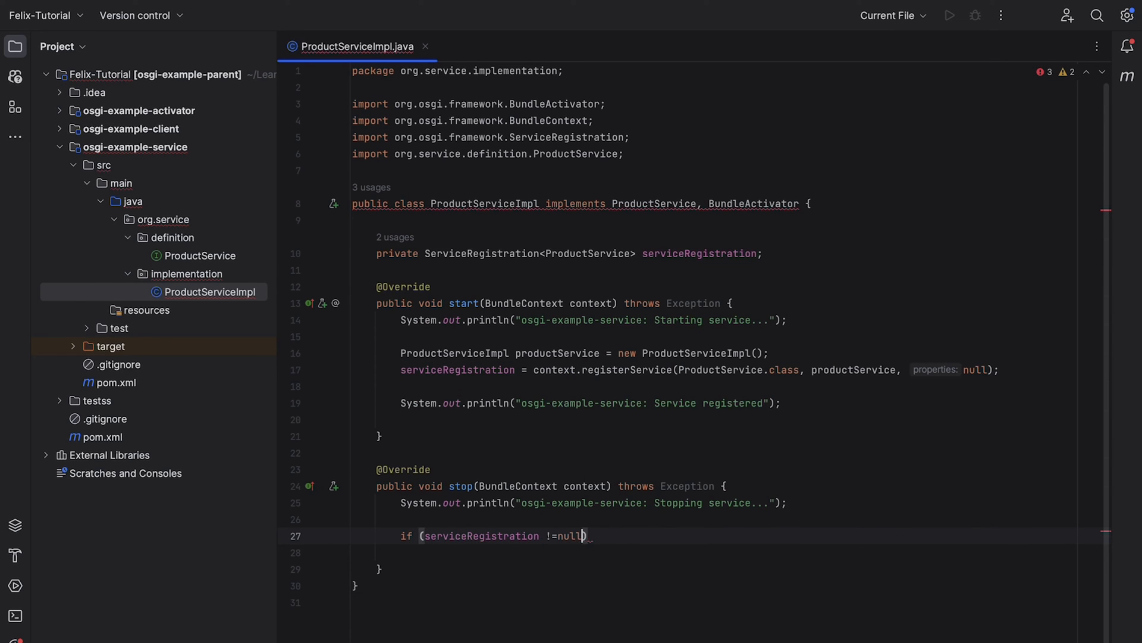
text(serviceRegistration.)
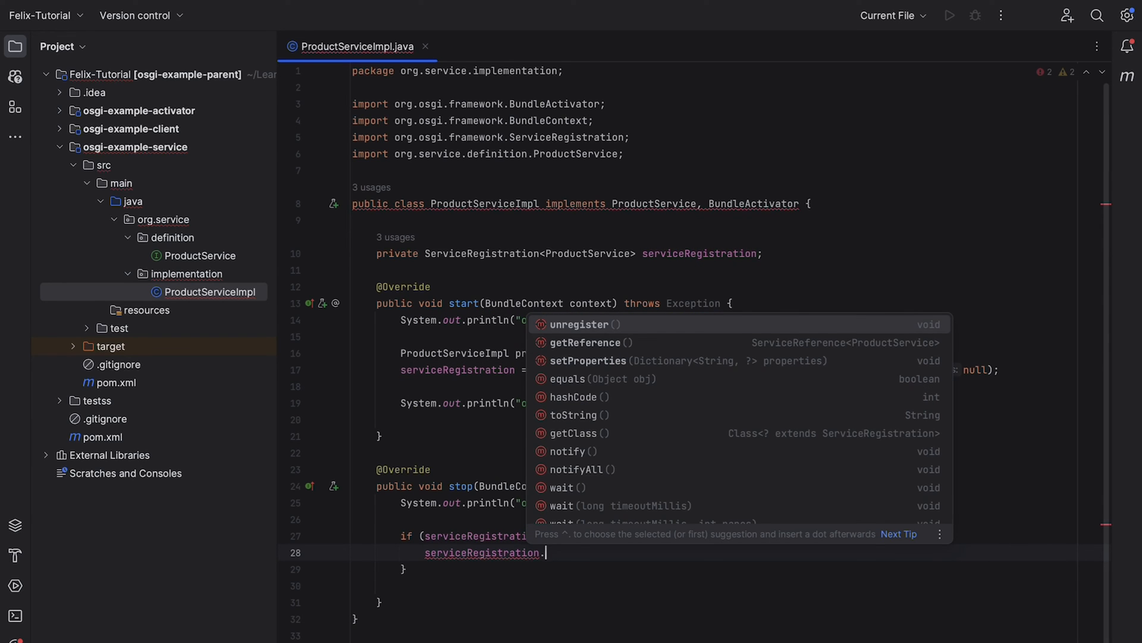
click(579, 323)
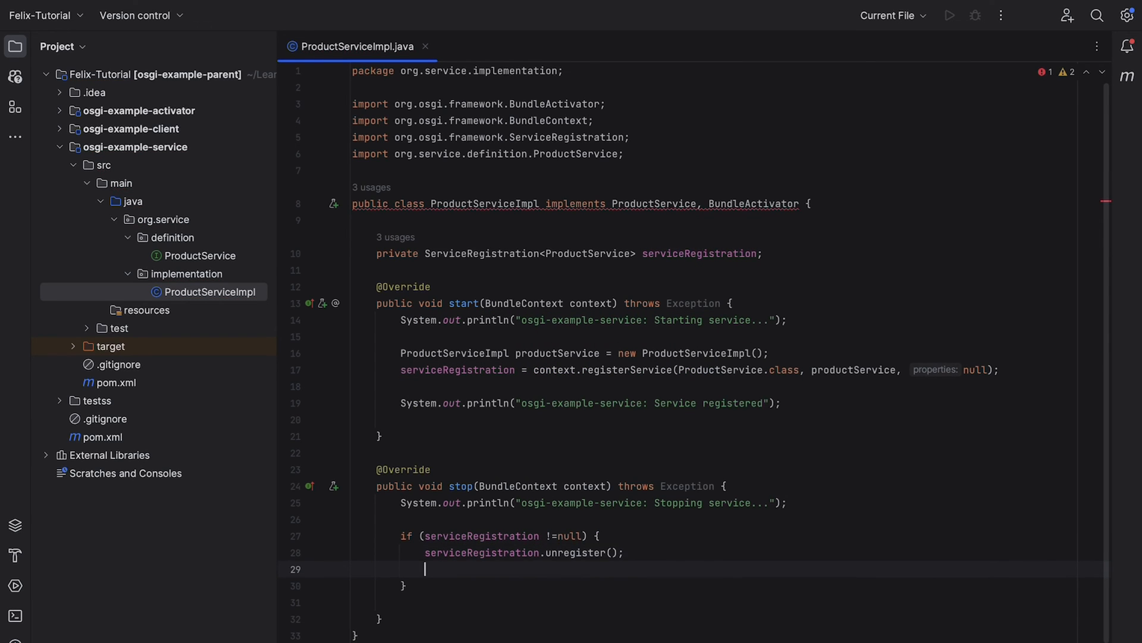
text(System.out.println("osgi-example-service: Service ");)
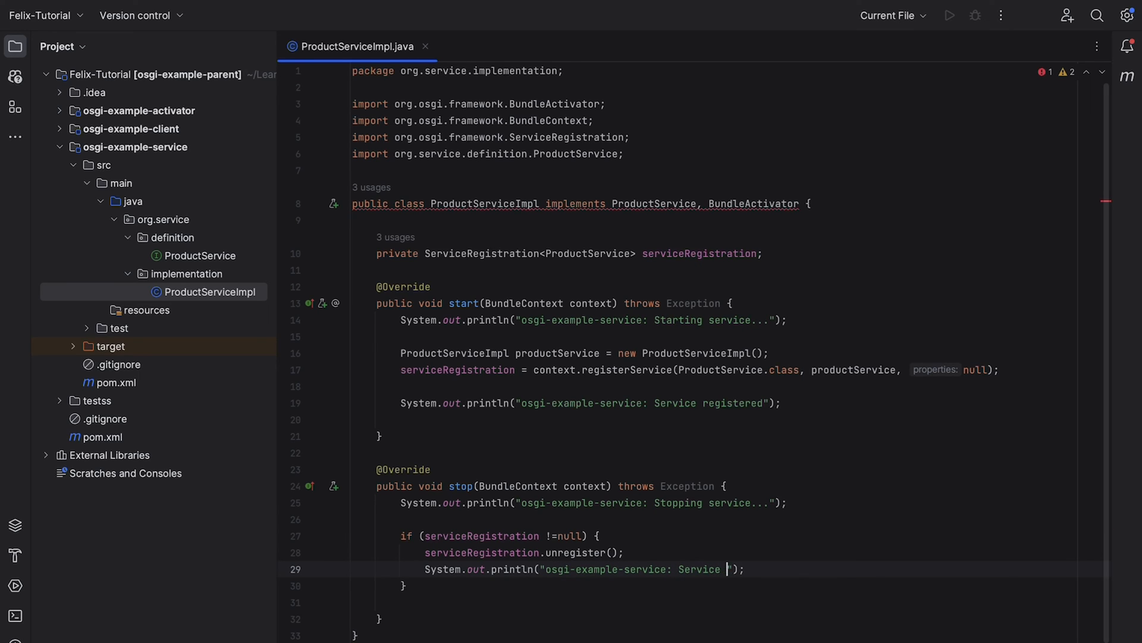
text(unregistered)
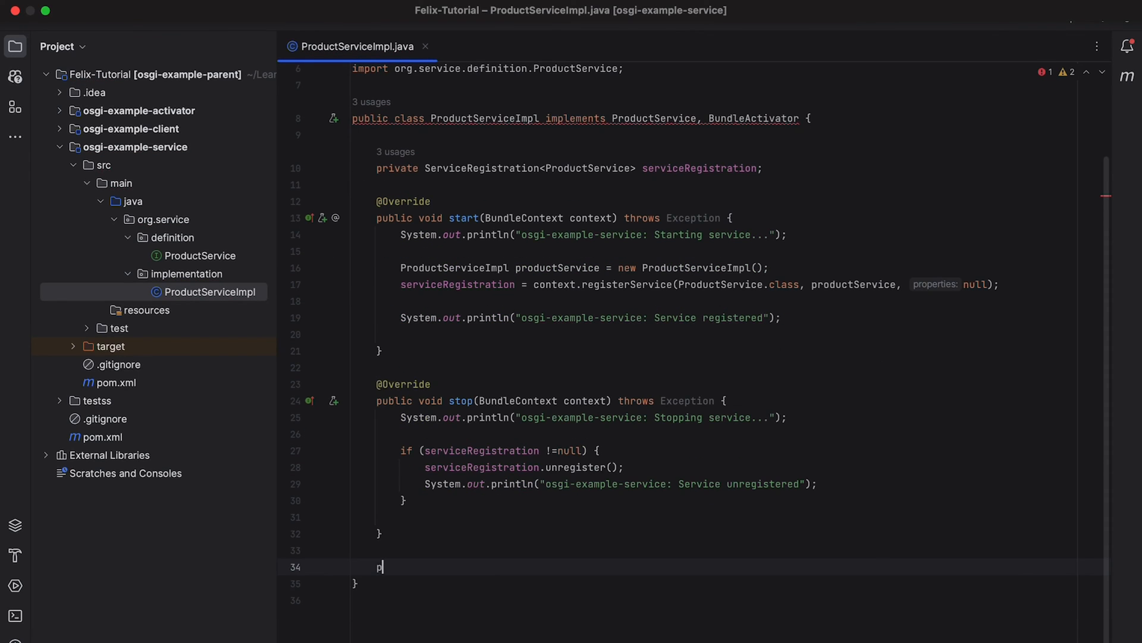
text(ublic boolean)
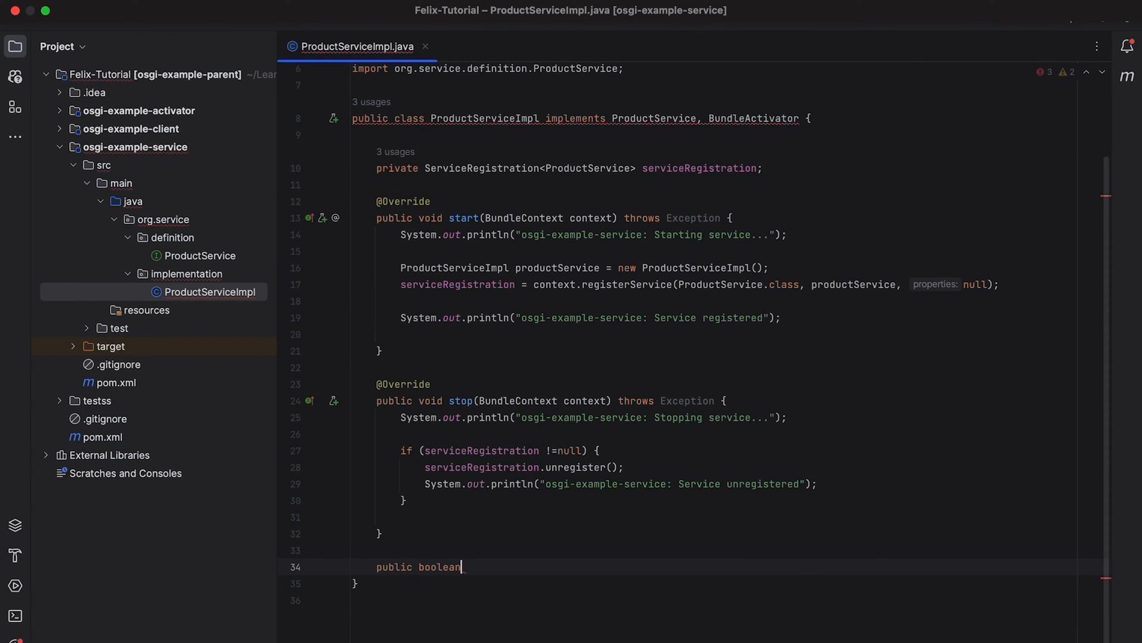
text(checkPro)
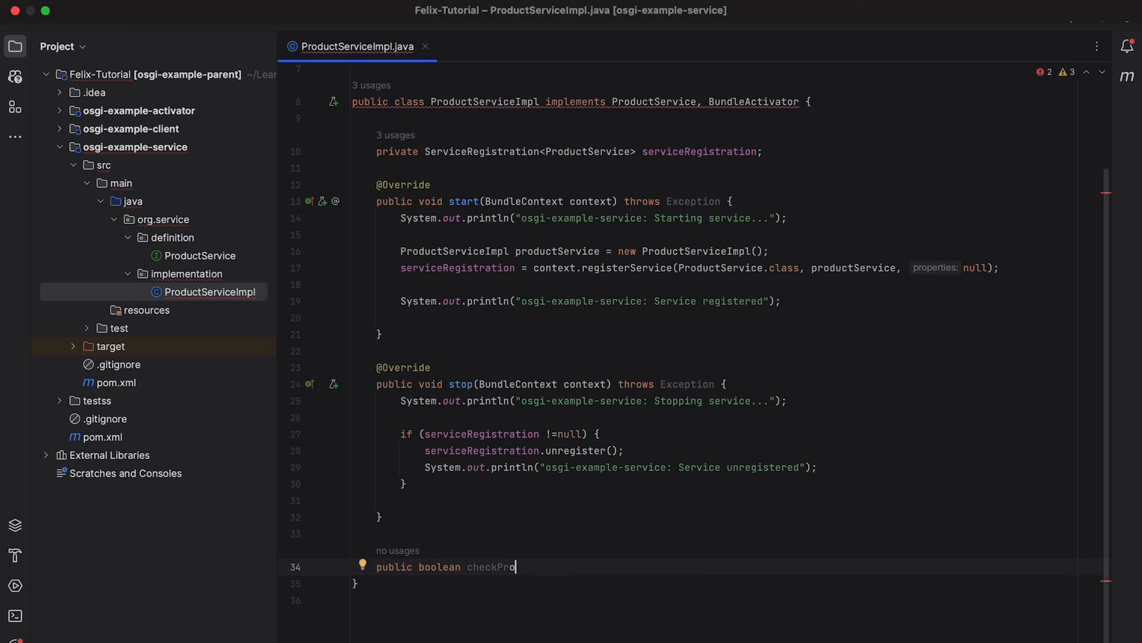
text(ductExists())
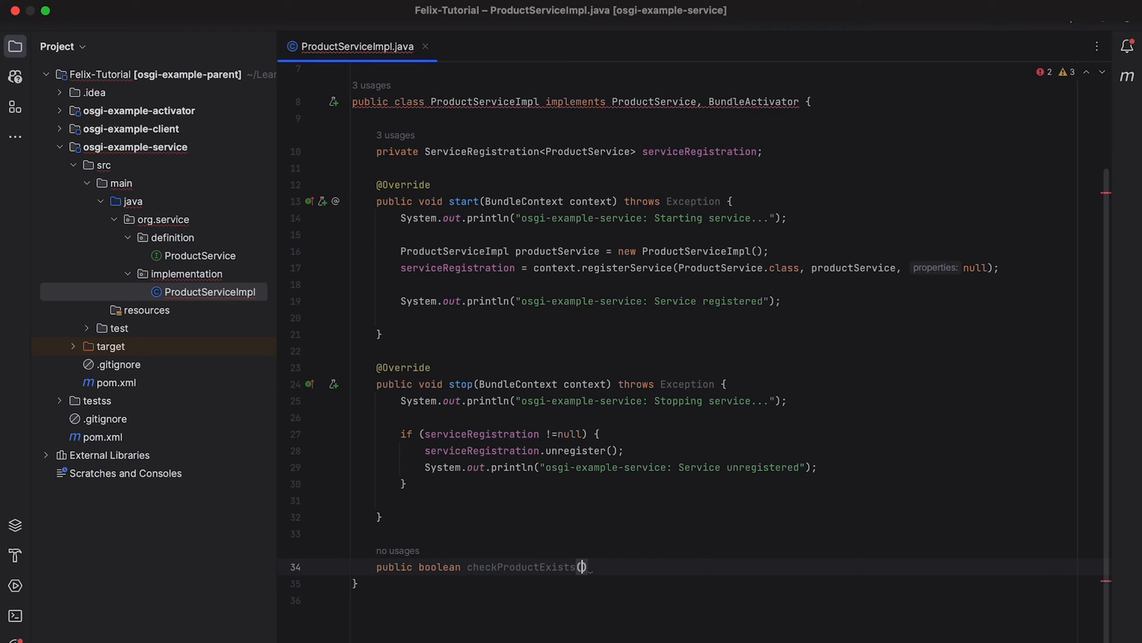
text(String productName)
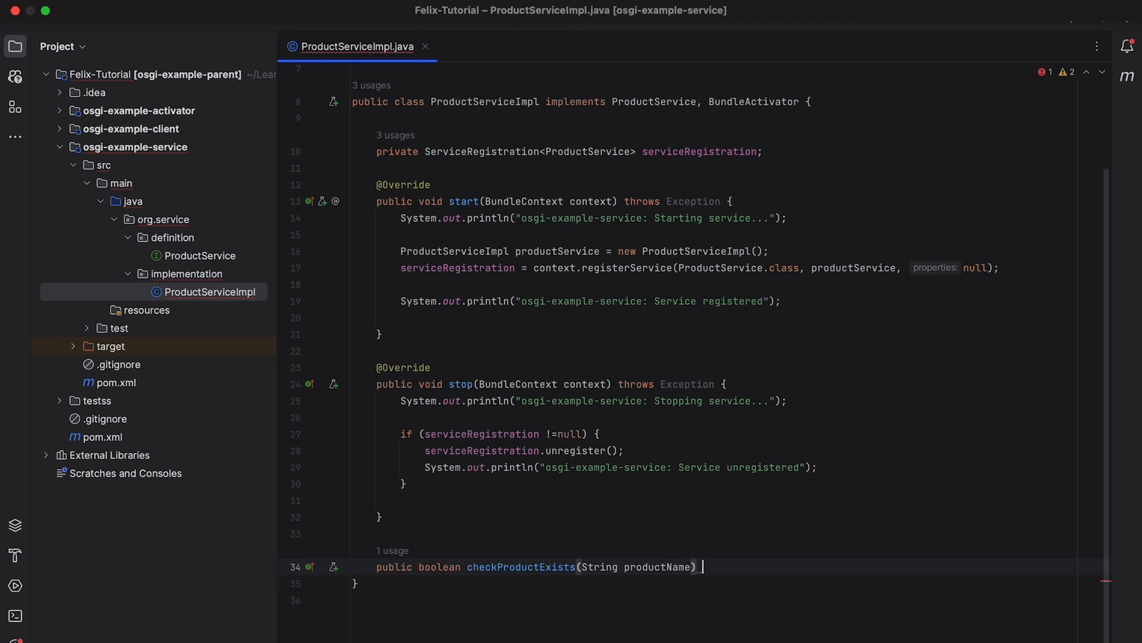
text(@Override)
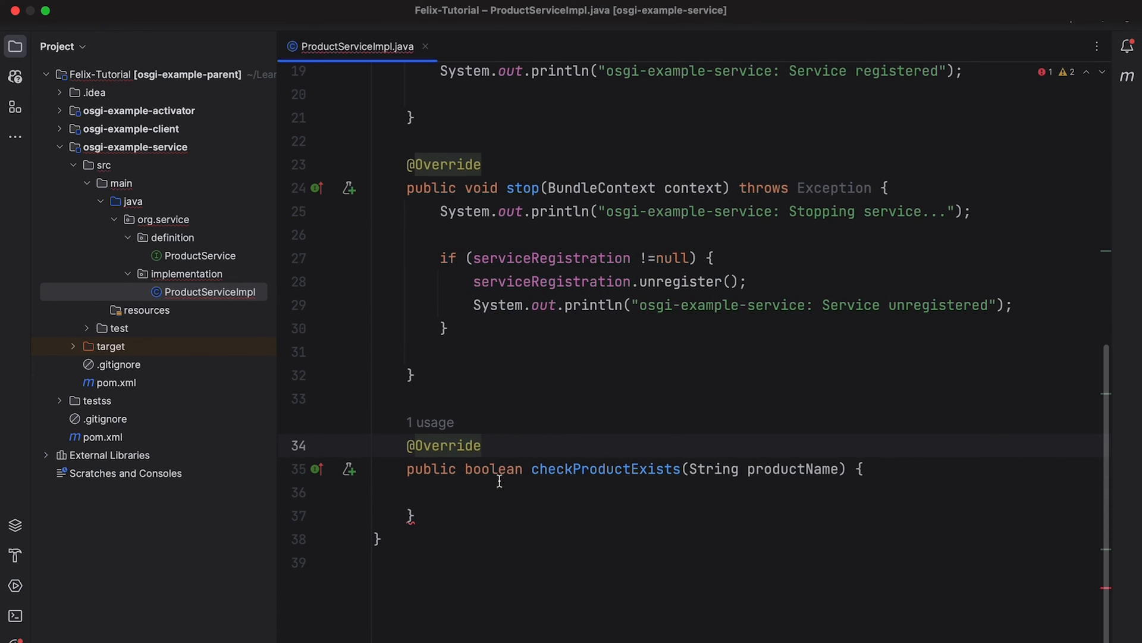
Step: Build a HashSet availableProducts of Laptop, Smartphone, Headphone and return contains(productName)
text(Set<String> availa)
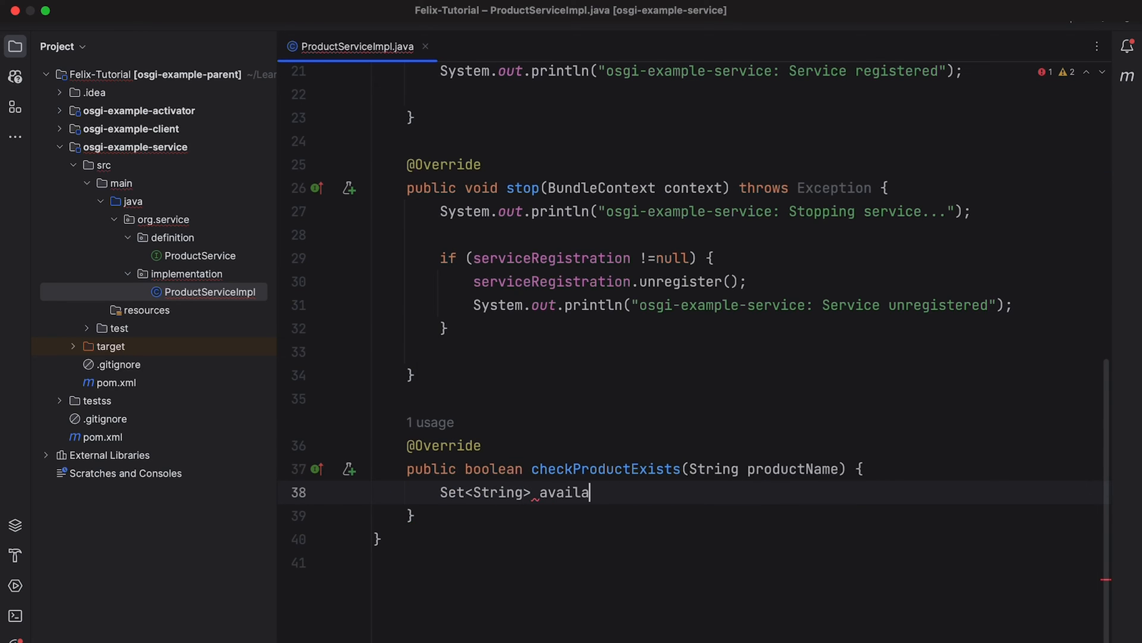
text(bleProducts = new)
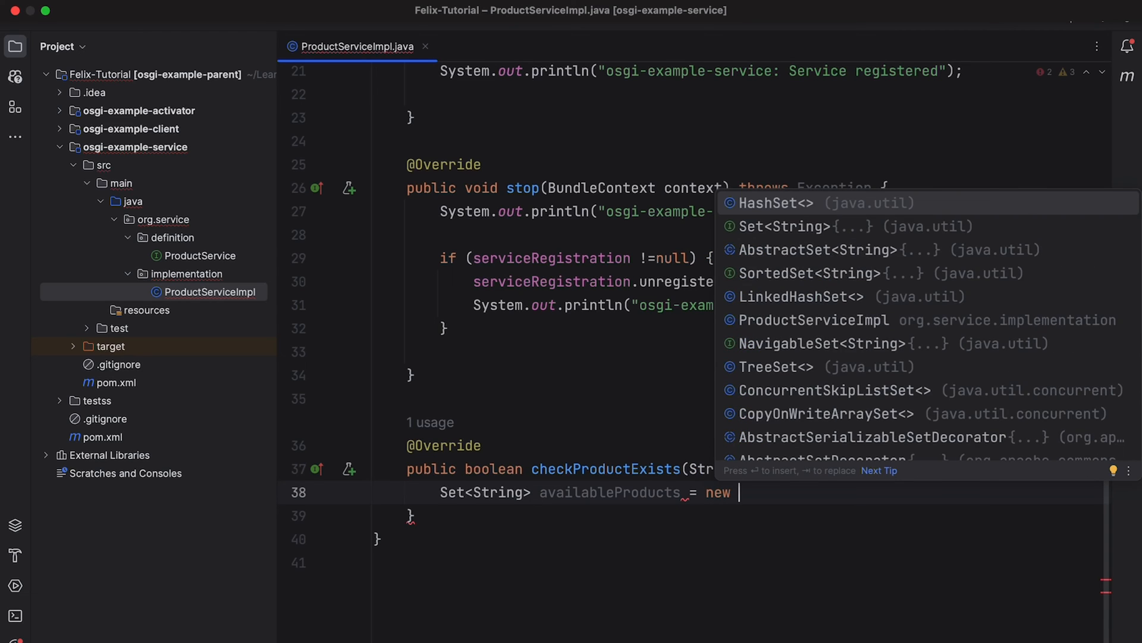
text(availableProducts.add("")
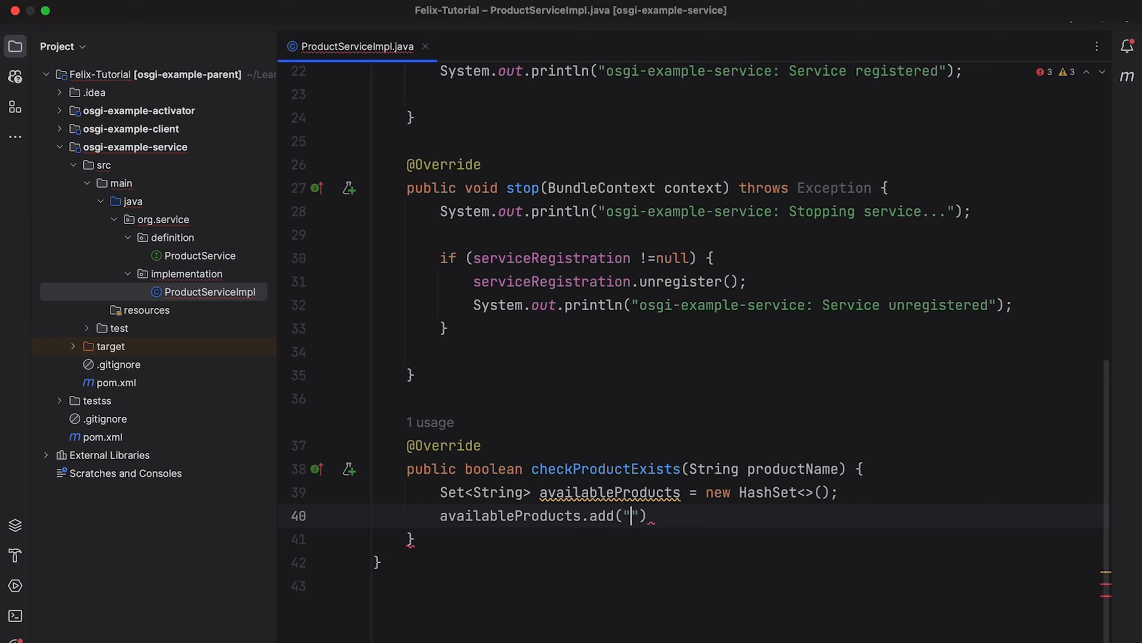
text(Laptop)
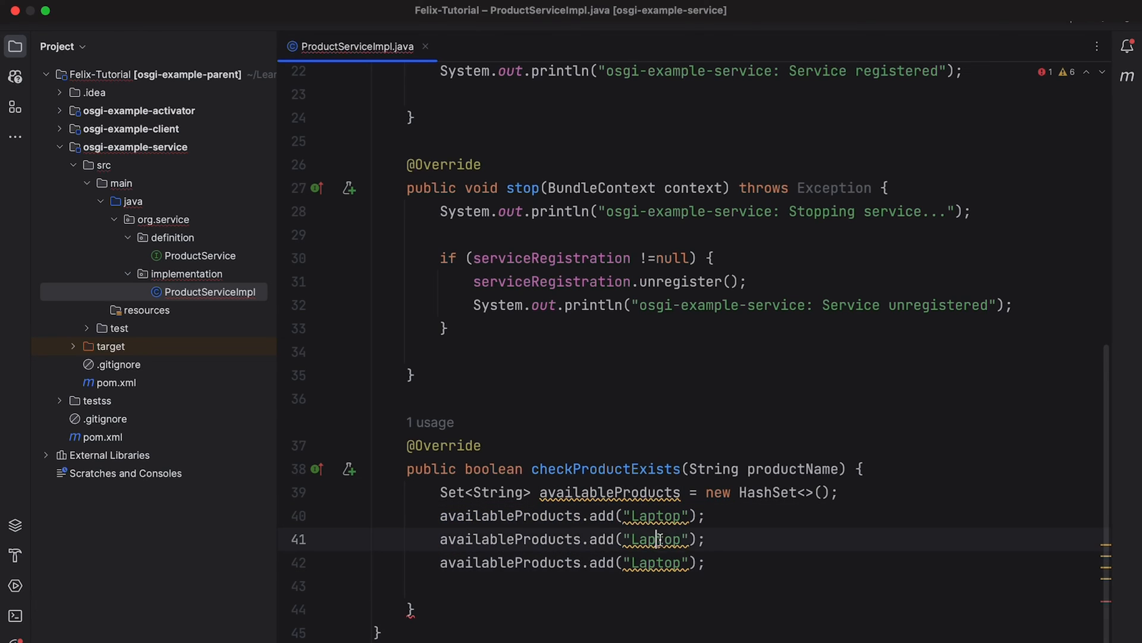
text(Smartphone)
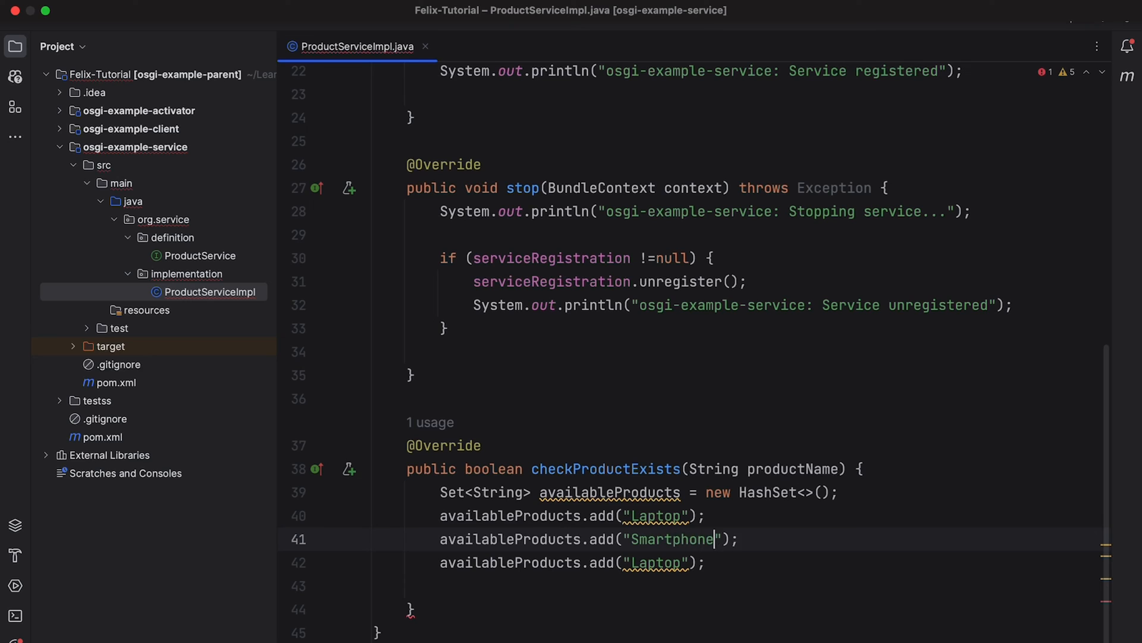
text(Head)
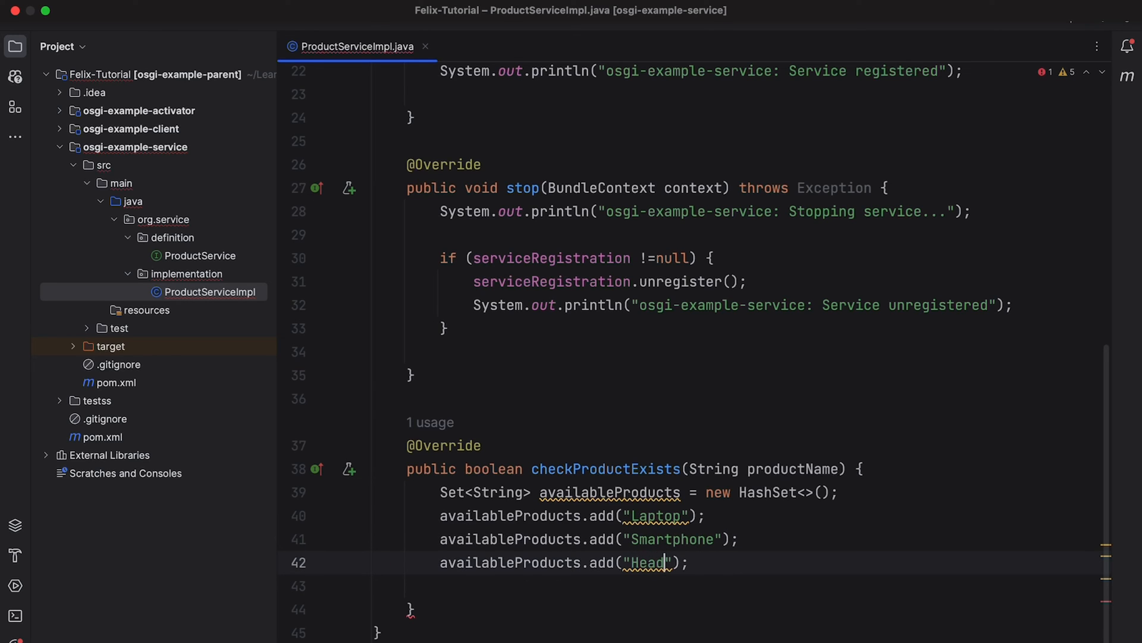
text(phone)
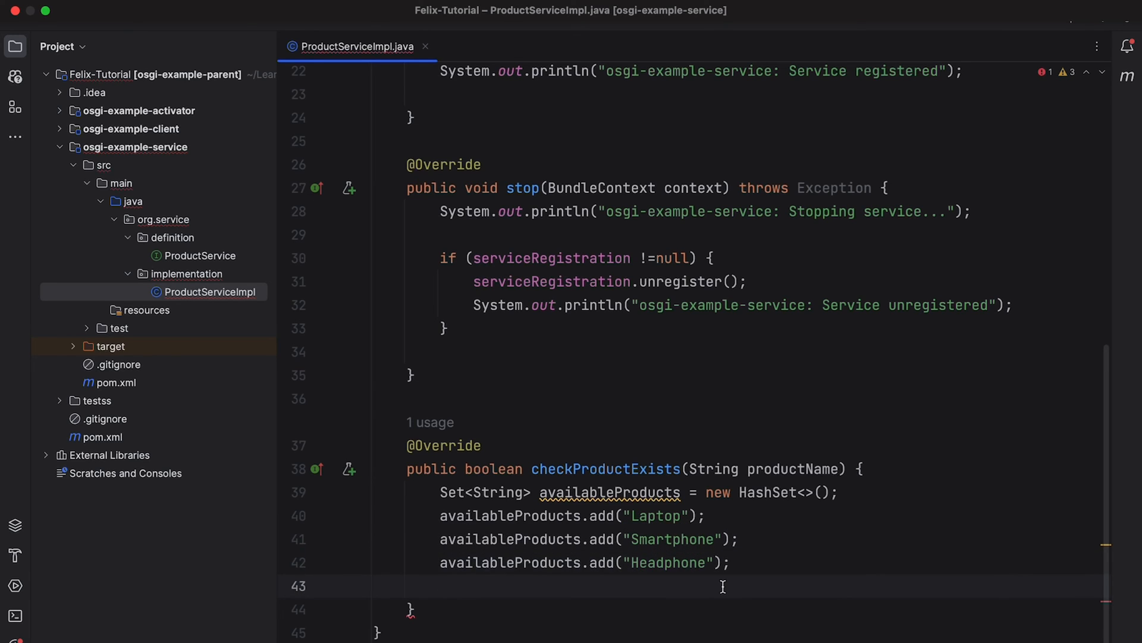
text(return ava)
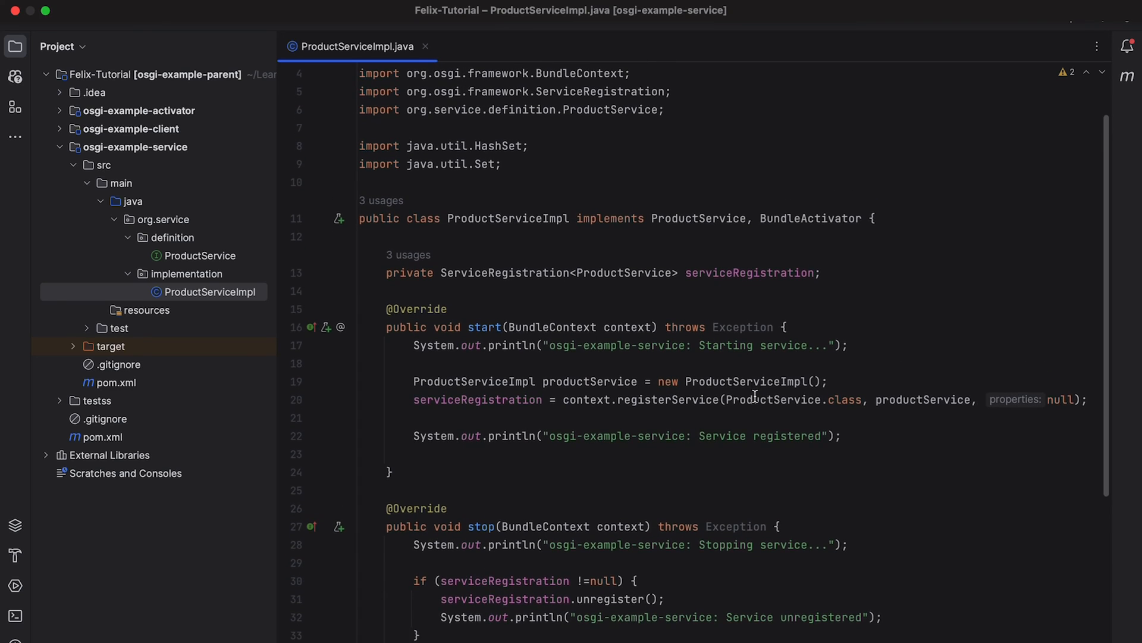
scroll(down, 3)
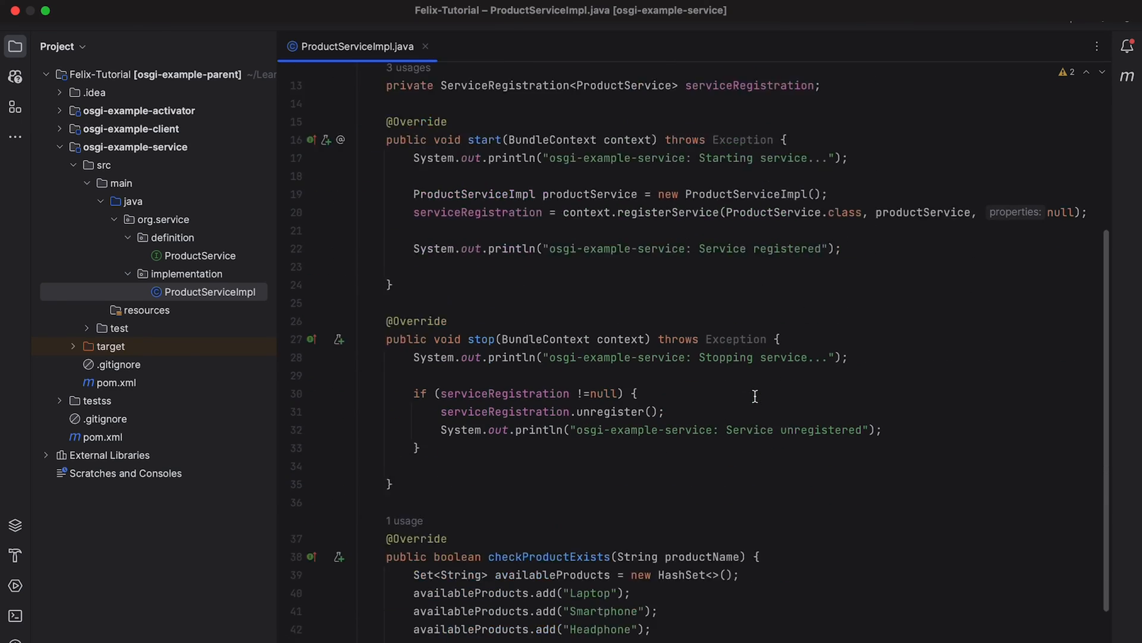
scroll(down, 3)
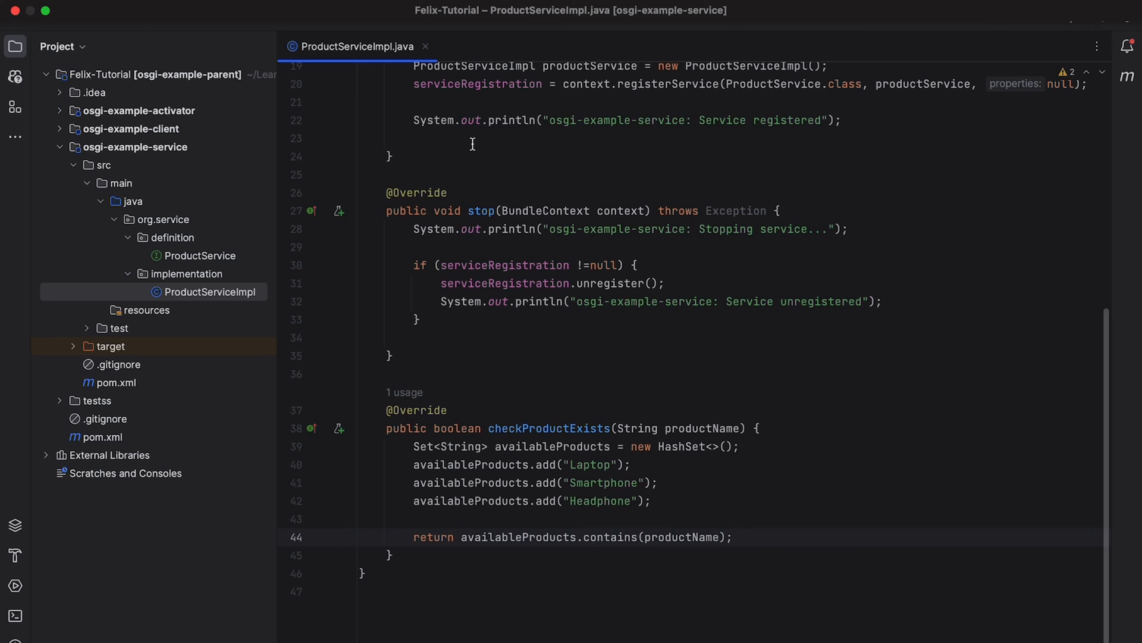
mouse_move(427, 57)
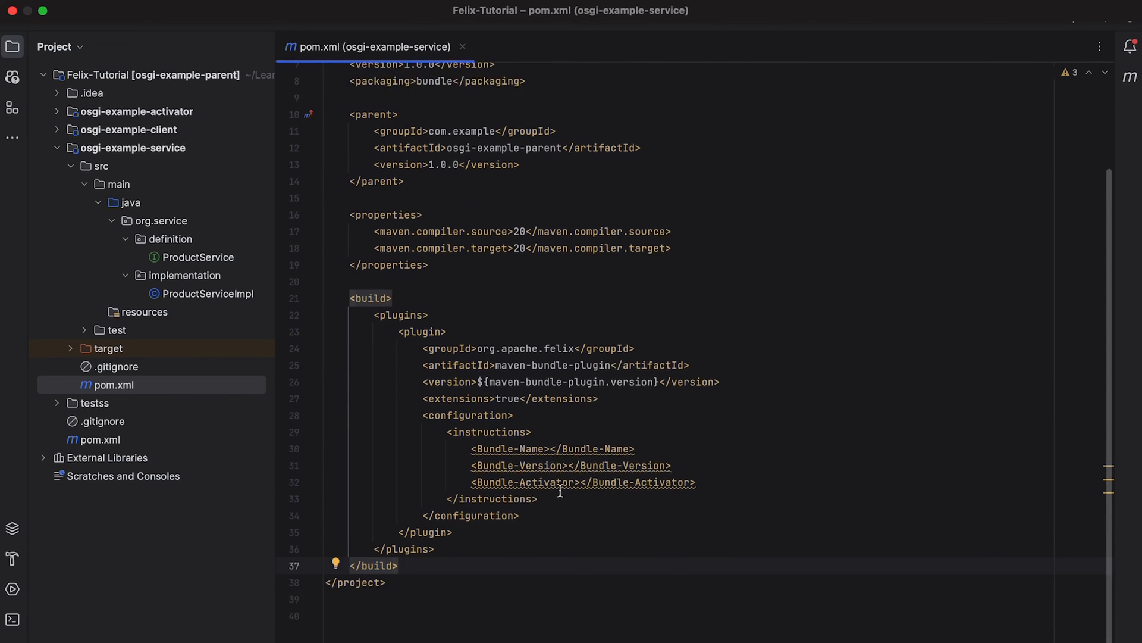
Step: Set Bundle-Name 'OSGI service', activator org.service ProductServiceImpl and Export-Package org.service.definition
text(OSGI service bunlde)
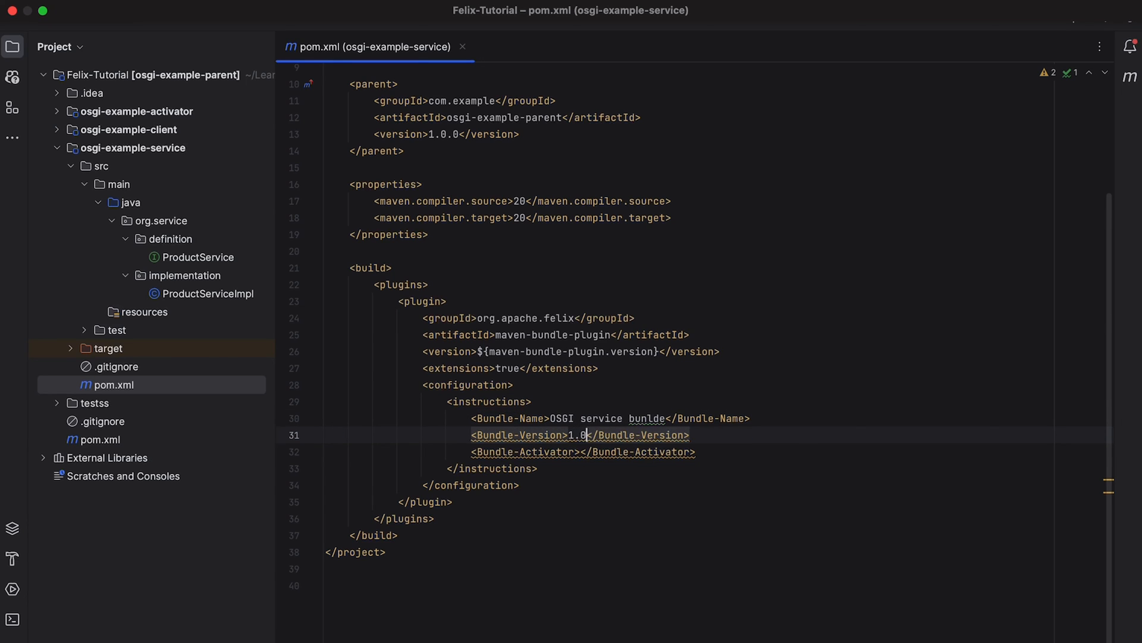
text(org.)
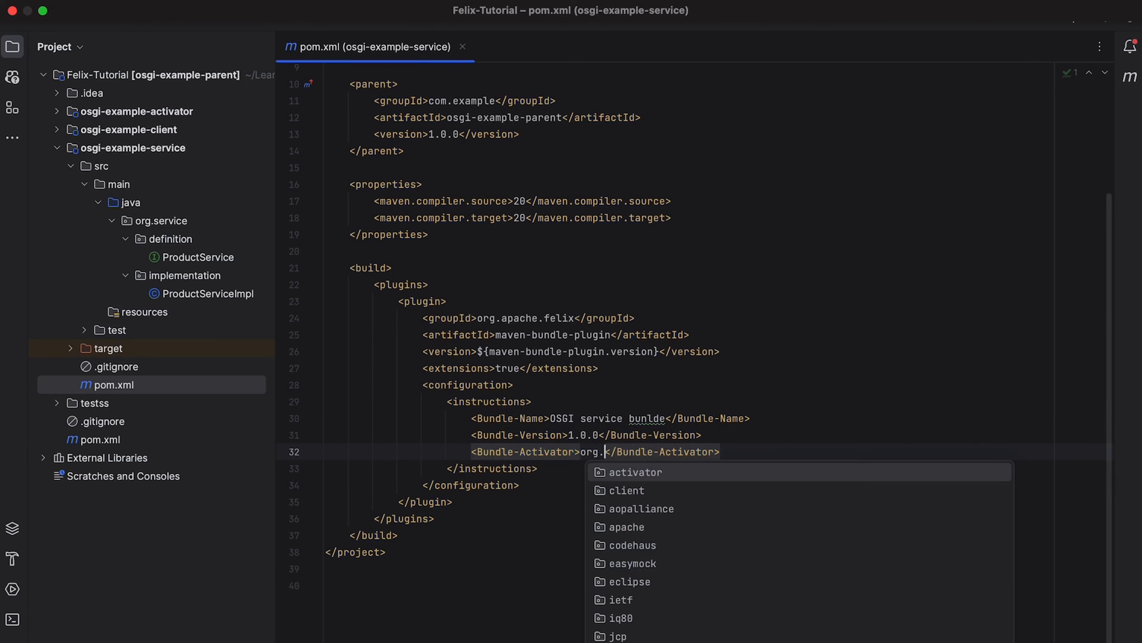
text(service.implementation.ProductServiceImpl)
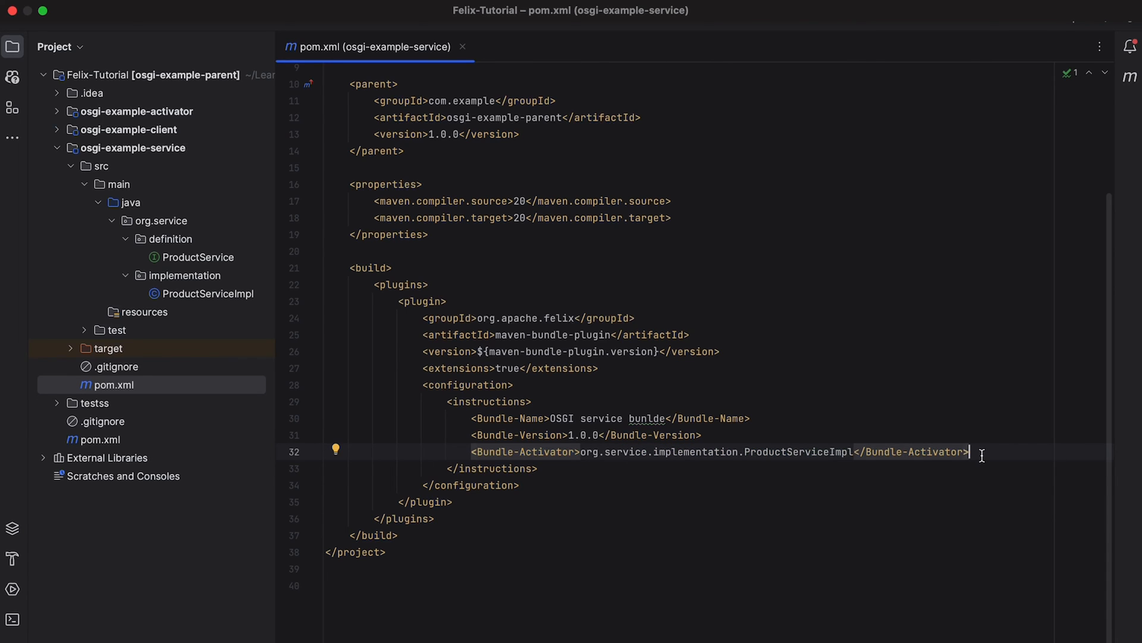
text(<Exp)
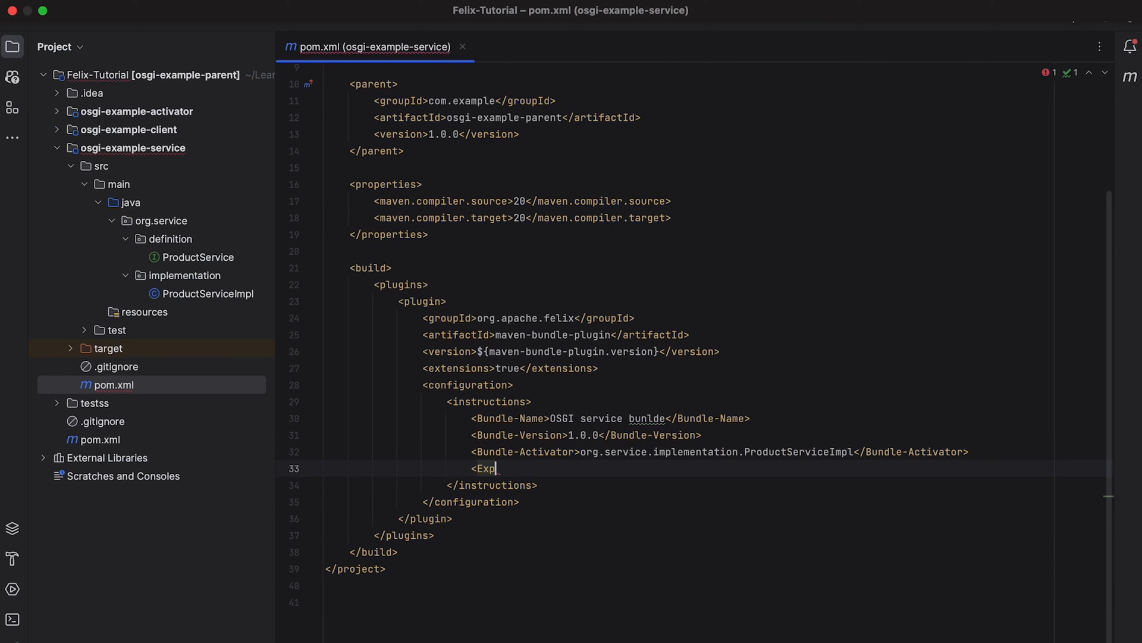
text(ort-Packaging>org</Export-Packaging>)
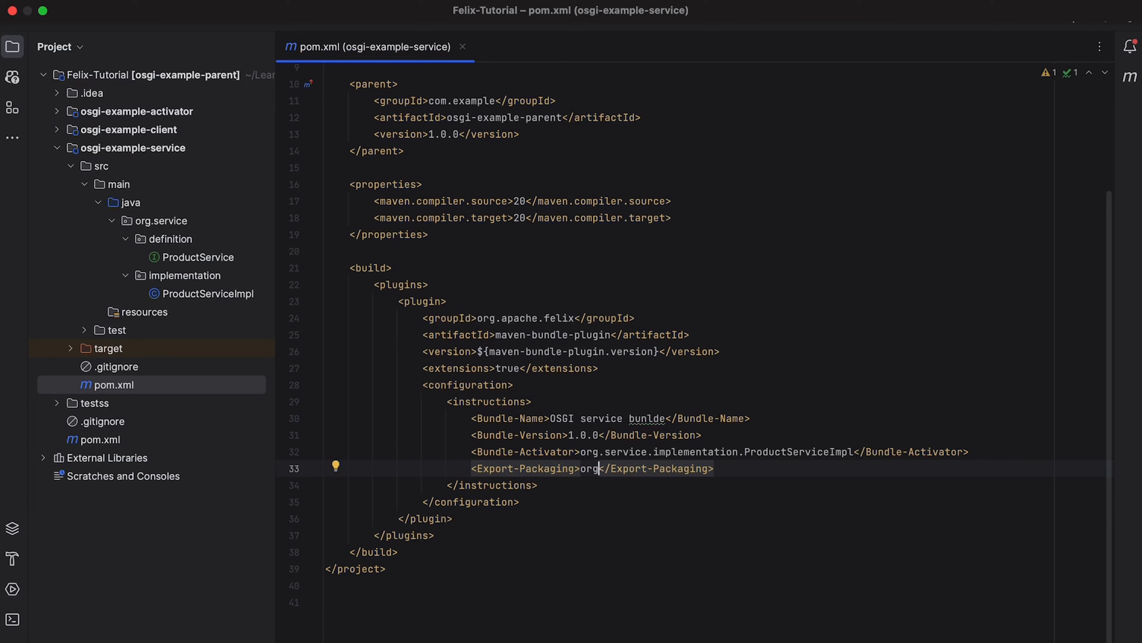
text(.service.definition)
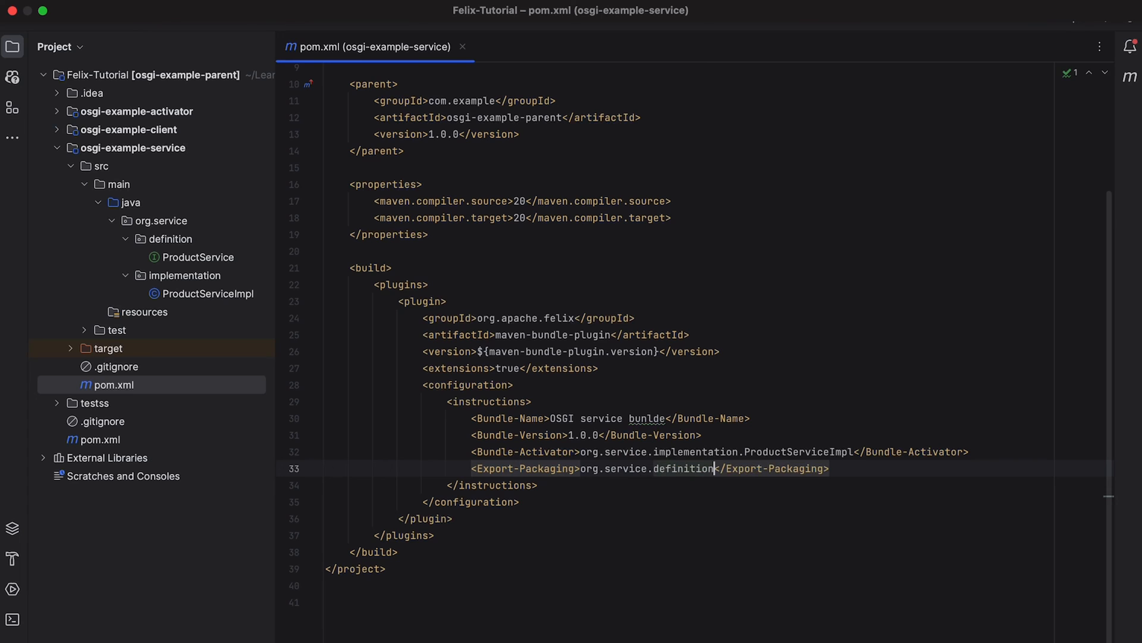
text(,org.service.)
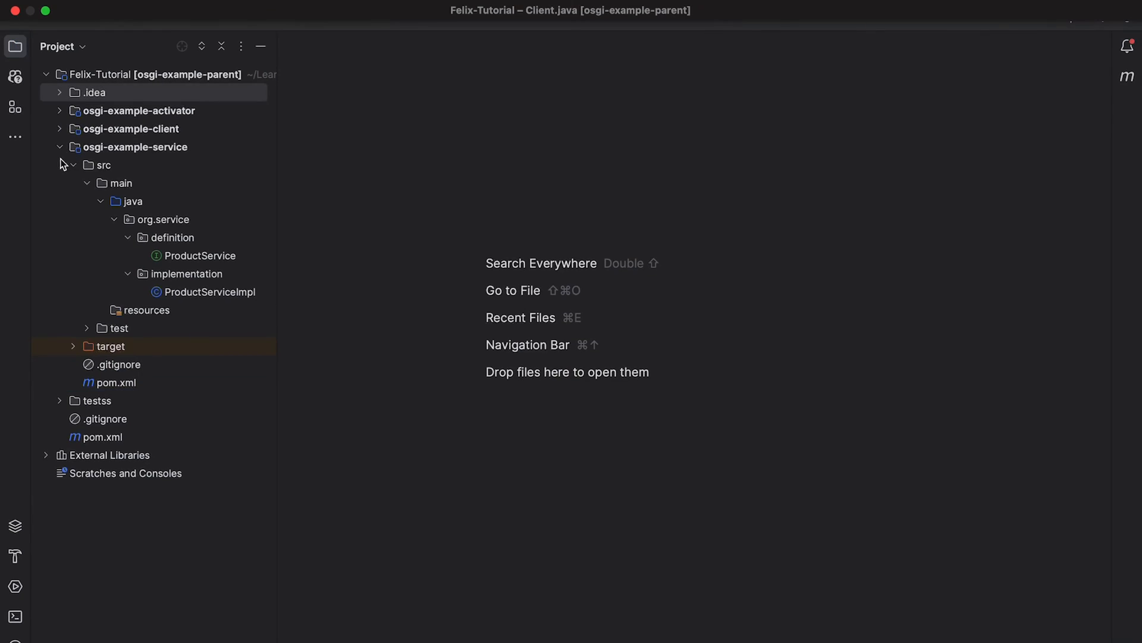
Step: Make Client implement BundleActivator and generate empty start and stop stubs
click(131, 129)
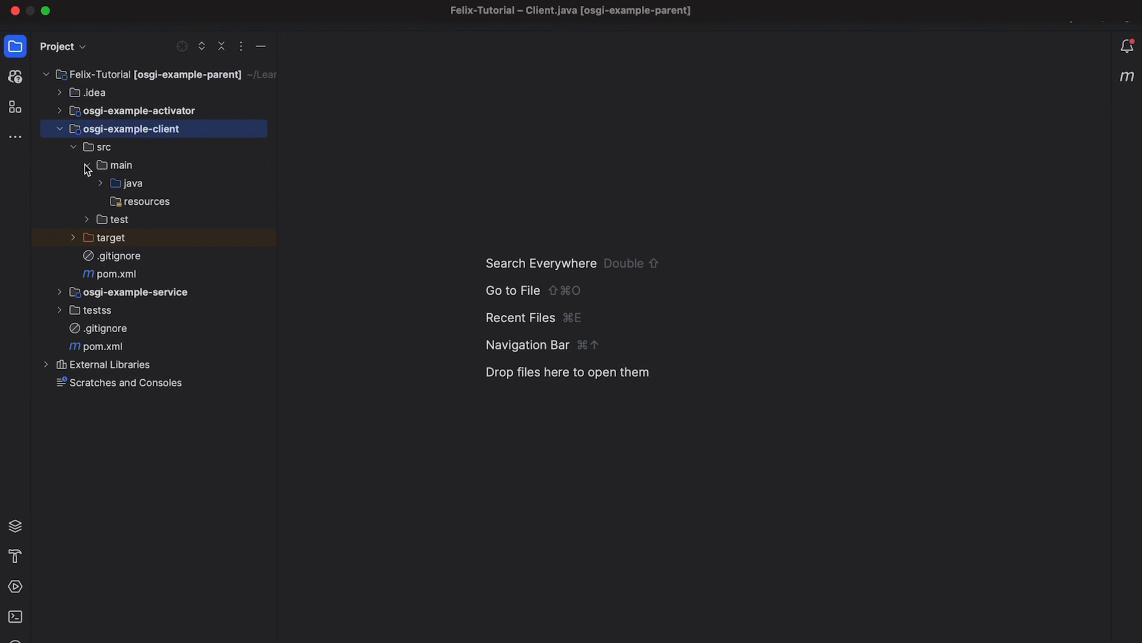
right_click(131, 128)
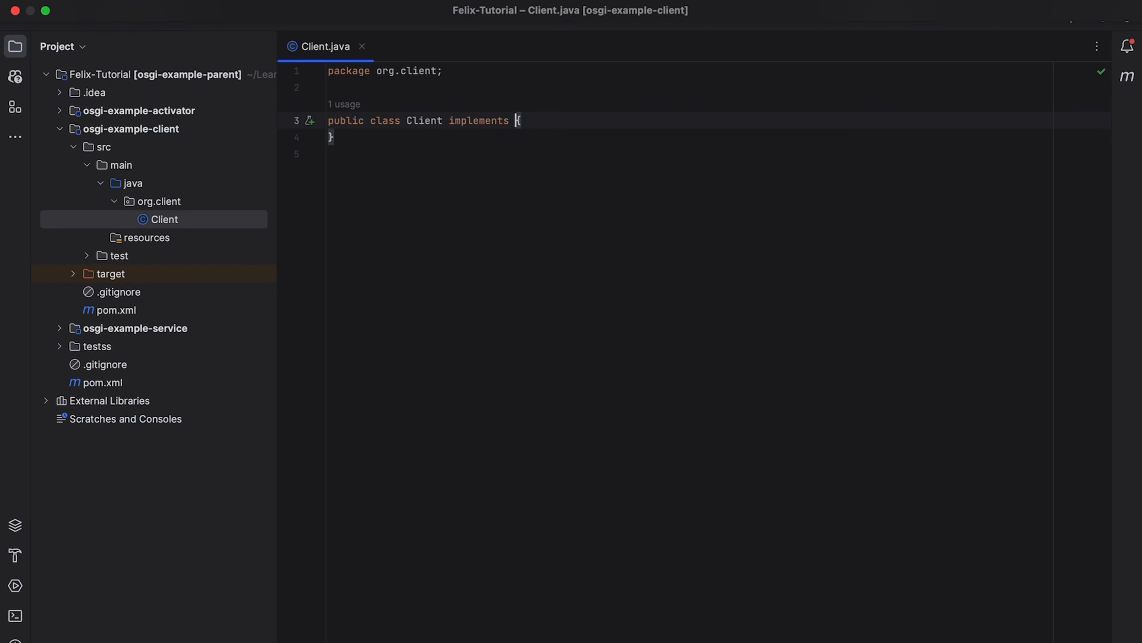
text(BundleActivator)
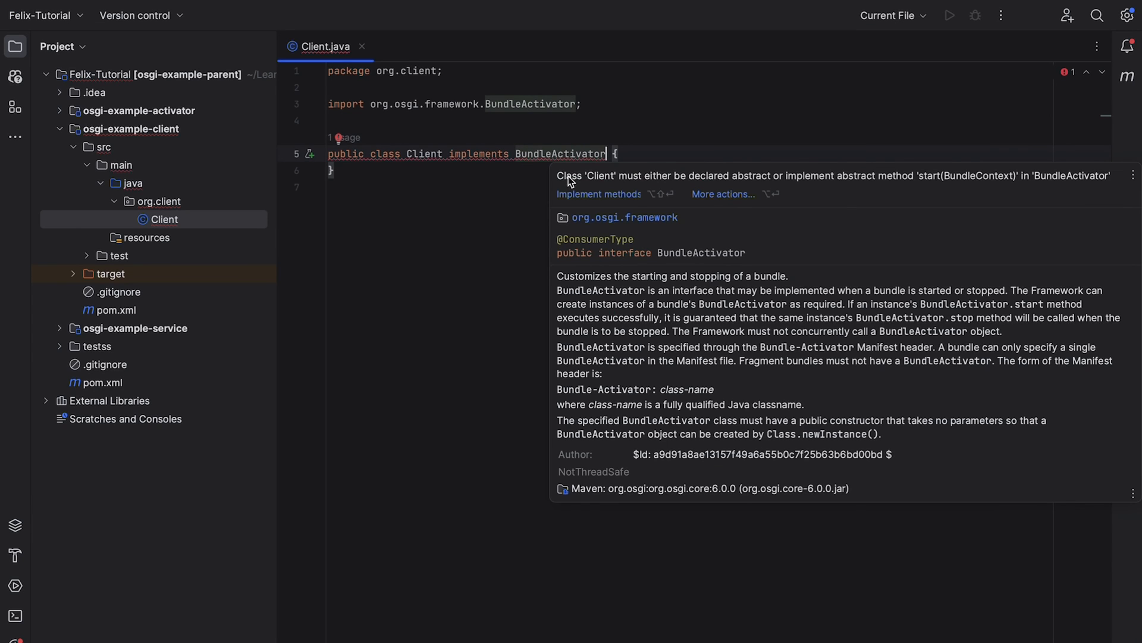
click(599, 194)
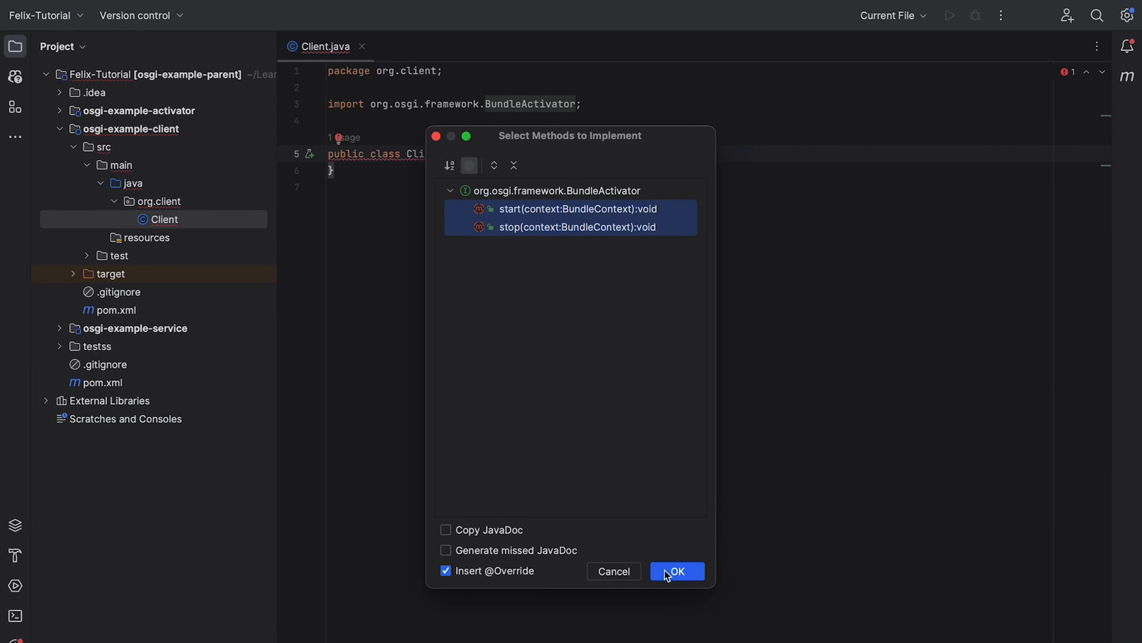
click(676, 570)
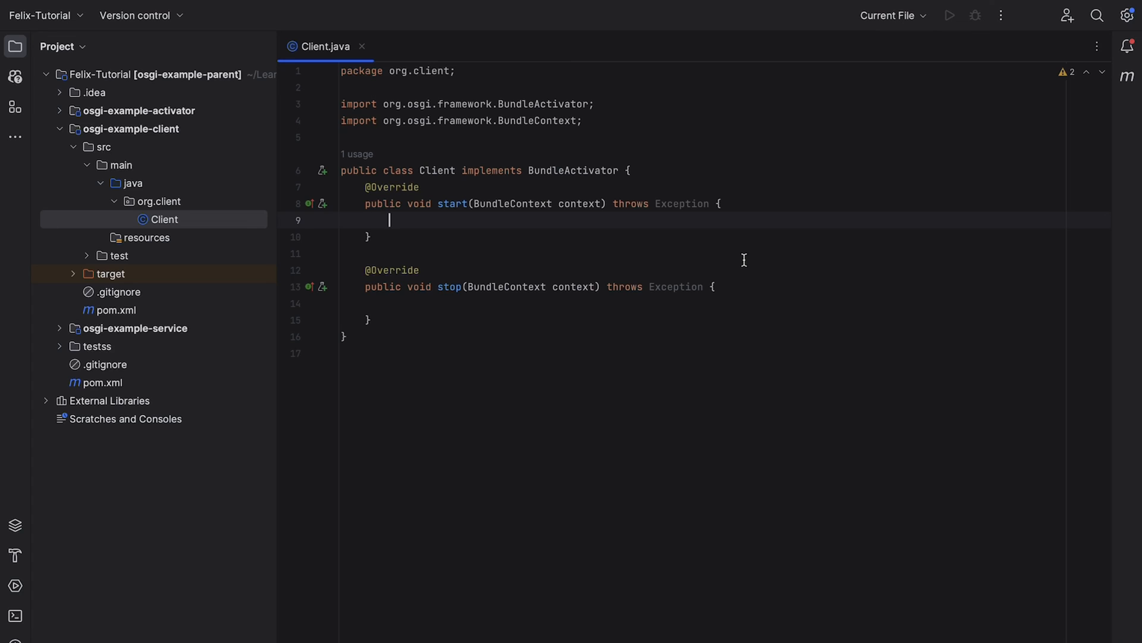
Step: Look up the ProductService reference from the bundle context and obtain the service when it is not null
text(ServiceReference)
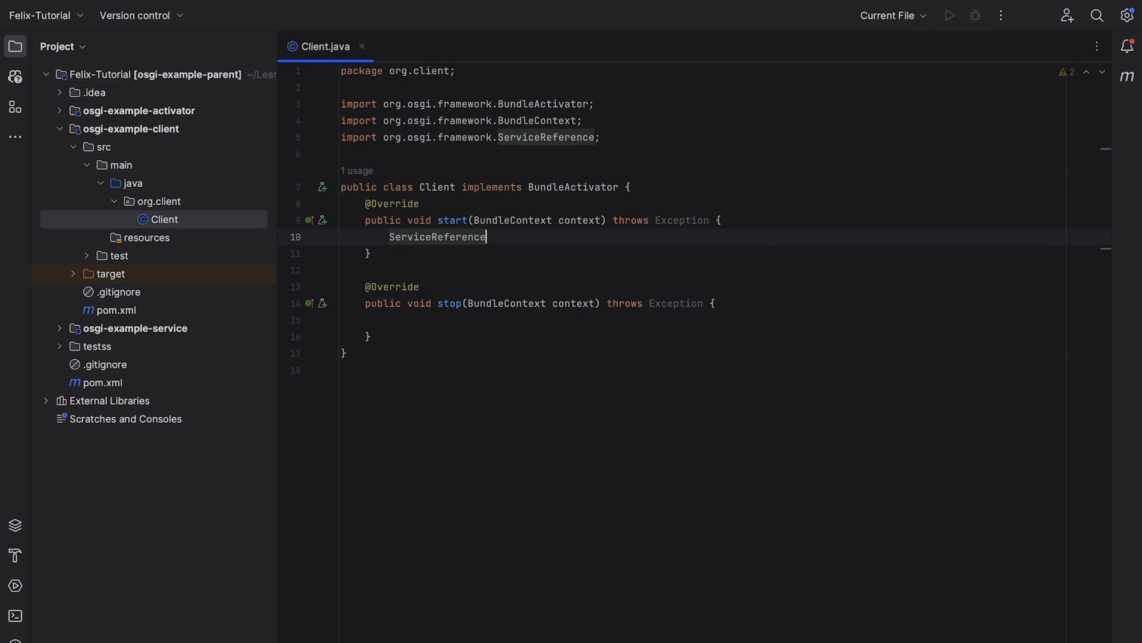
text(<ProductService> serviceReference =)
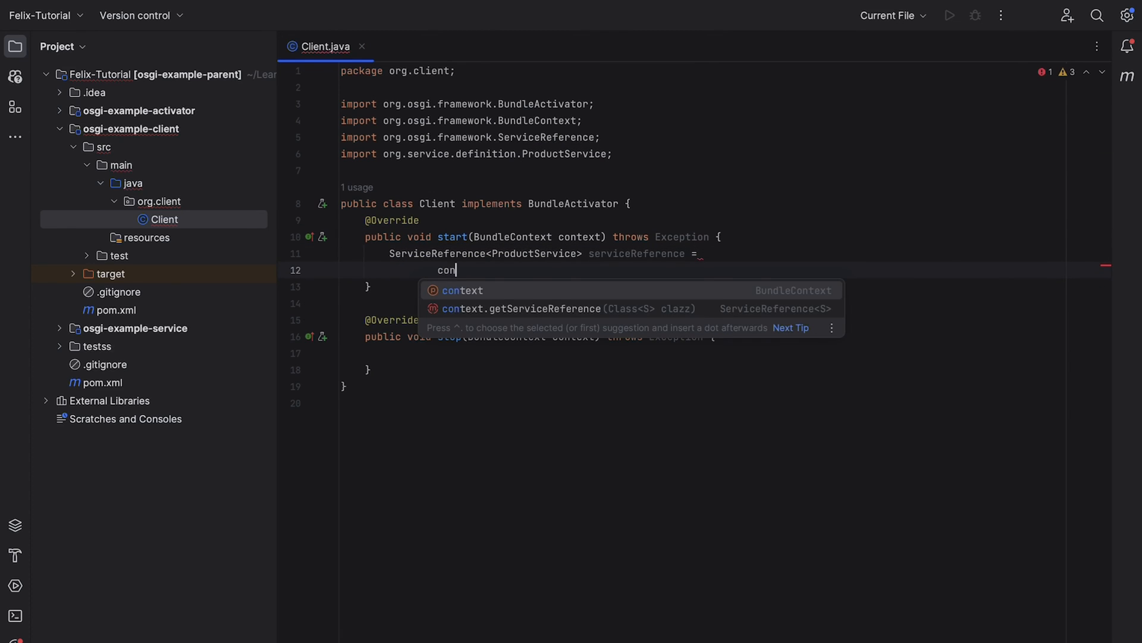
text(text.getServiceReference()
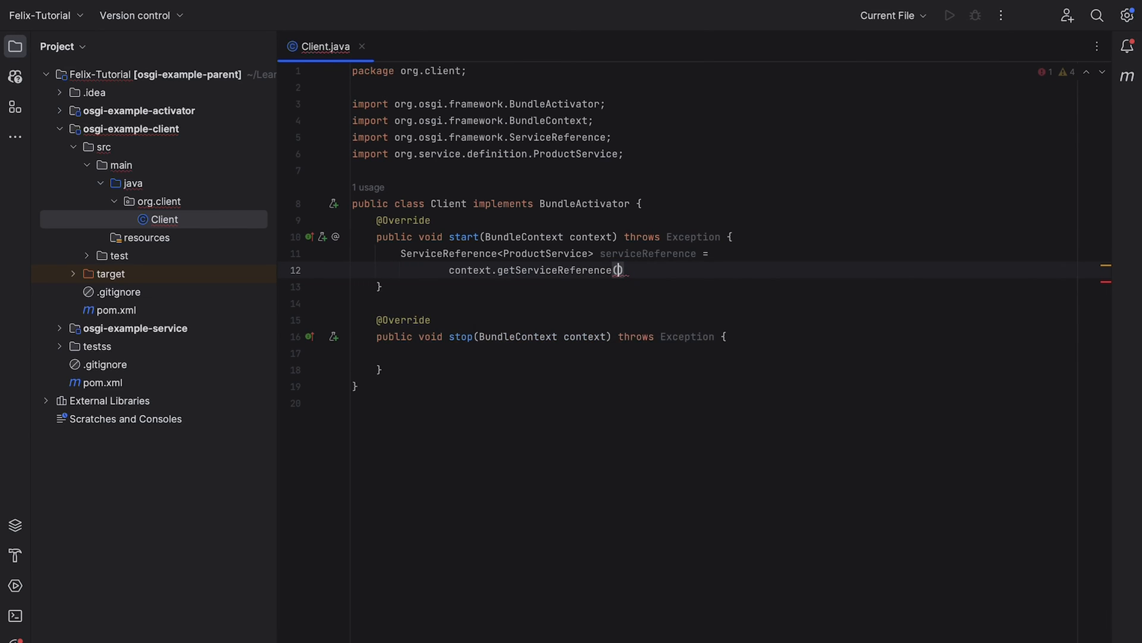
text(ProductService.class)
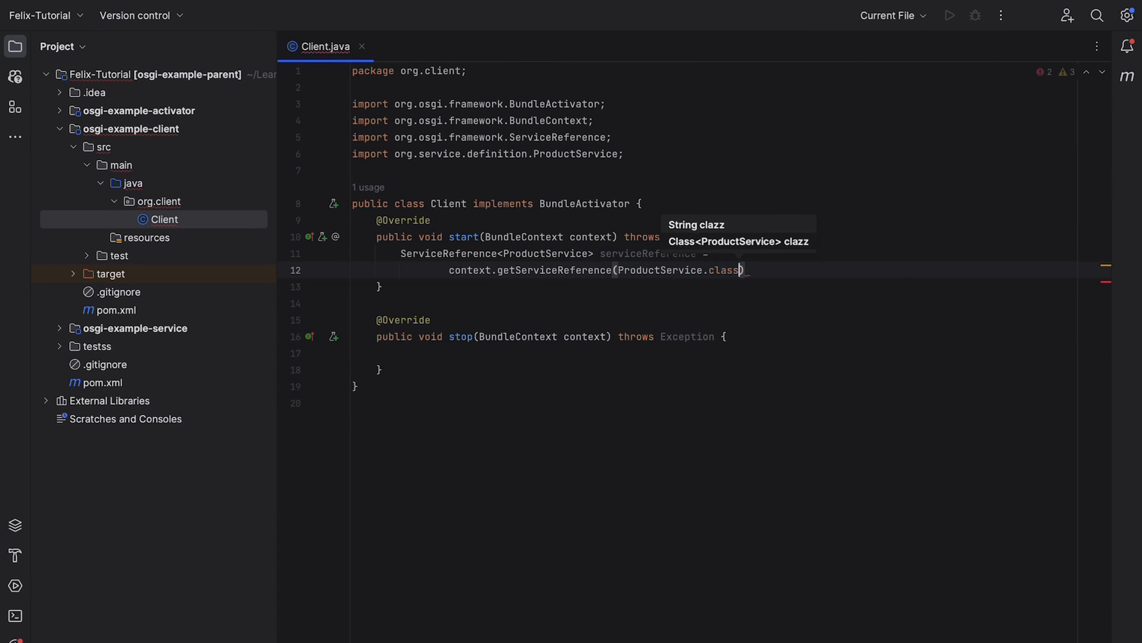
text(if)
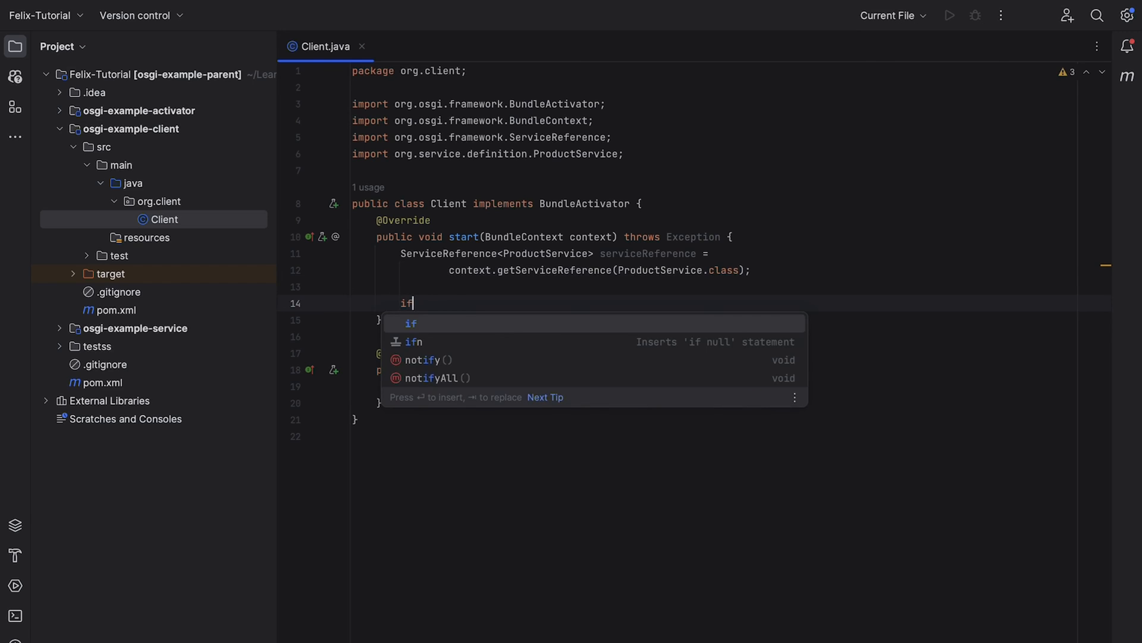
text((serviceReference != null) {)
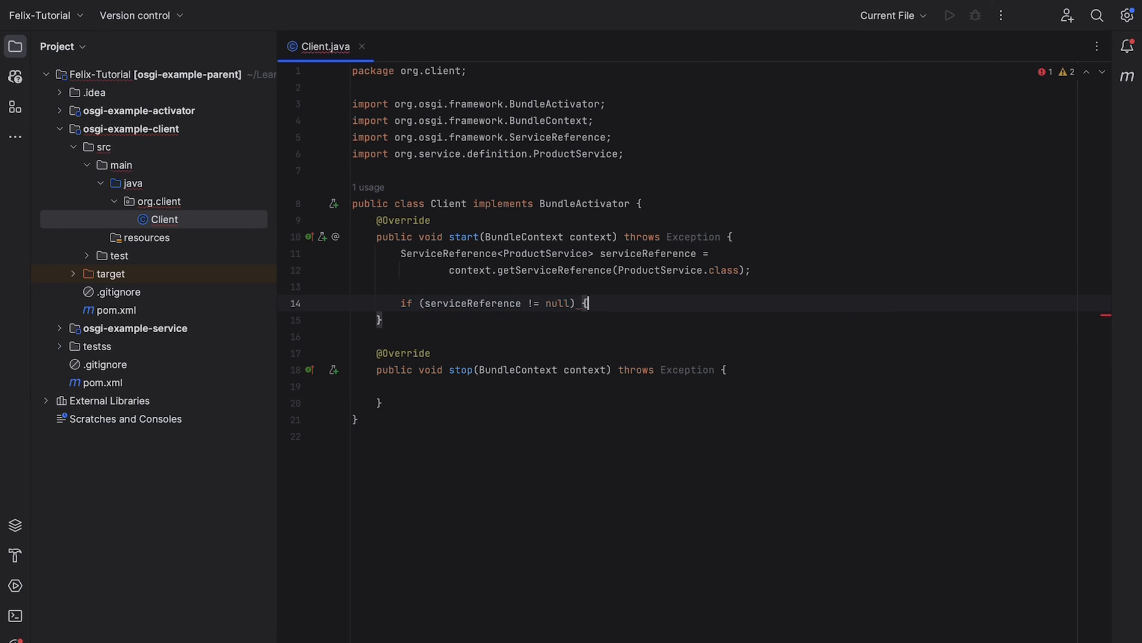
text(ProductService productService = context.getService()
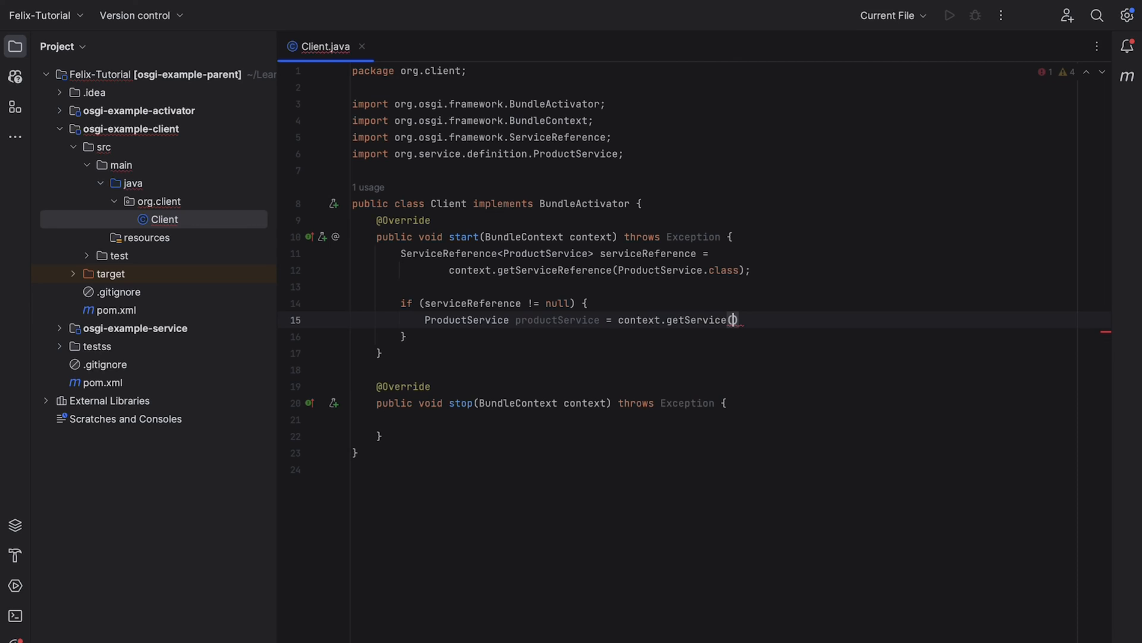
text(serviceReference)
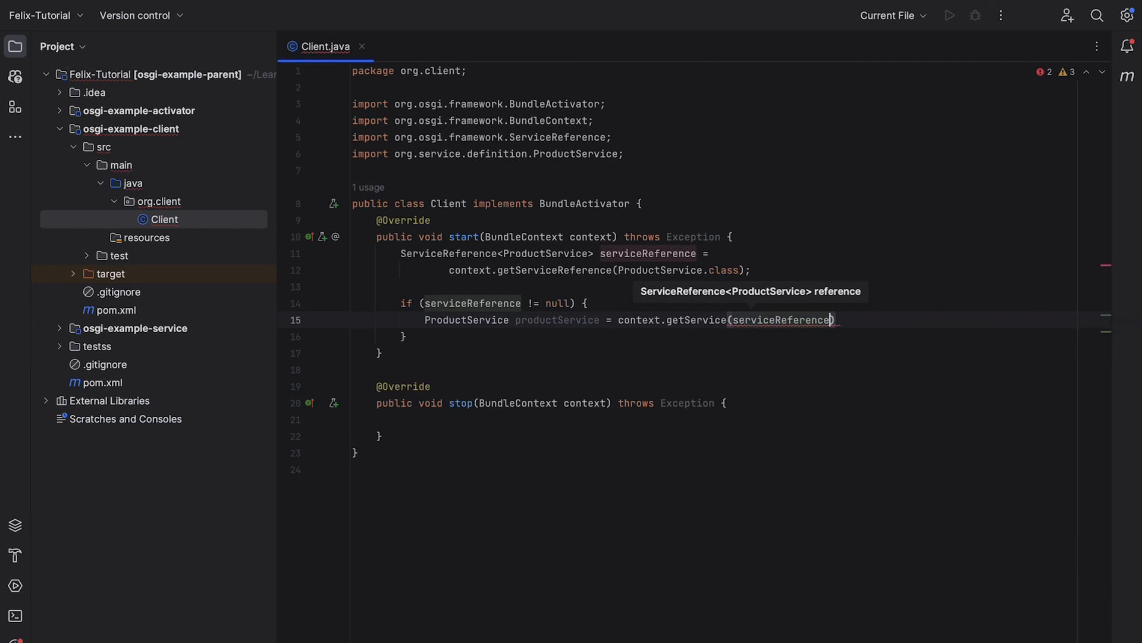
text(boolean prod)
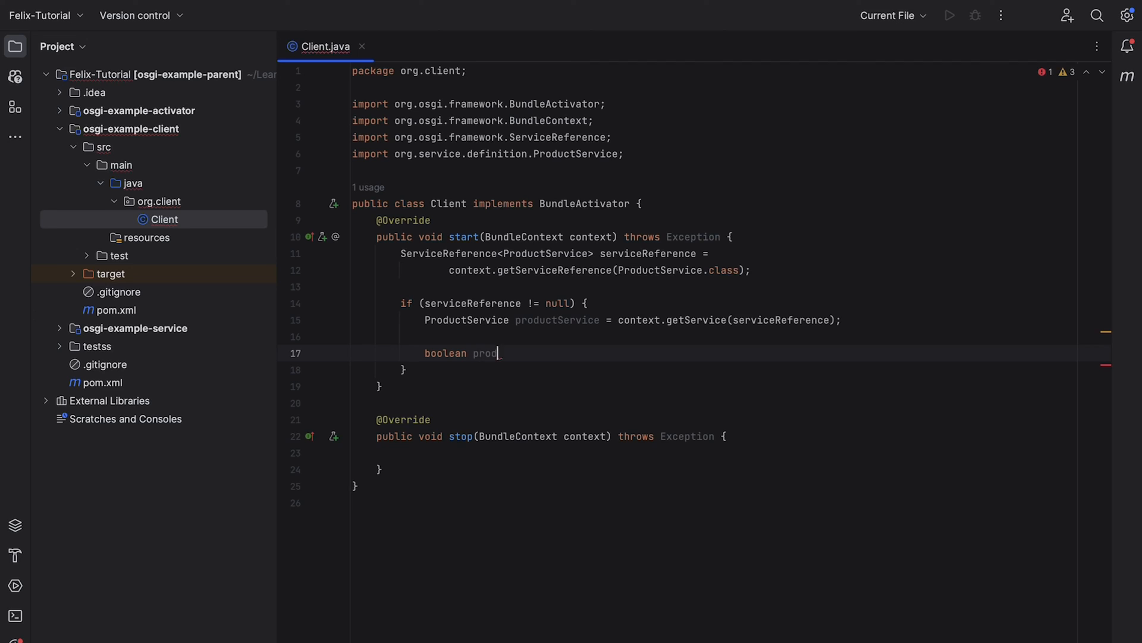
Step: Check whether 'Laptop' exists and print "Client bundle: 'Laptop' is available." when it does
text(uct)
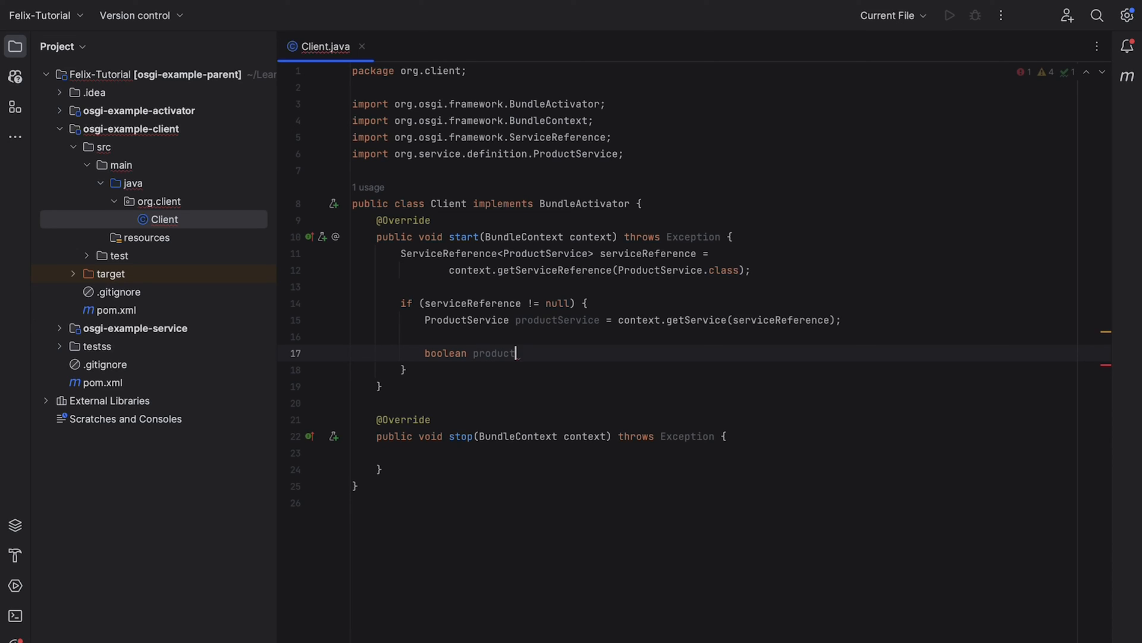
text(Exists =)
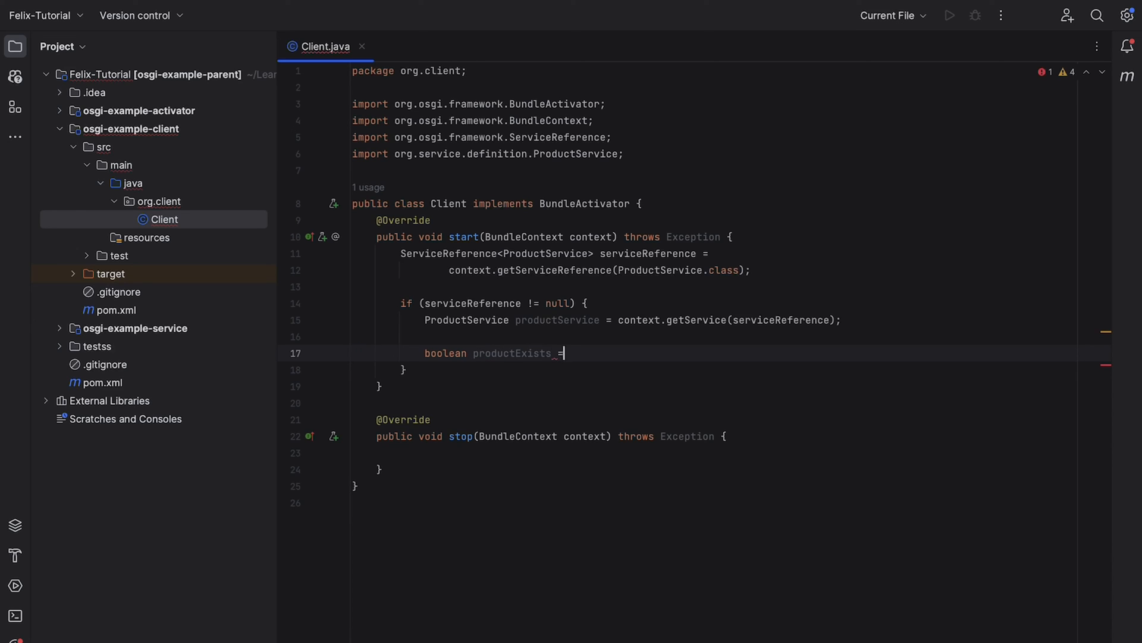
text(productService.checkProductExists("Laptop)
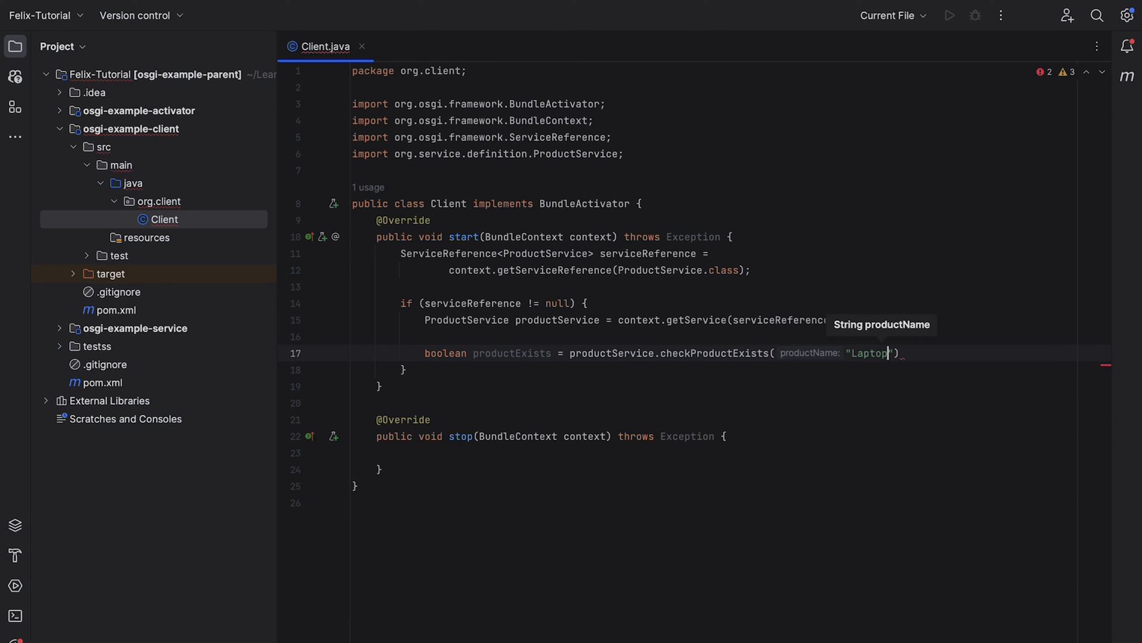
key(enter)
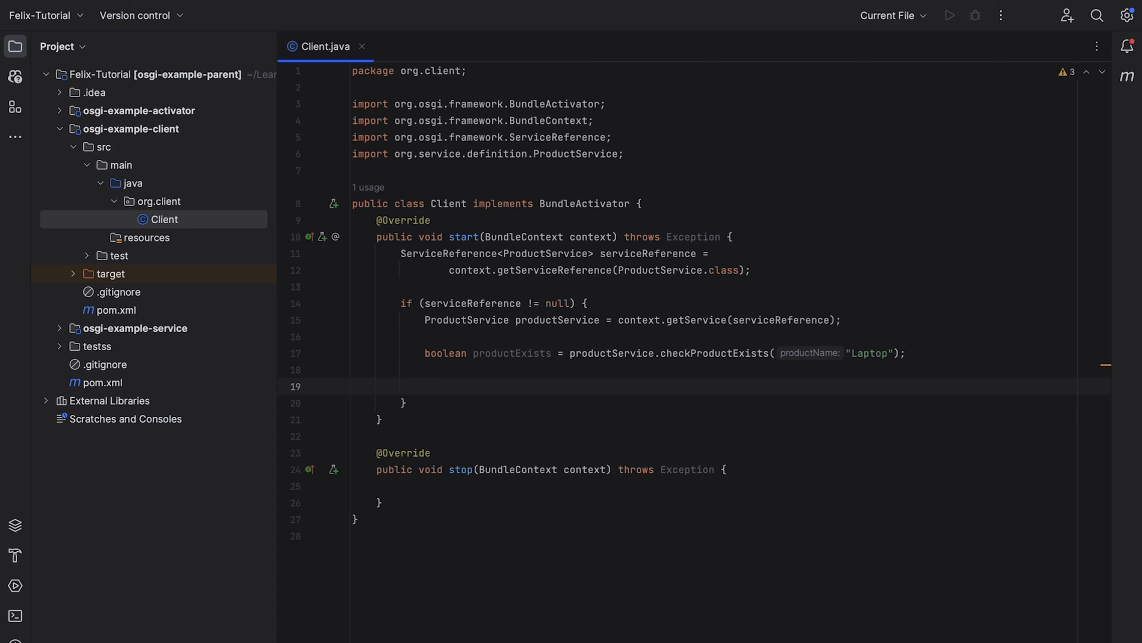
text(if (productExists) {)
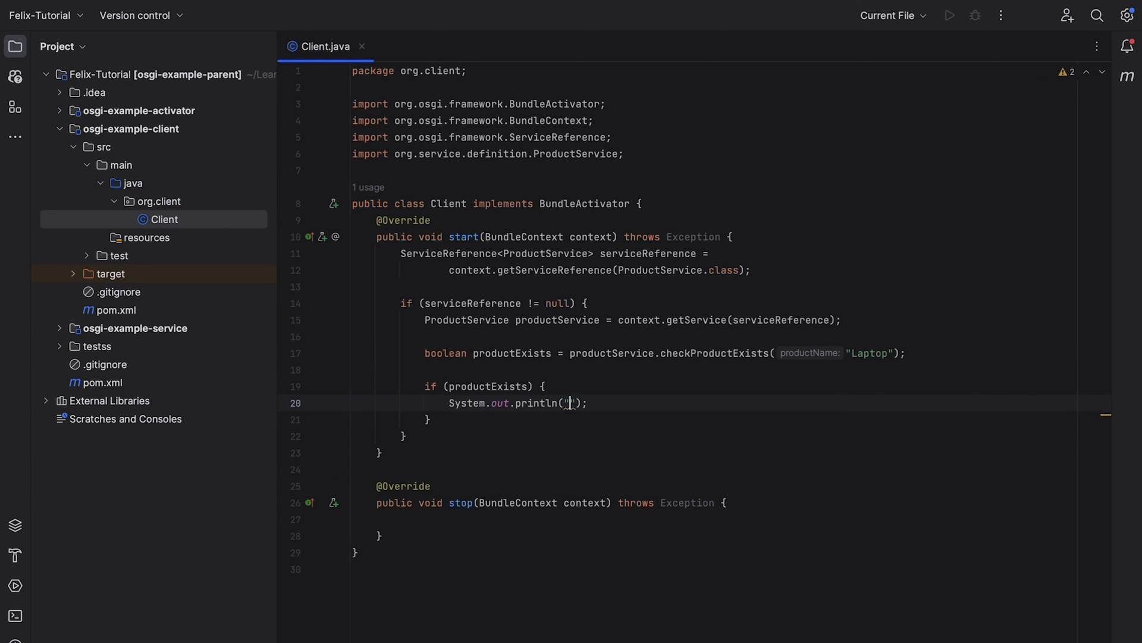
text(Client bundle:)
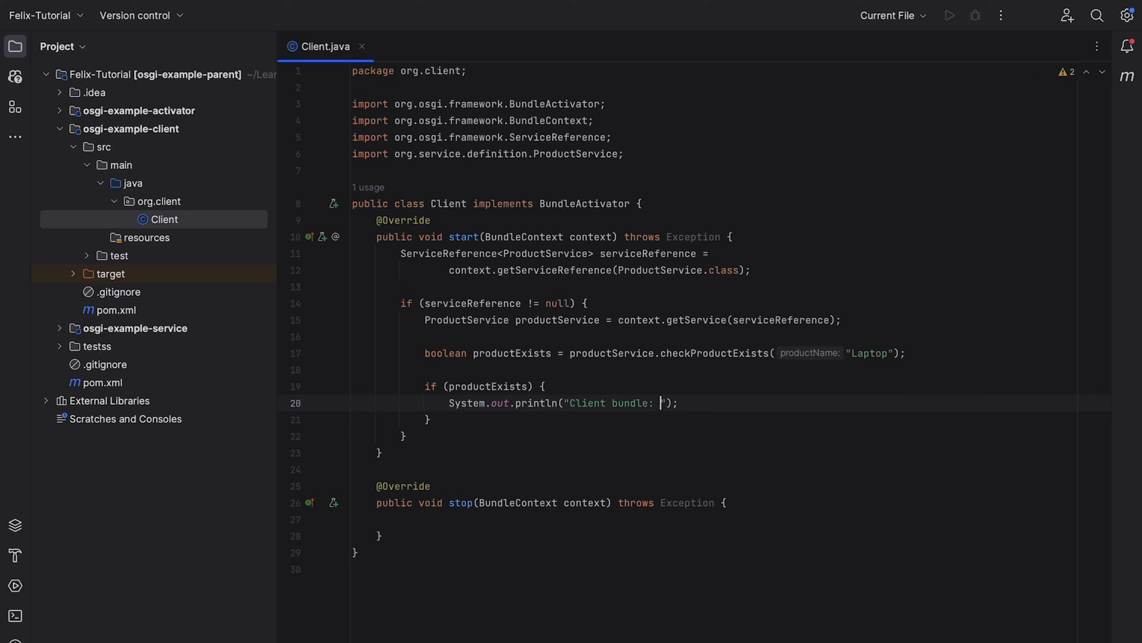
text('Lapto)
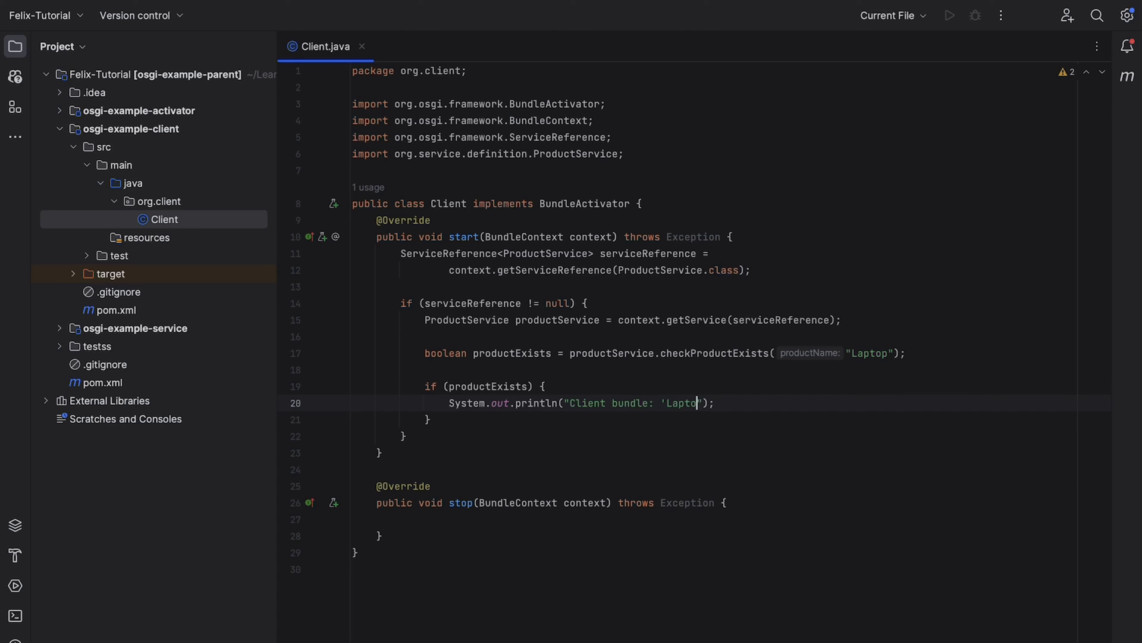
text(is aa)
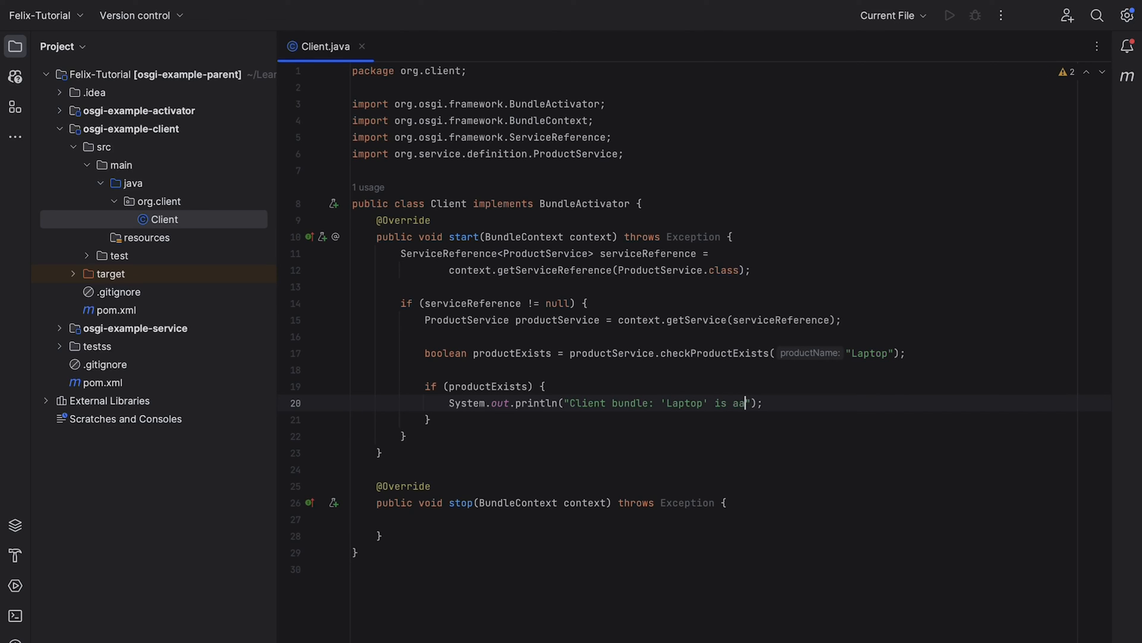
text(vailable.)
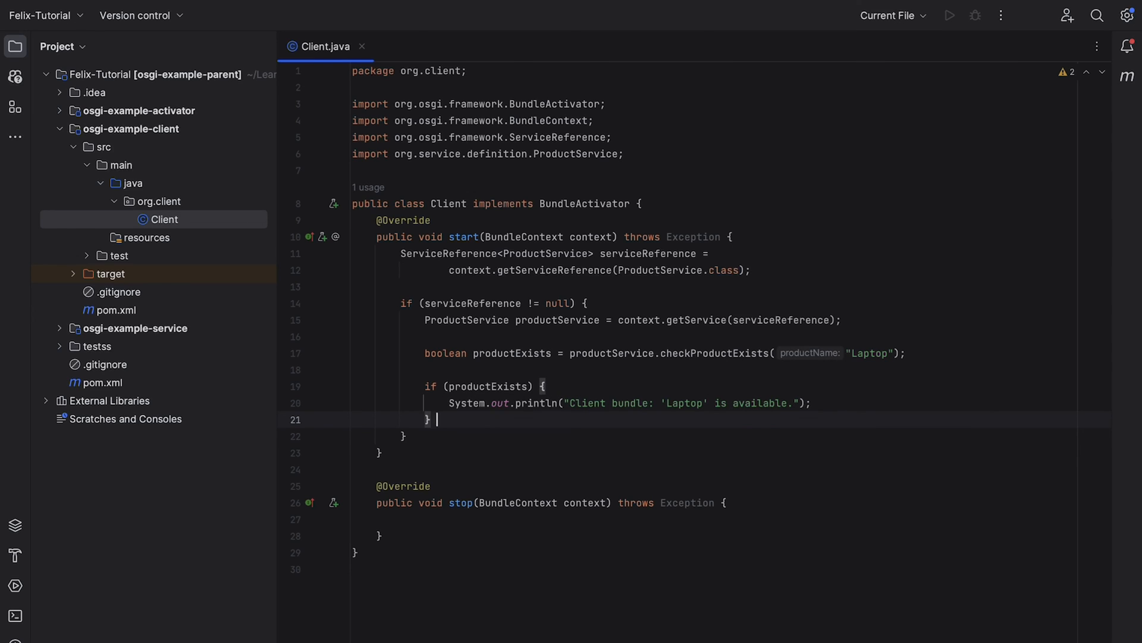
Step: Add the else branch printing "Client bundle: 'Laptop' is not available"
text(else {)
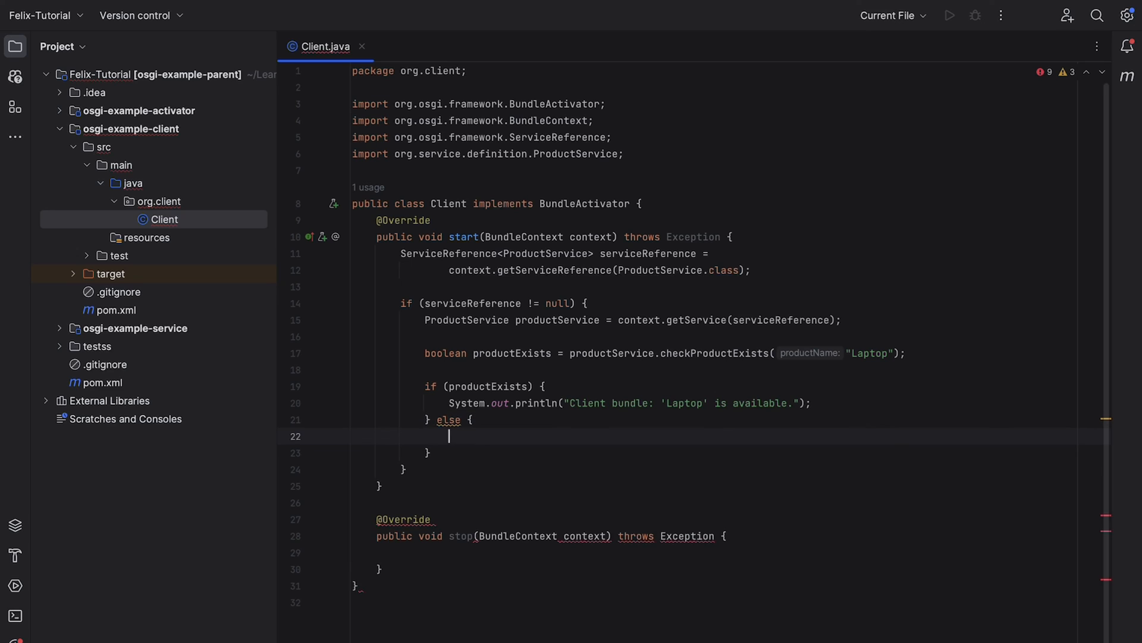
text(System.out.println("");)
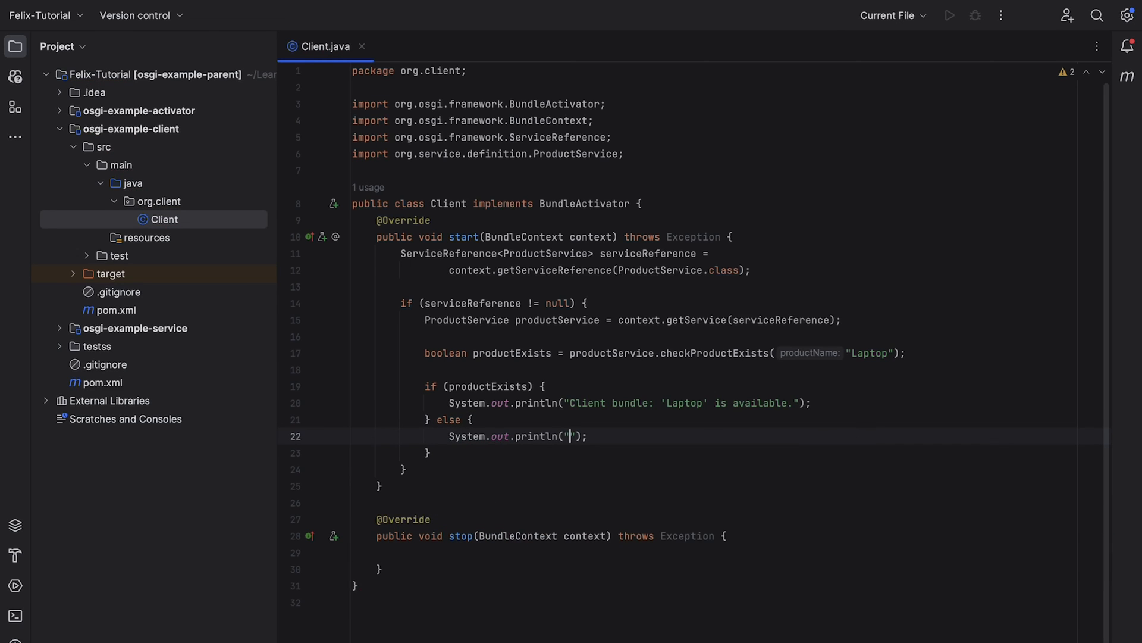
text(Client)
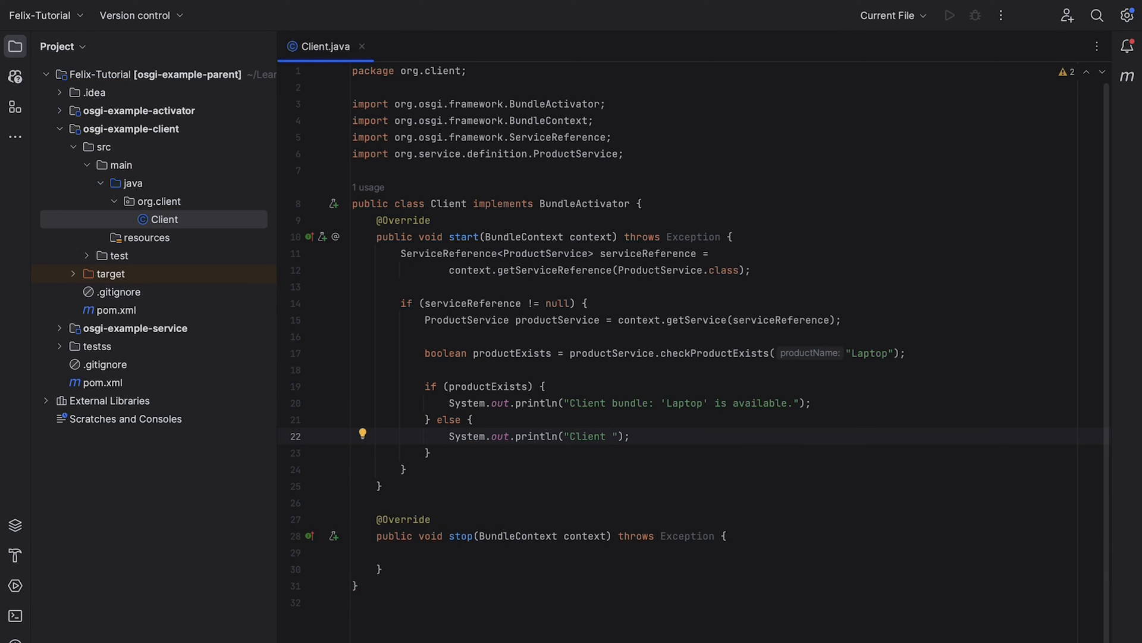
text(bundle:)
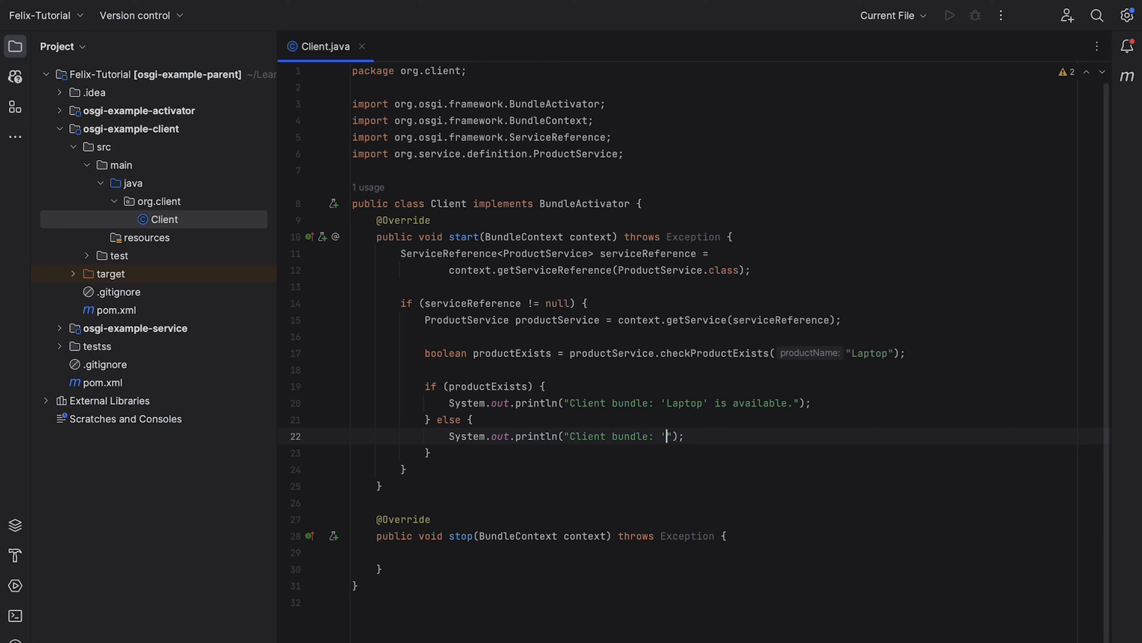
text(Laptop')
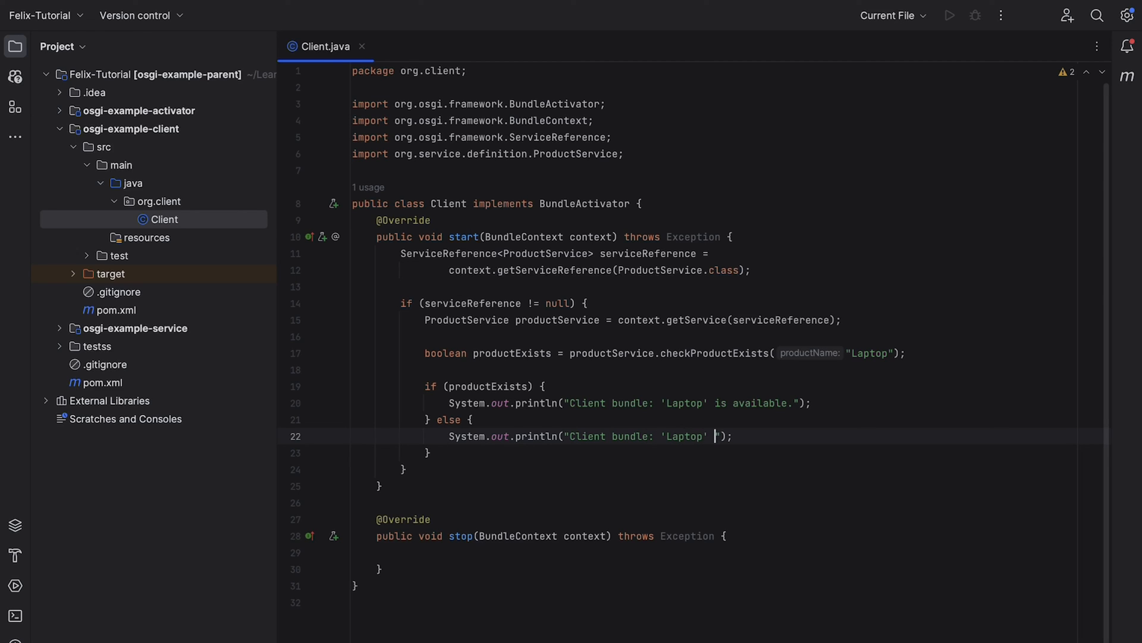
text(is not avi)
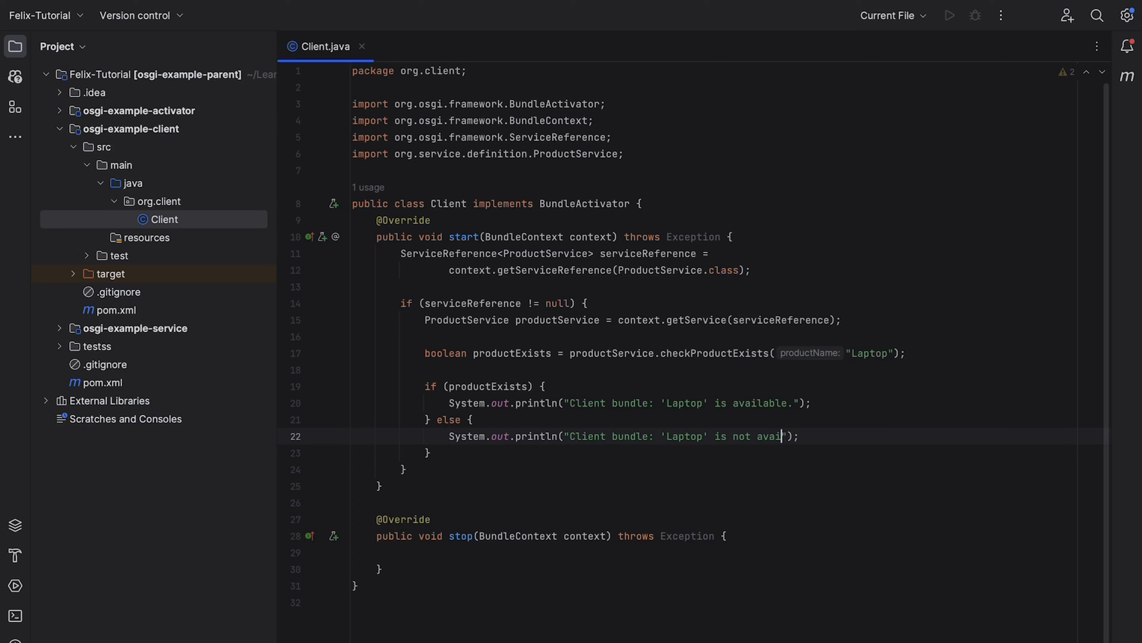
text(lable)
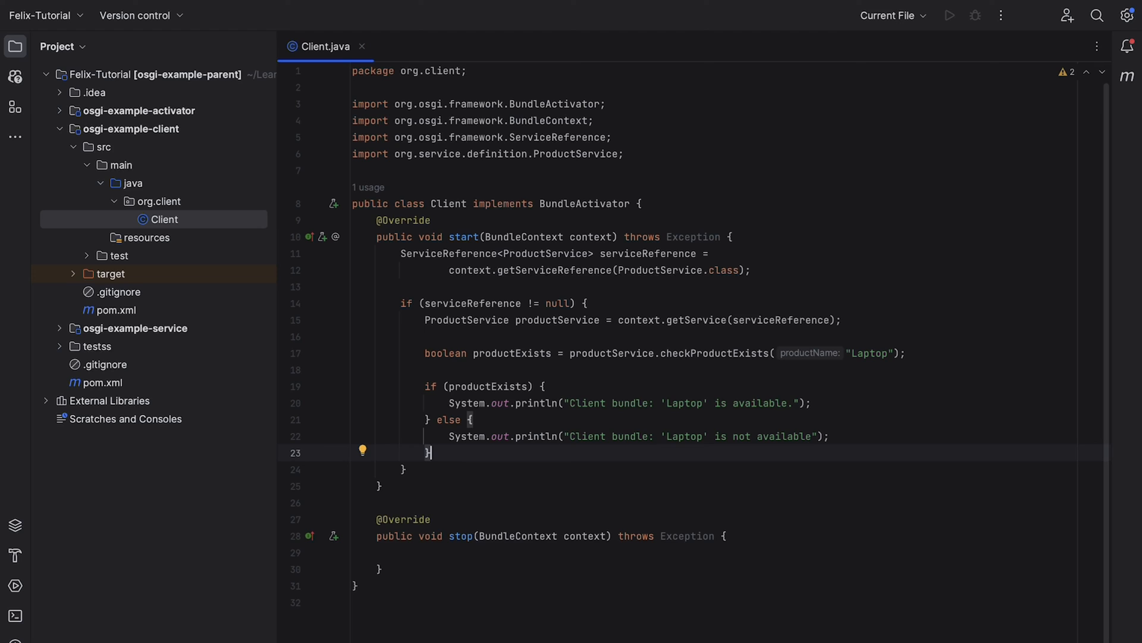
text(c)
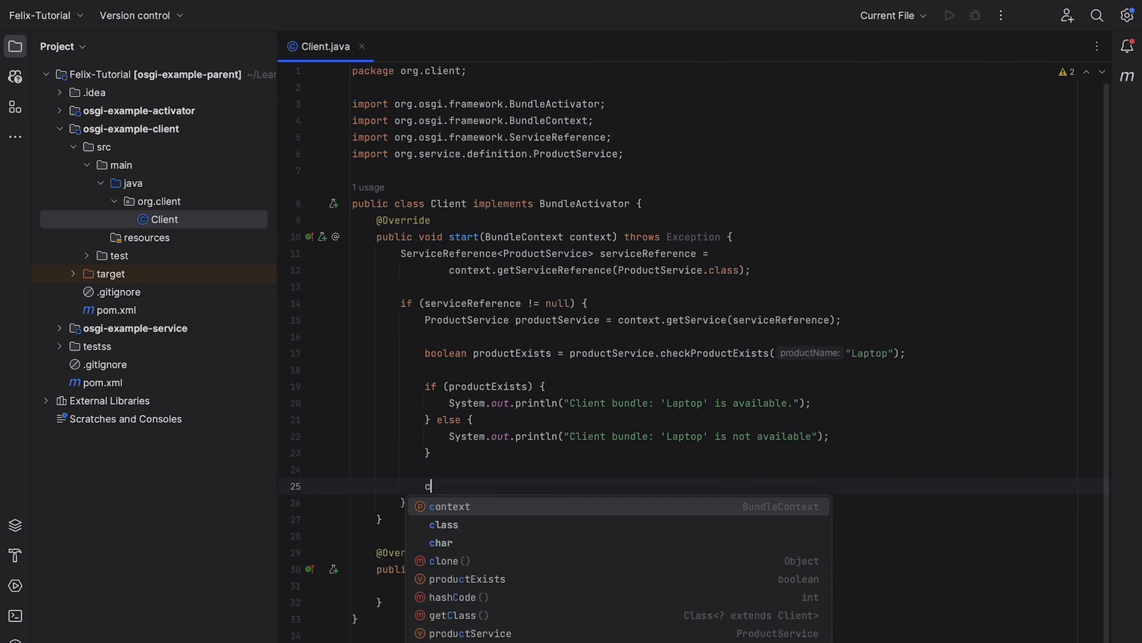
Step: Release the service with context.ungetService(serviceReference) and print a 'Client bundle' message when ProductService is missing
text(ontext.ung)
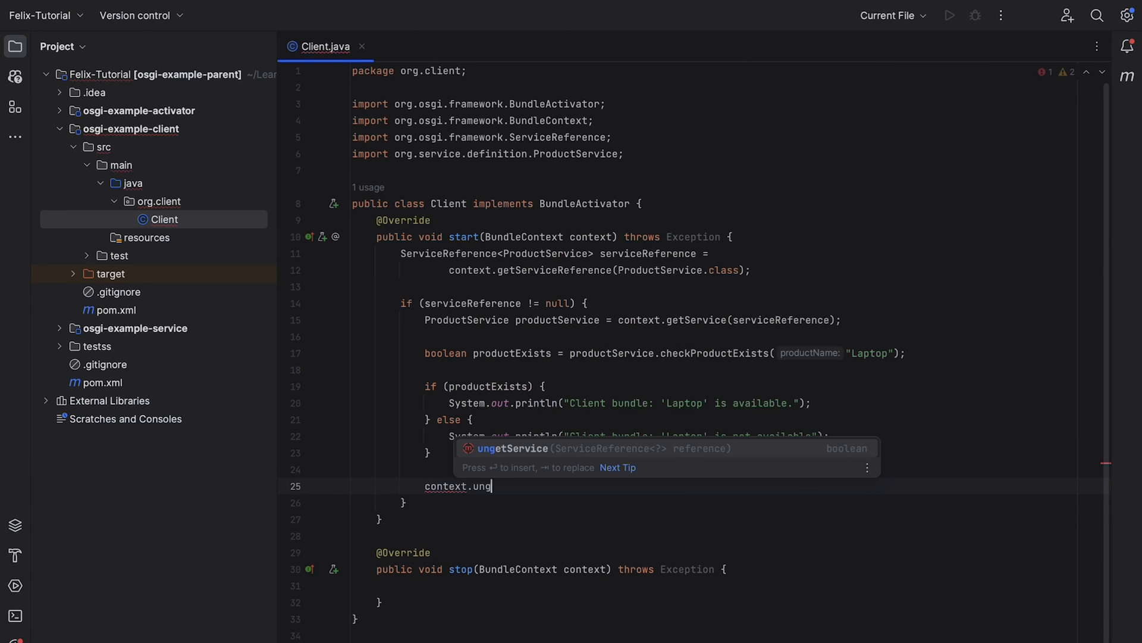
key(enter)
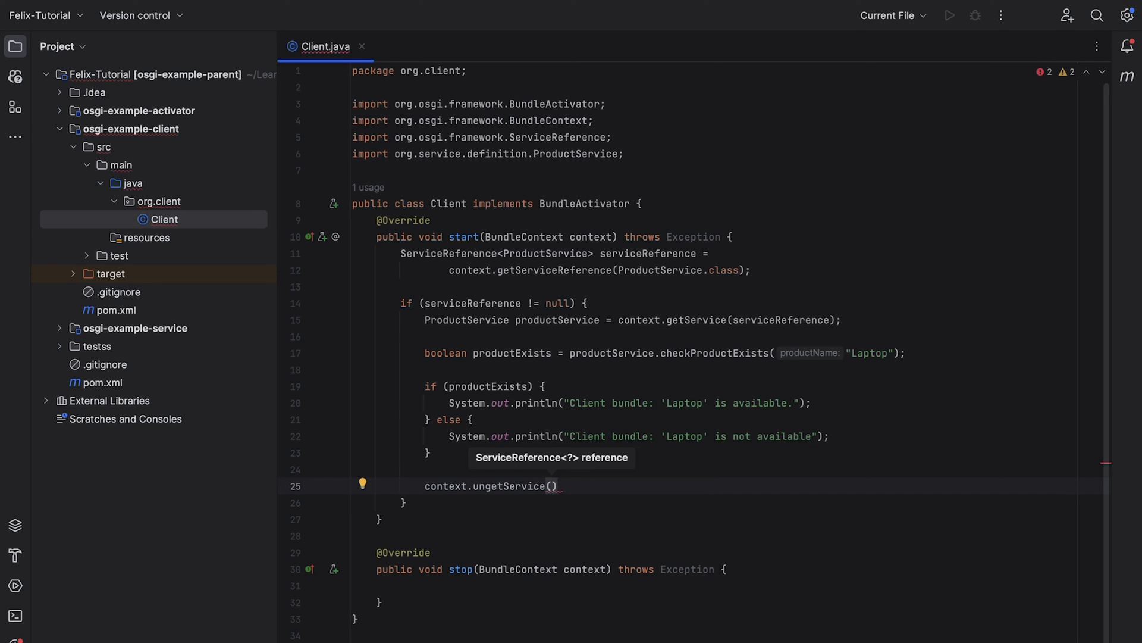
text(s)
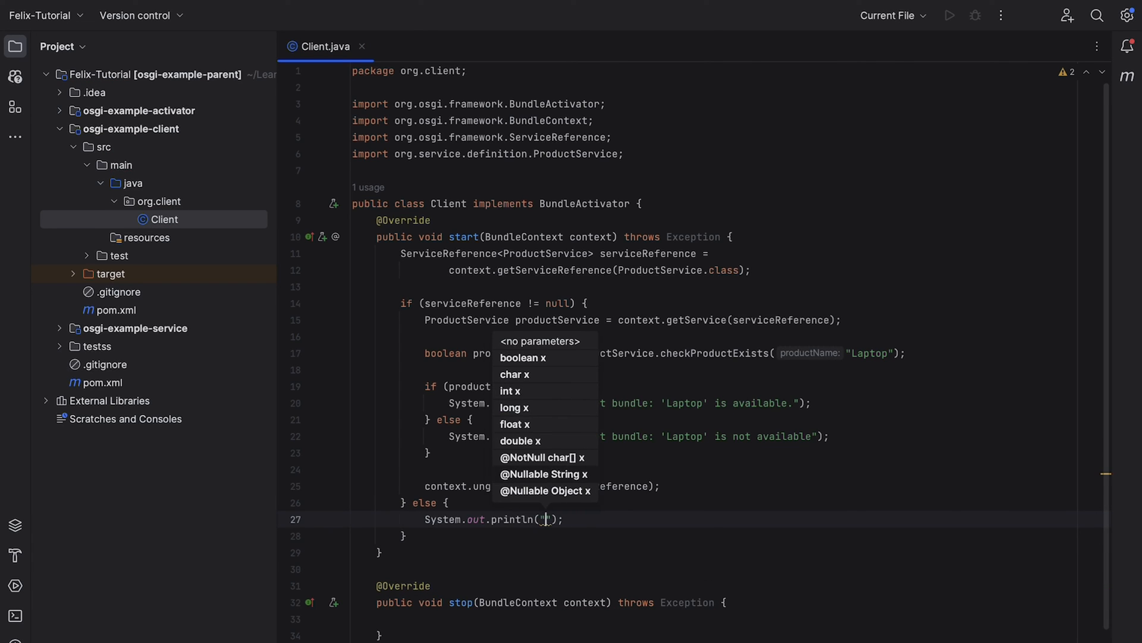
text(Client bundle:)
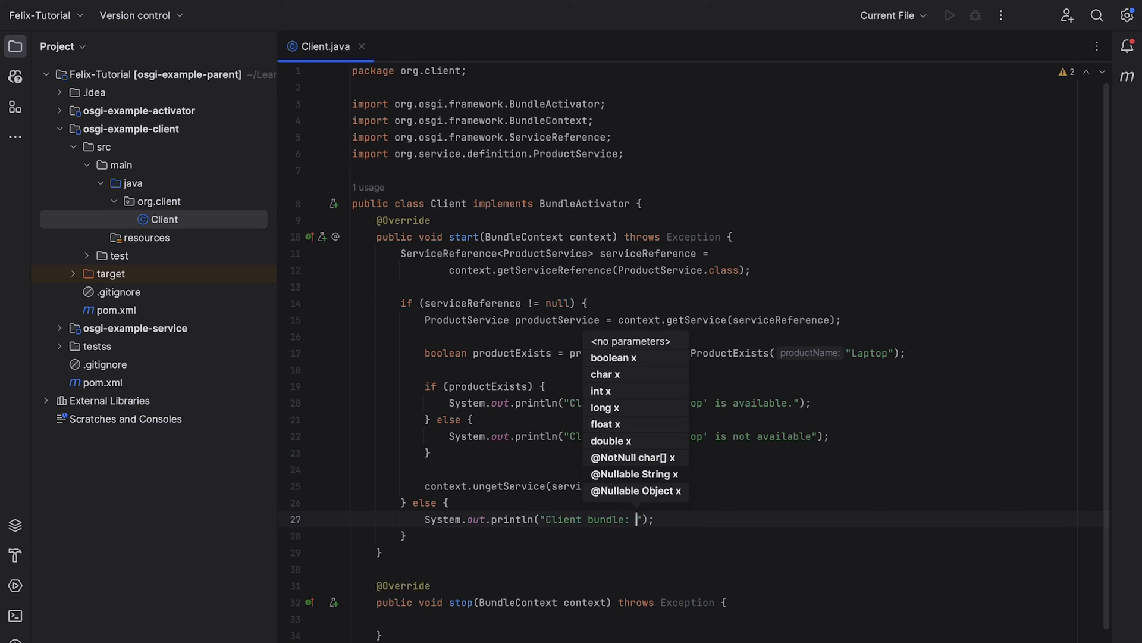
text(Product)
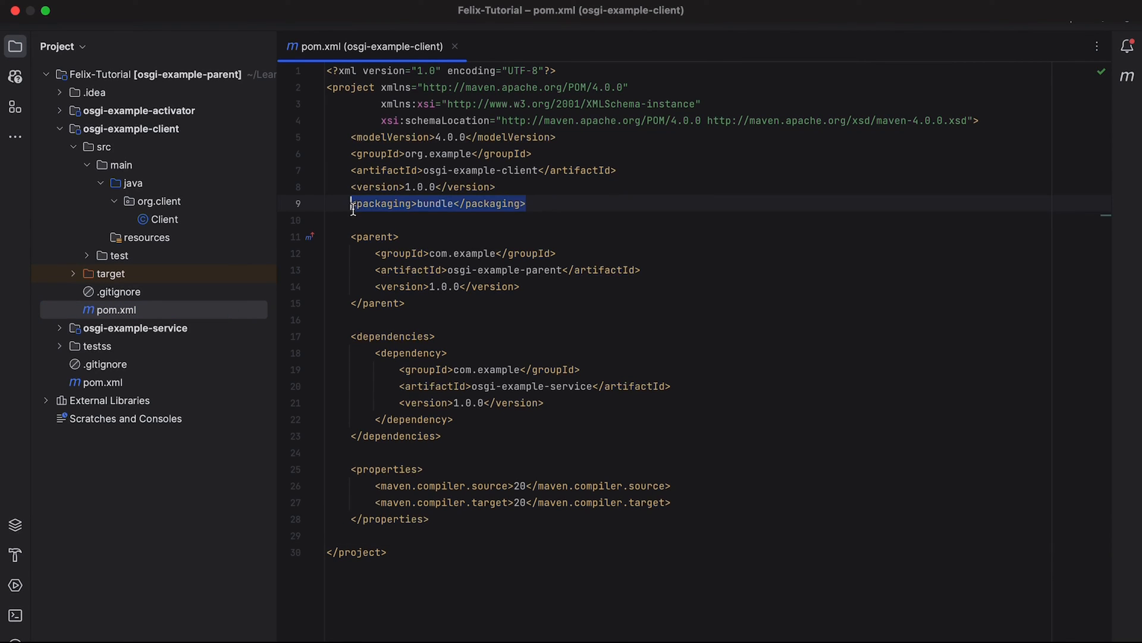
Step: Give the client bundle the name OSGI client bundle, version 1.0.0 and activator org.client.Client
click(436, 335)
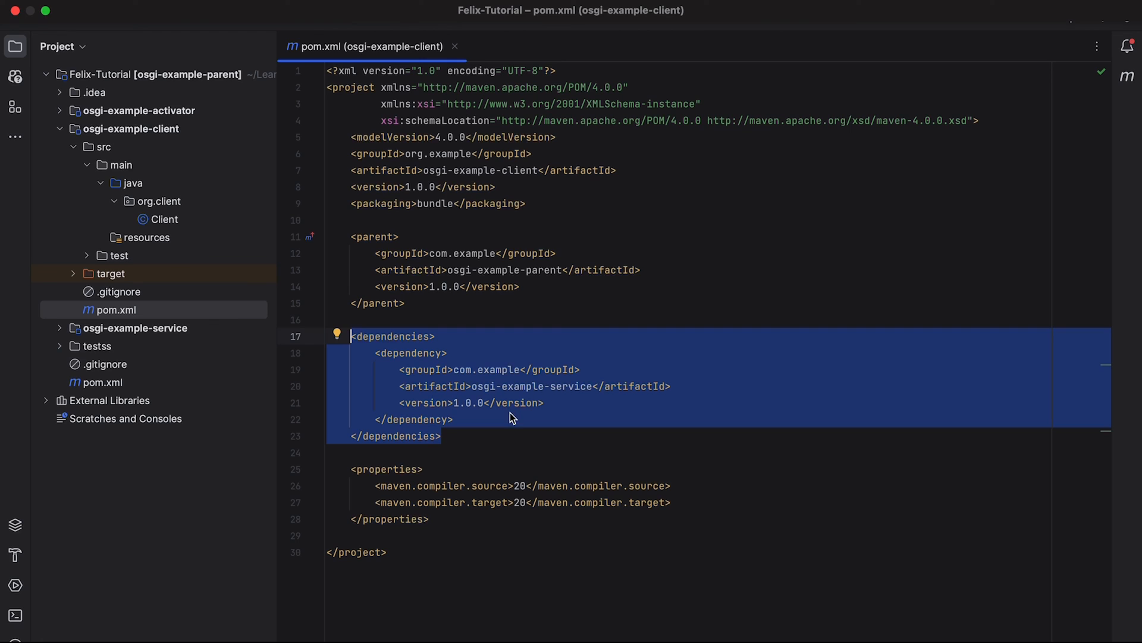
click(425, 536)
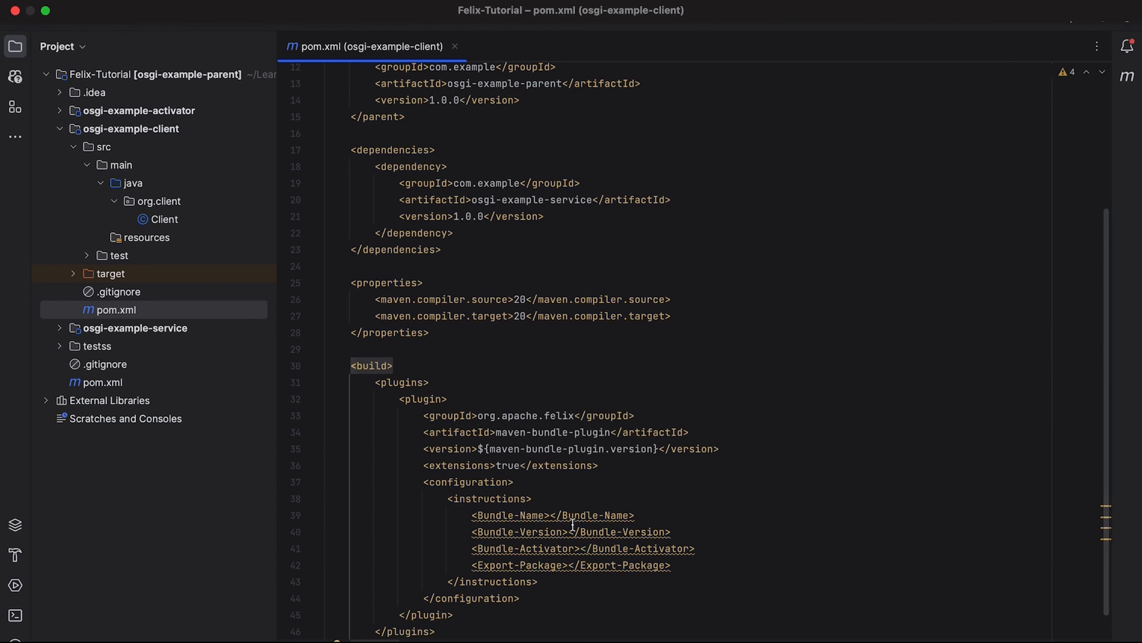
text(OSGI client bundle)
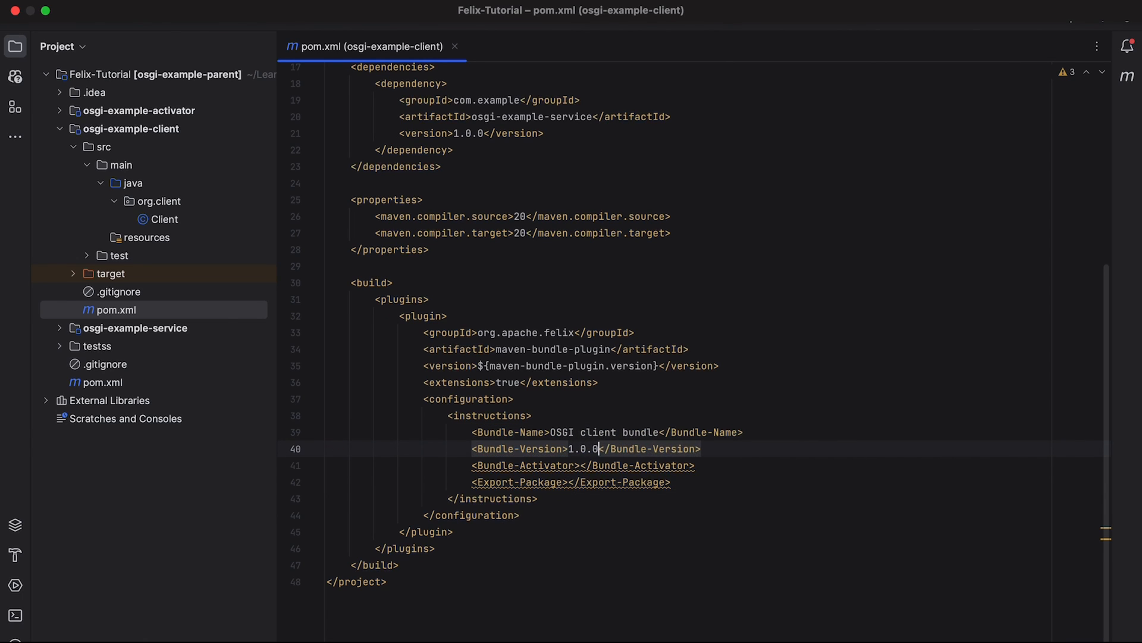
text(org.client.Client)
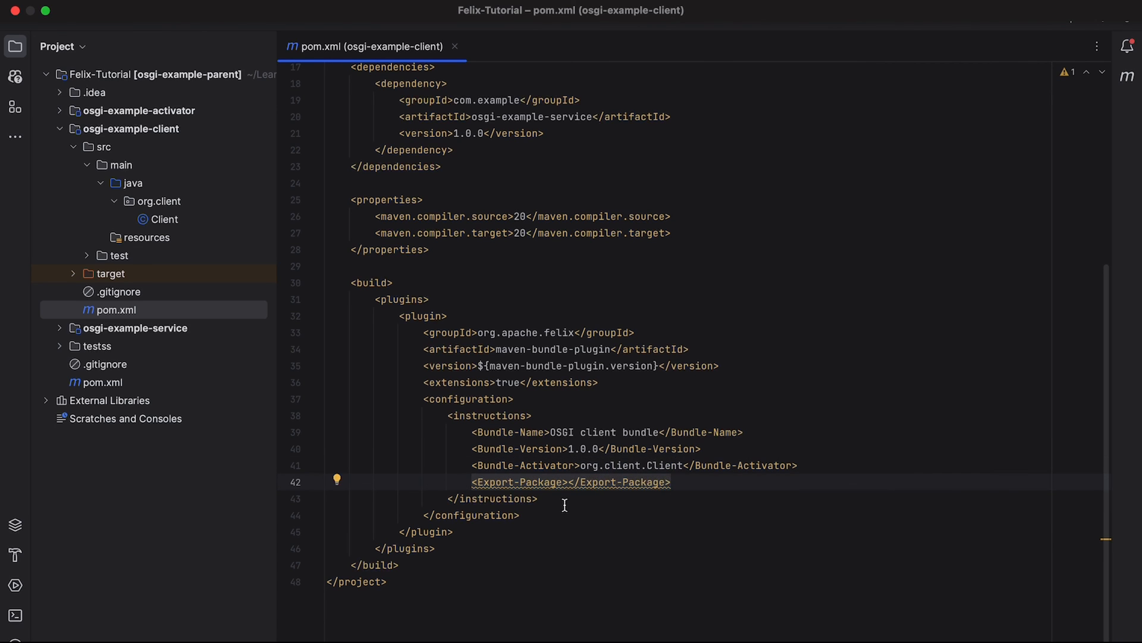
text(org.client)
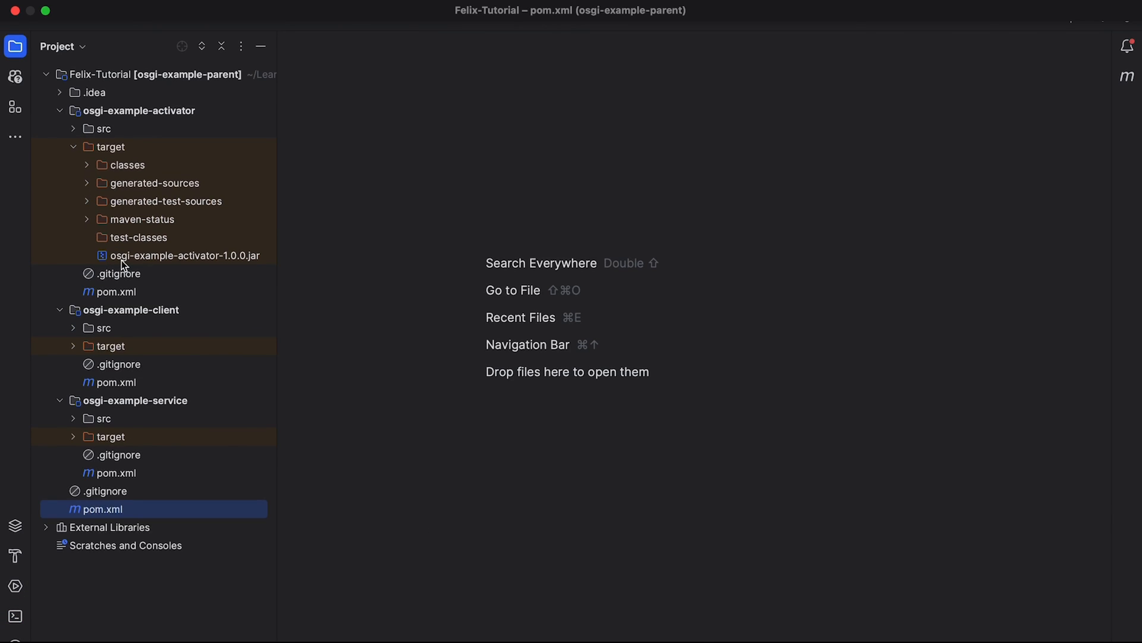
Step: Expand the target folders to show the generated 1.0.0 jars
click(73, 345)
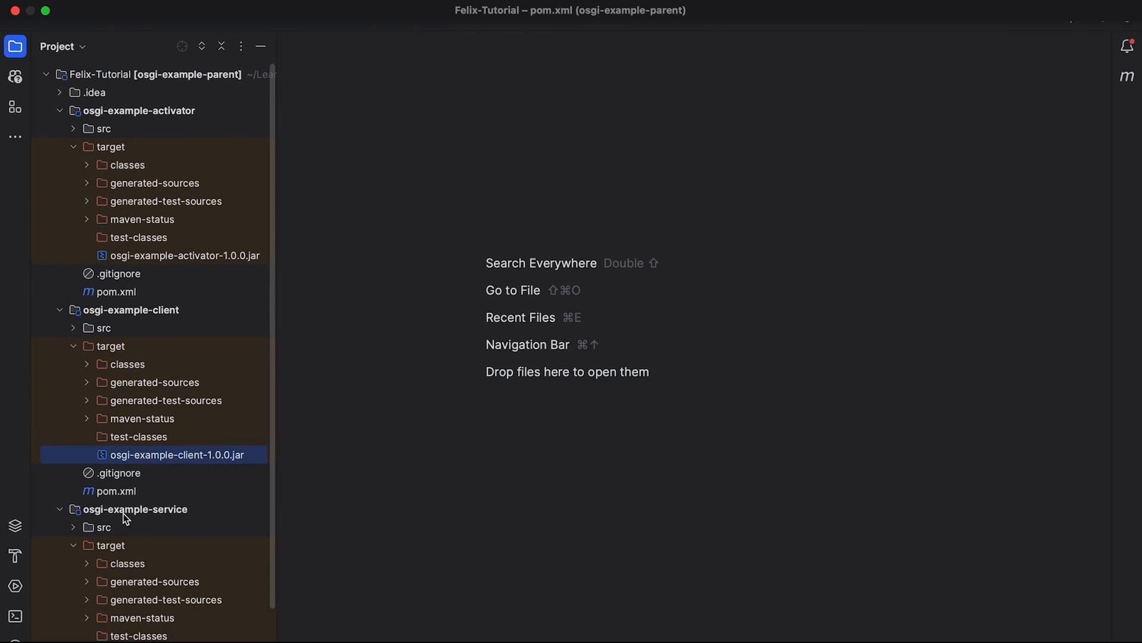
scroll(down, 3)
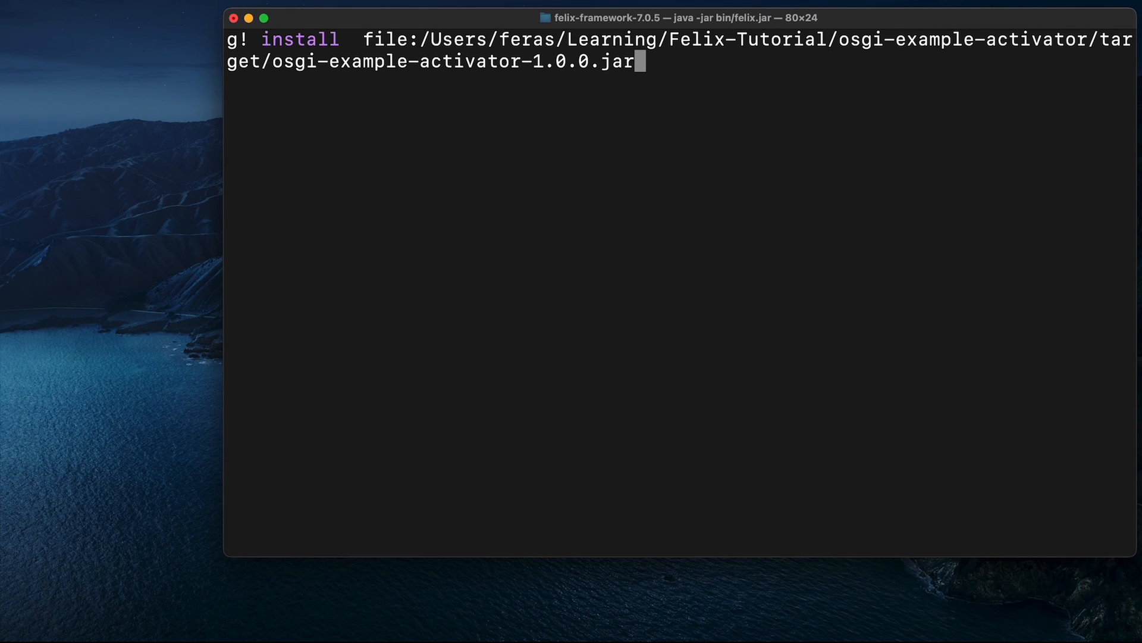
mouse_move(1085, 41)
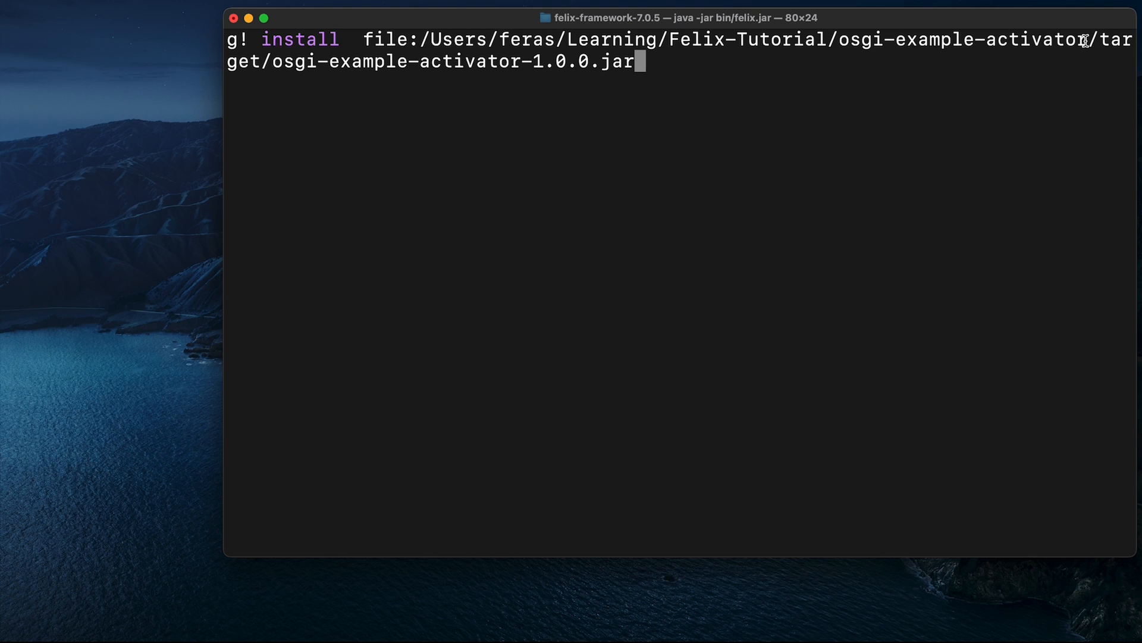
mouse_move(671, 71)
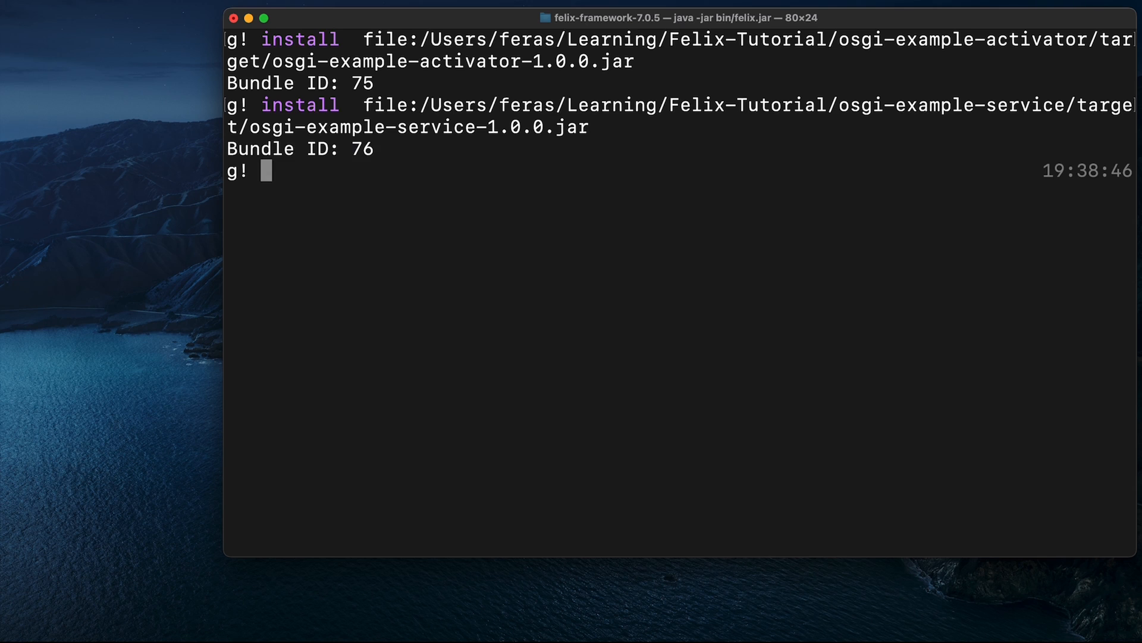
Step: Install the client module's osgi-example 1.0.0 jar into Felix via a file: URL
text(install file:/Users/feras/Learning/Felix-Tutorial/osgi-example-client/target/osgi-example-client-1.0.0.jar)
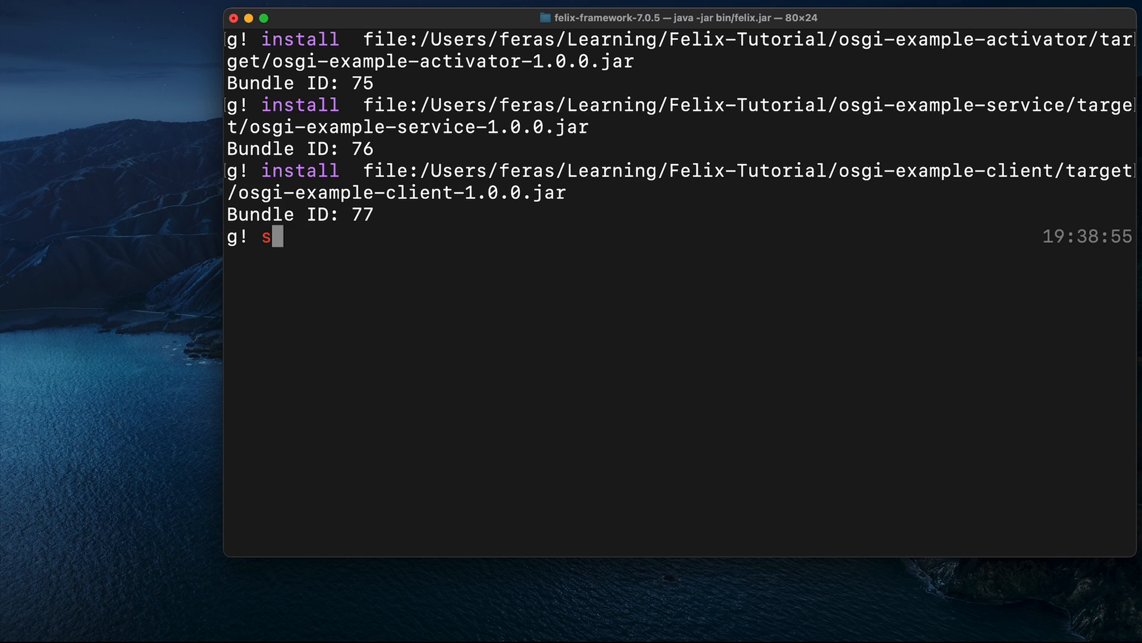
Step: Start bundles 75, 76 and 77 and highlight the client's "'Laptop' is available" output
text(tart 75)
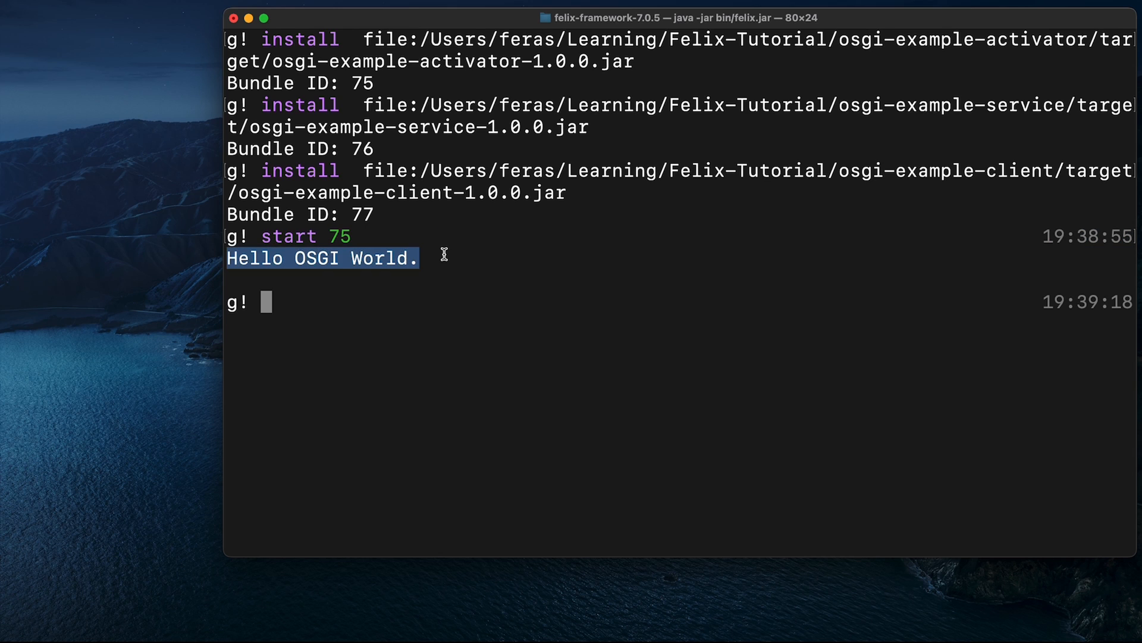
mouse_move(293, 288)
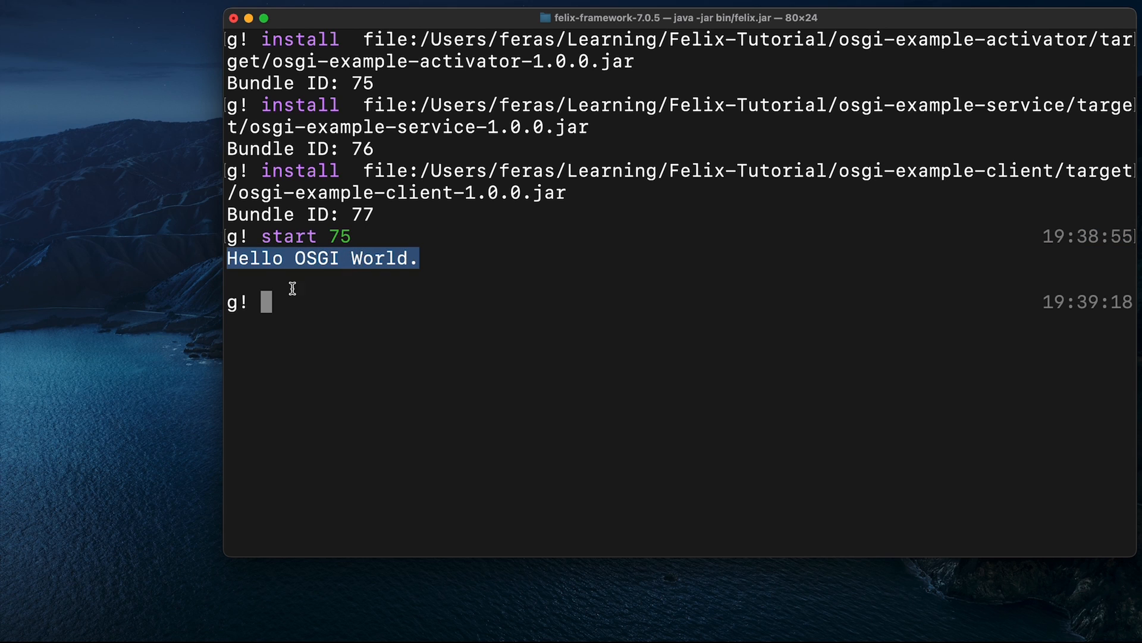
text(start 7)
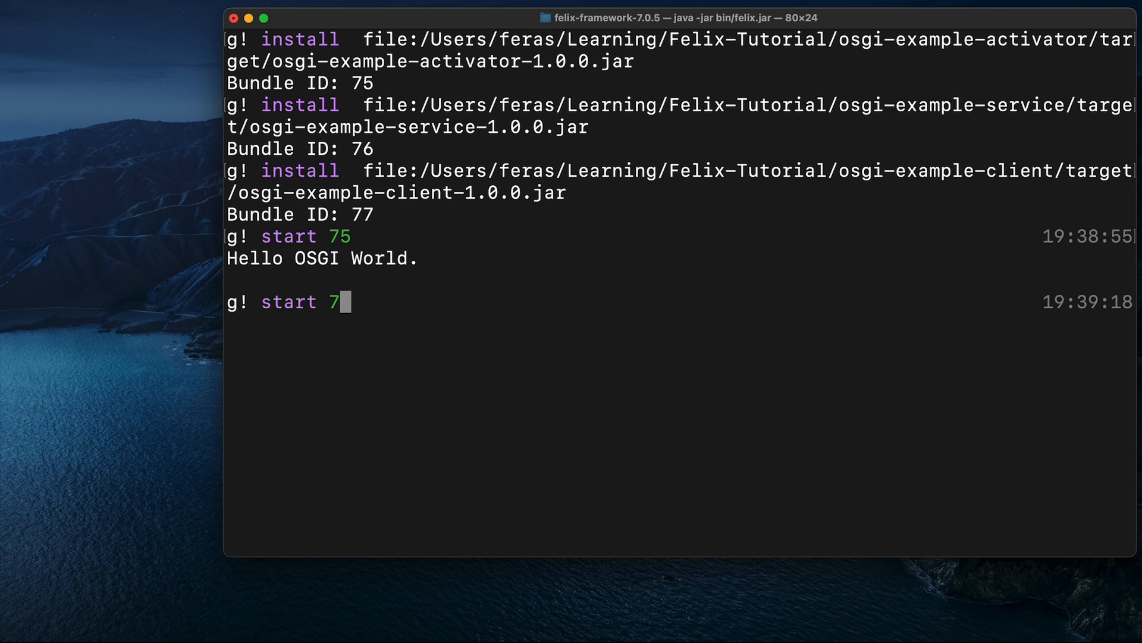
text(6)
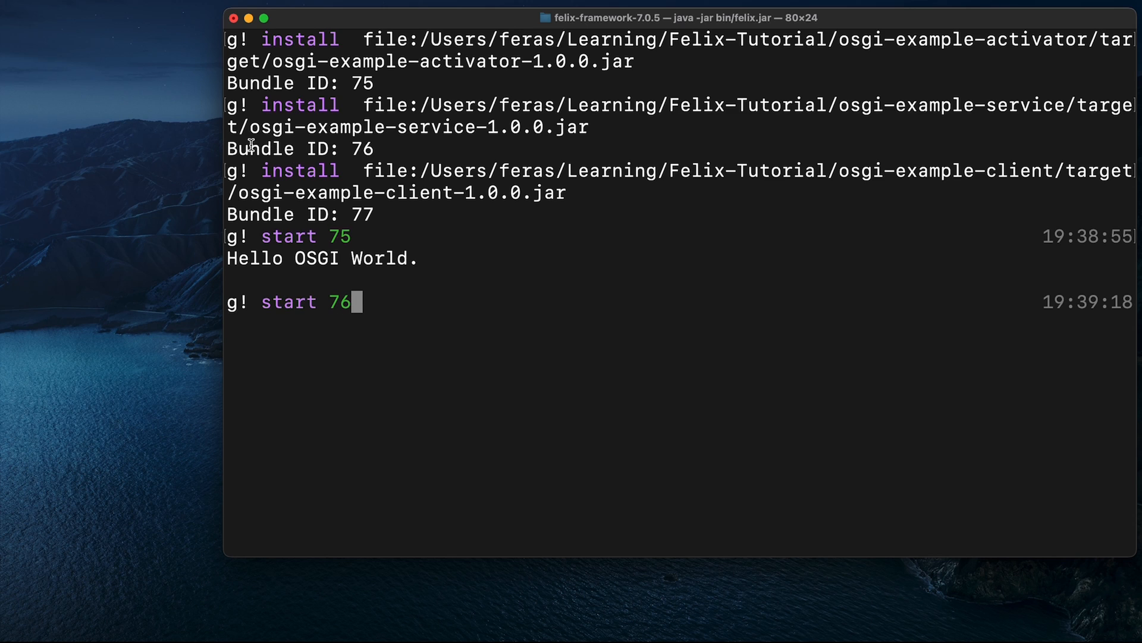
key(Return)
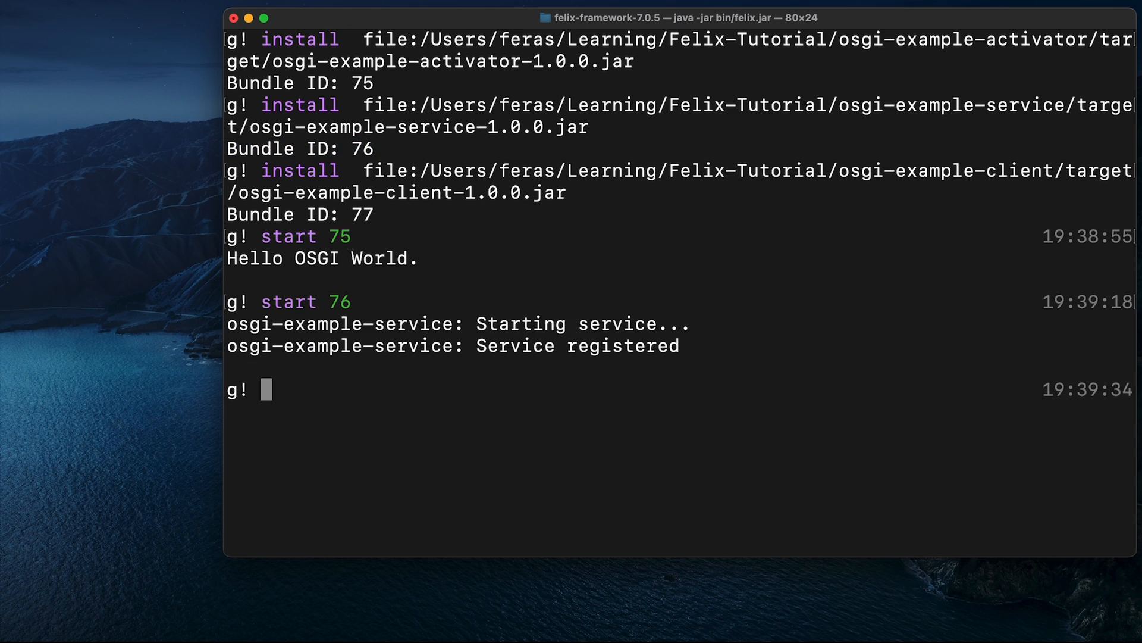
text(start 7)
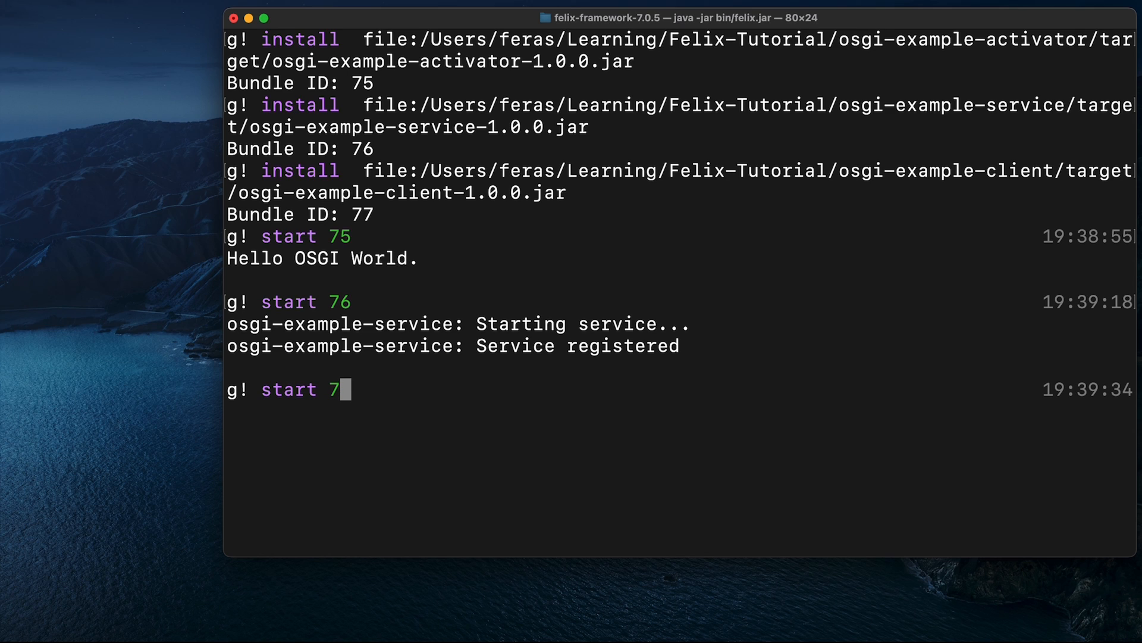
text(7)
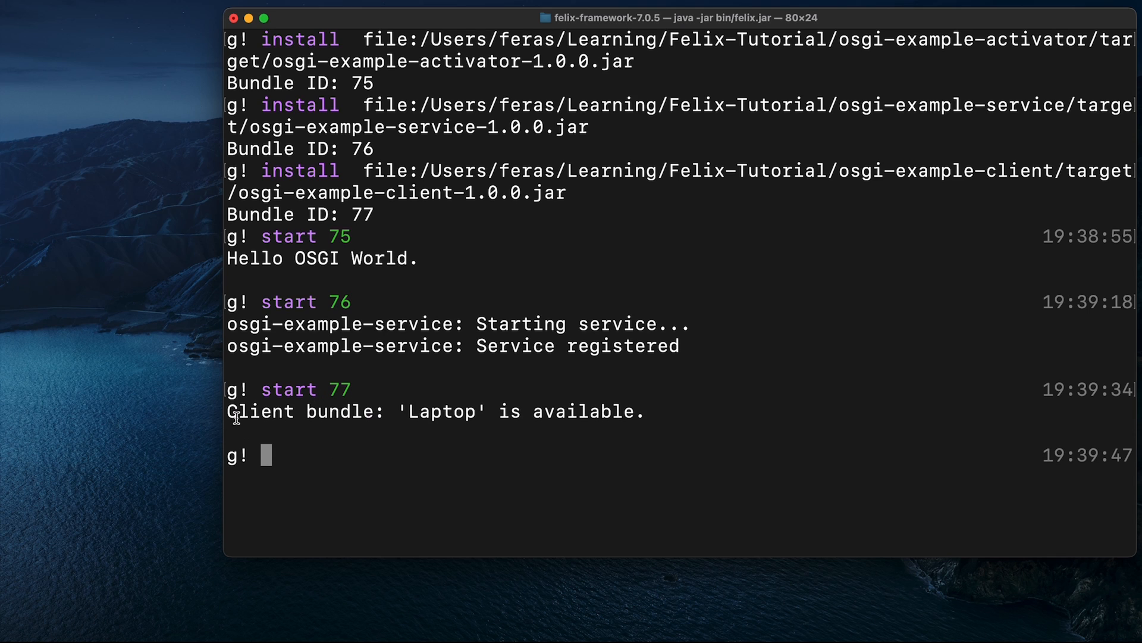
drag(229, 411, 643, 411)
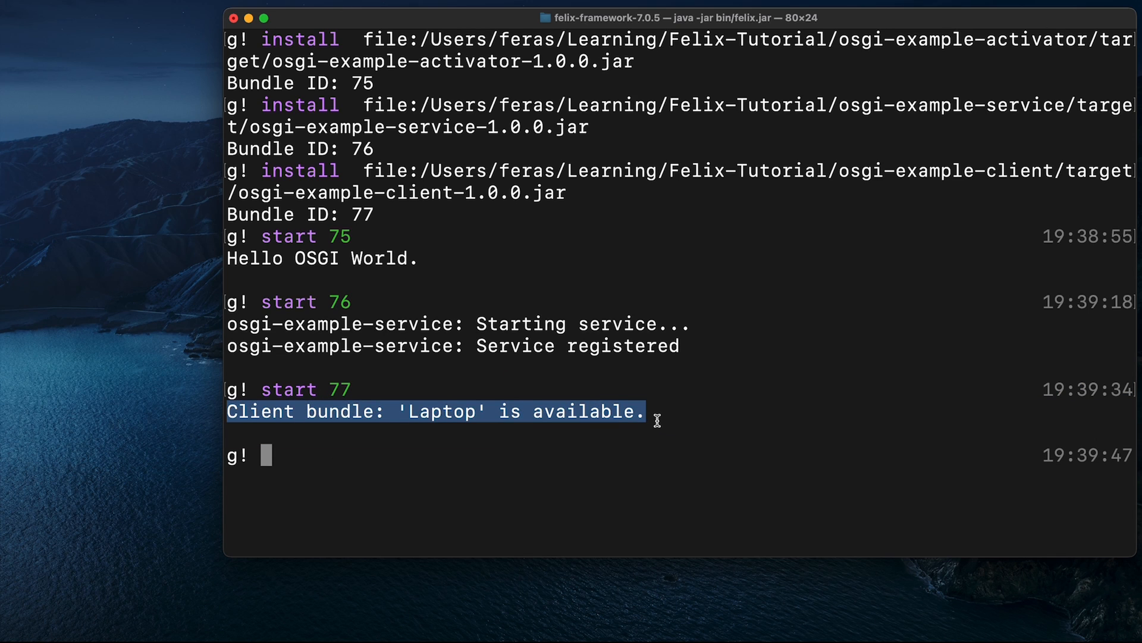